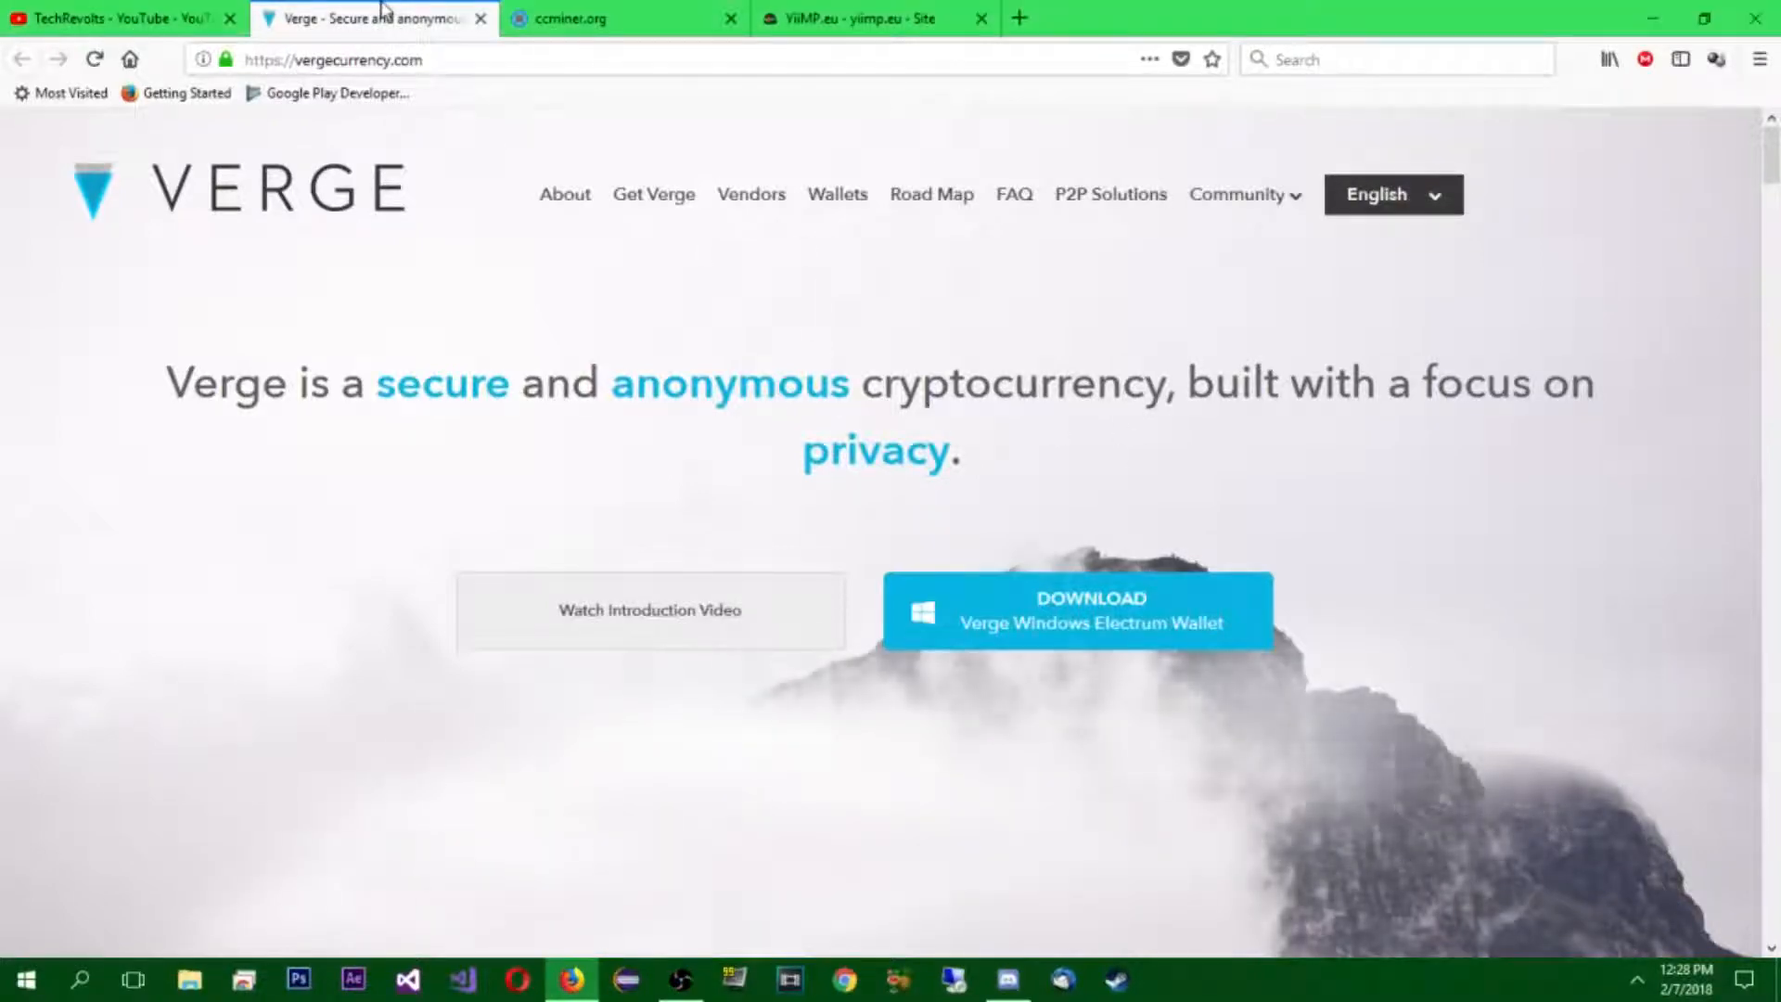
mouse_move(374, 19)
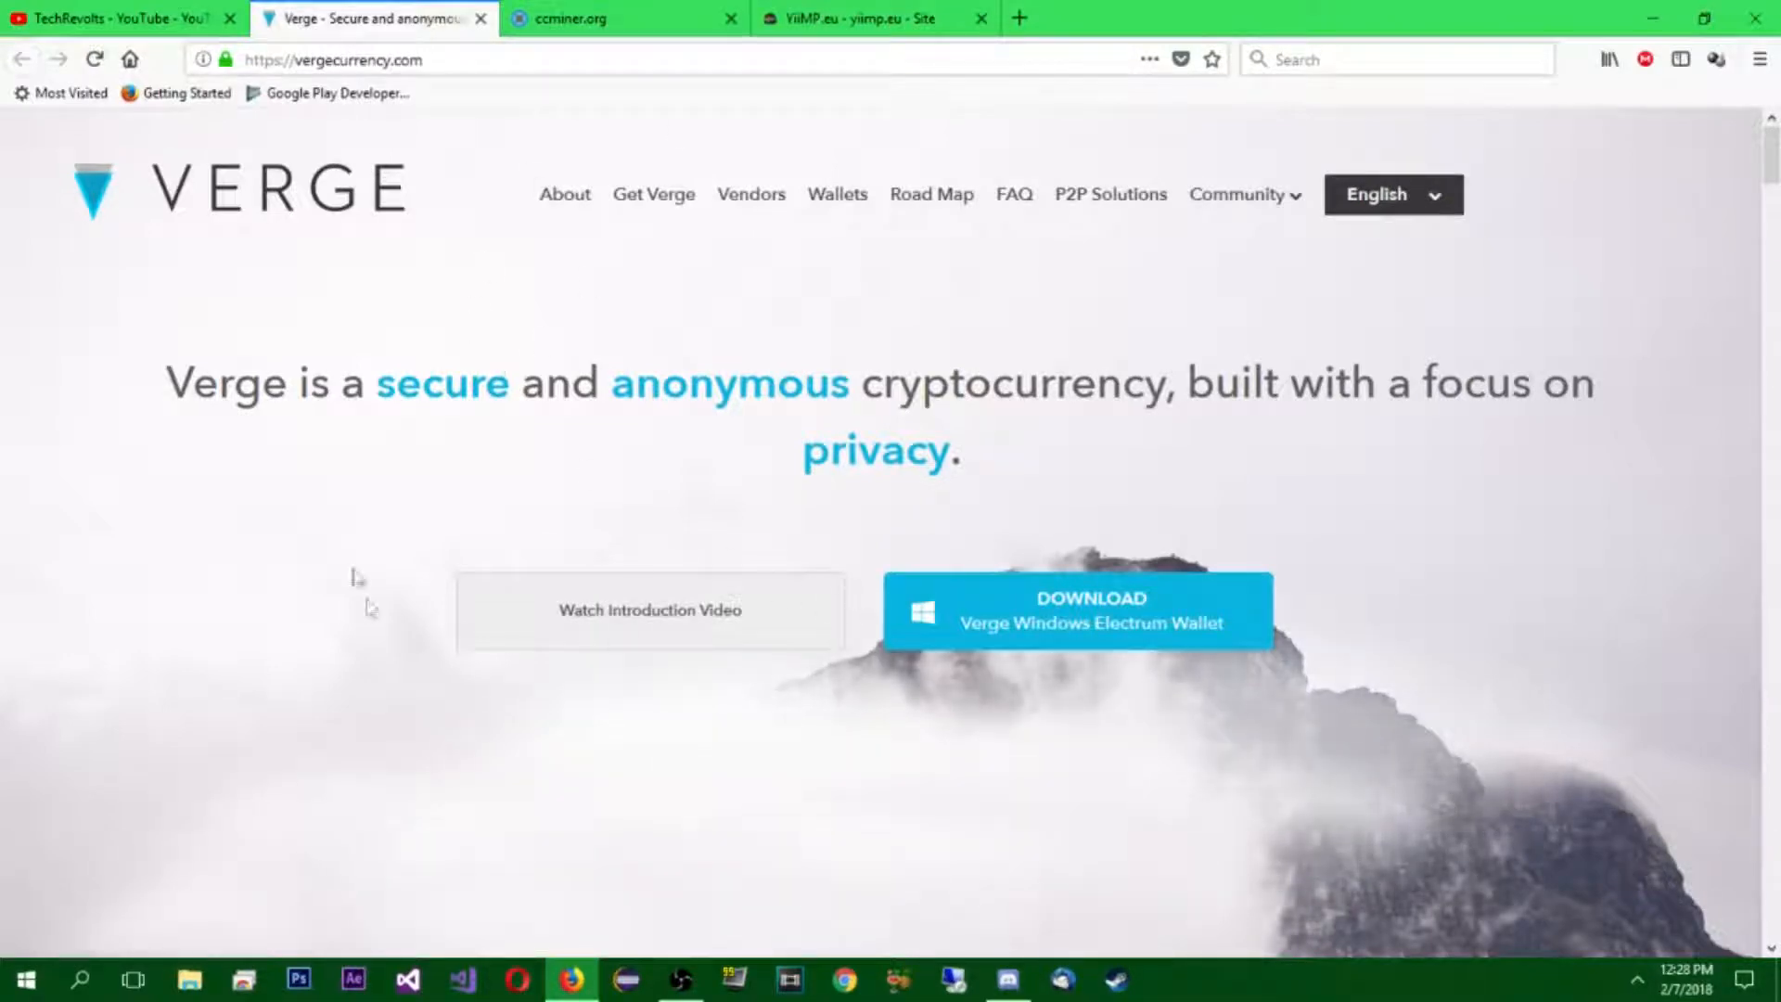
- Browse the Verge site, highlighting the privacy tagline text
drag(166, 382, 846, 382)
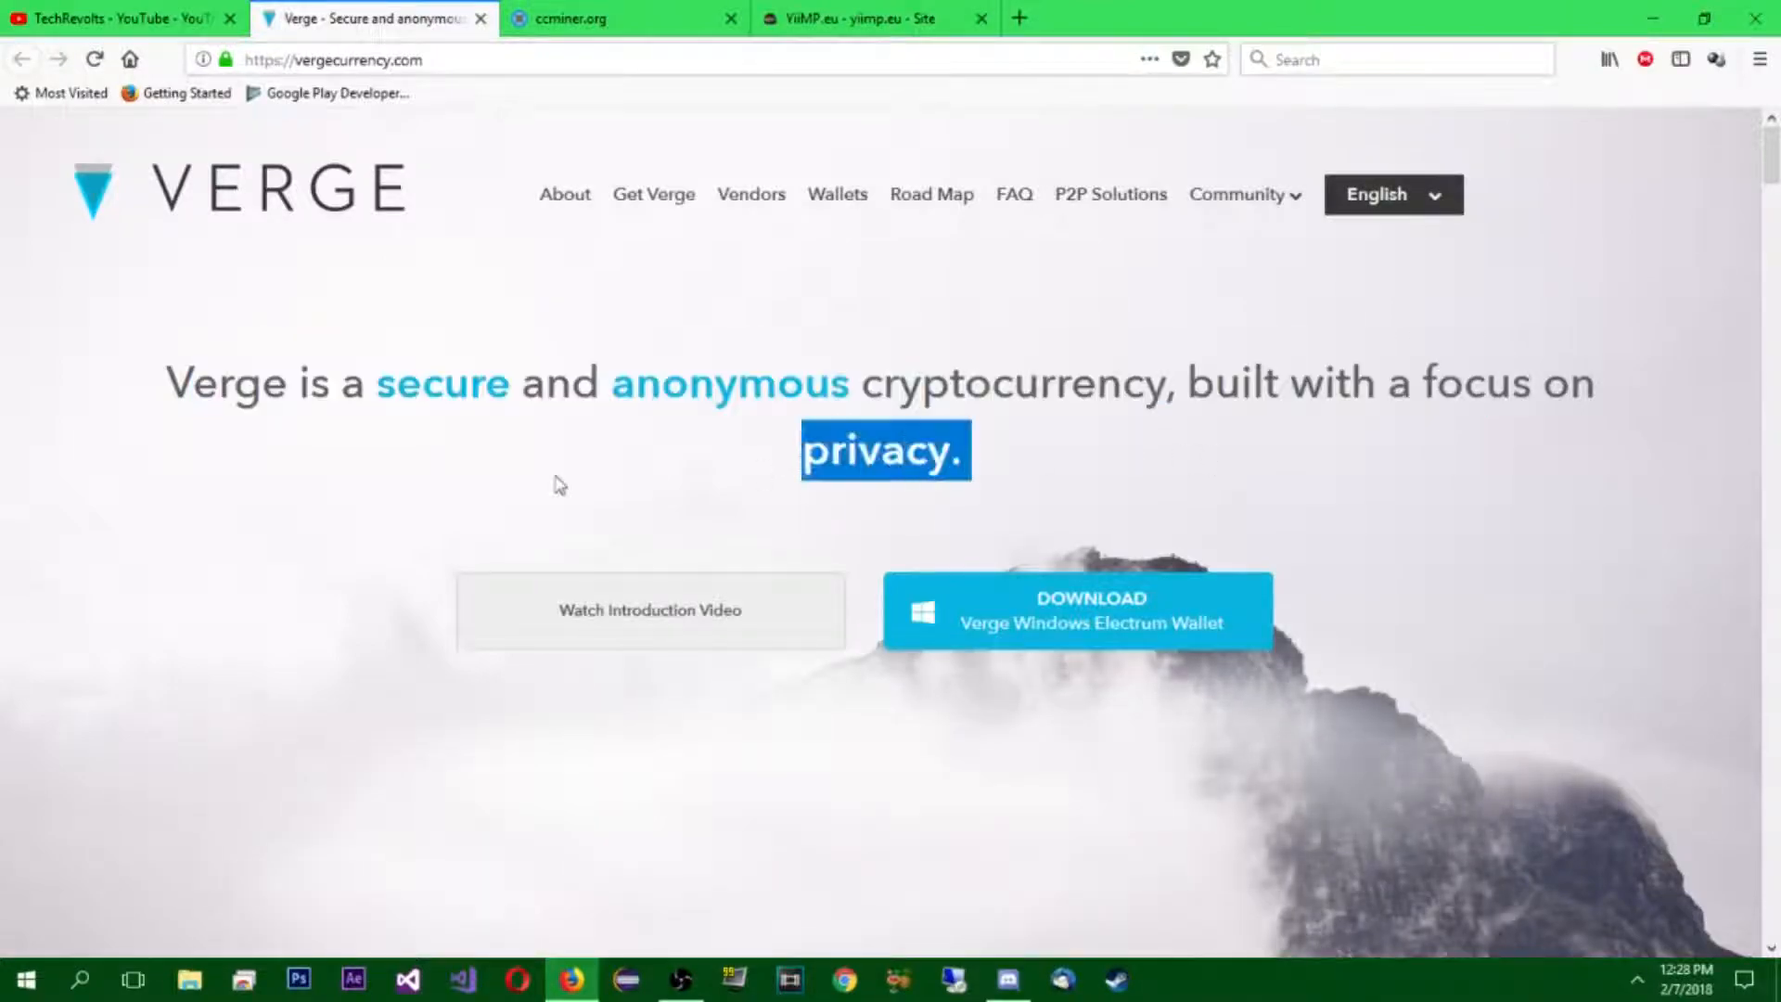
scroll(down, 3)
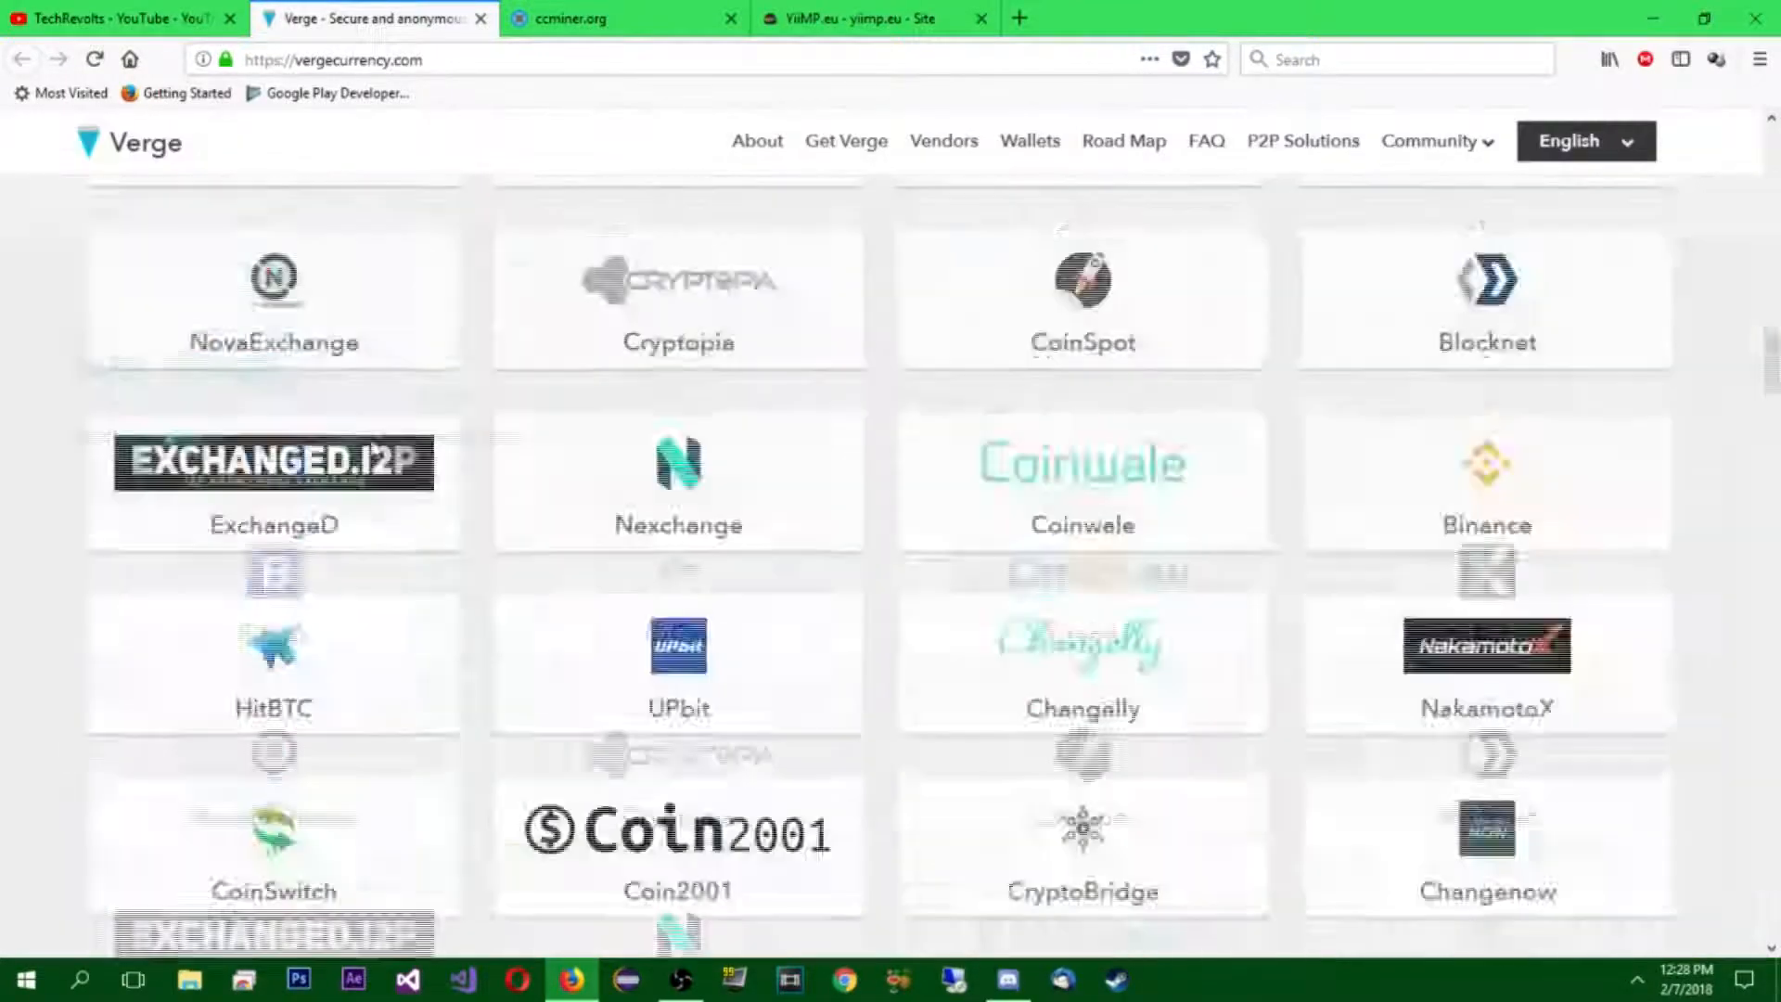
scroll(down, 3)
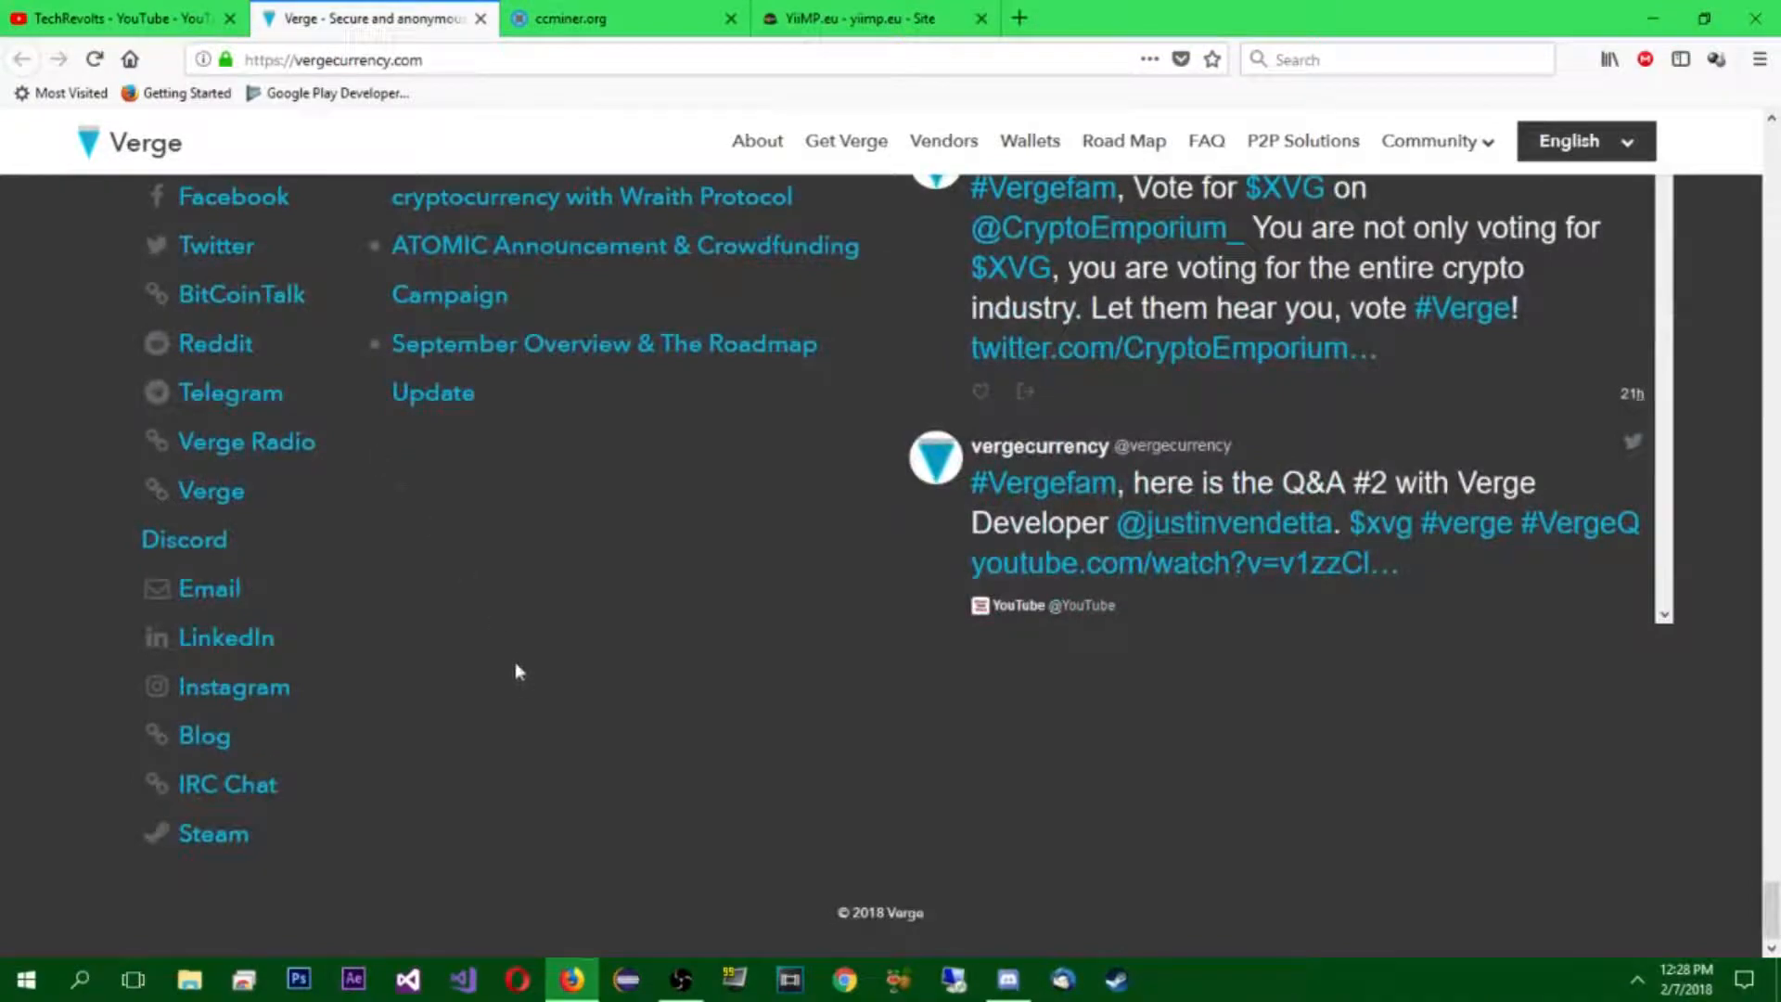
mouse_move(478, 738)
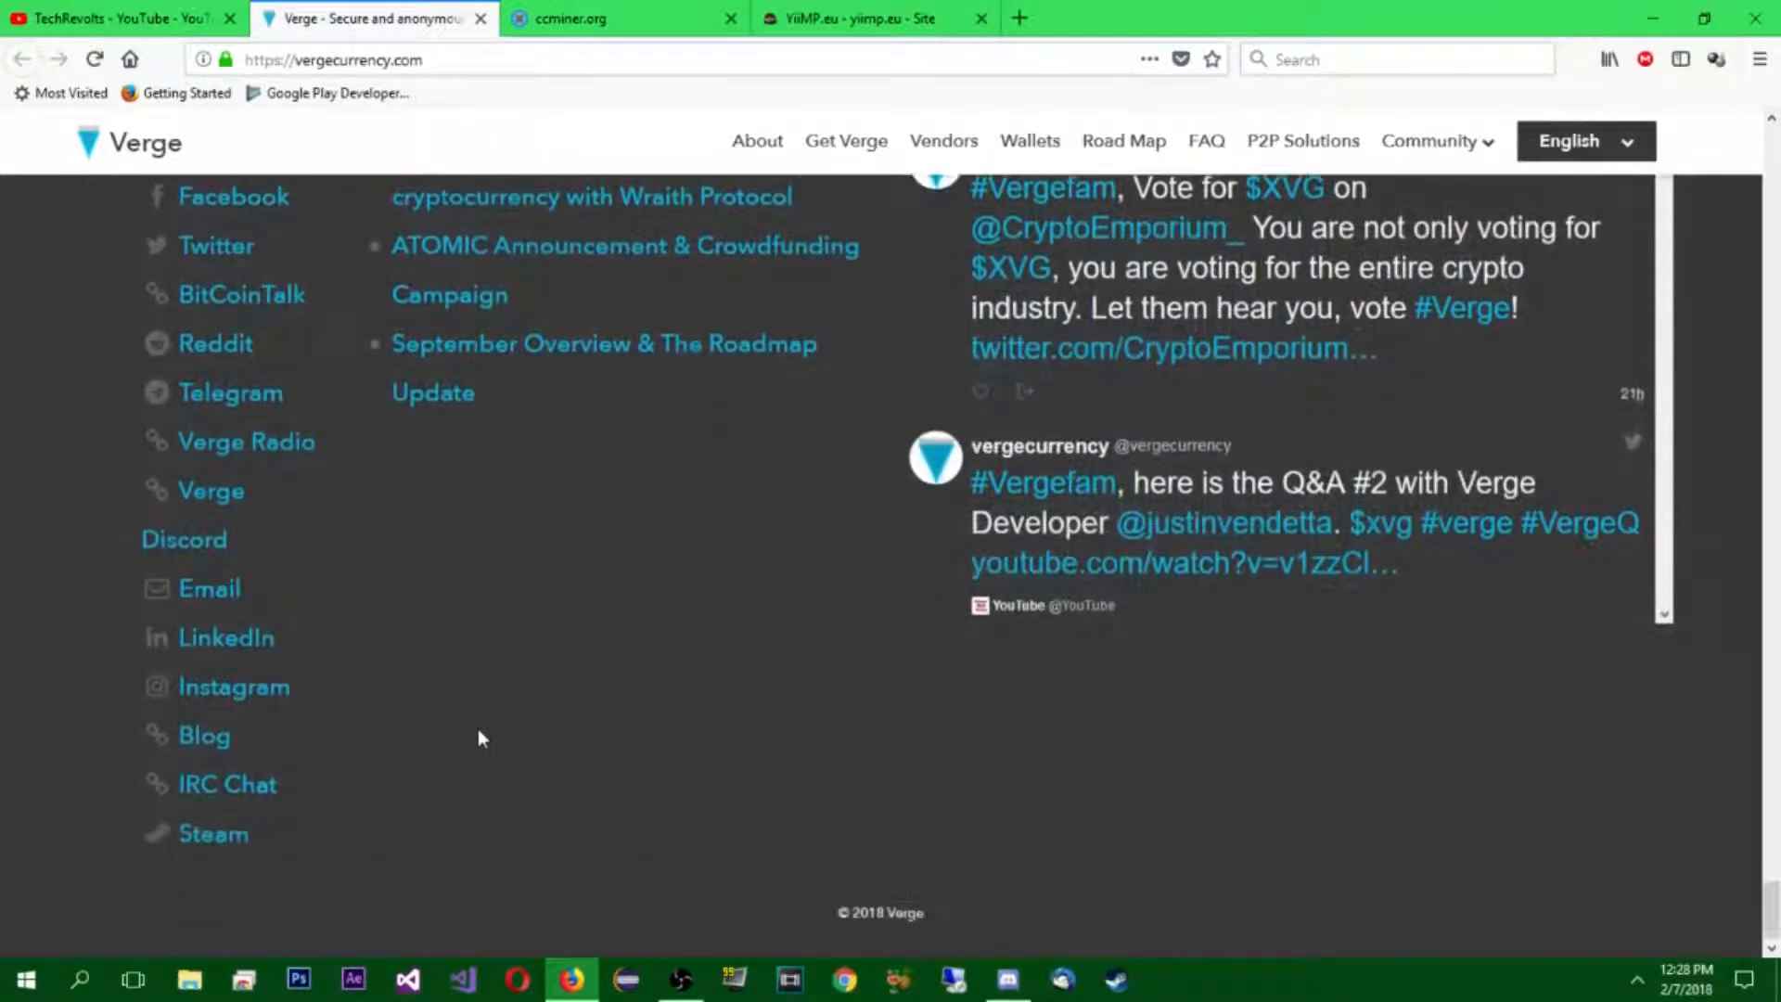
scroll(up, 3)
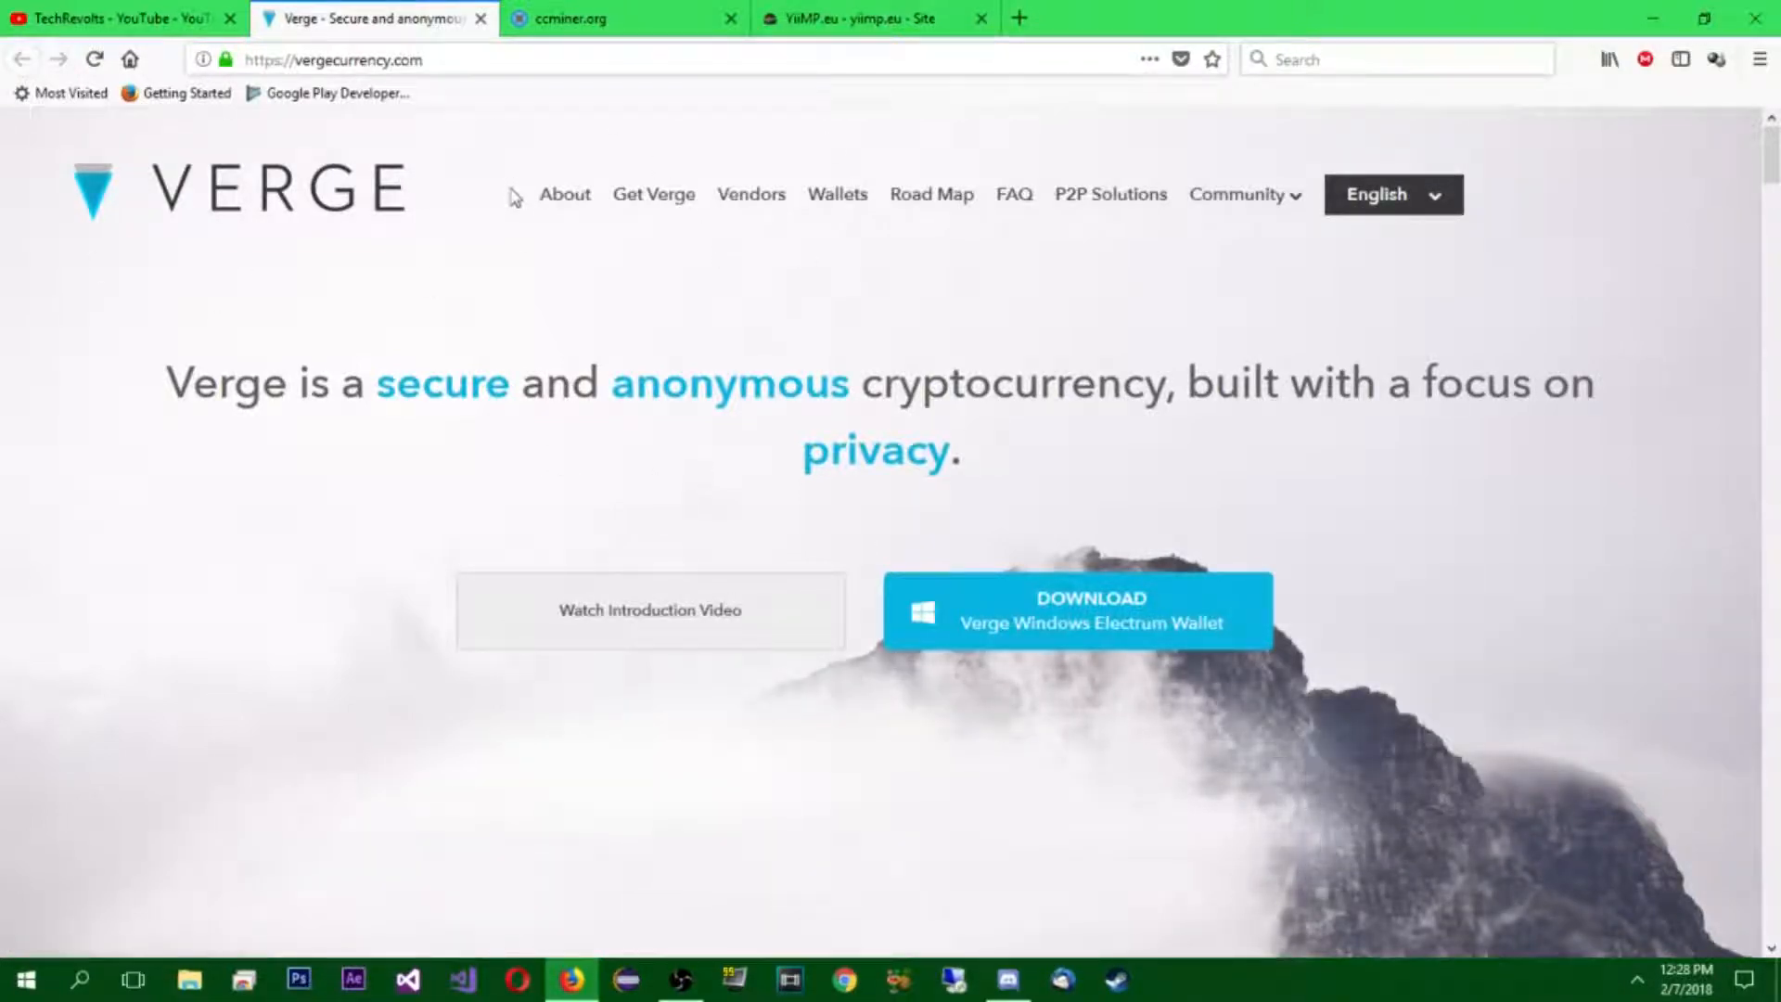
mouse_move(516, 227)
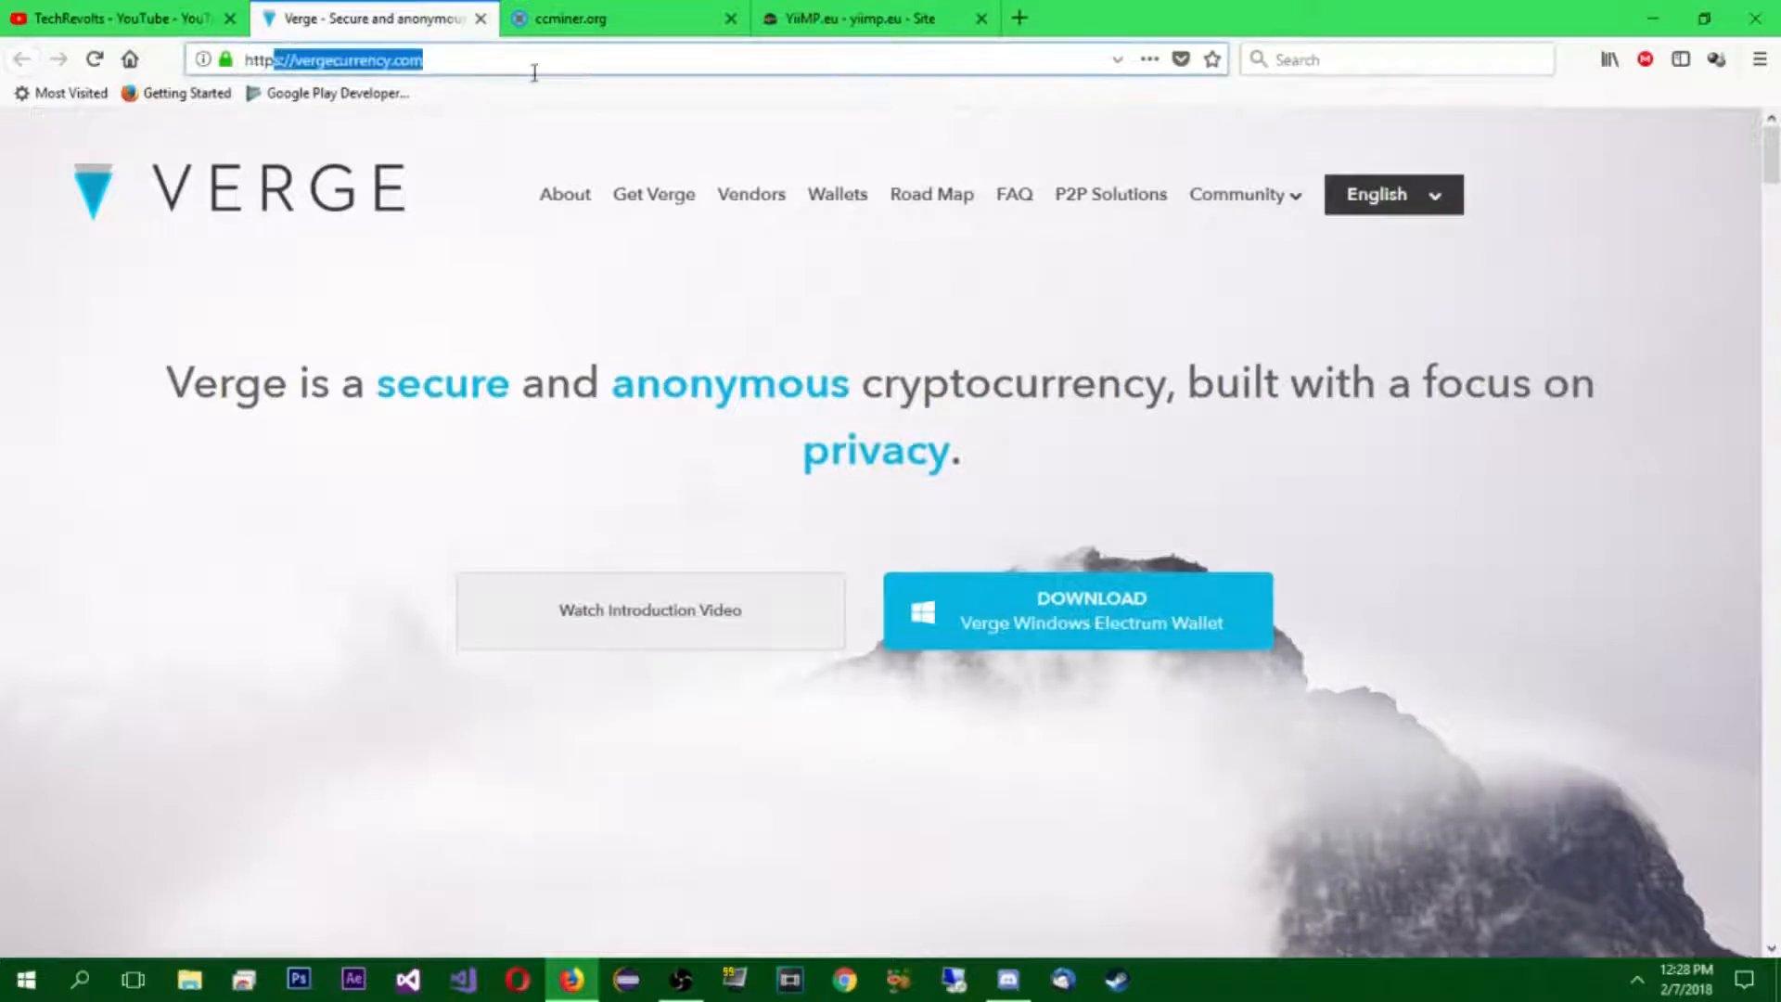
drag(198, 382, 897, 382)
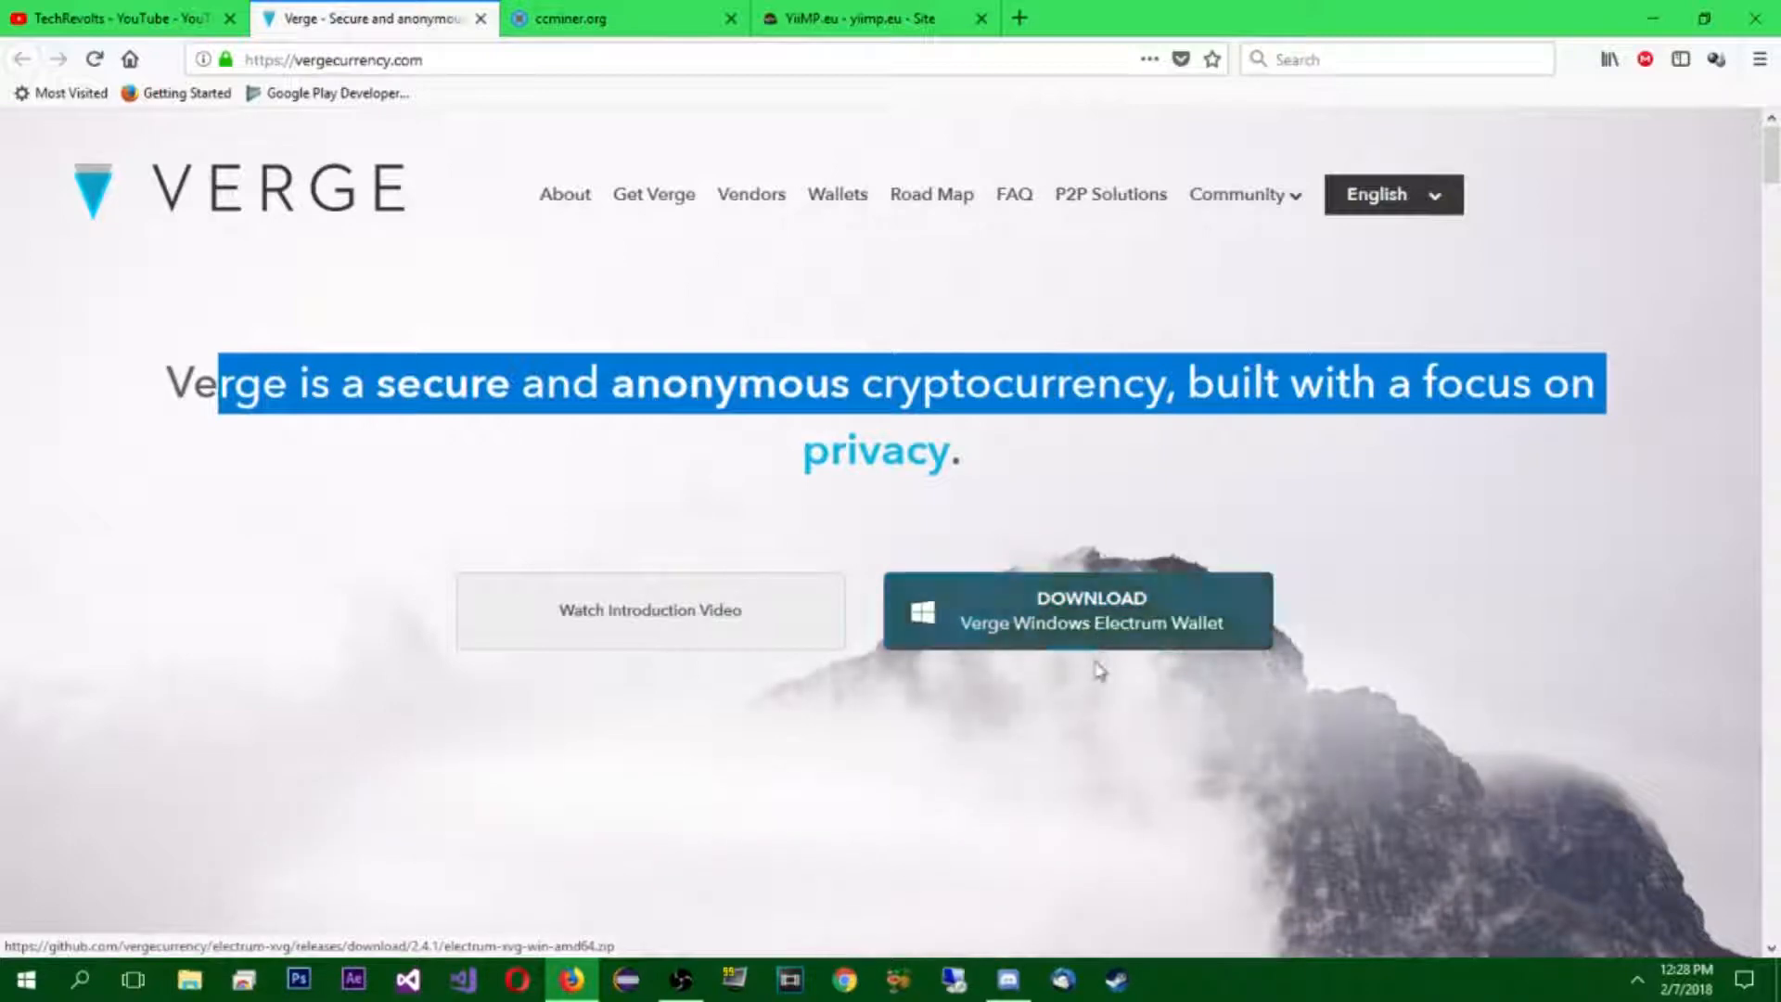
click(1087, 620)
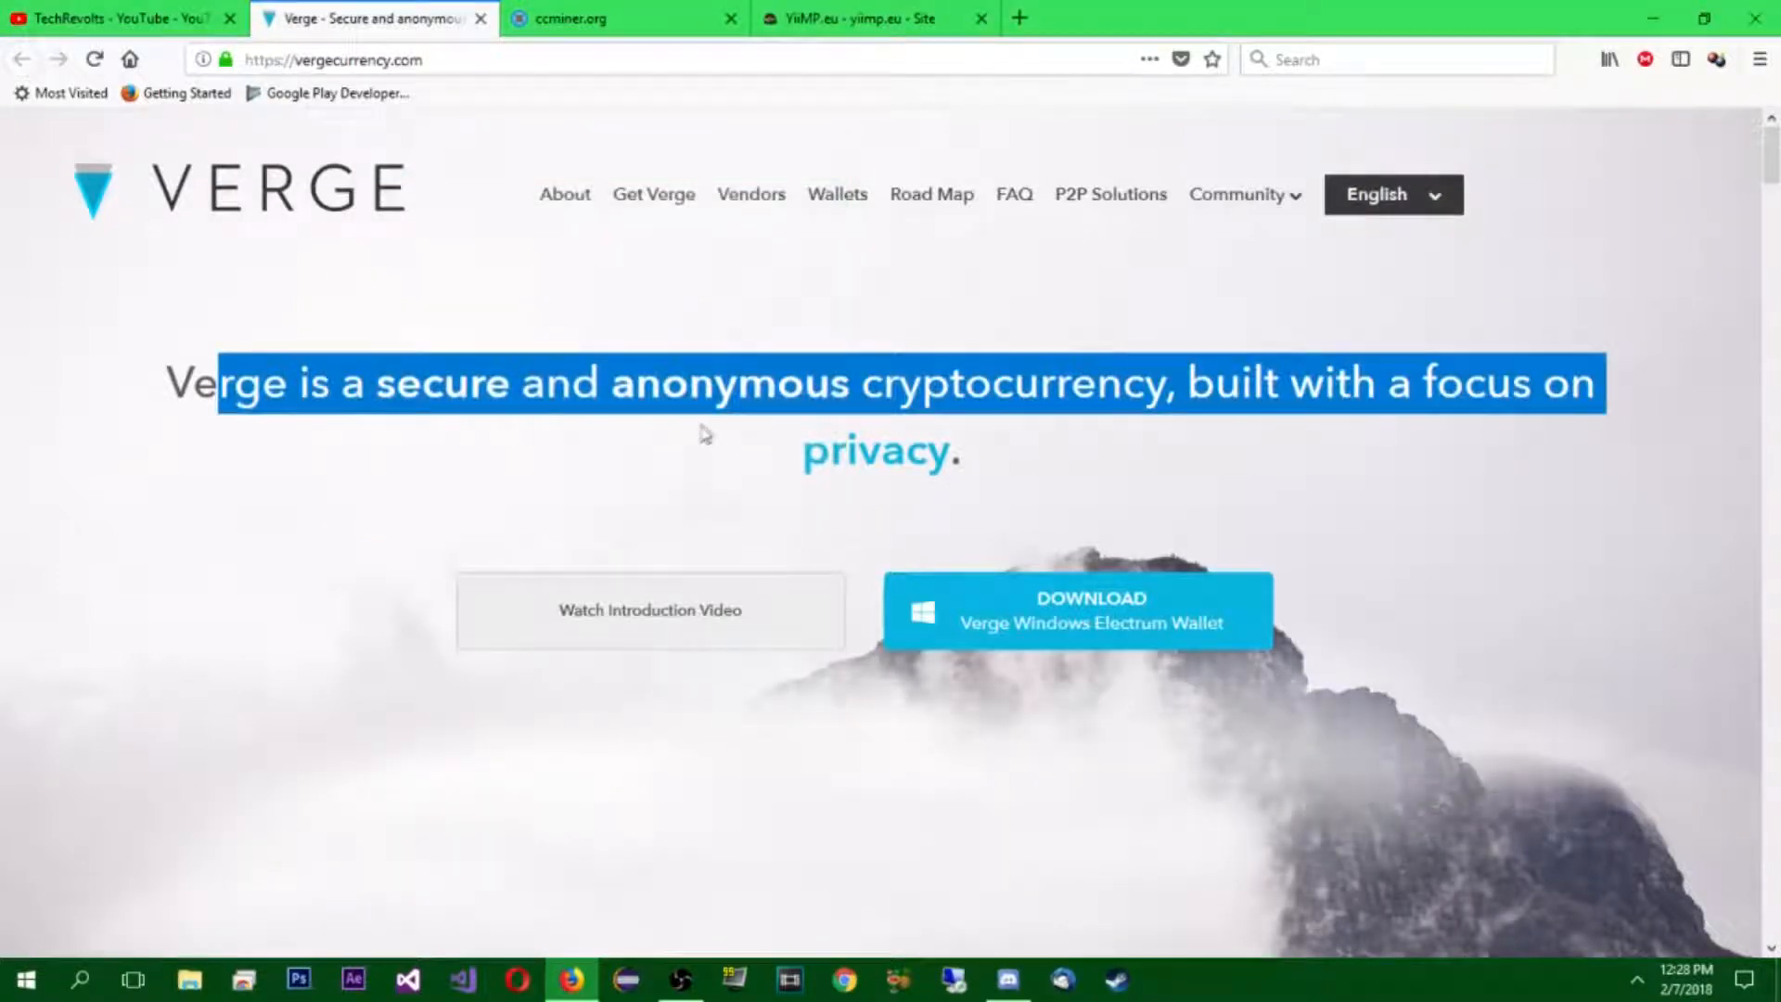
mouse_move(890, 650)
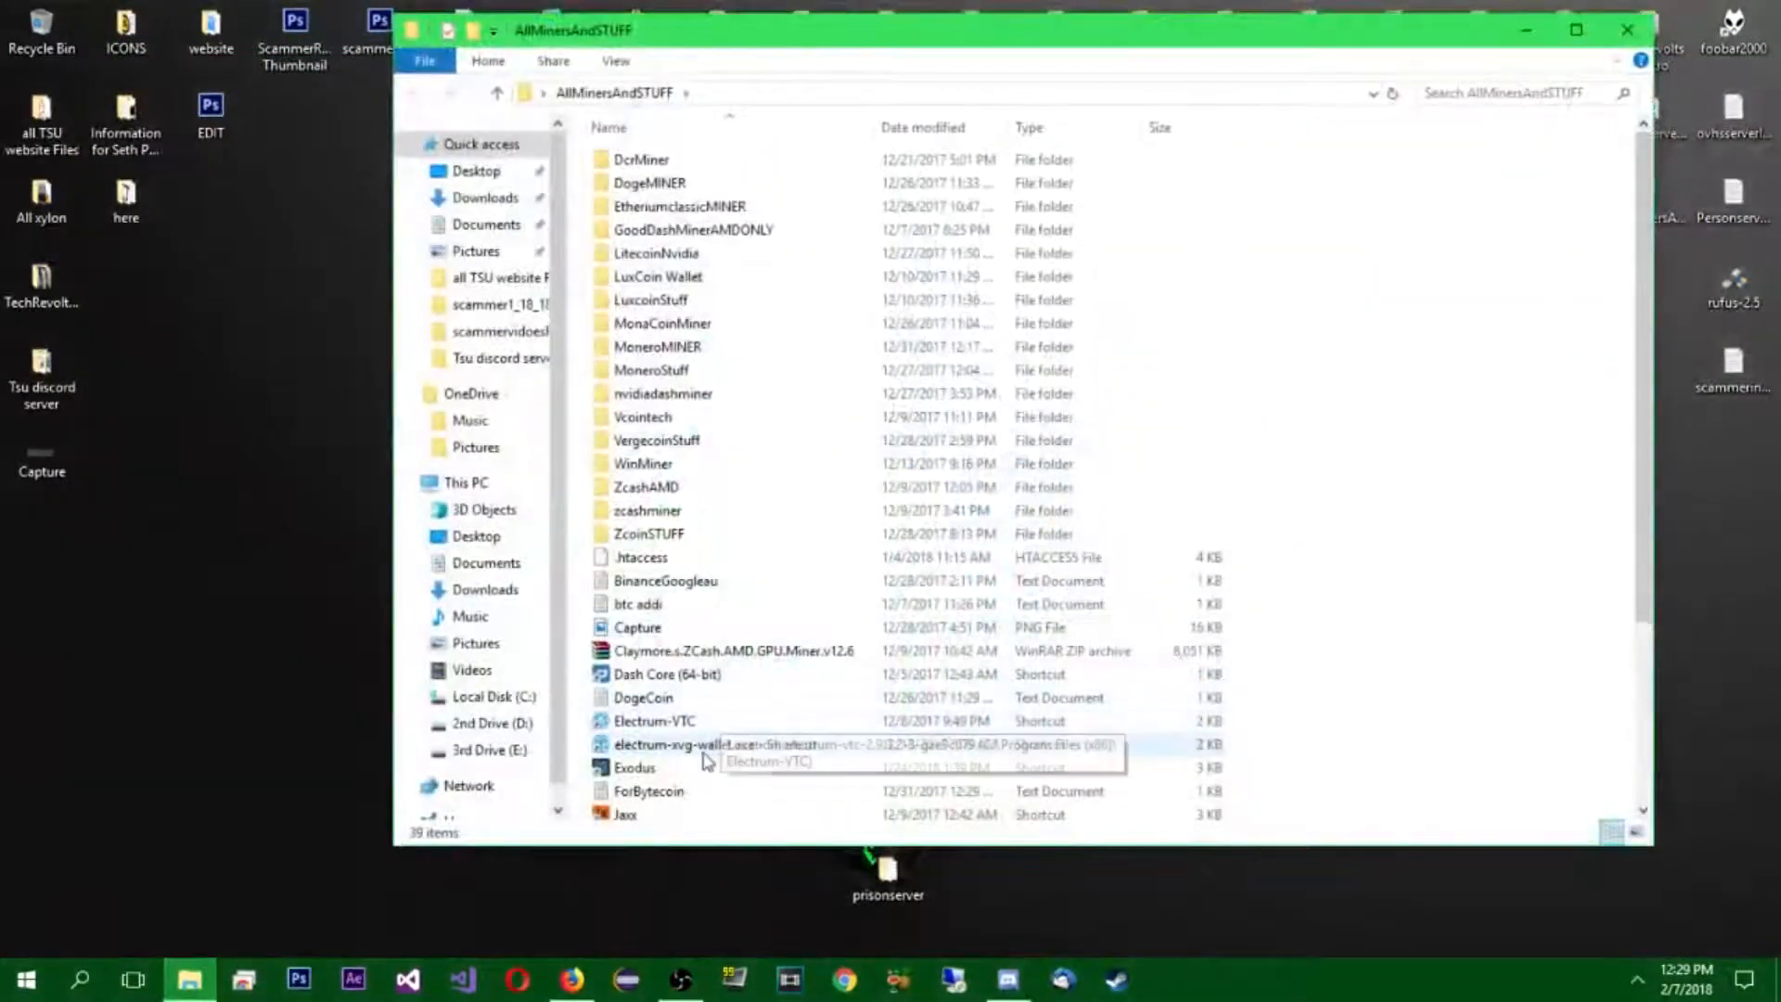
- Launch the Electrum-XVG wallet shortcut from the AllMinersAndSTUFF folder
click(710, 744)
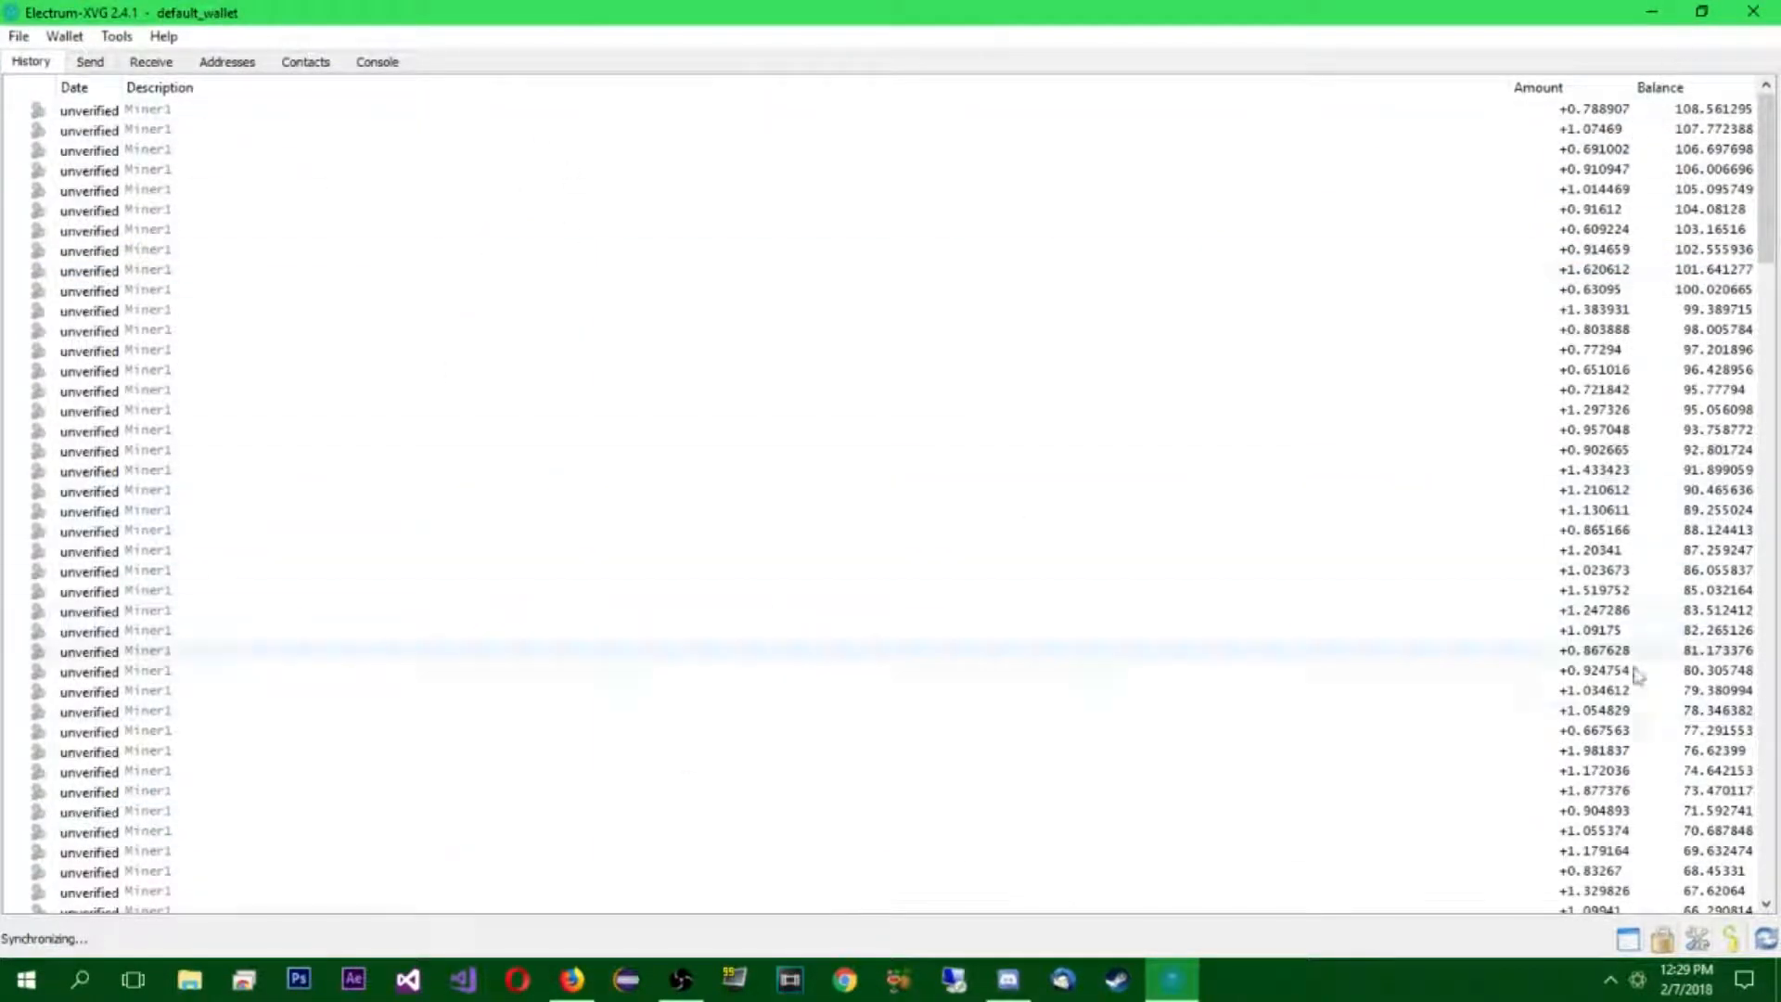
mouse_move(1102, 316)
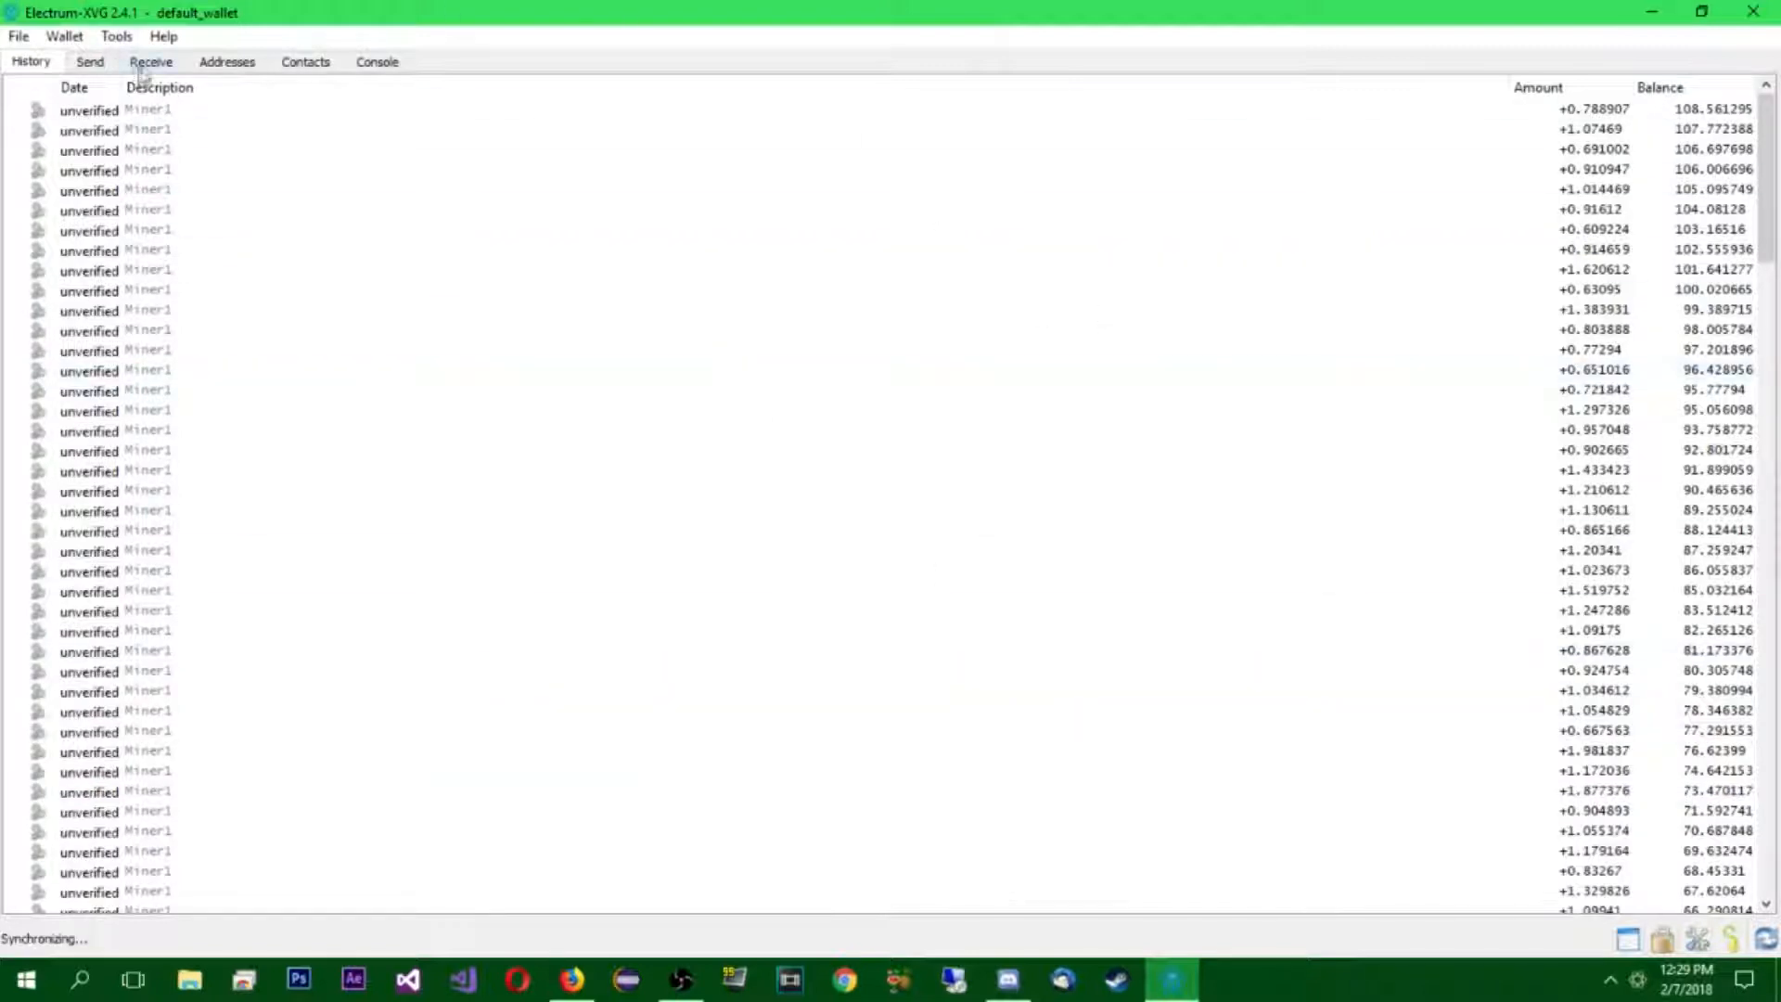
- On the Receive page set Expires in to Never and load the saved Miner1 request with its address
click(151, 61)
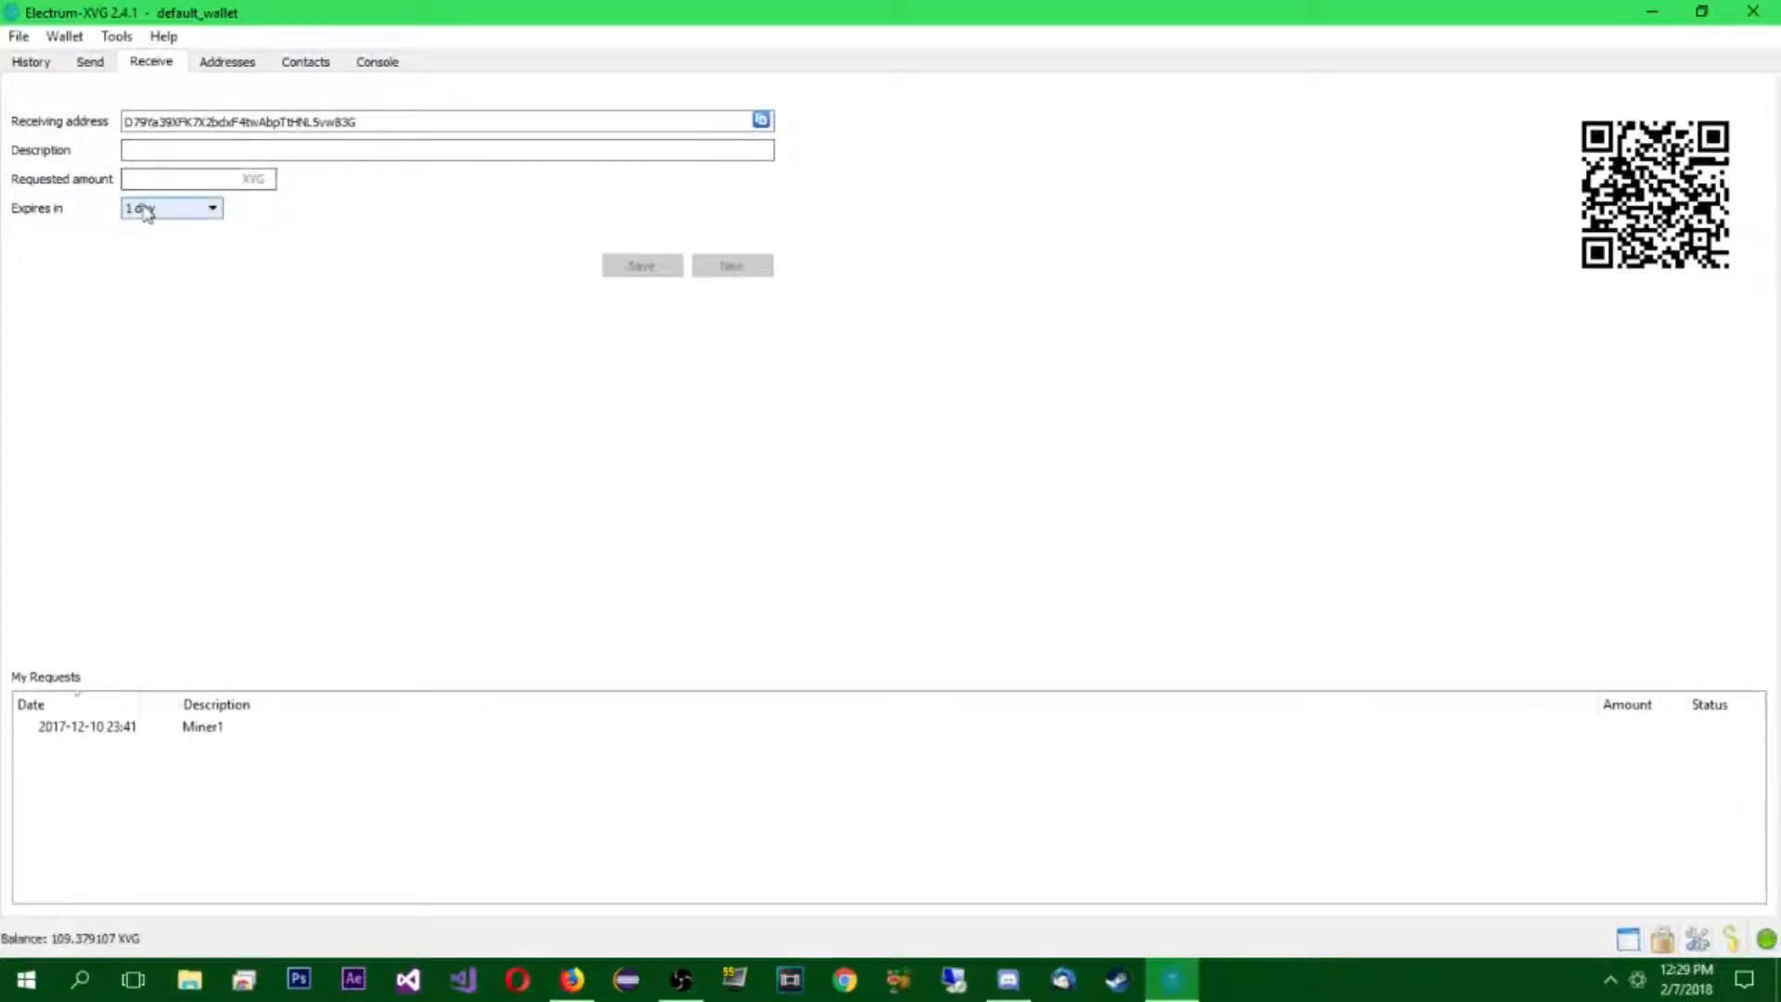
click(211, 208)
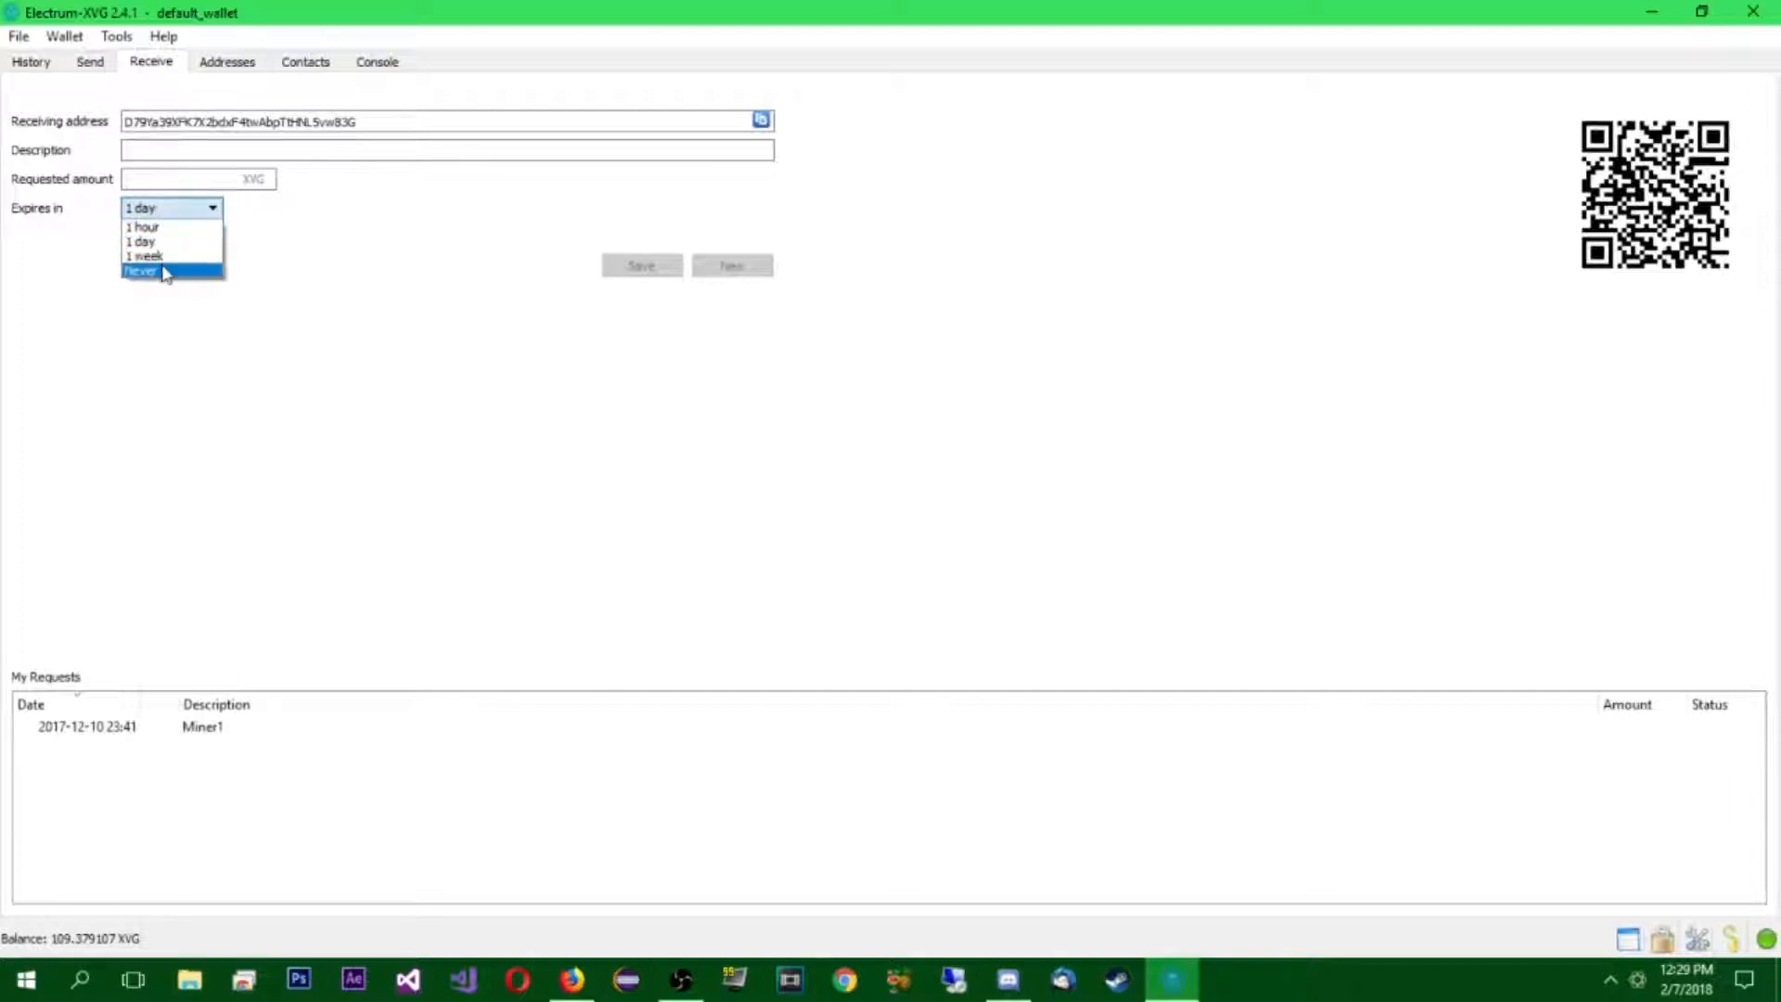
click(148, 271)
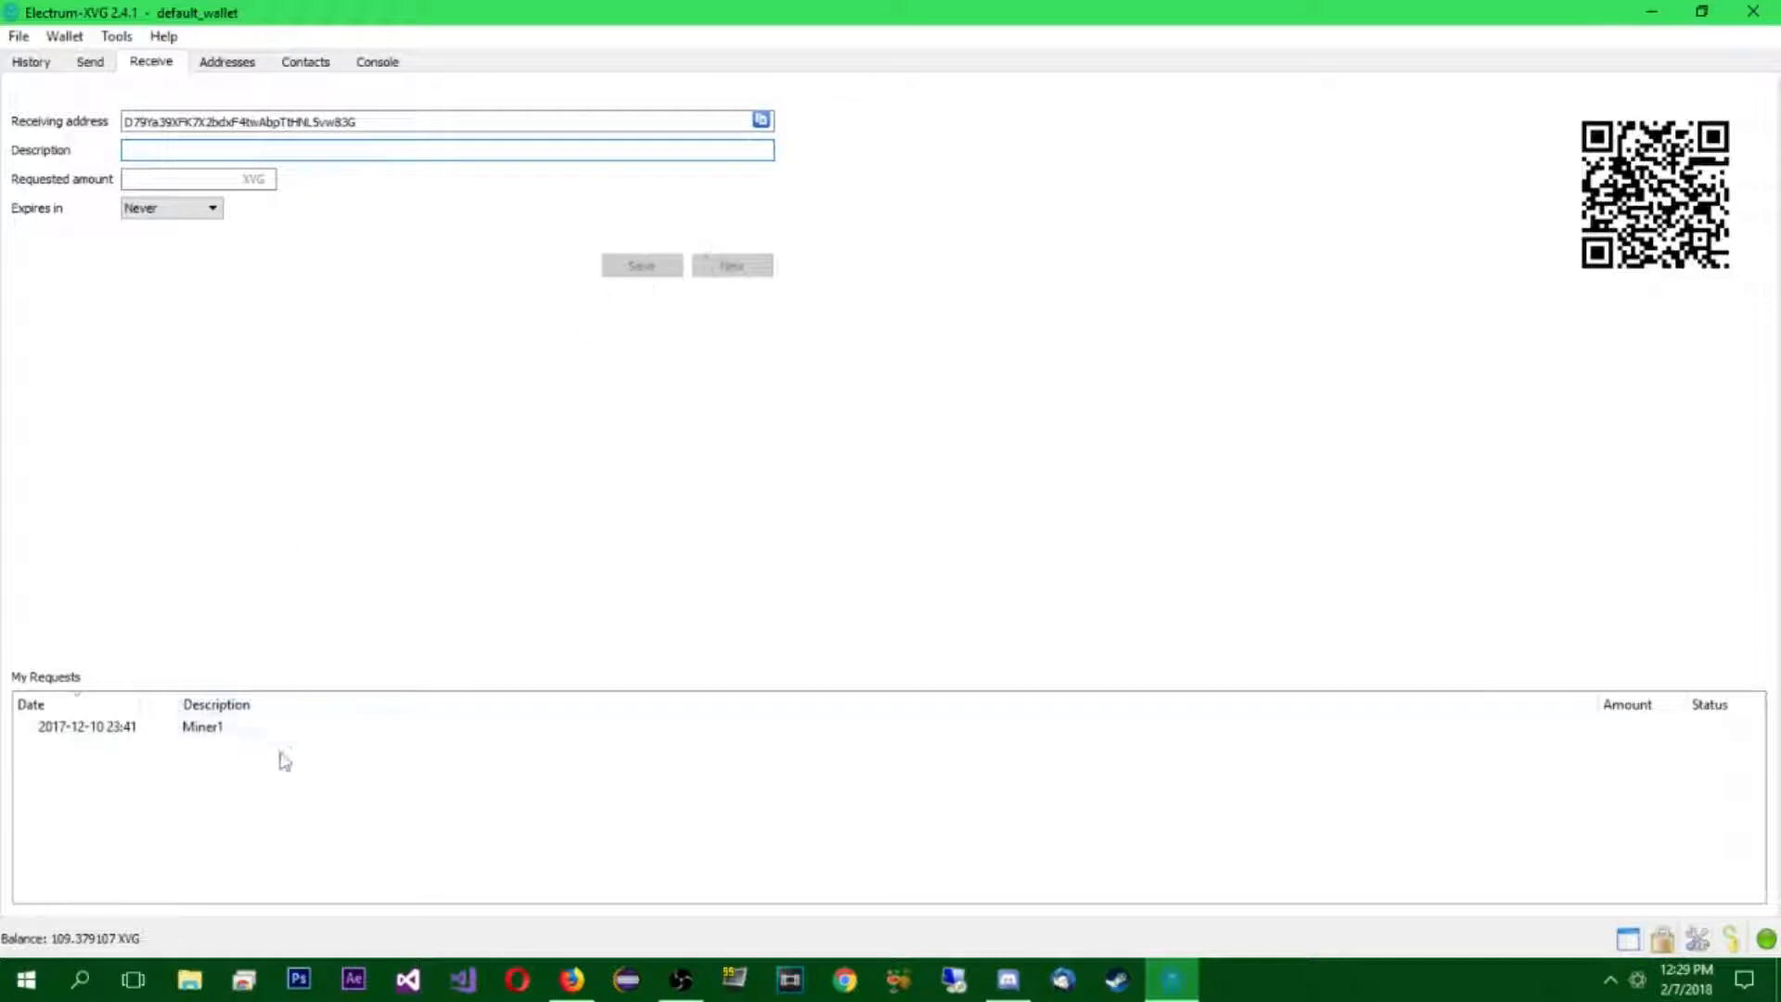
click(204, 727)
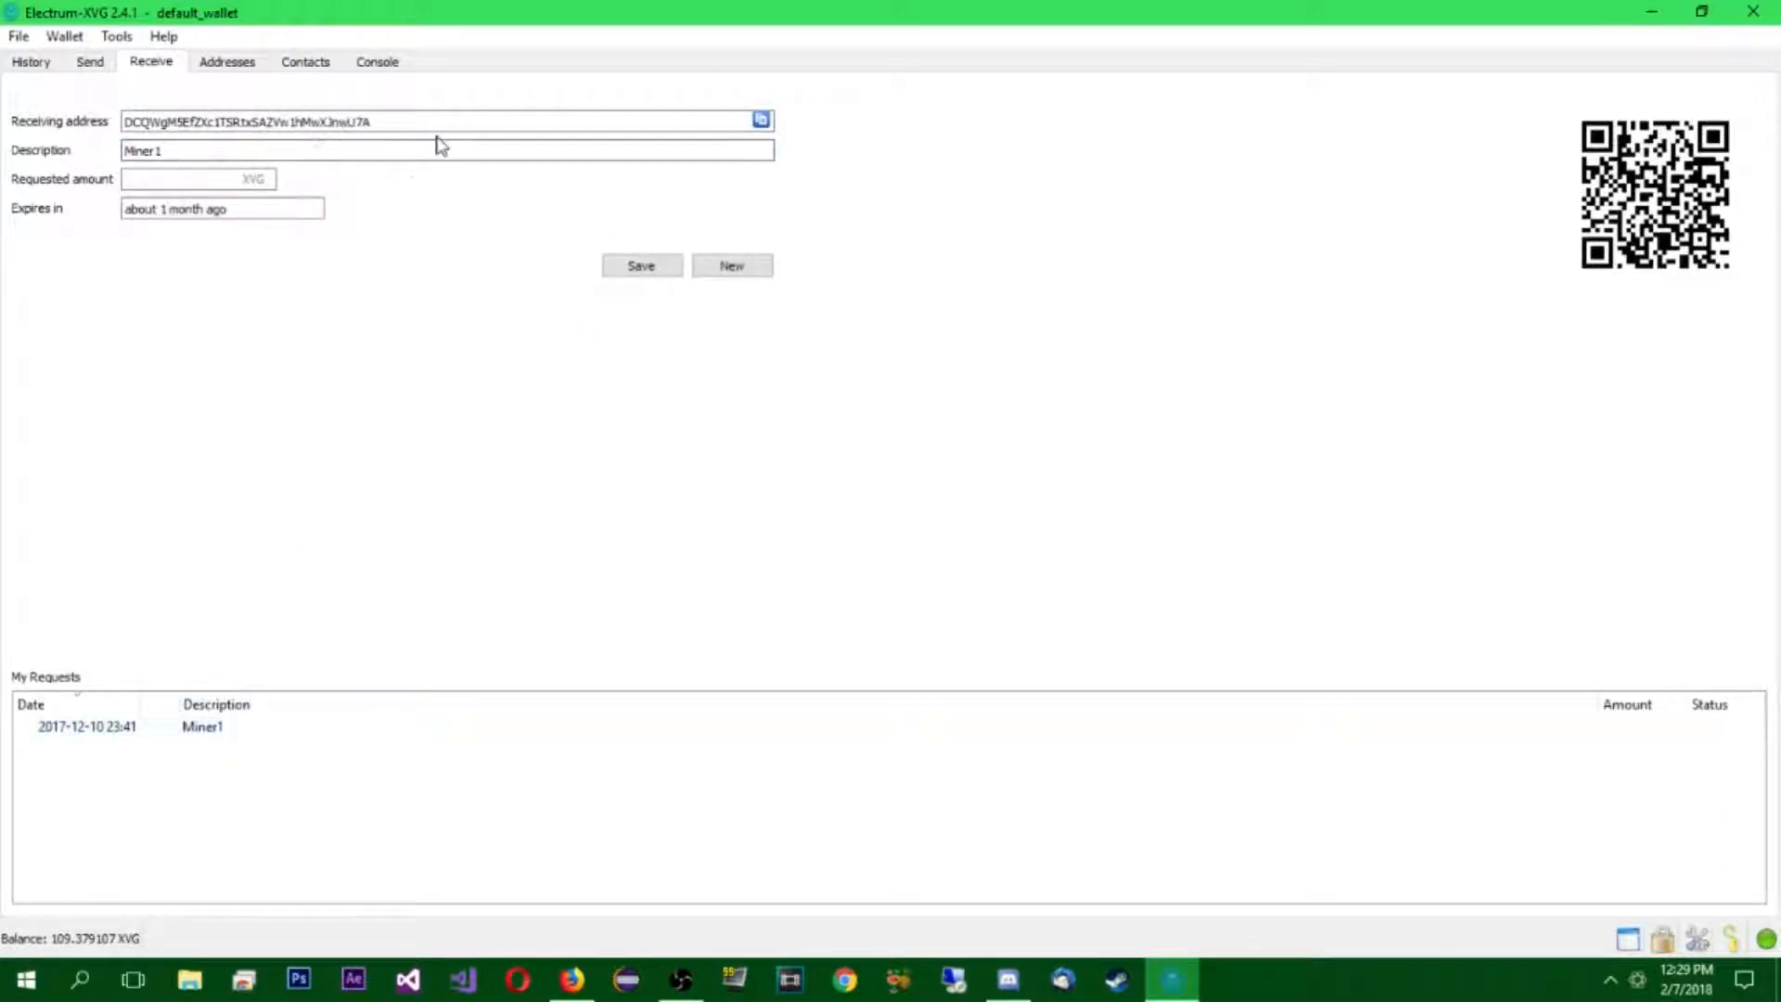
mouse_move(308, 750)
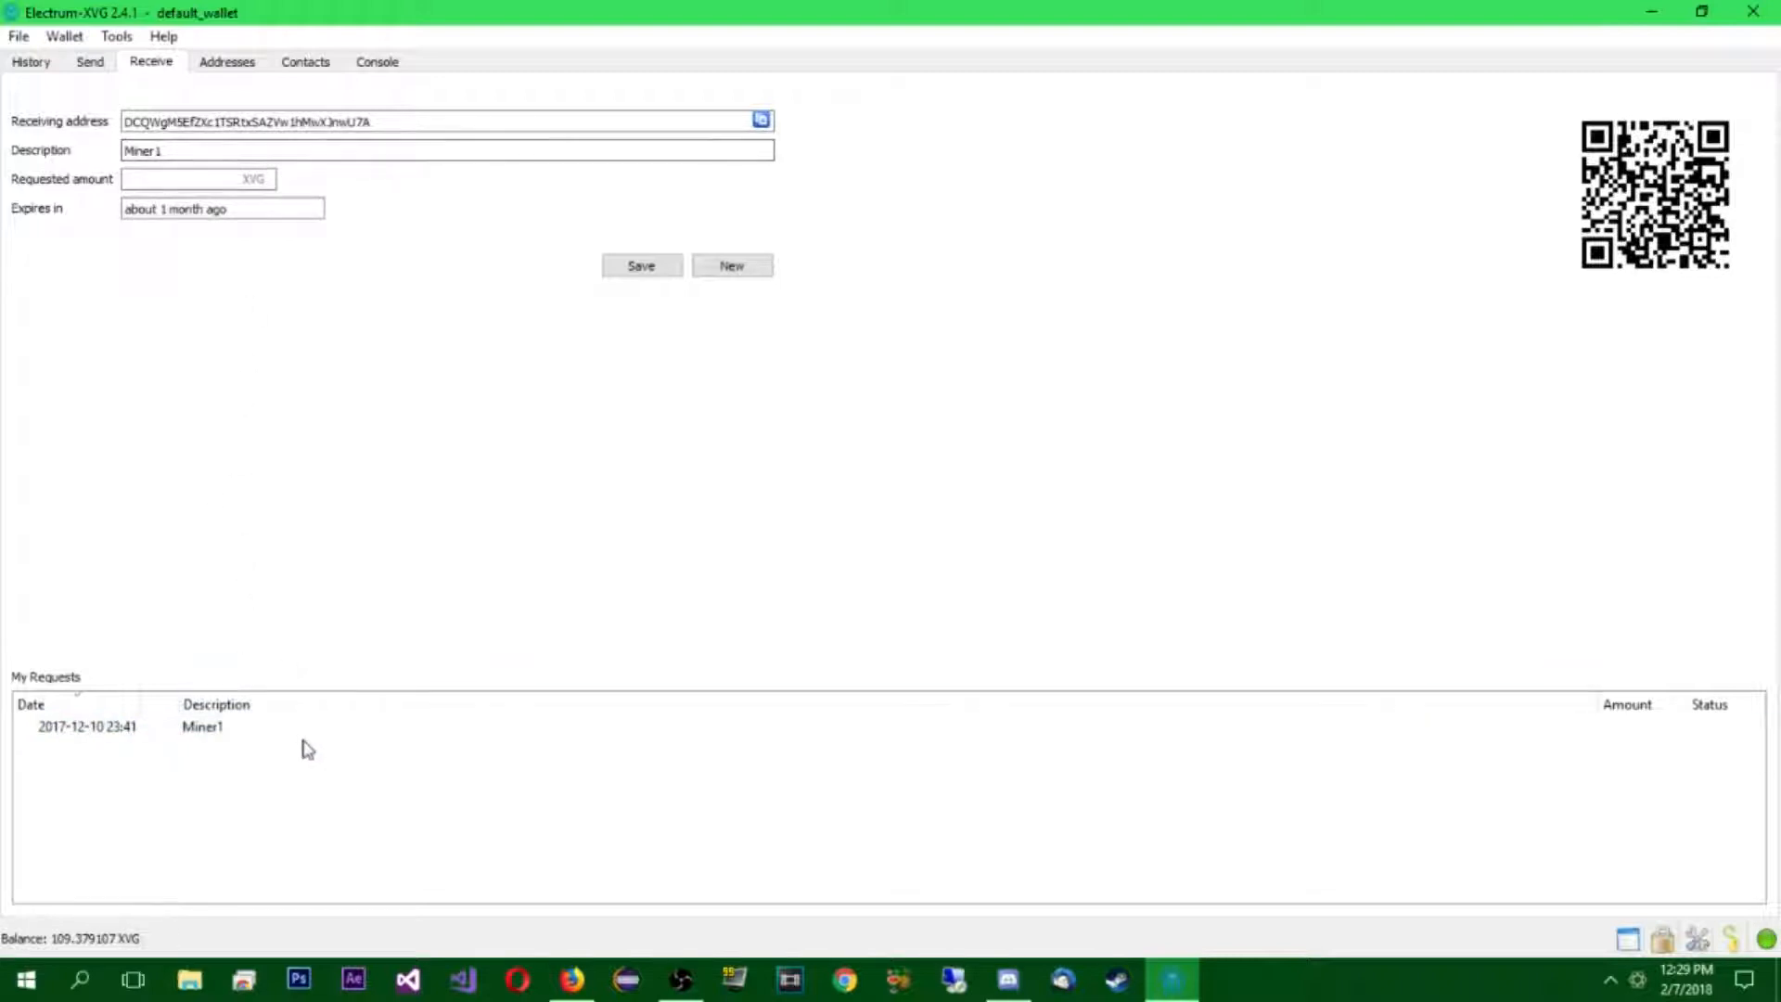
click(200, 727)
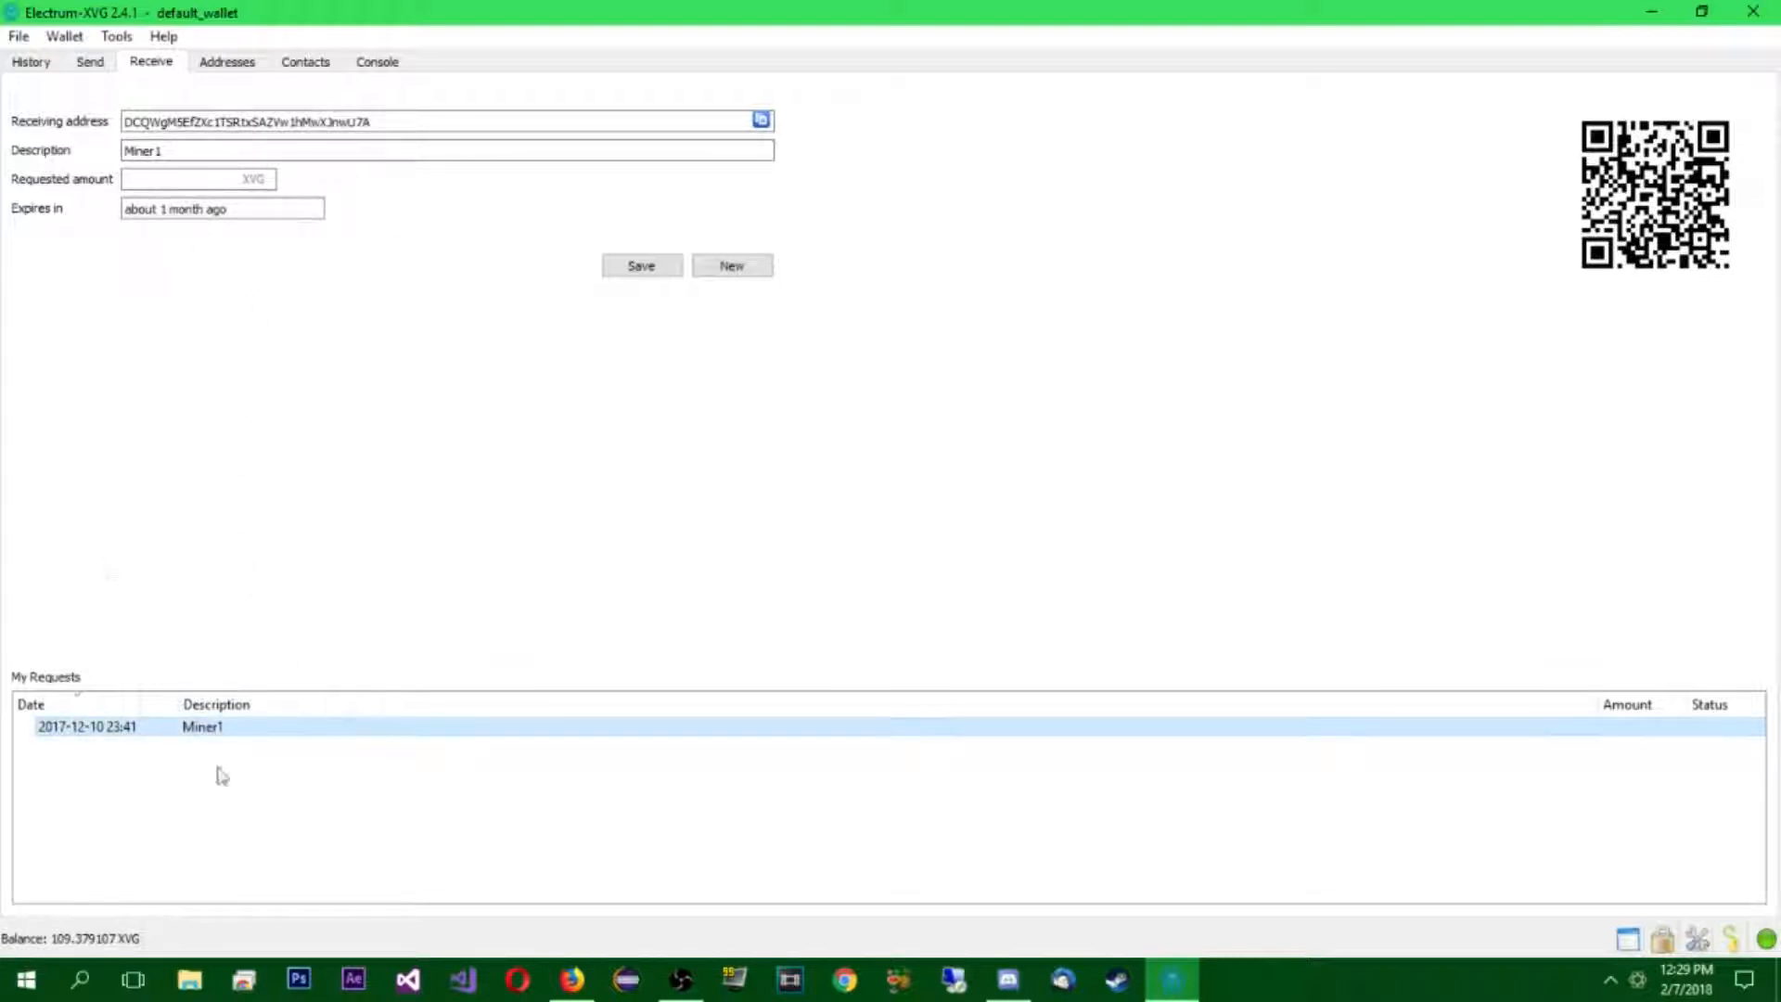
mouse_move(800, 85)
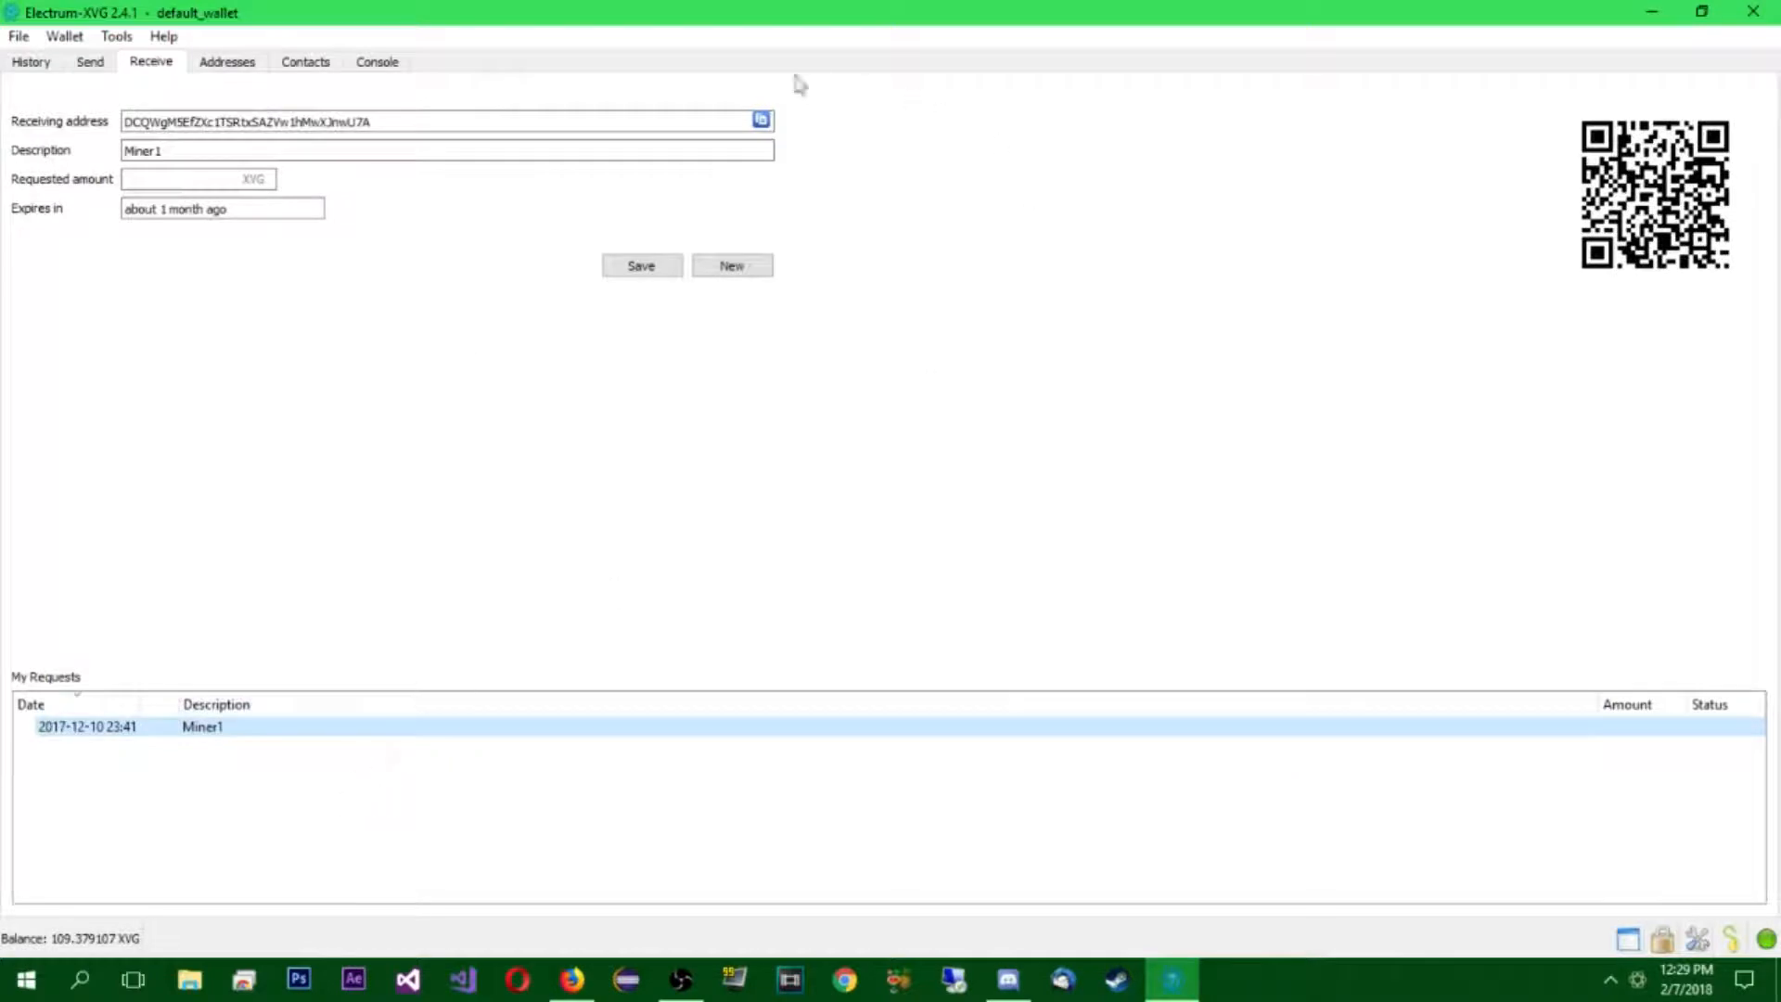
mouse_move(314, 100)
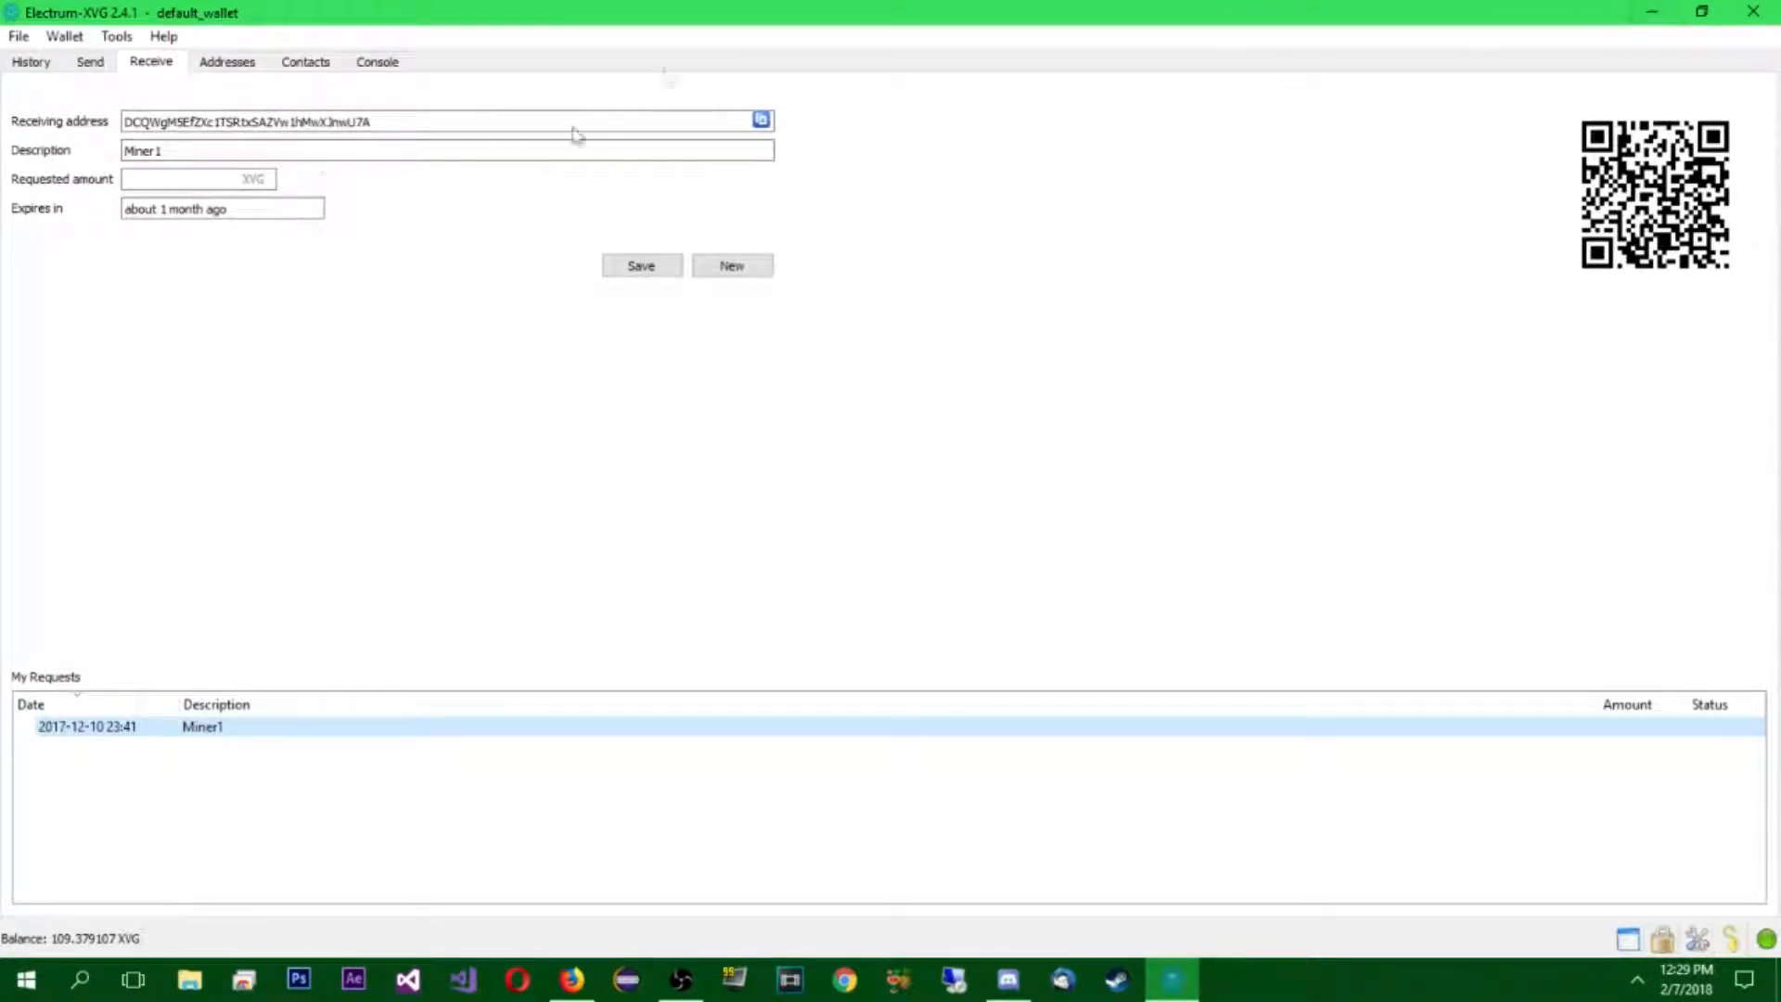
mouse_move(1651, 11)
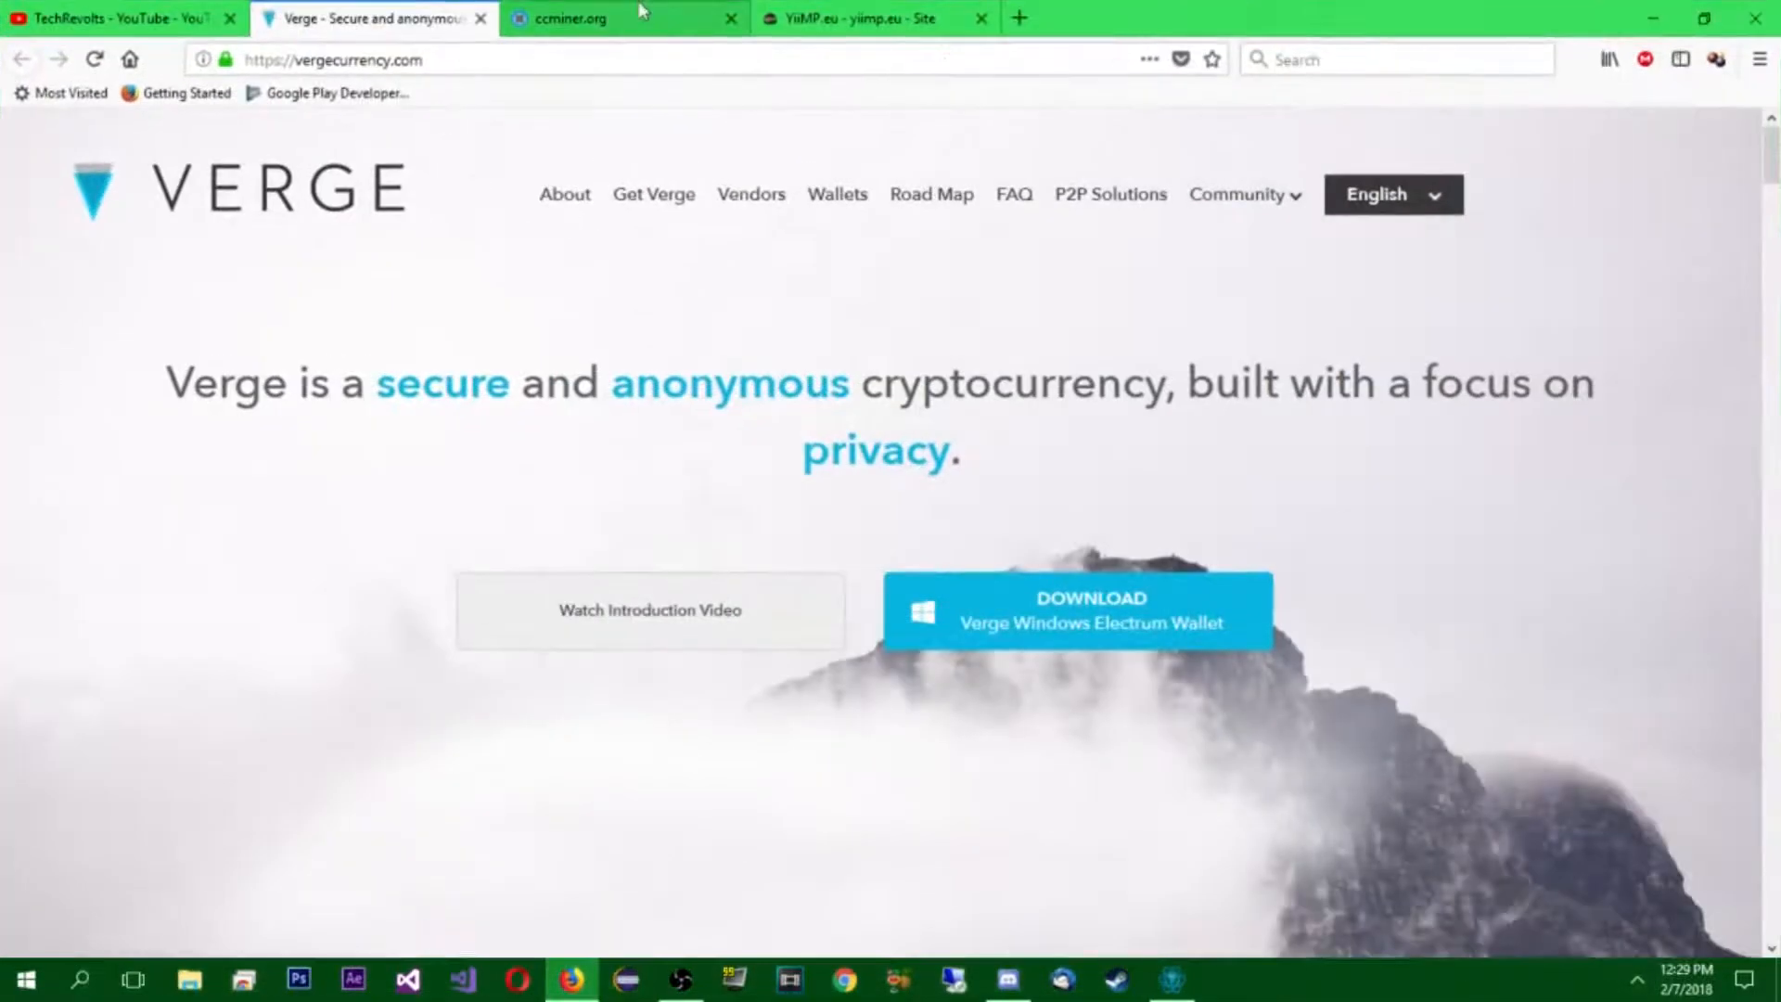
- From ccminer.org open the tpruvot version's GitHub Releases page
click(586, 18)
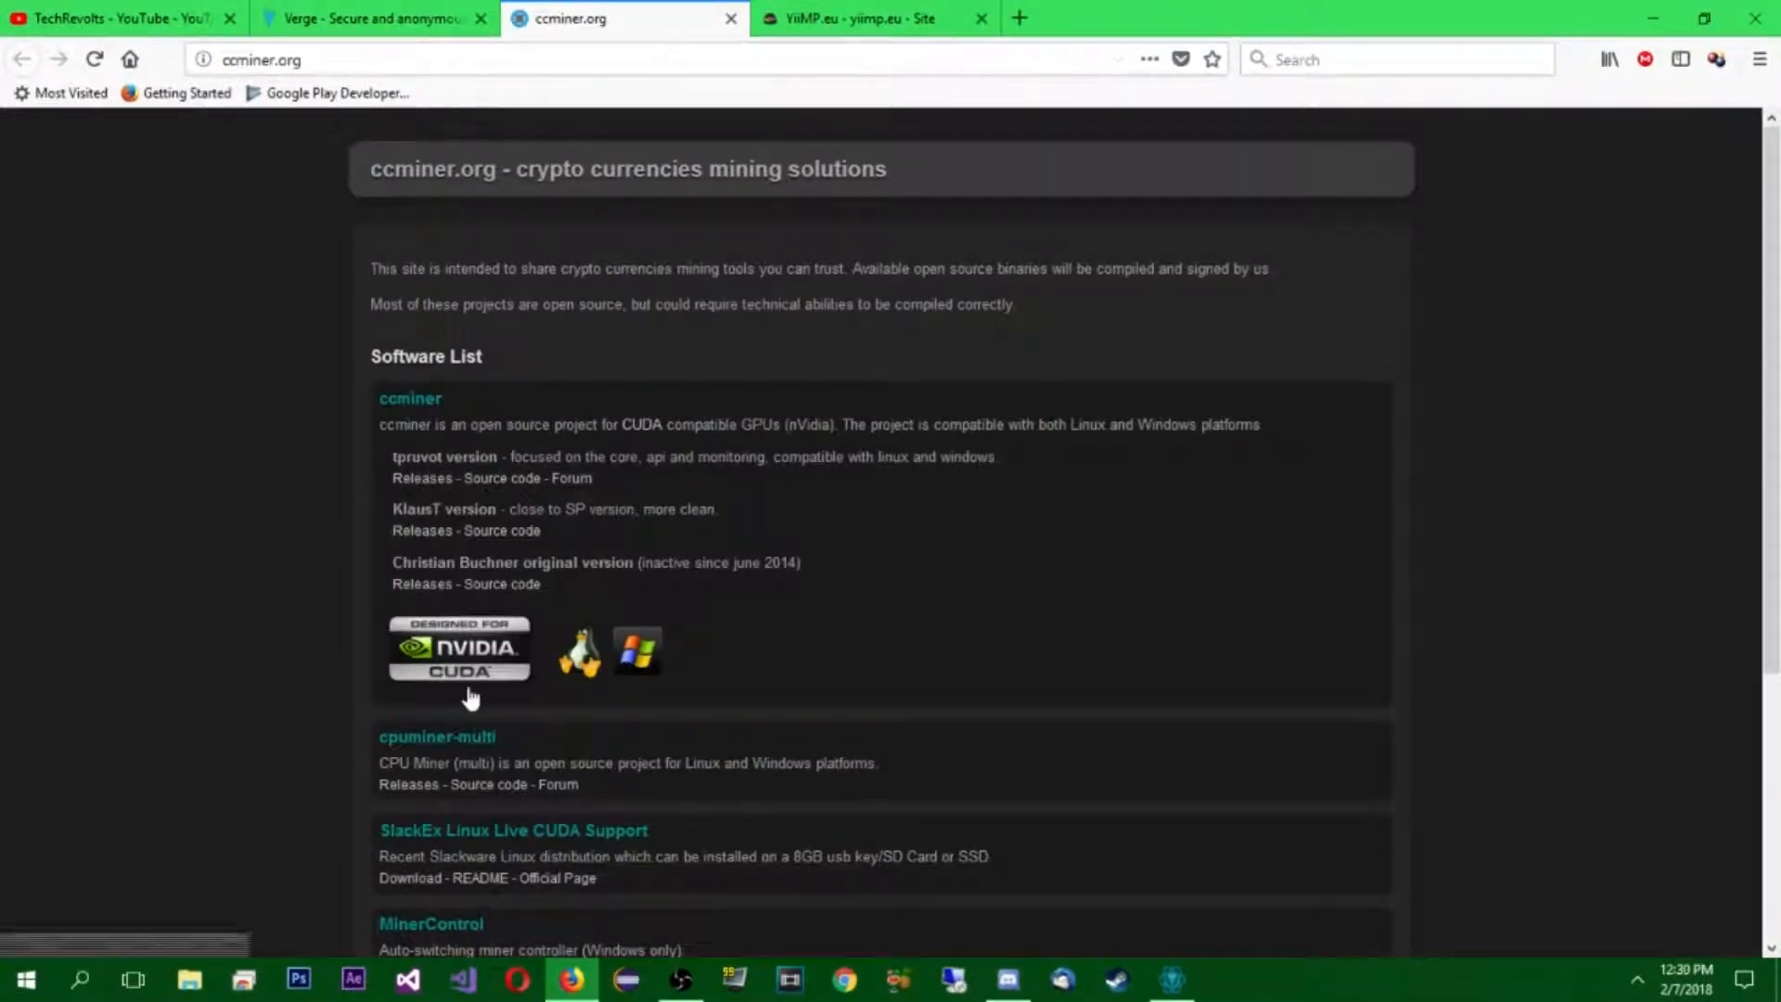
mouse_move(311, 466)
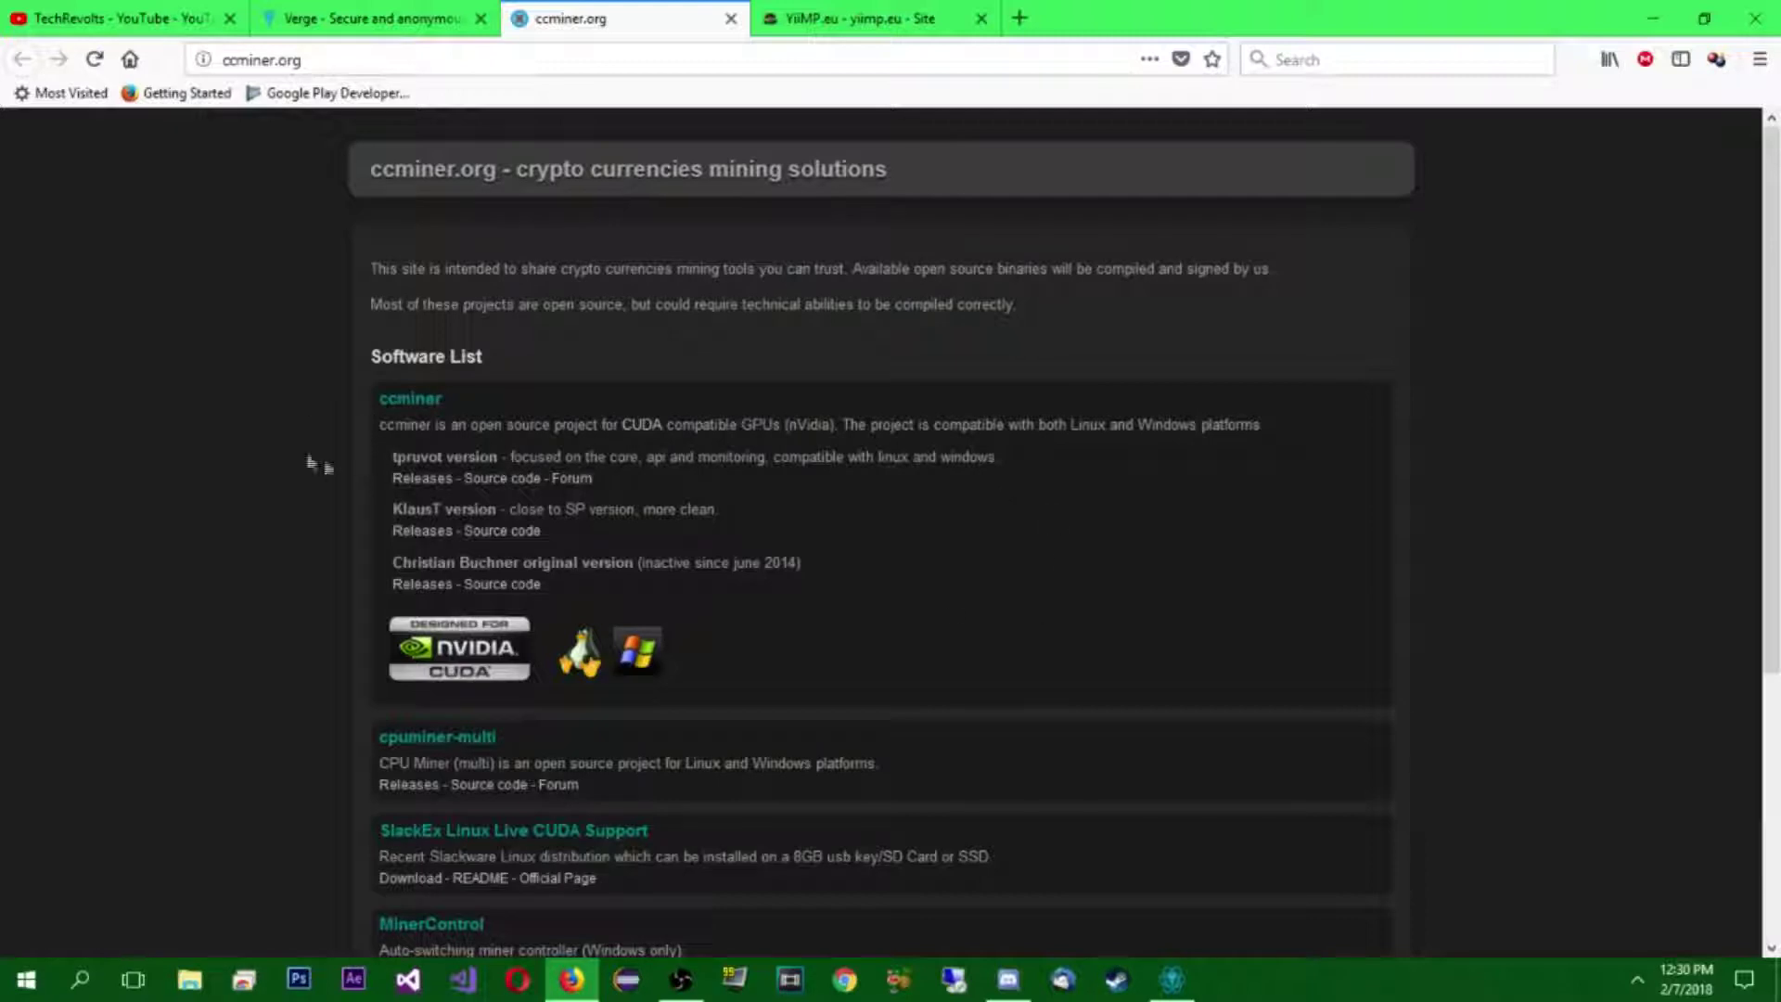
double_click(400, 456)
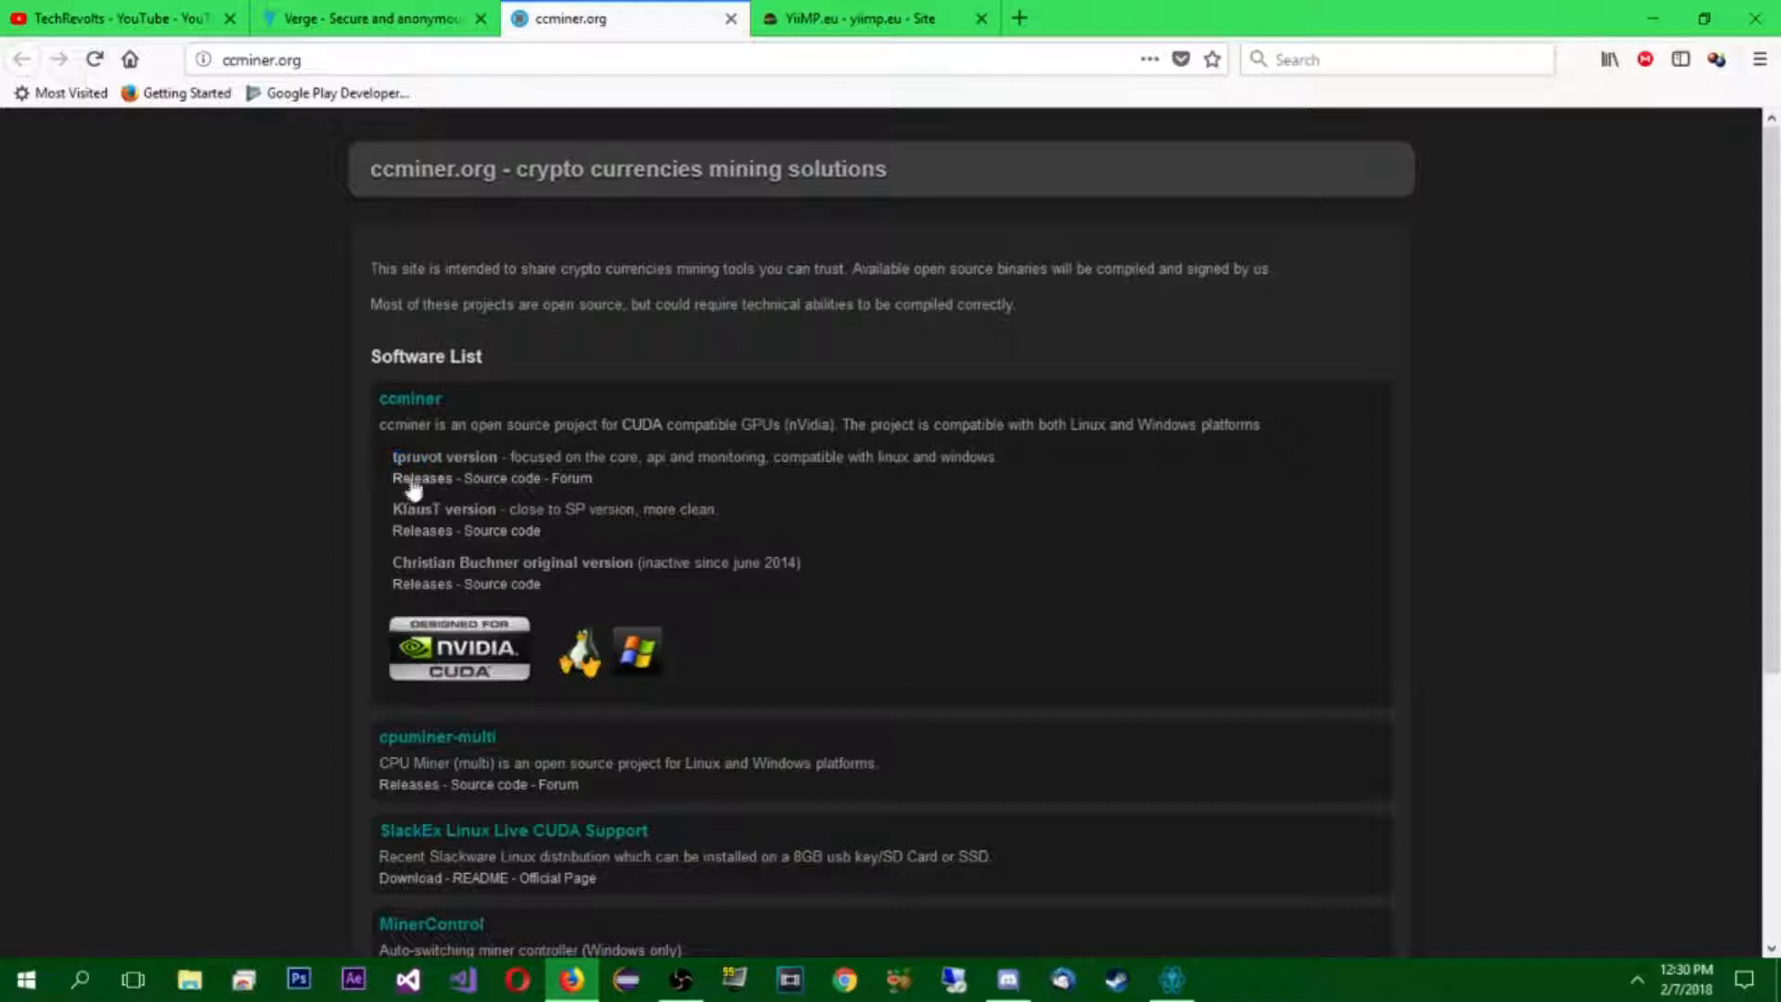
click(421, 479)
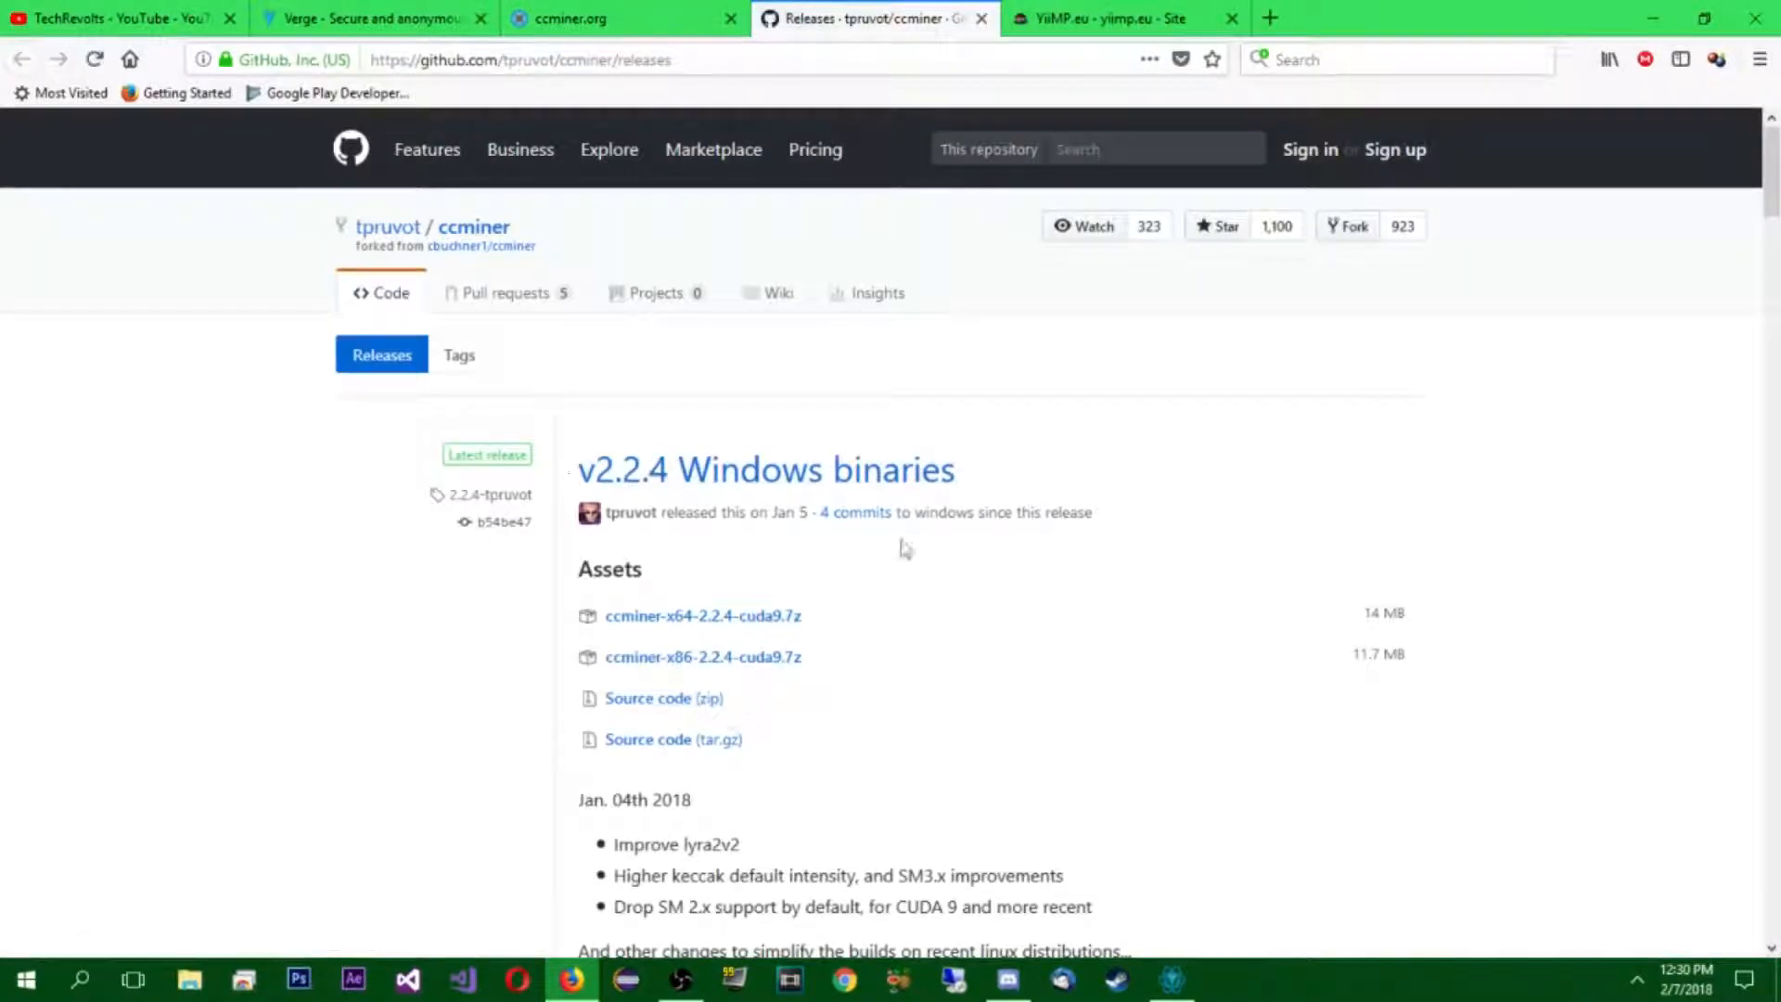
- Download the ccminer-2.0-release x64 cuda 8.0.7z archive from the final v2.0 Windows binaries release
scroll(down, 3)
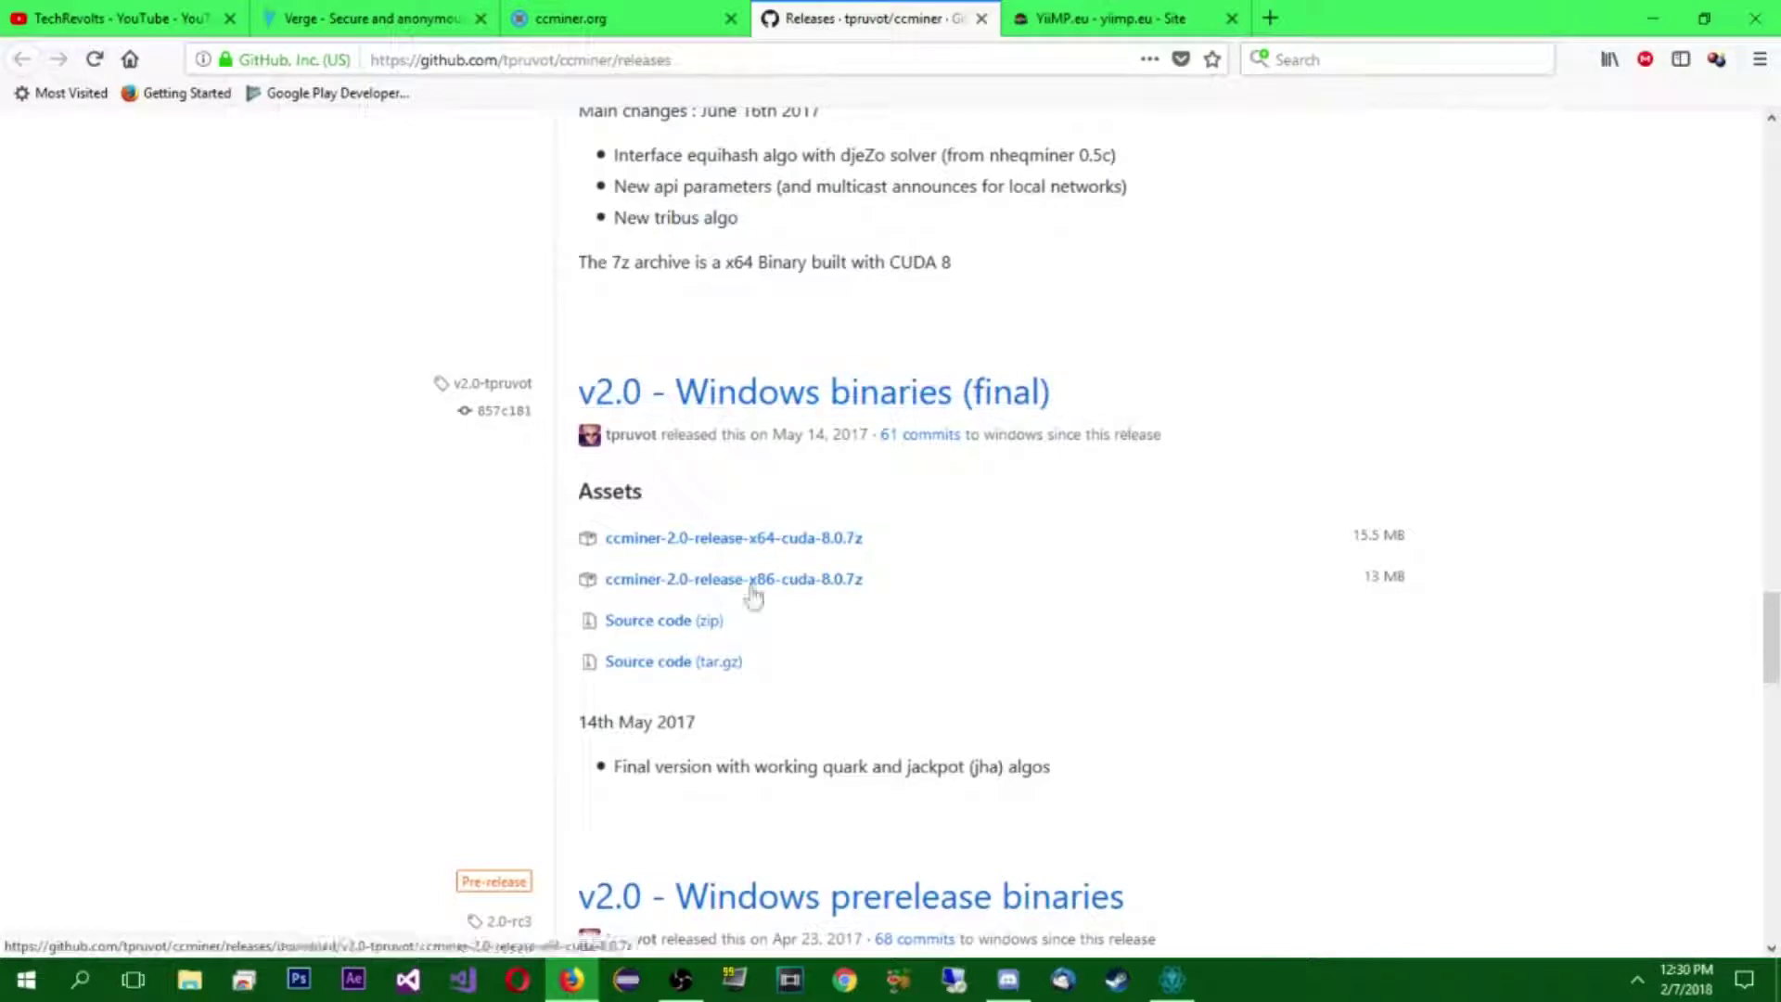
mouse_move(787, 553)
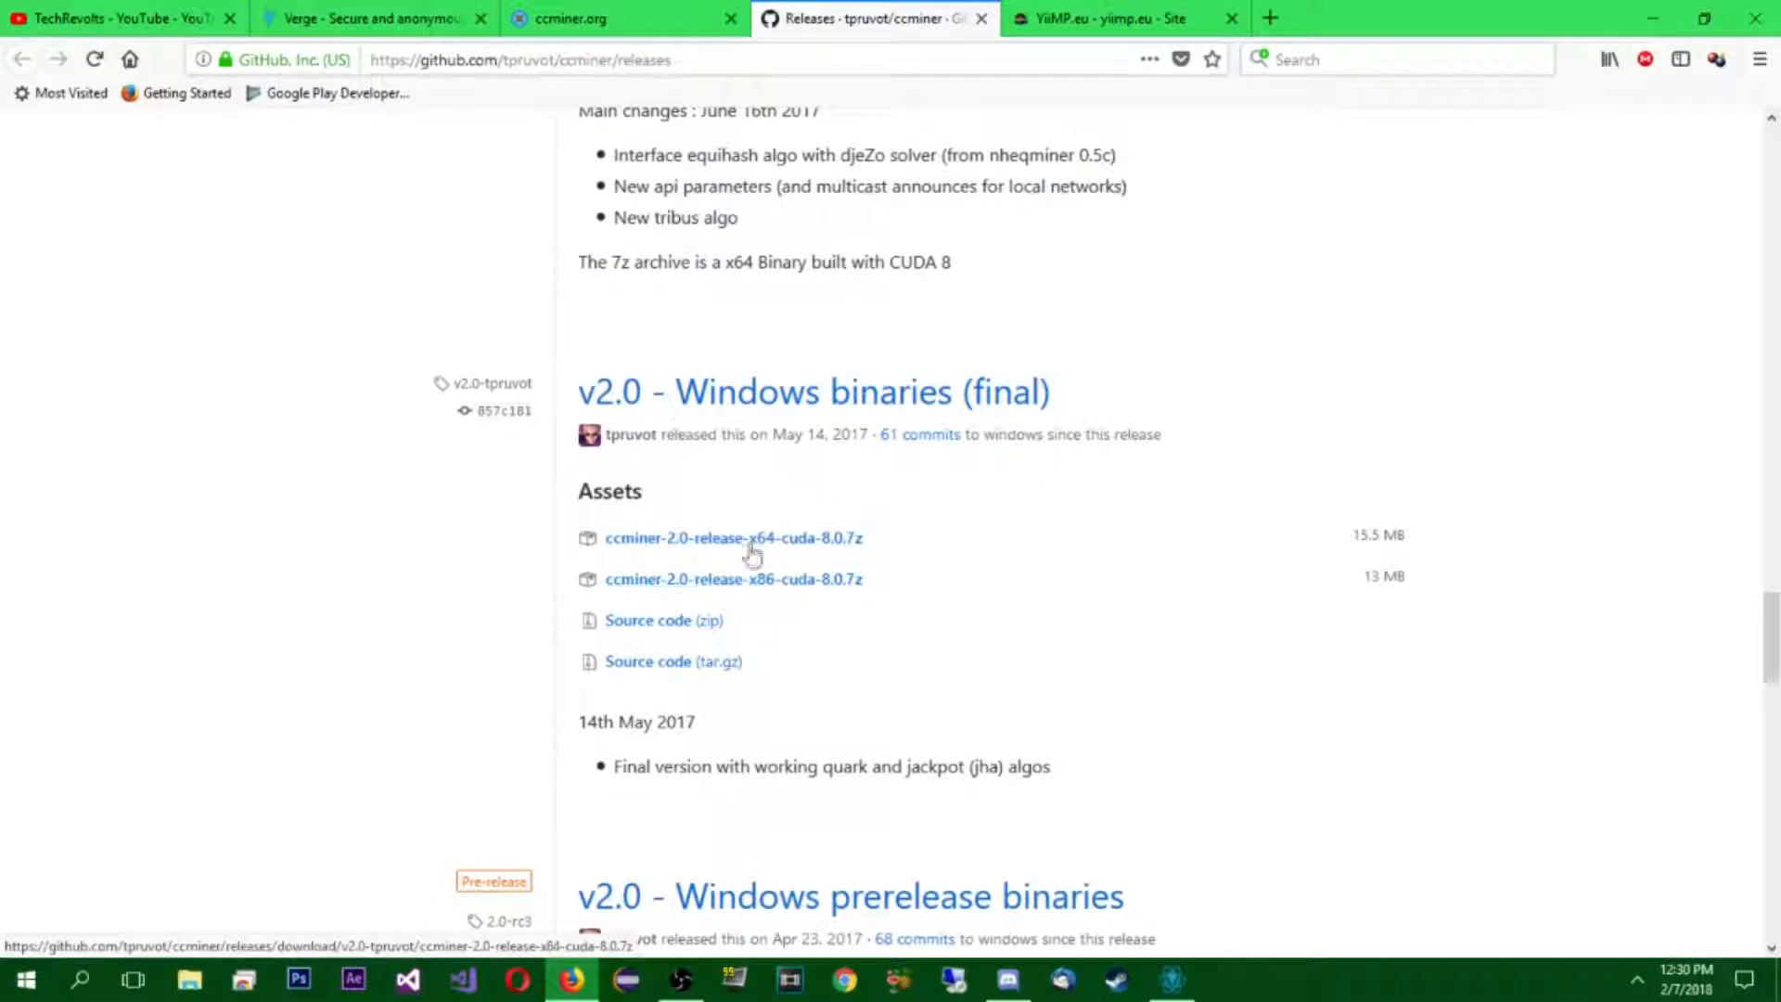
click(735, 538)
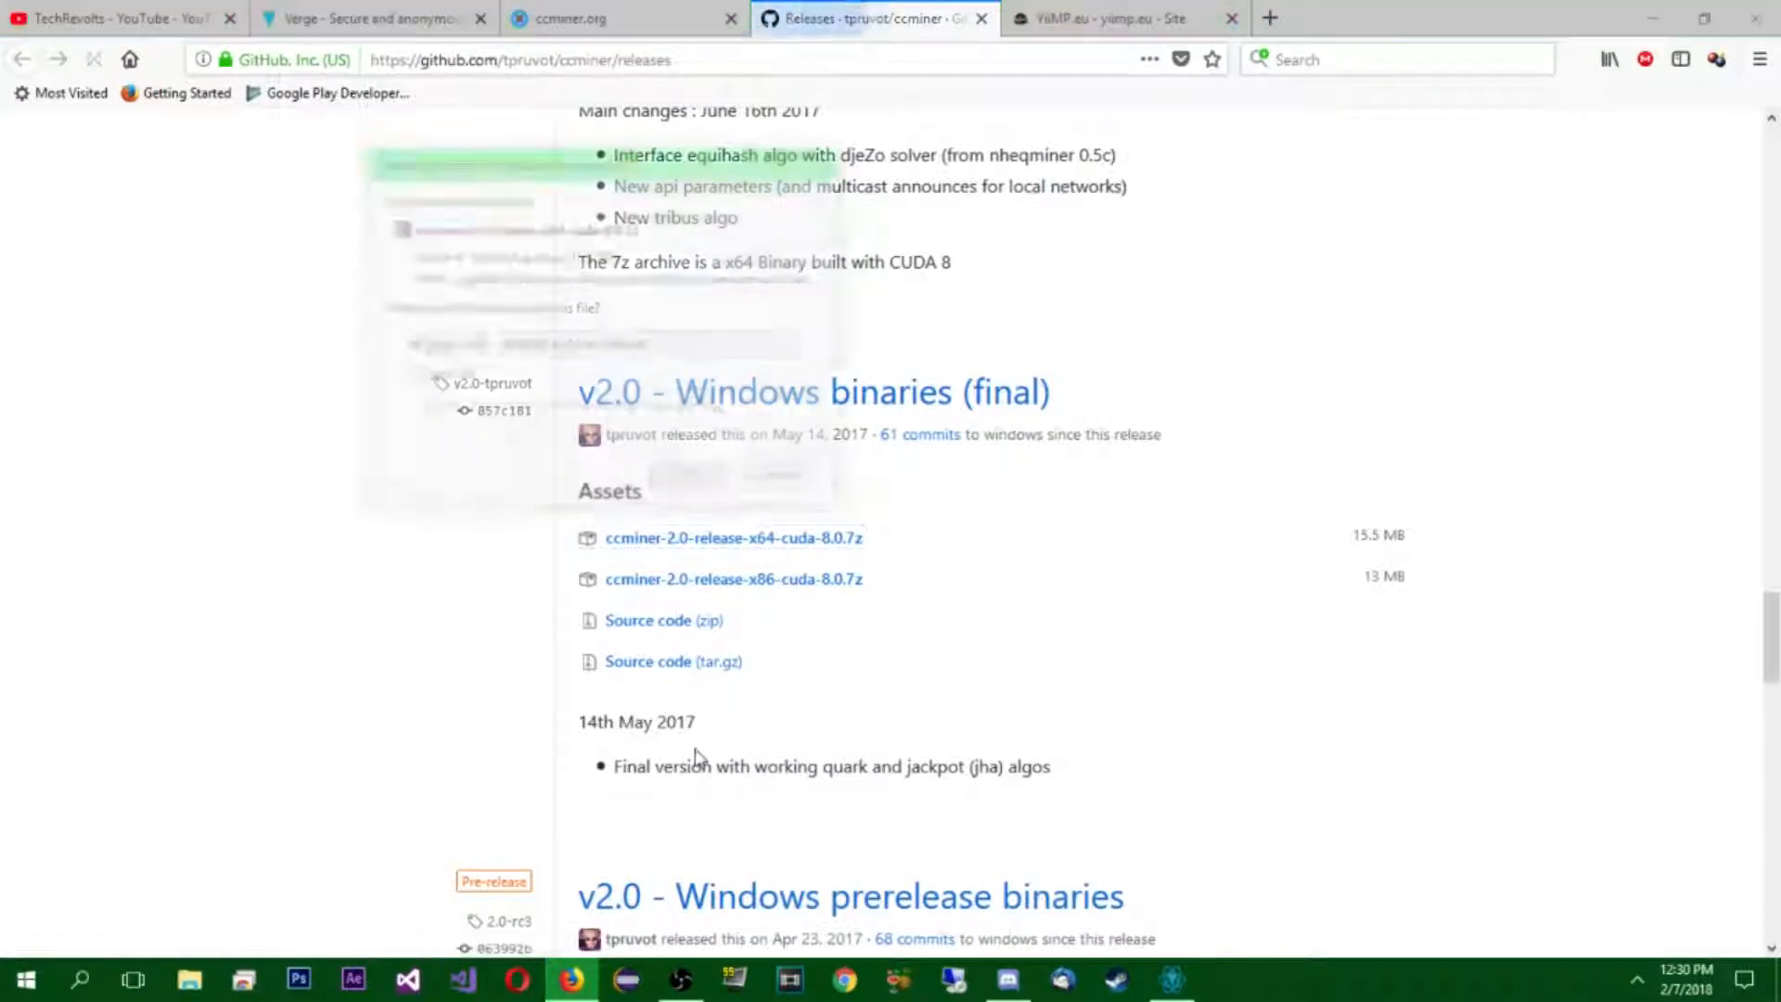
click(735, 538)
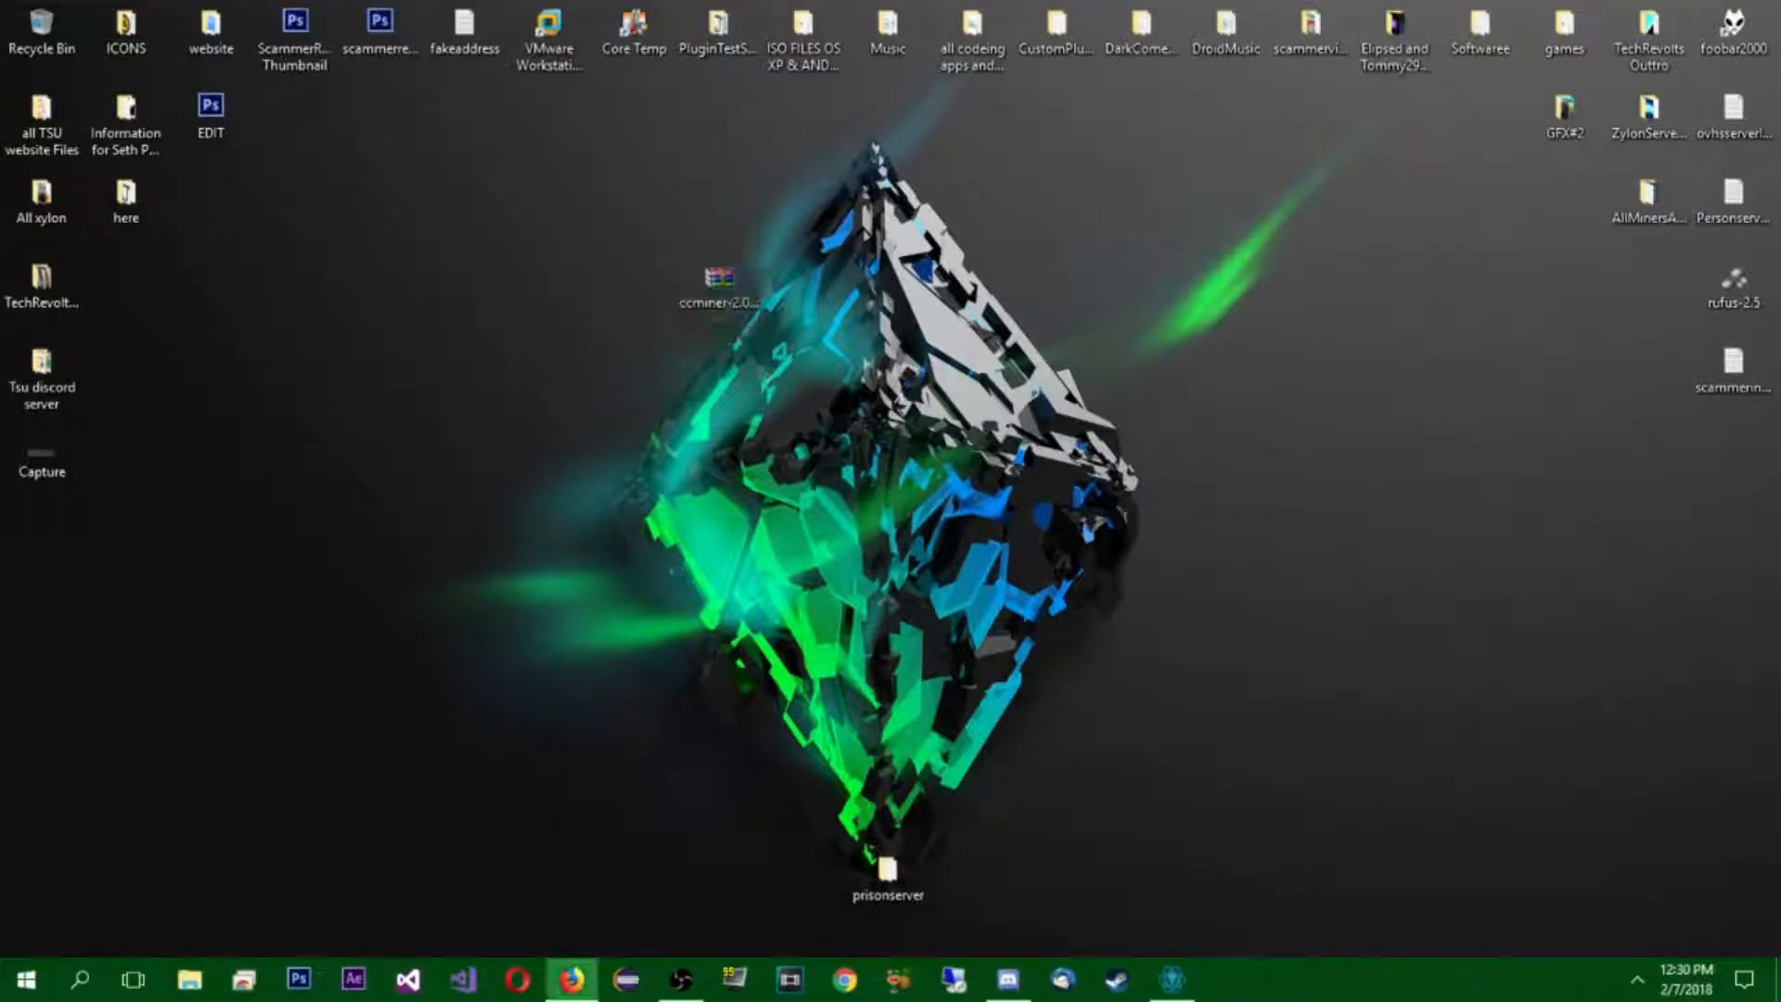
- Create a new desktop folder for the Verge miner and open it
click(724, 278)
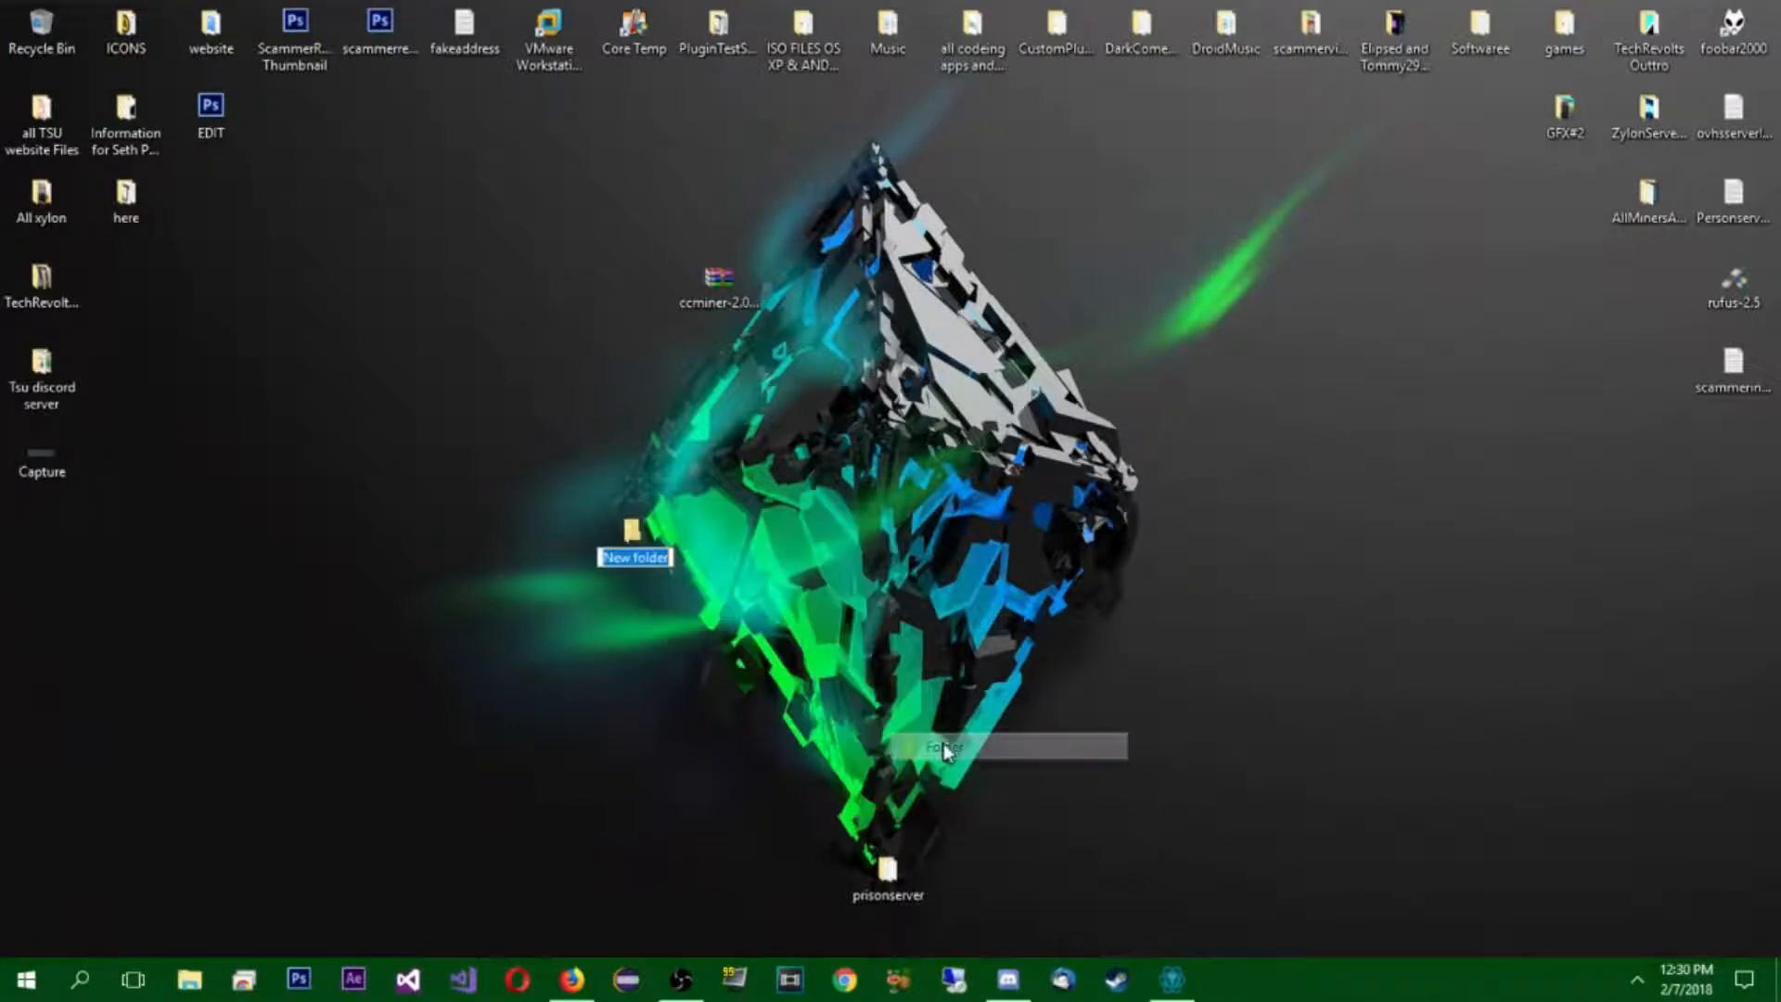
text(Verge1)
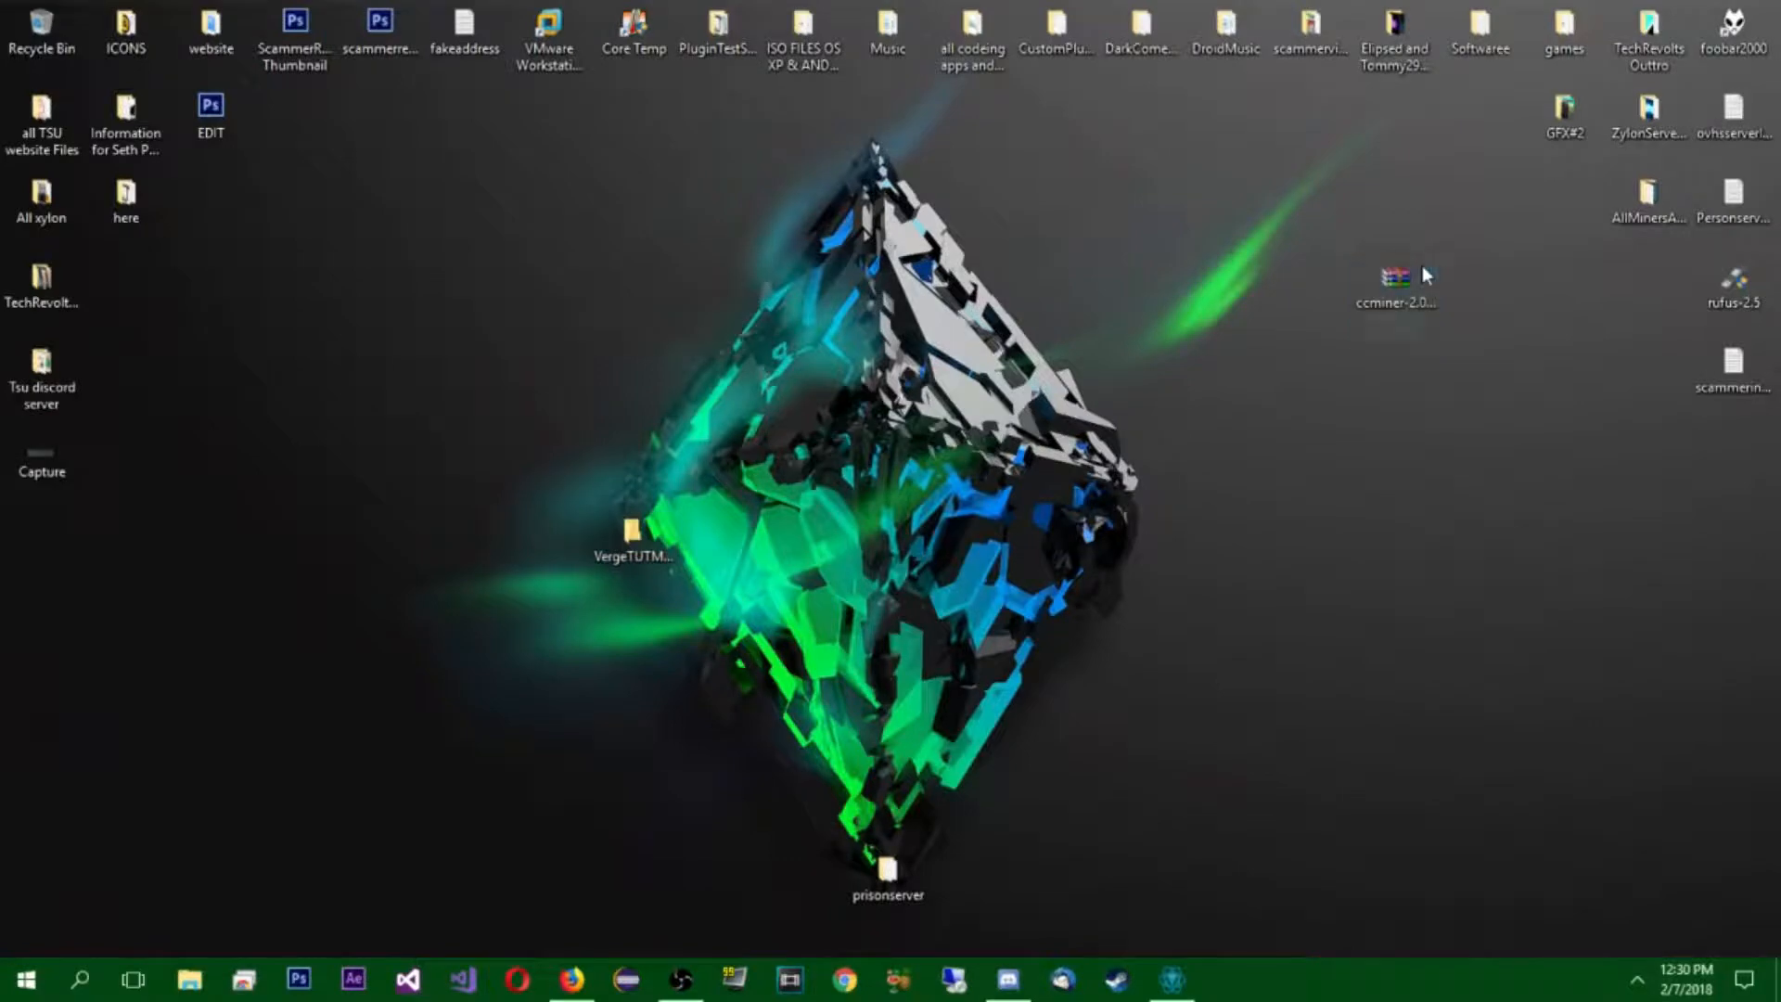
double_click(1393, 272)
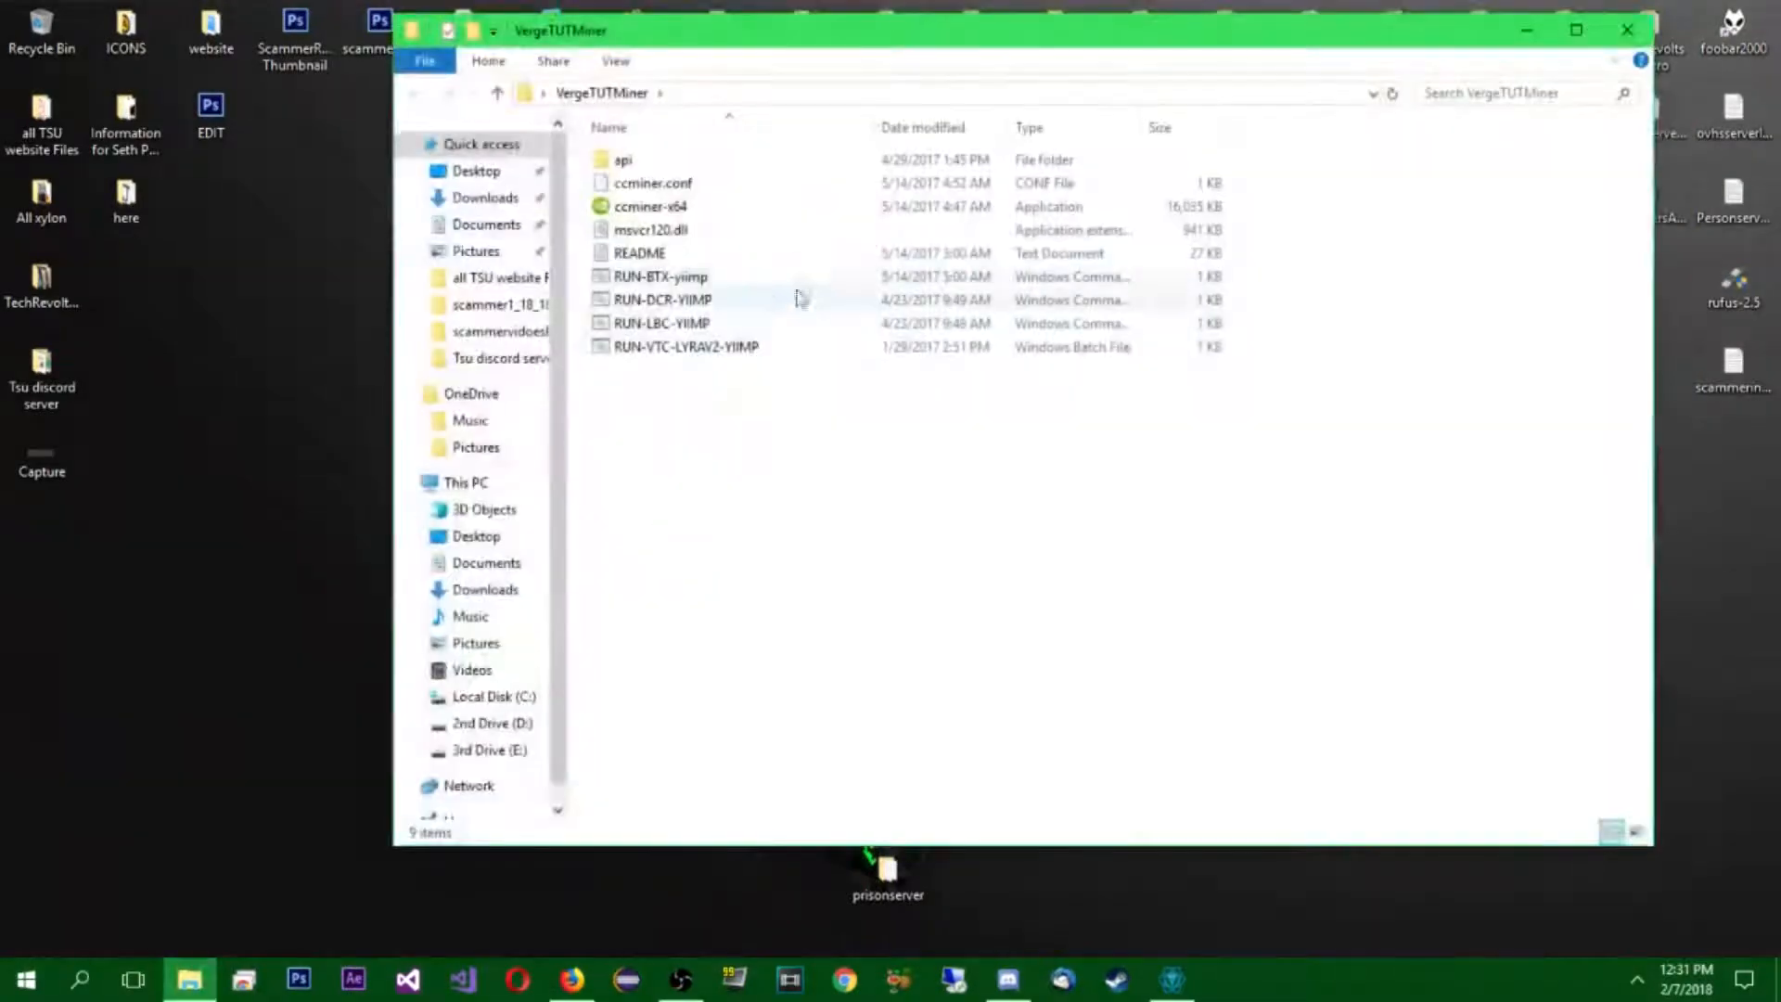
- Preview the RUN-VTC-LYRAV2-YIIMP batch file in Notepad and close it unchanged
right_click(684, 345)
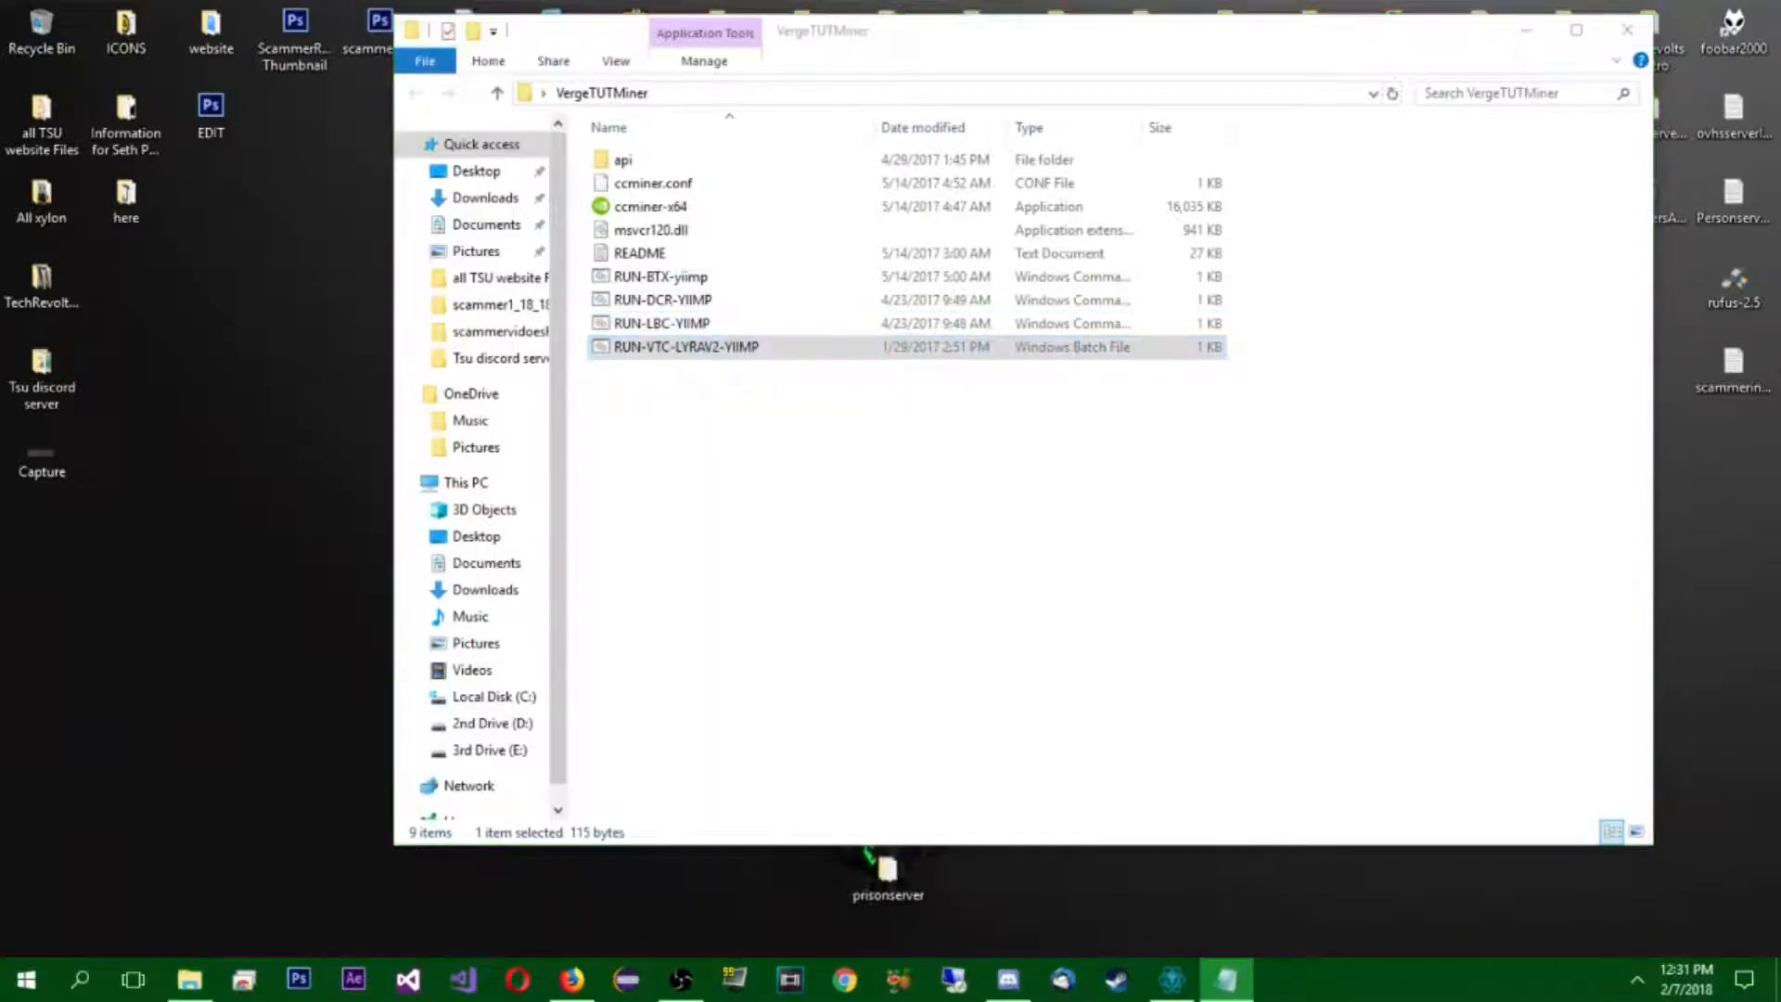
double_click(684, 347)
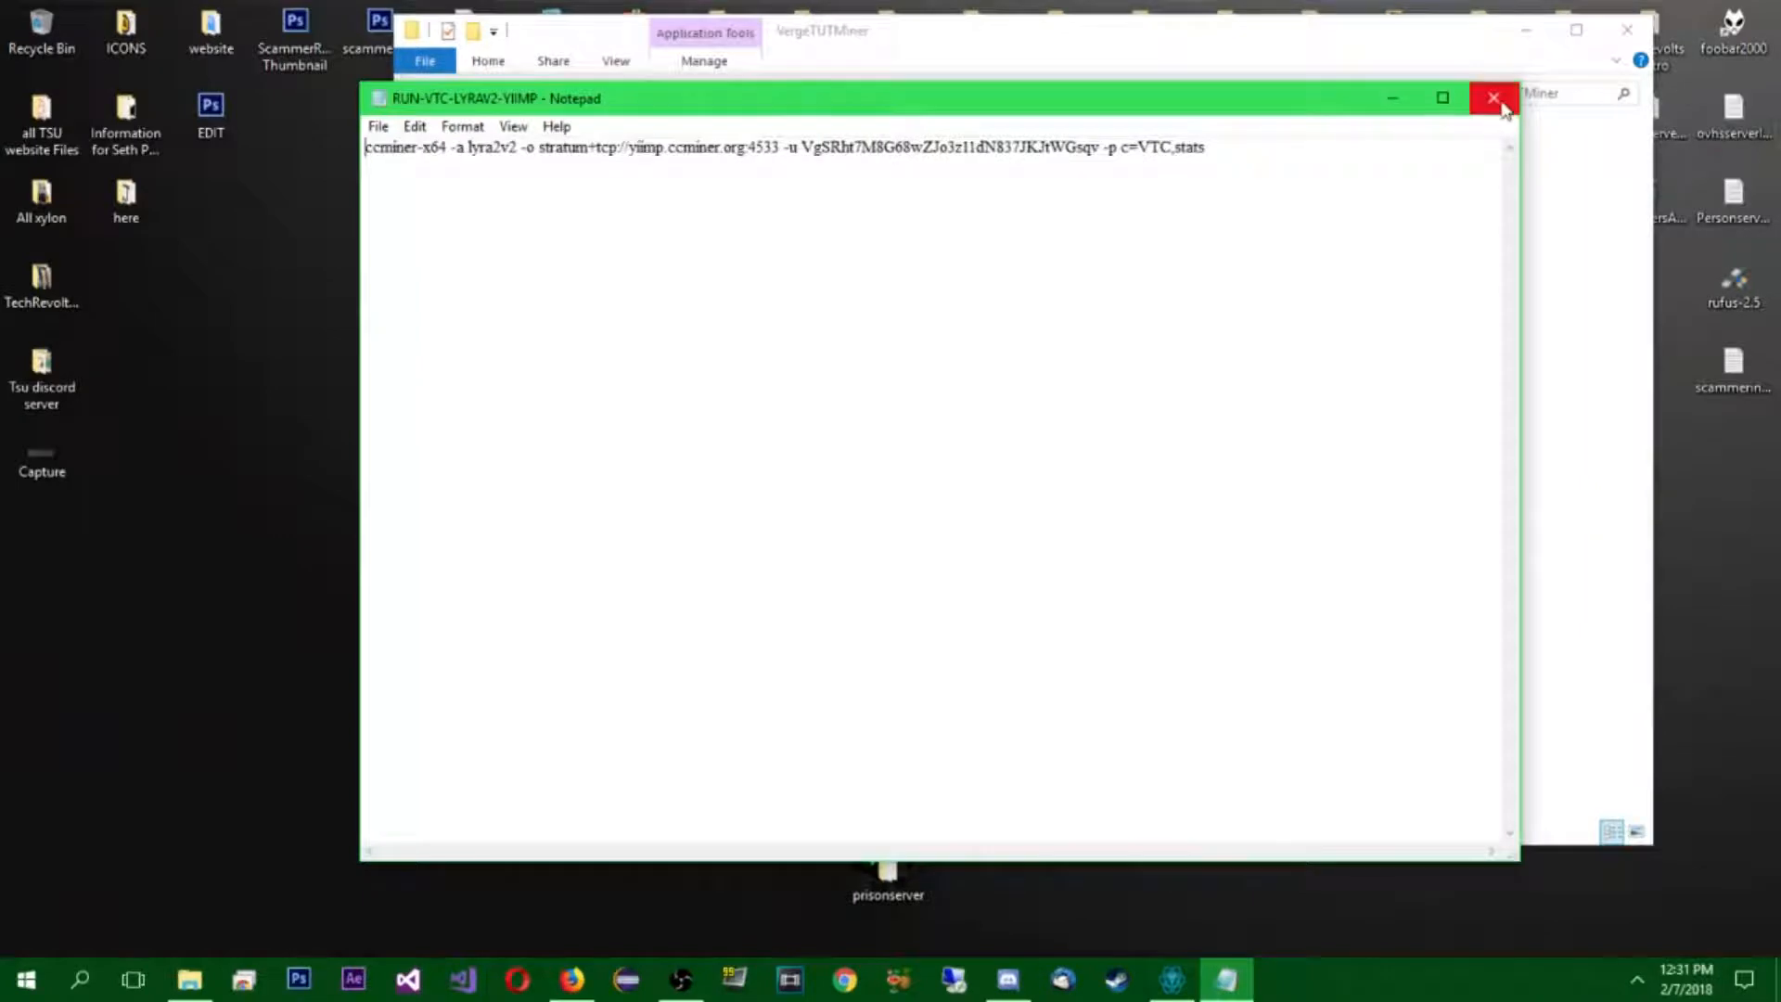
click(1494, 97)
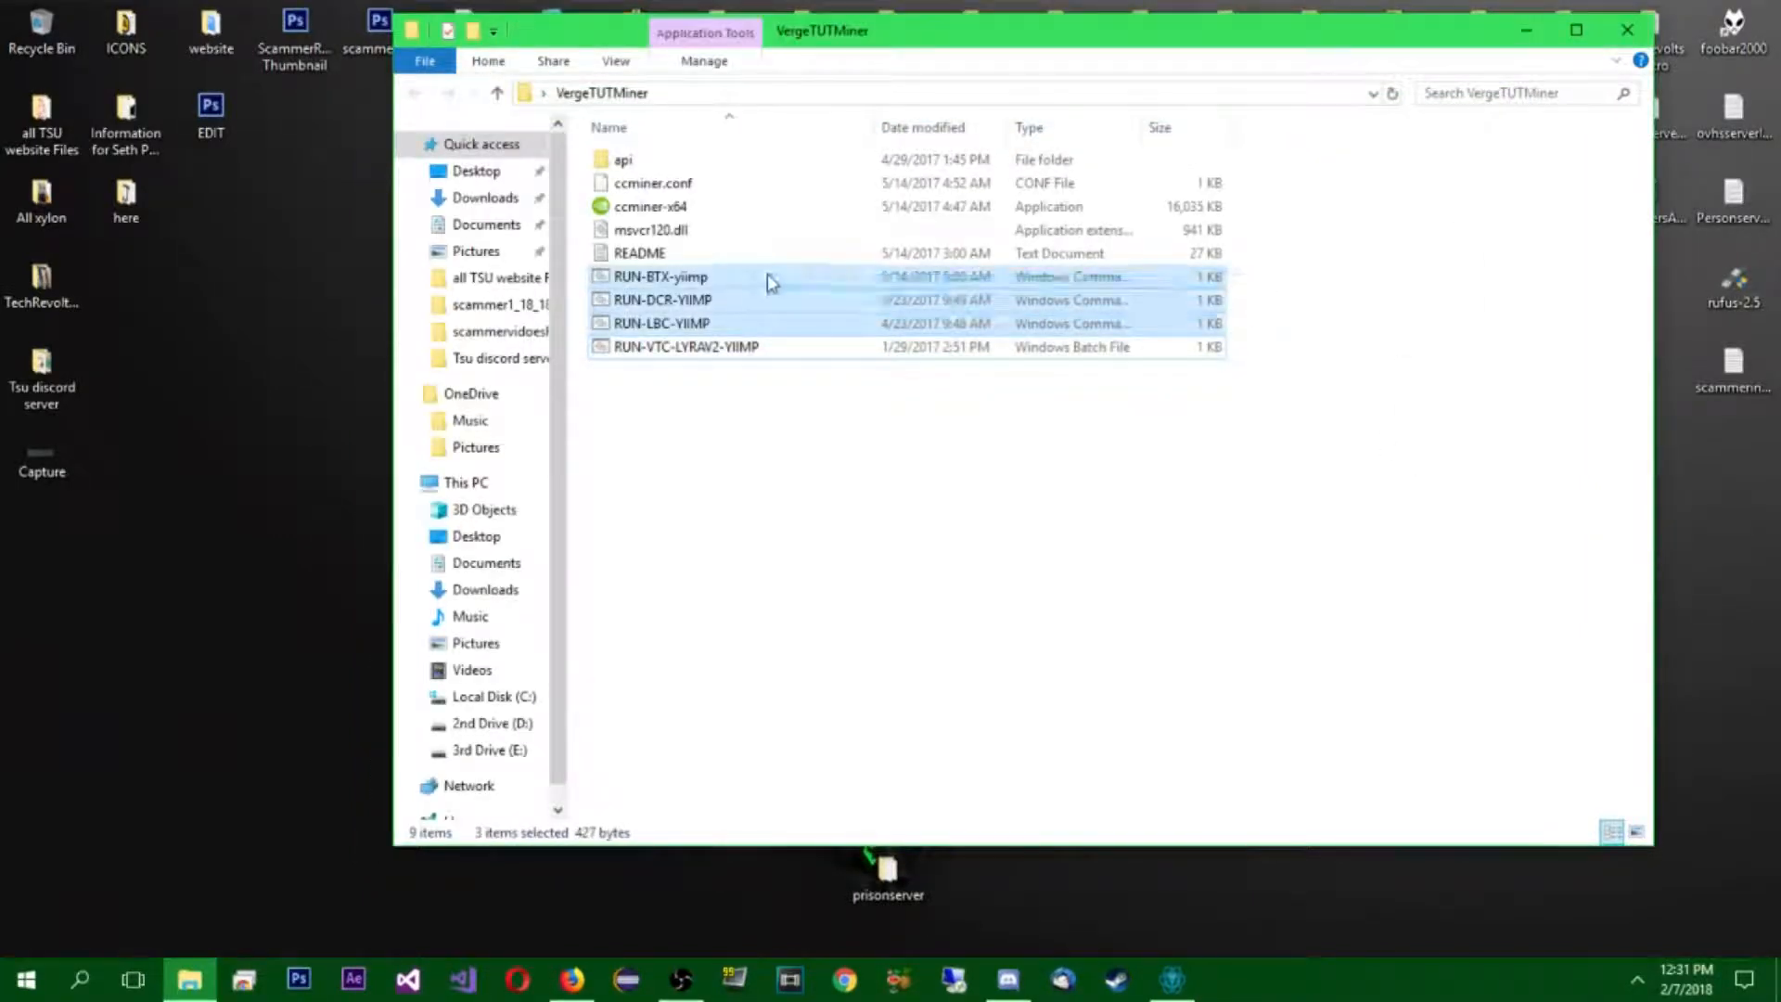
- Rename the remaining VTC batch file to StartMiner
right_click(721, 278)
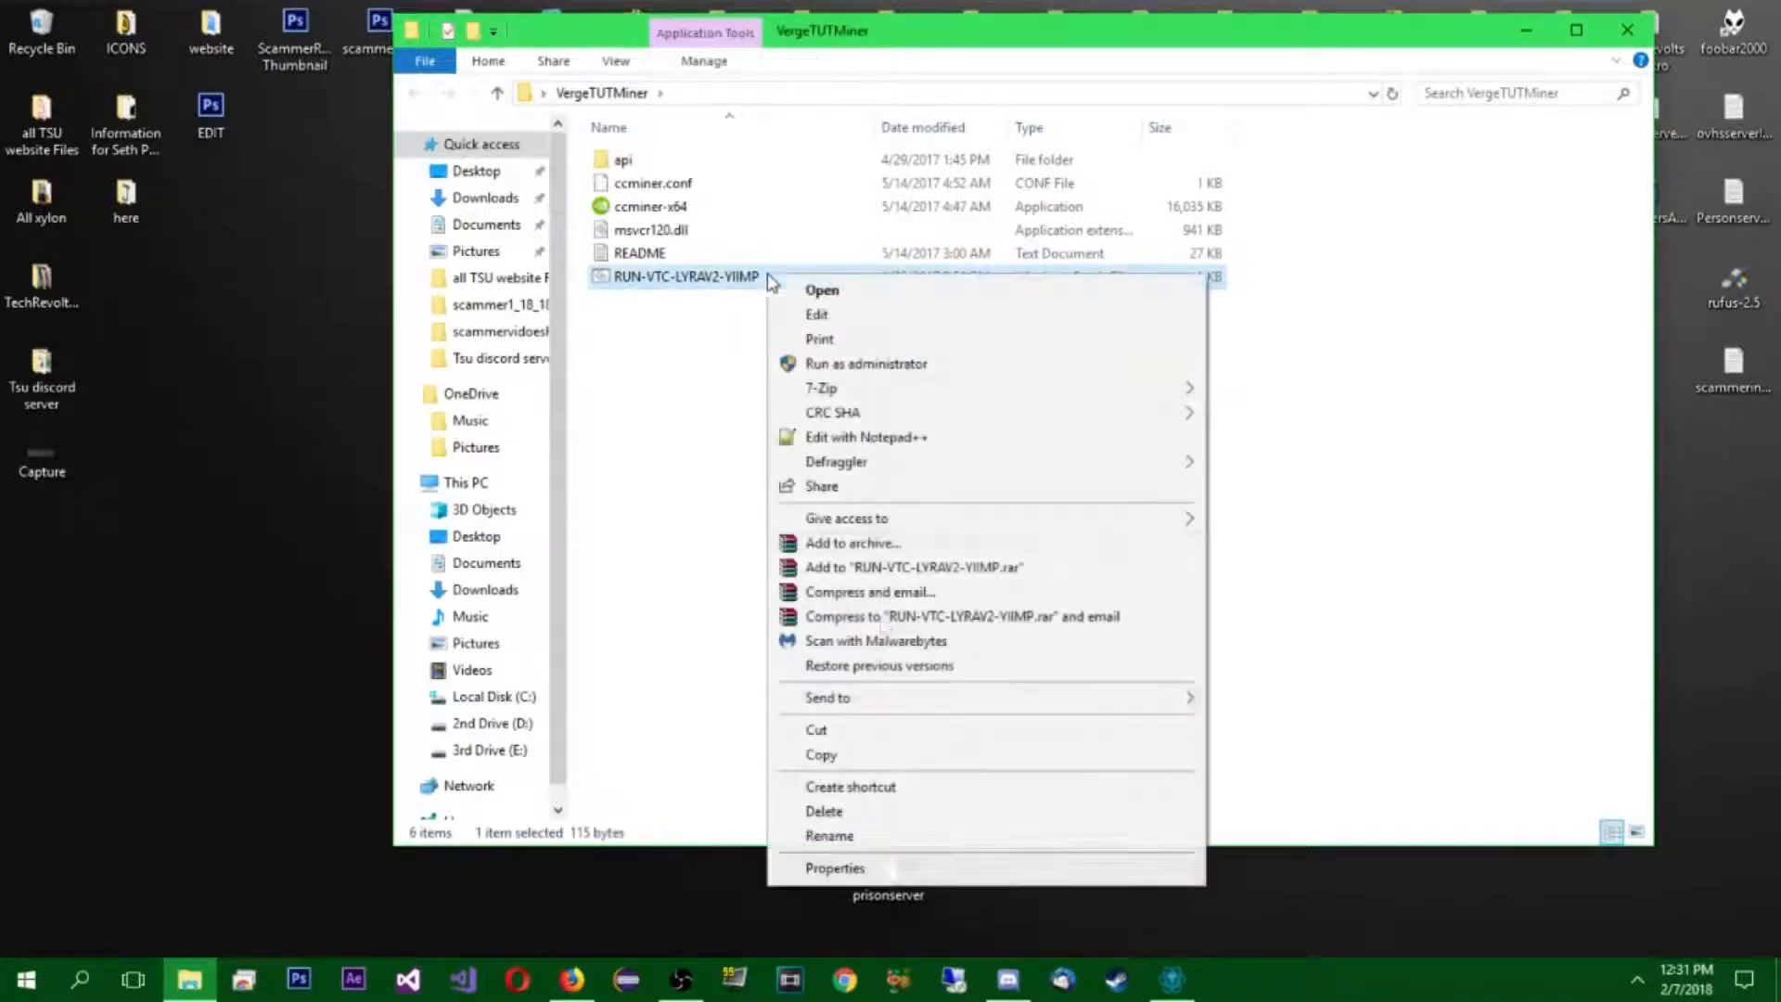
click(828, 835)
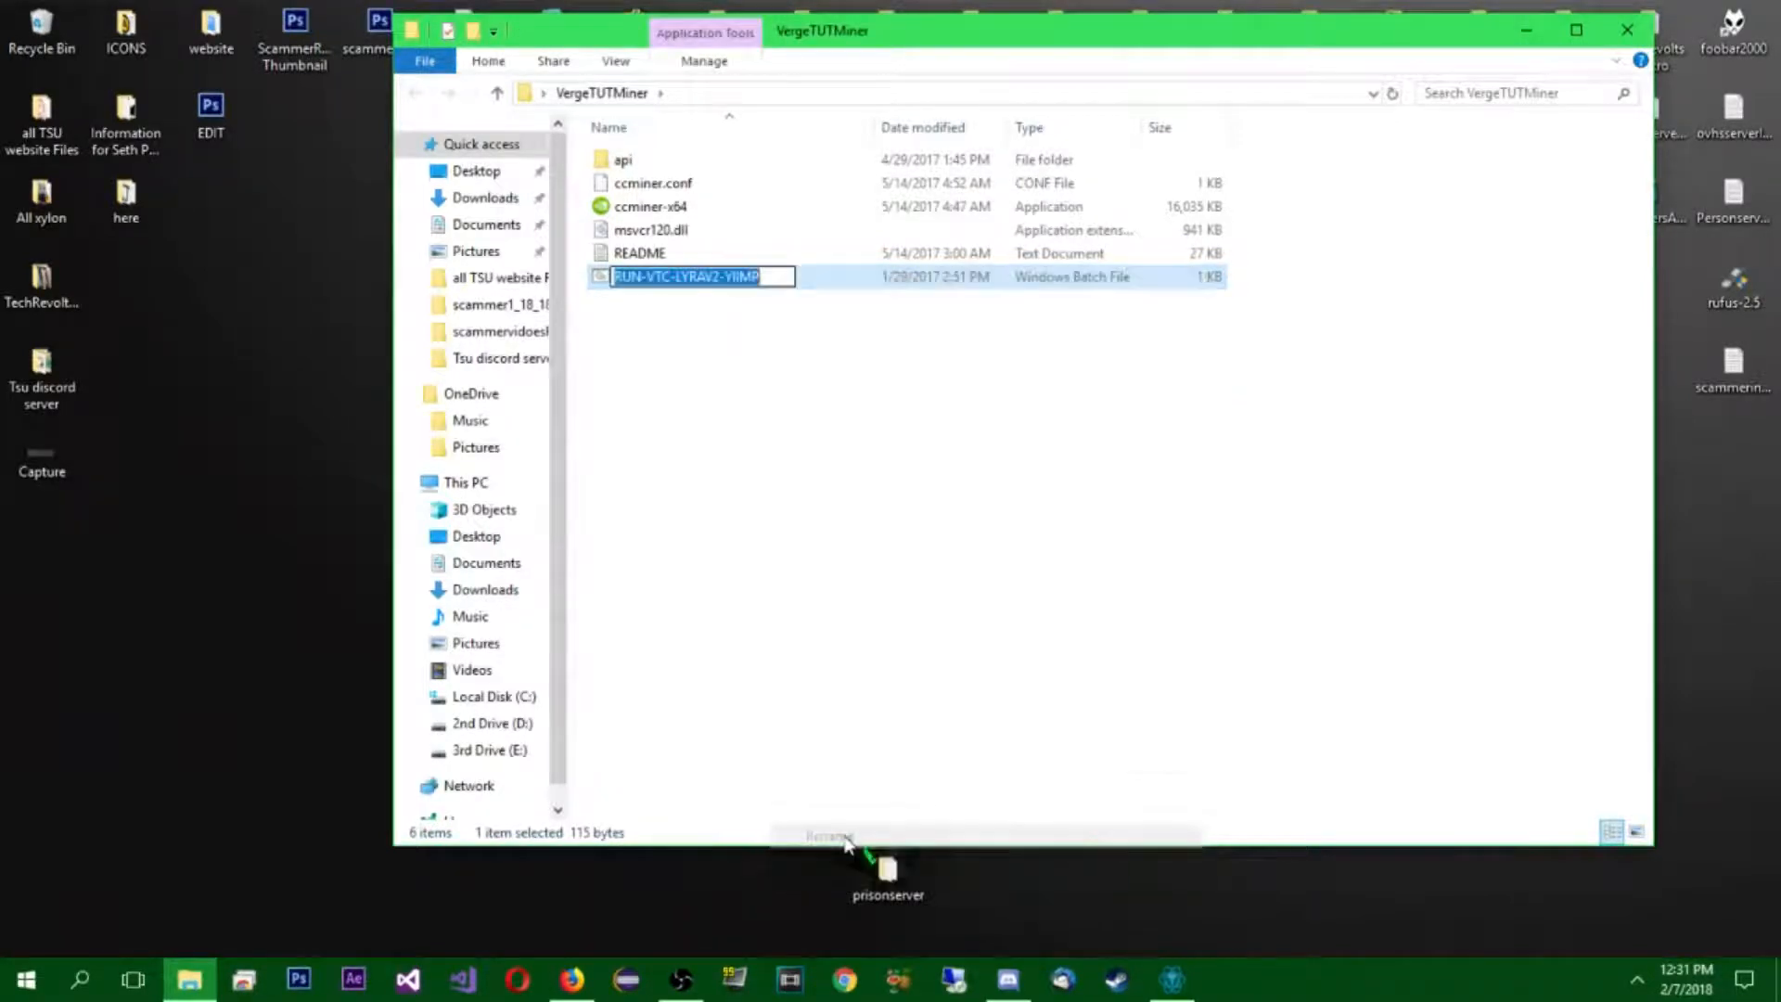
text(StartMiner)
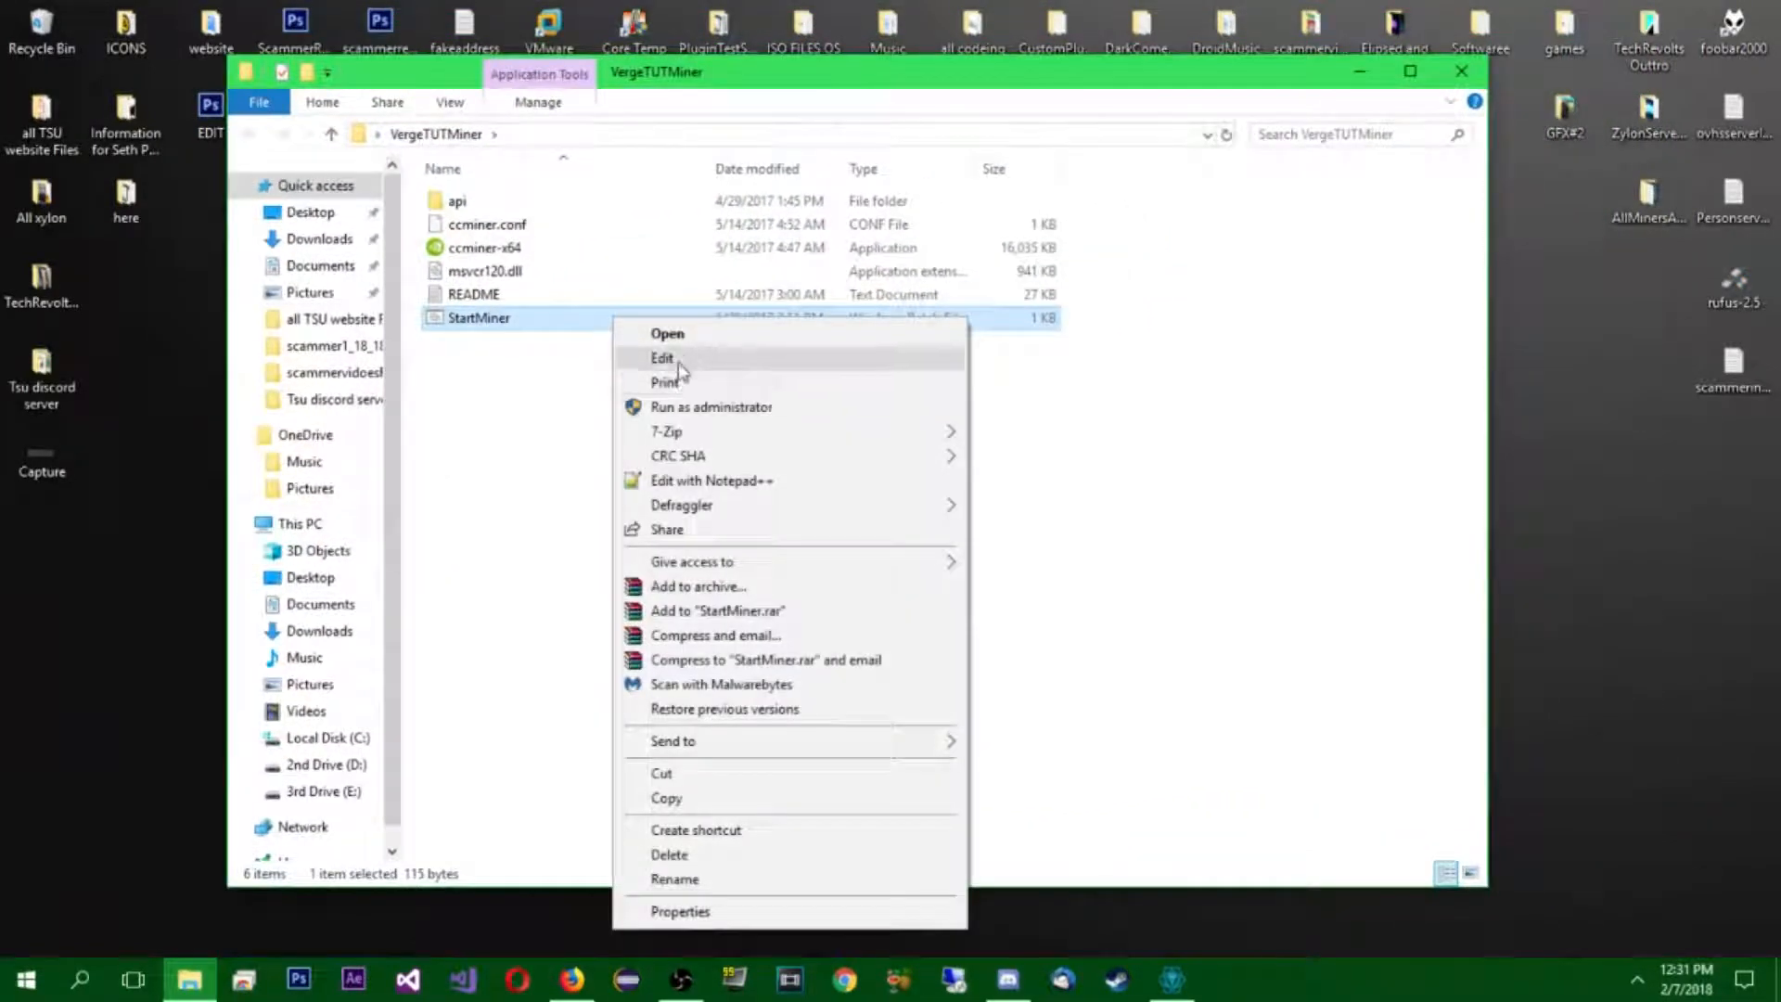
click(661, 358)
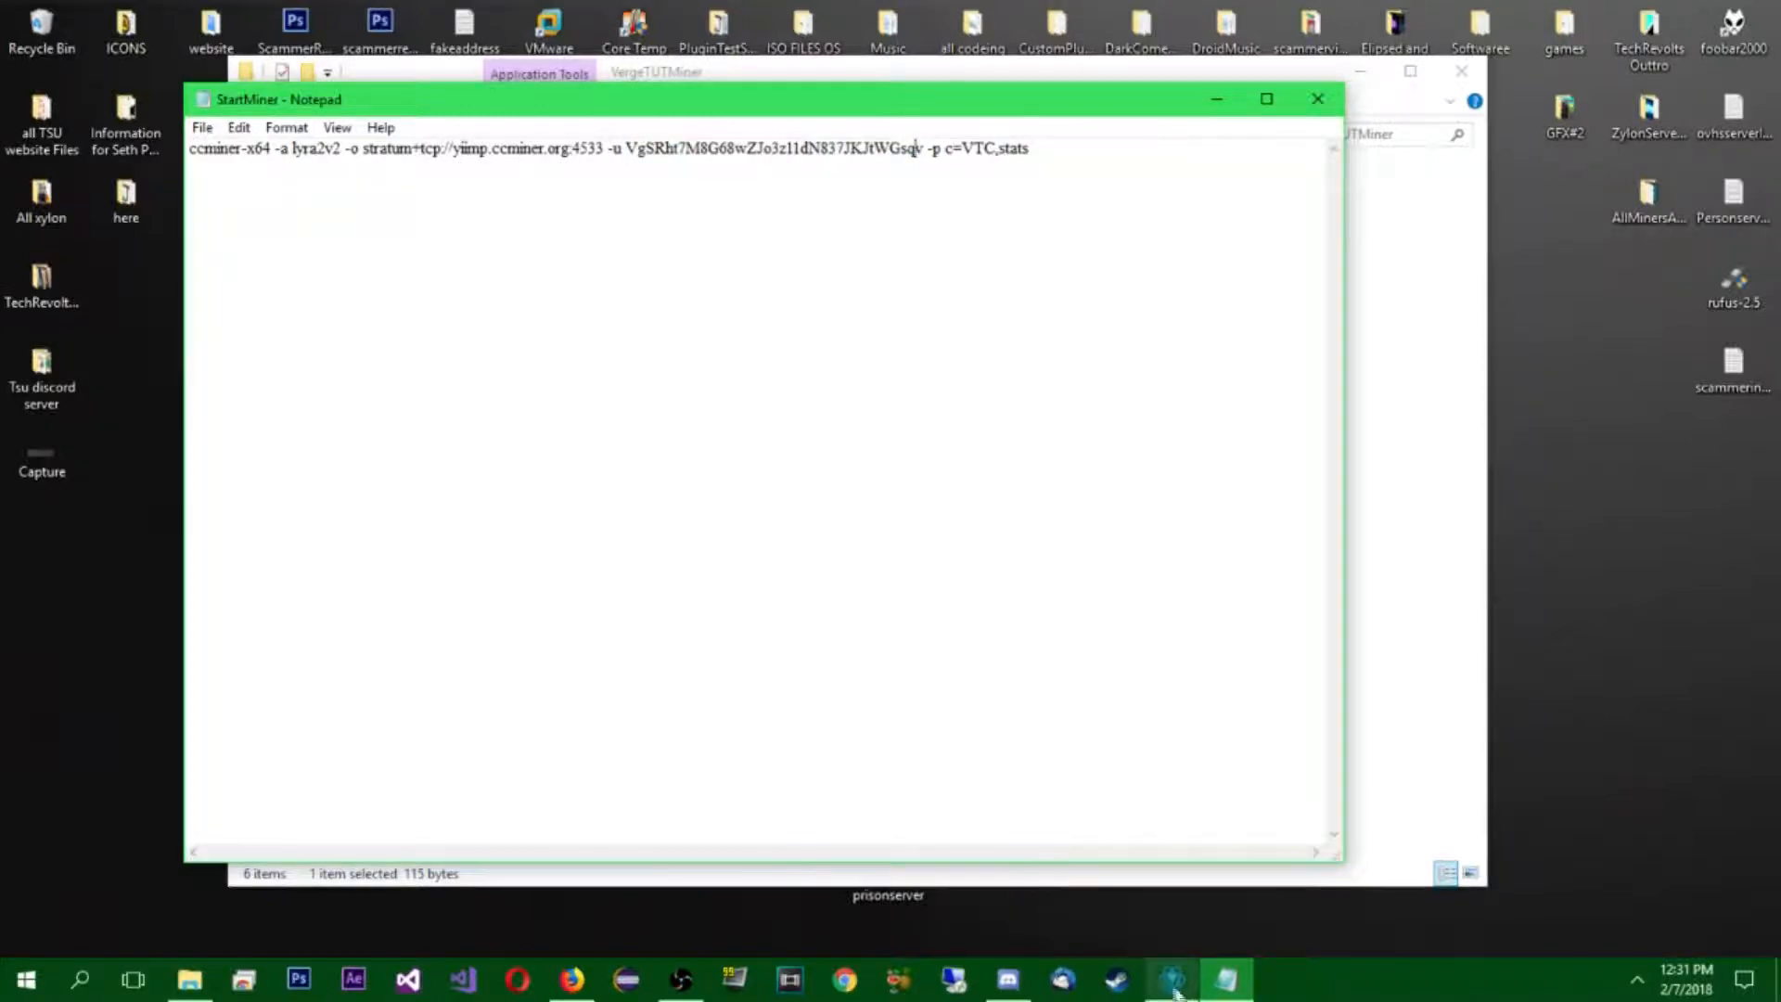
click(1168, 980)
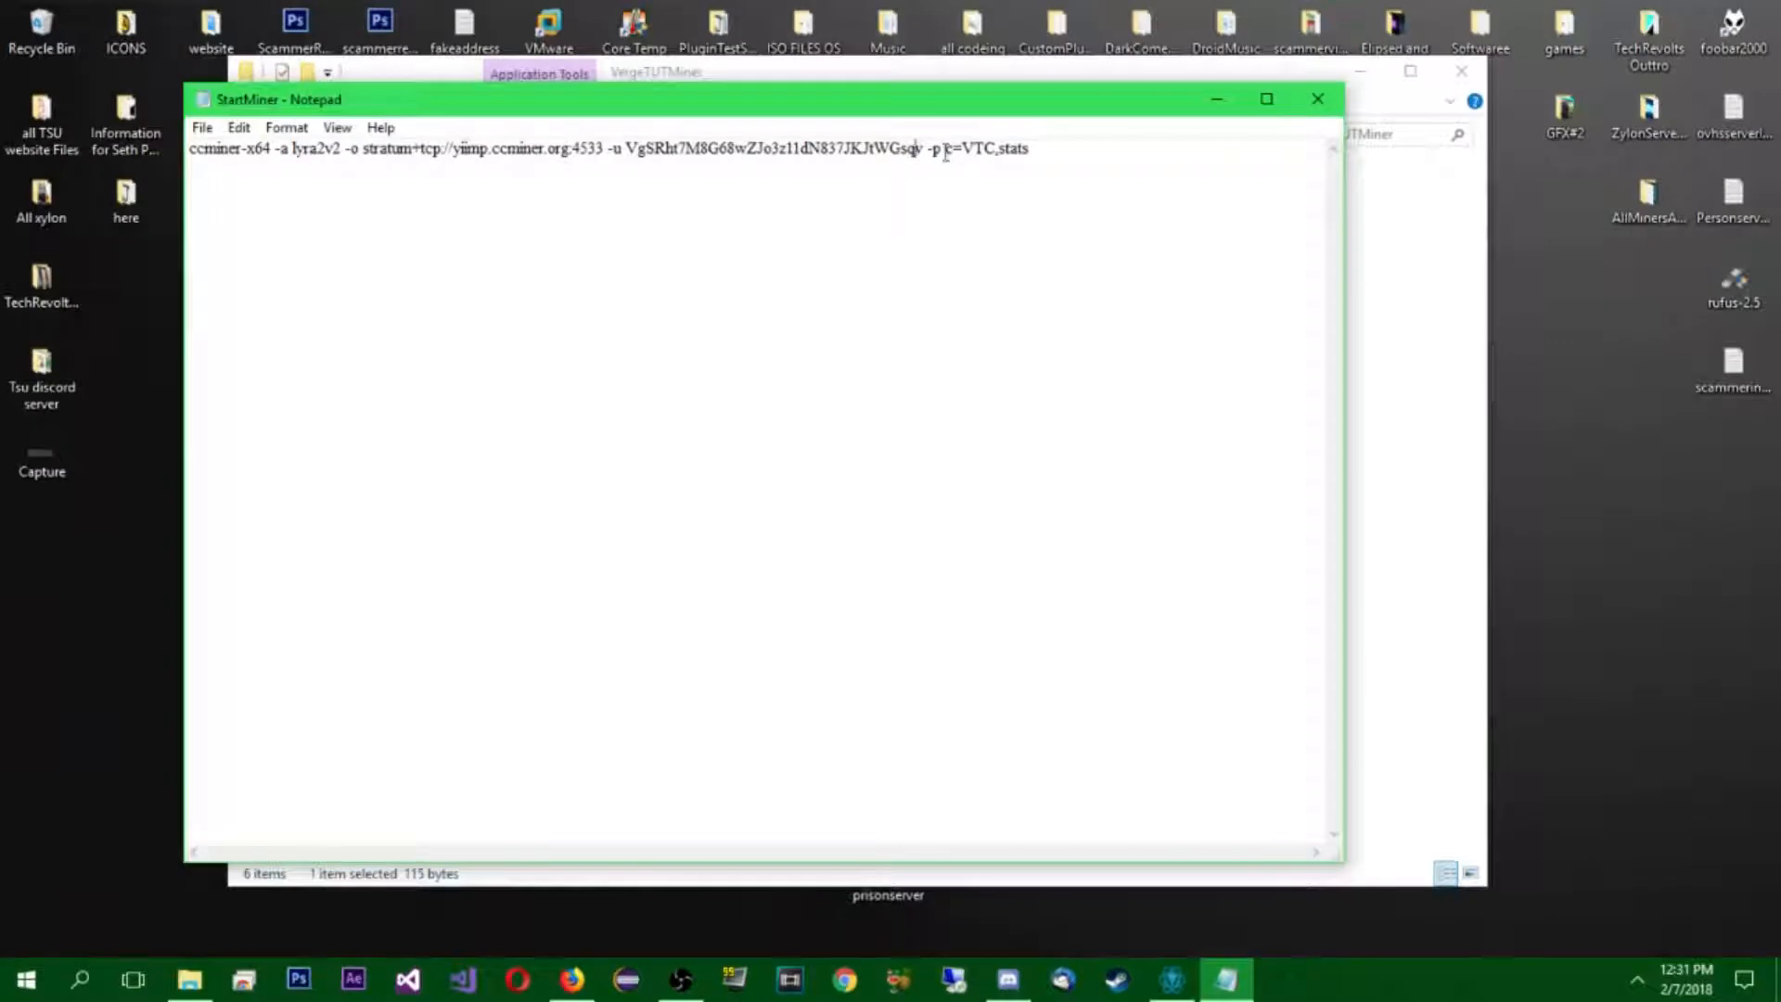
drag(636, 148, 926, 148)
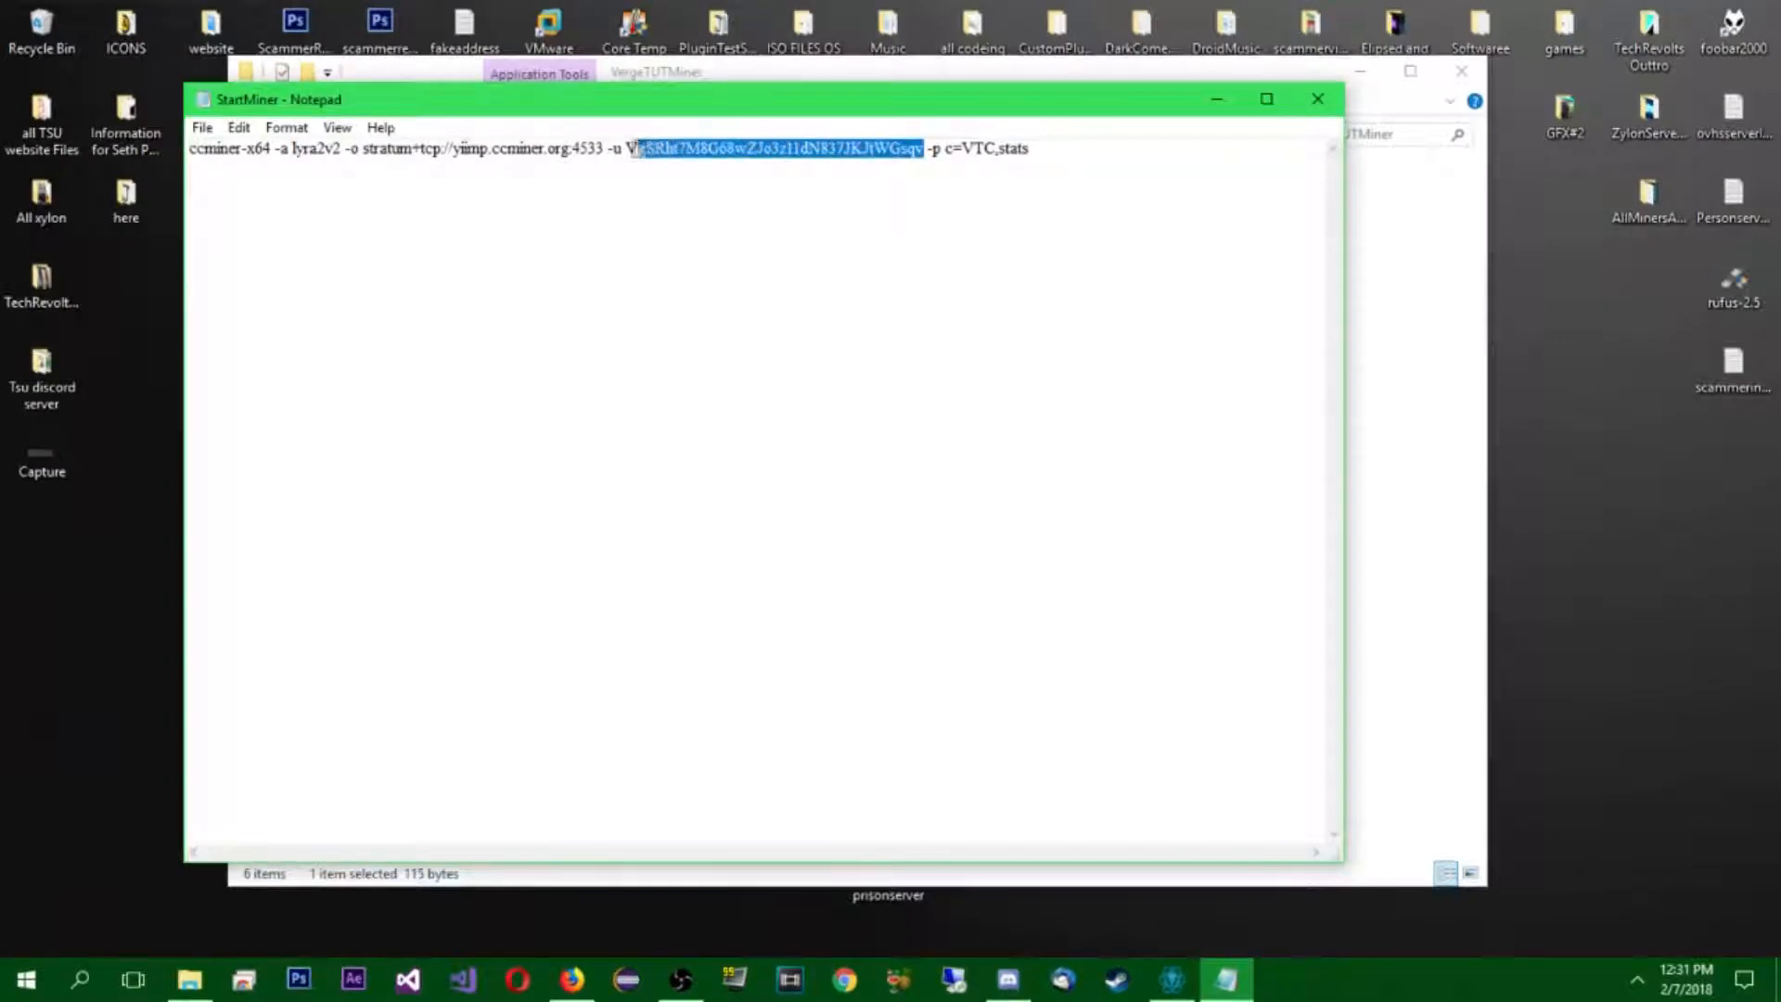
text(DCQWgM5EfZXc1TSRtxSAZVw1hMwXJnwU7A)
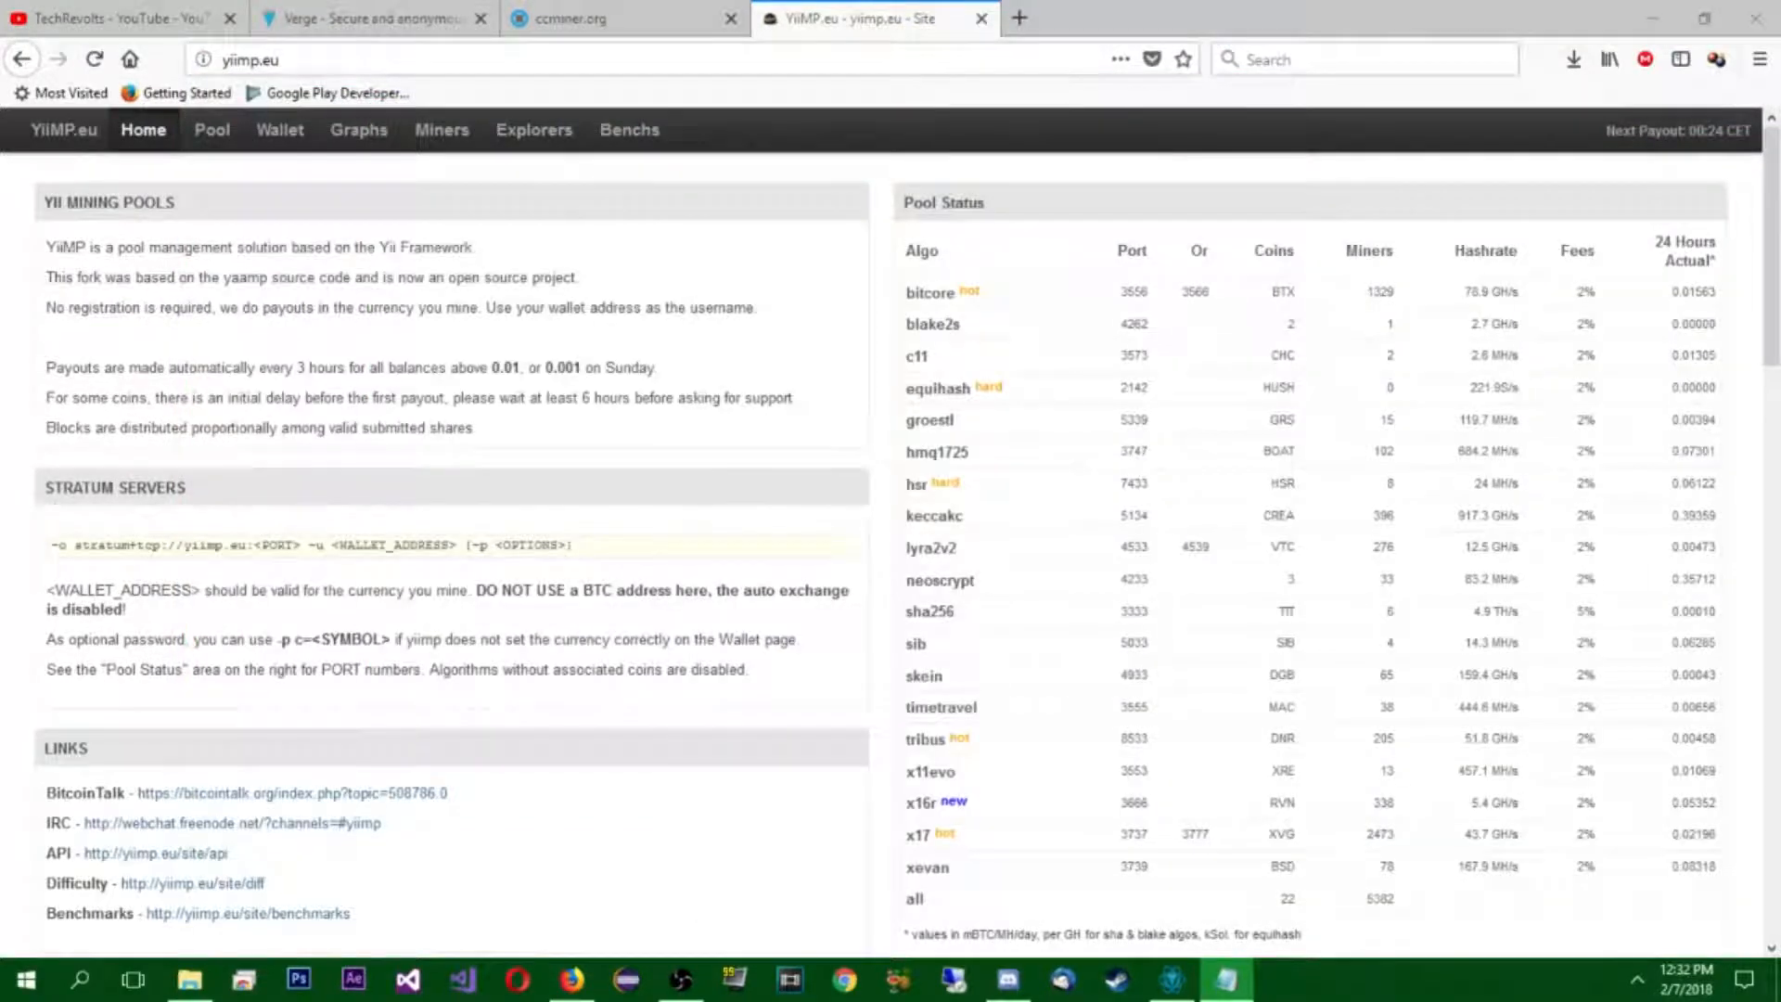
mouse_move(809, 656)
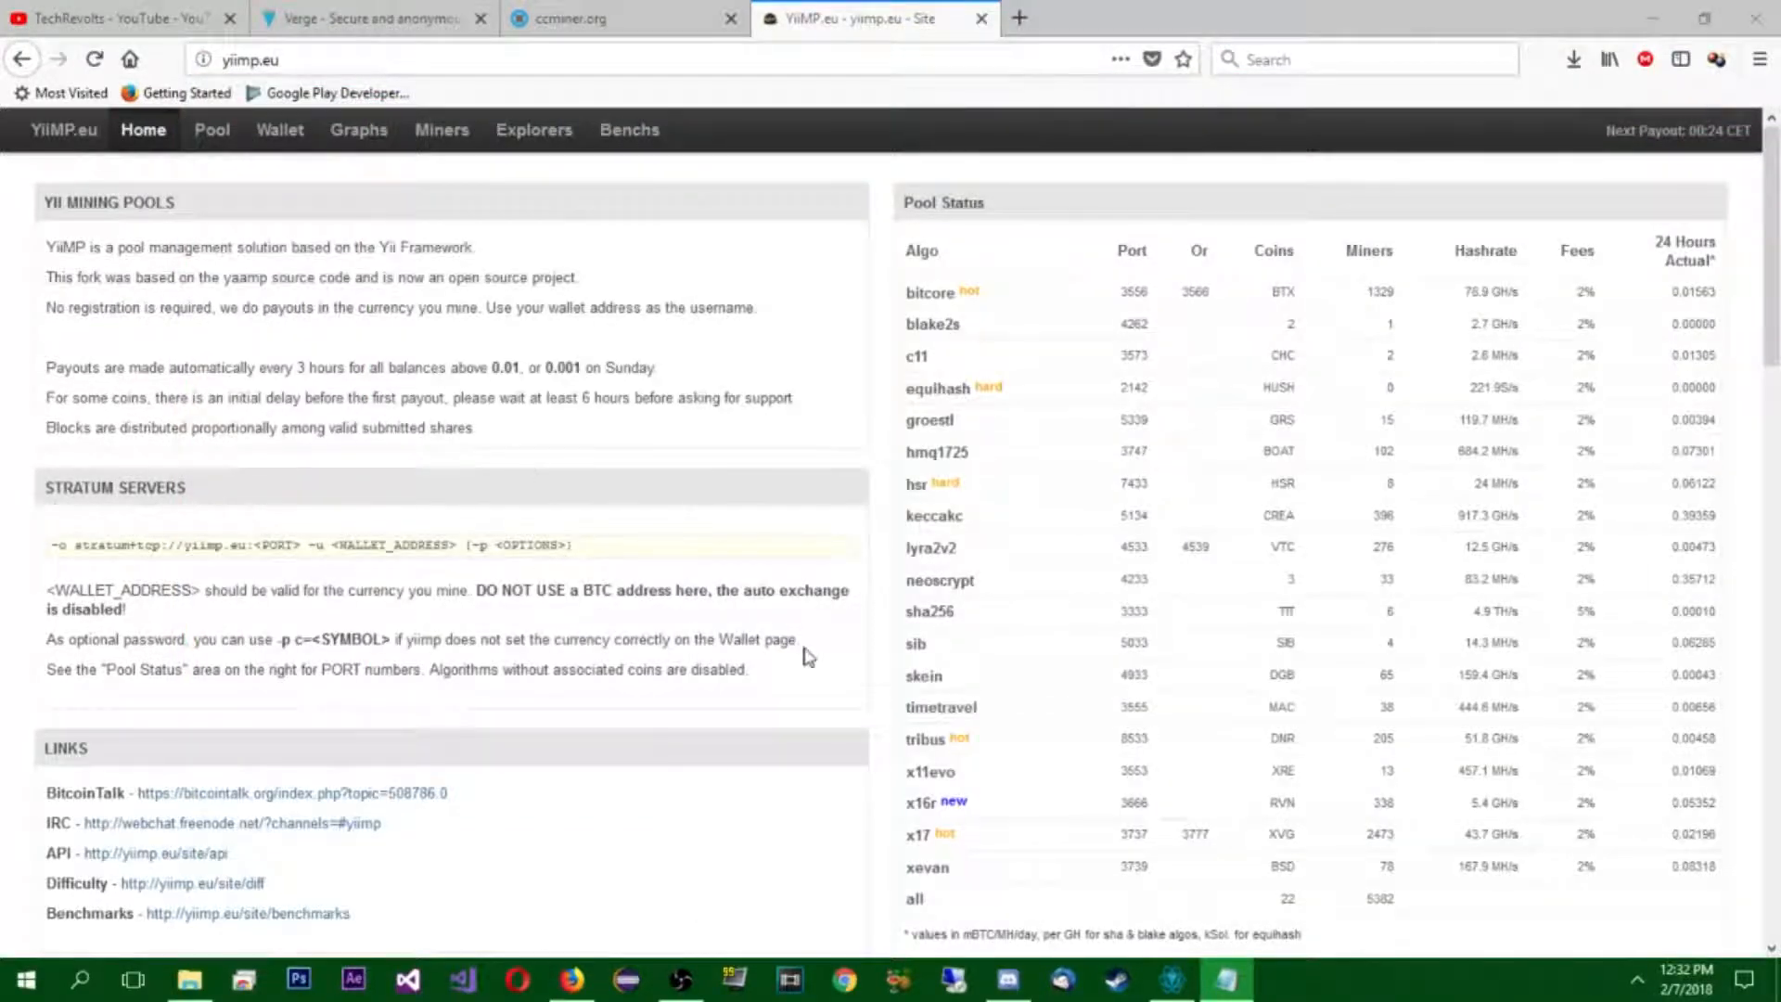
- Scroll the yiimp.eu Pool Status table to the x17 row, then bring StartMiner back in front
scroll(down, 3)
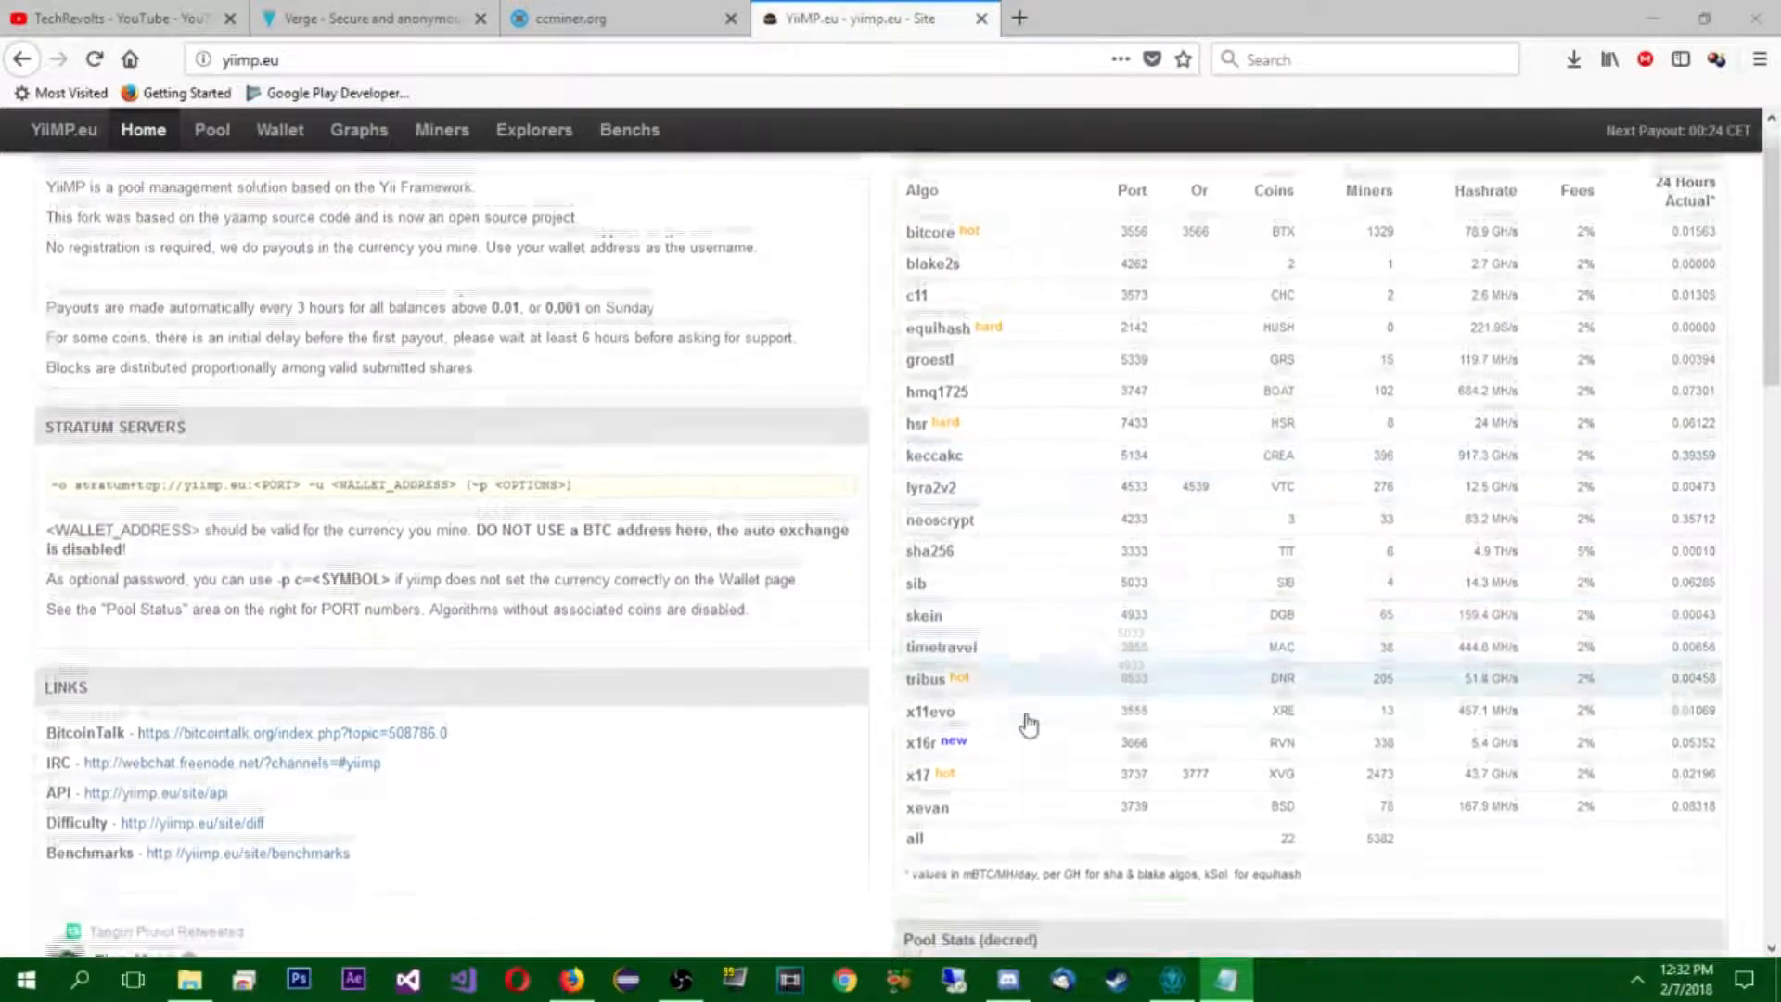
scroll(down, 3)
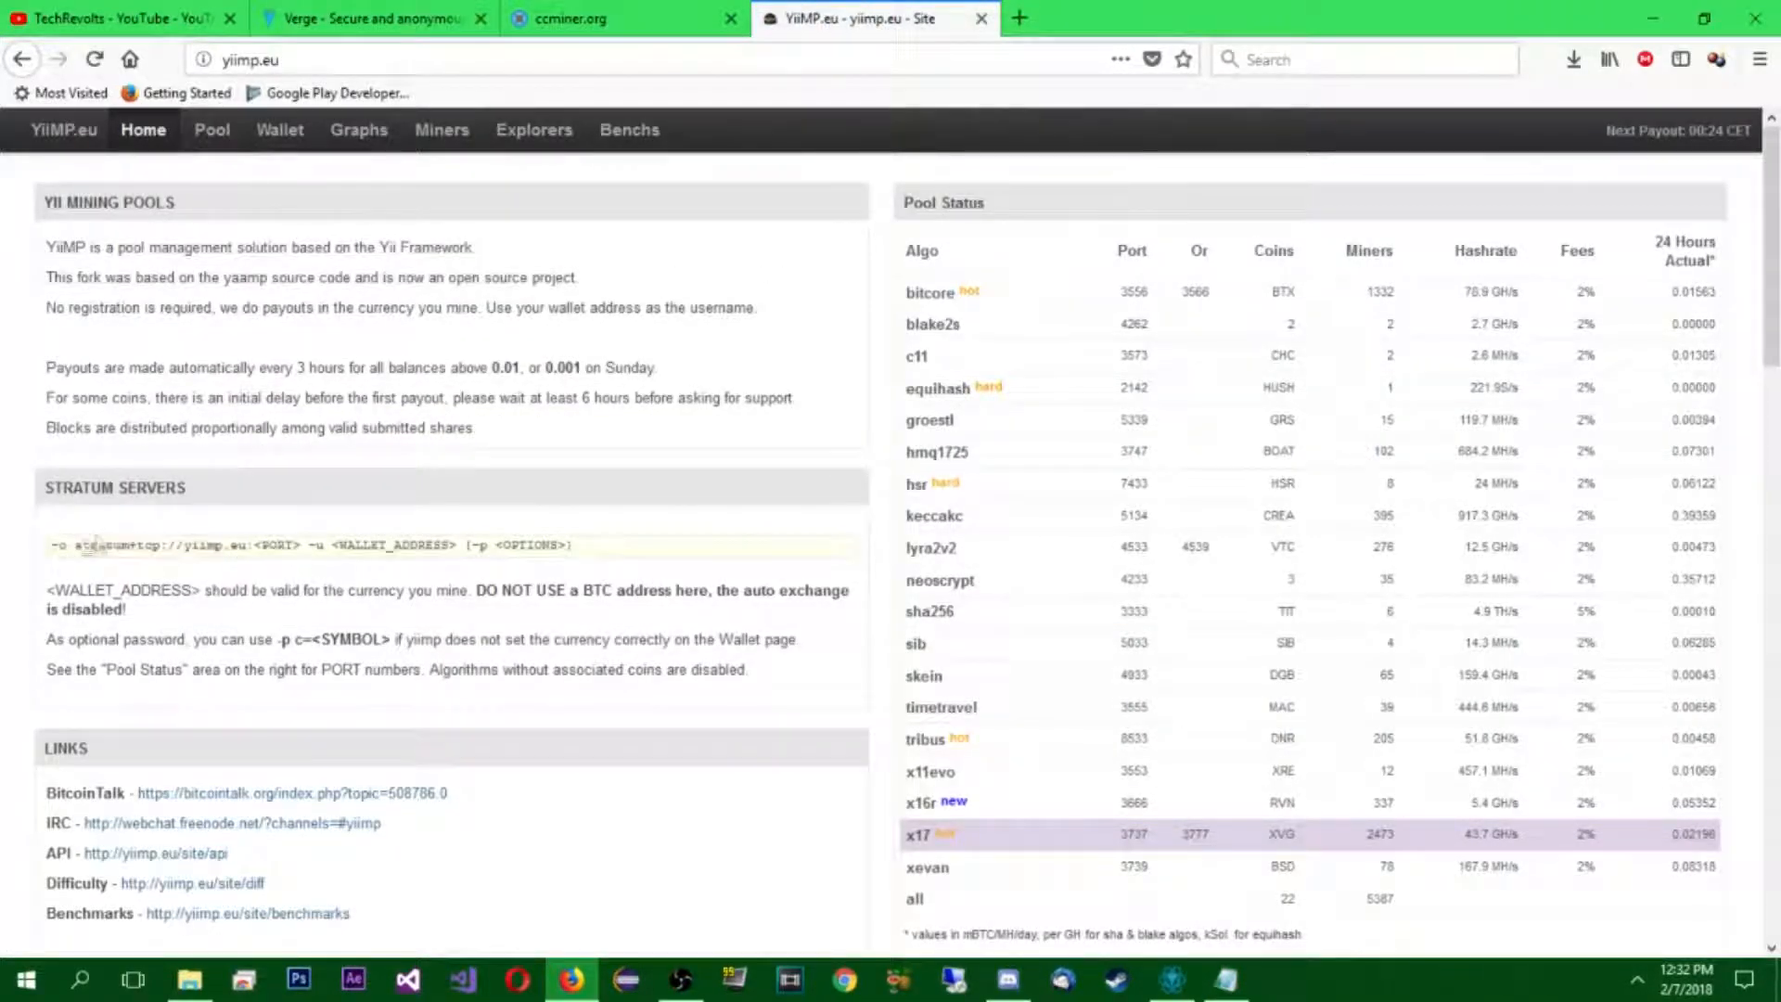
click(1224, 980)
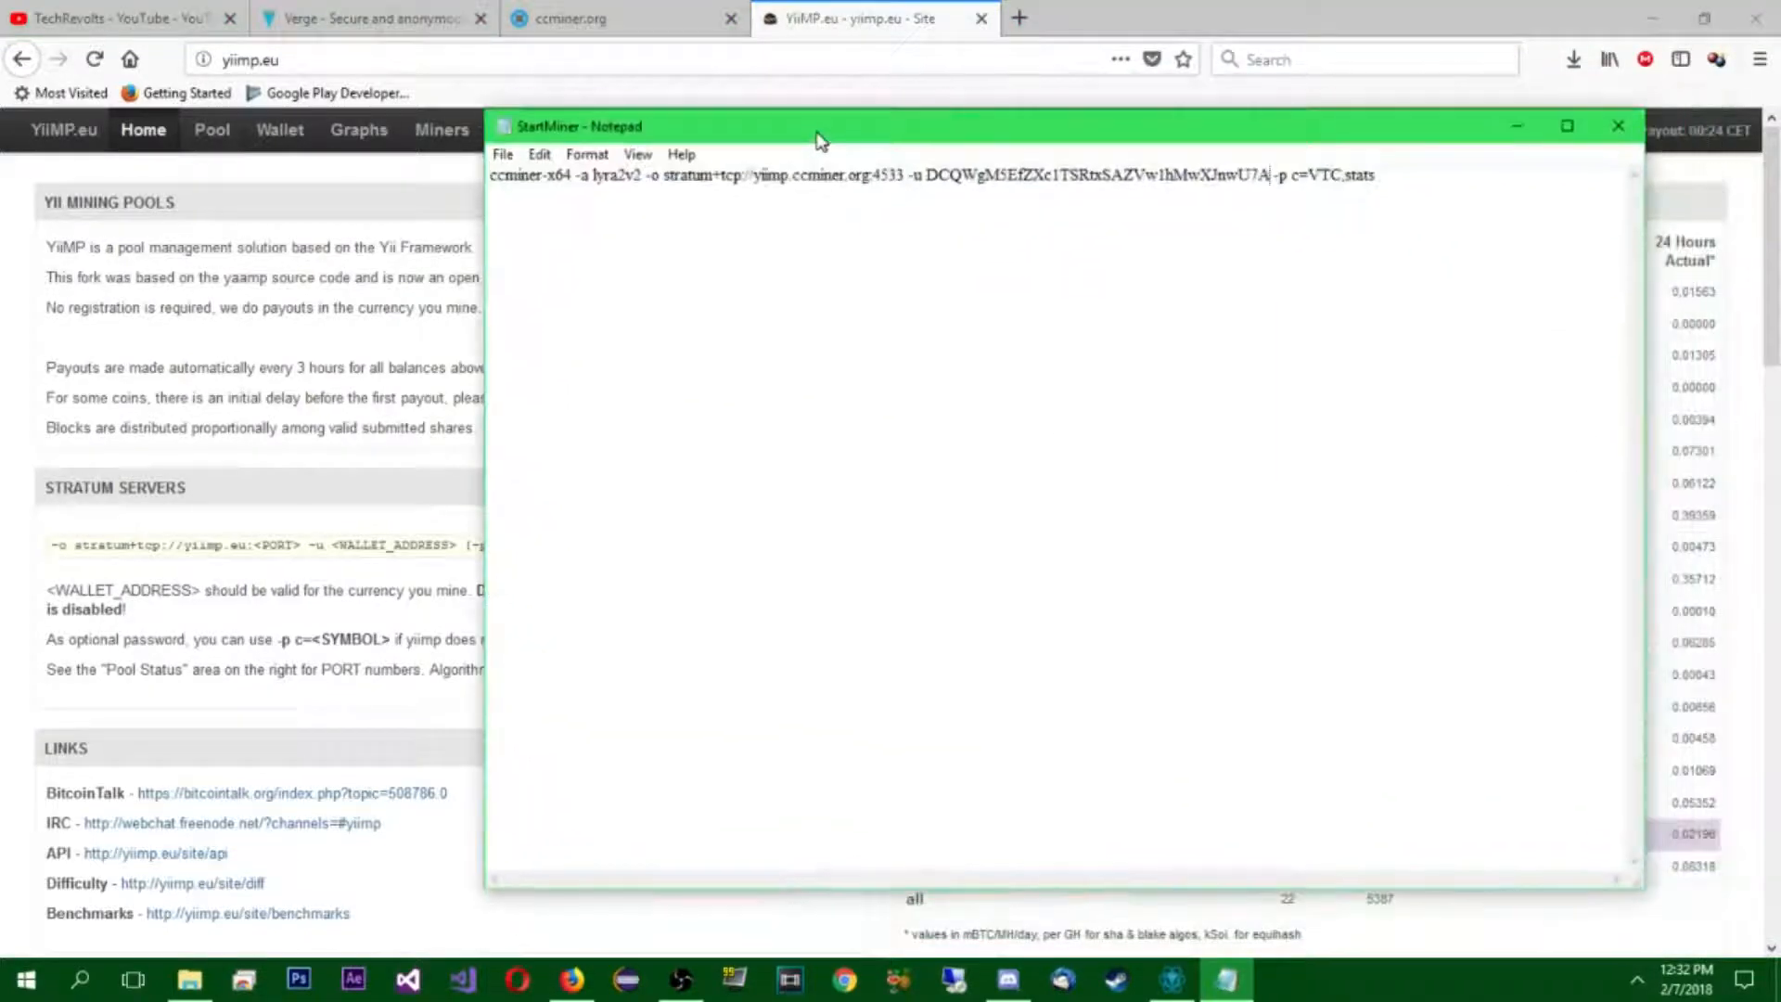
- Replace lyra2v2 after -a with x17 in the StartMiner command
drag(818, 126, 835, 145)
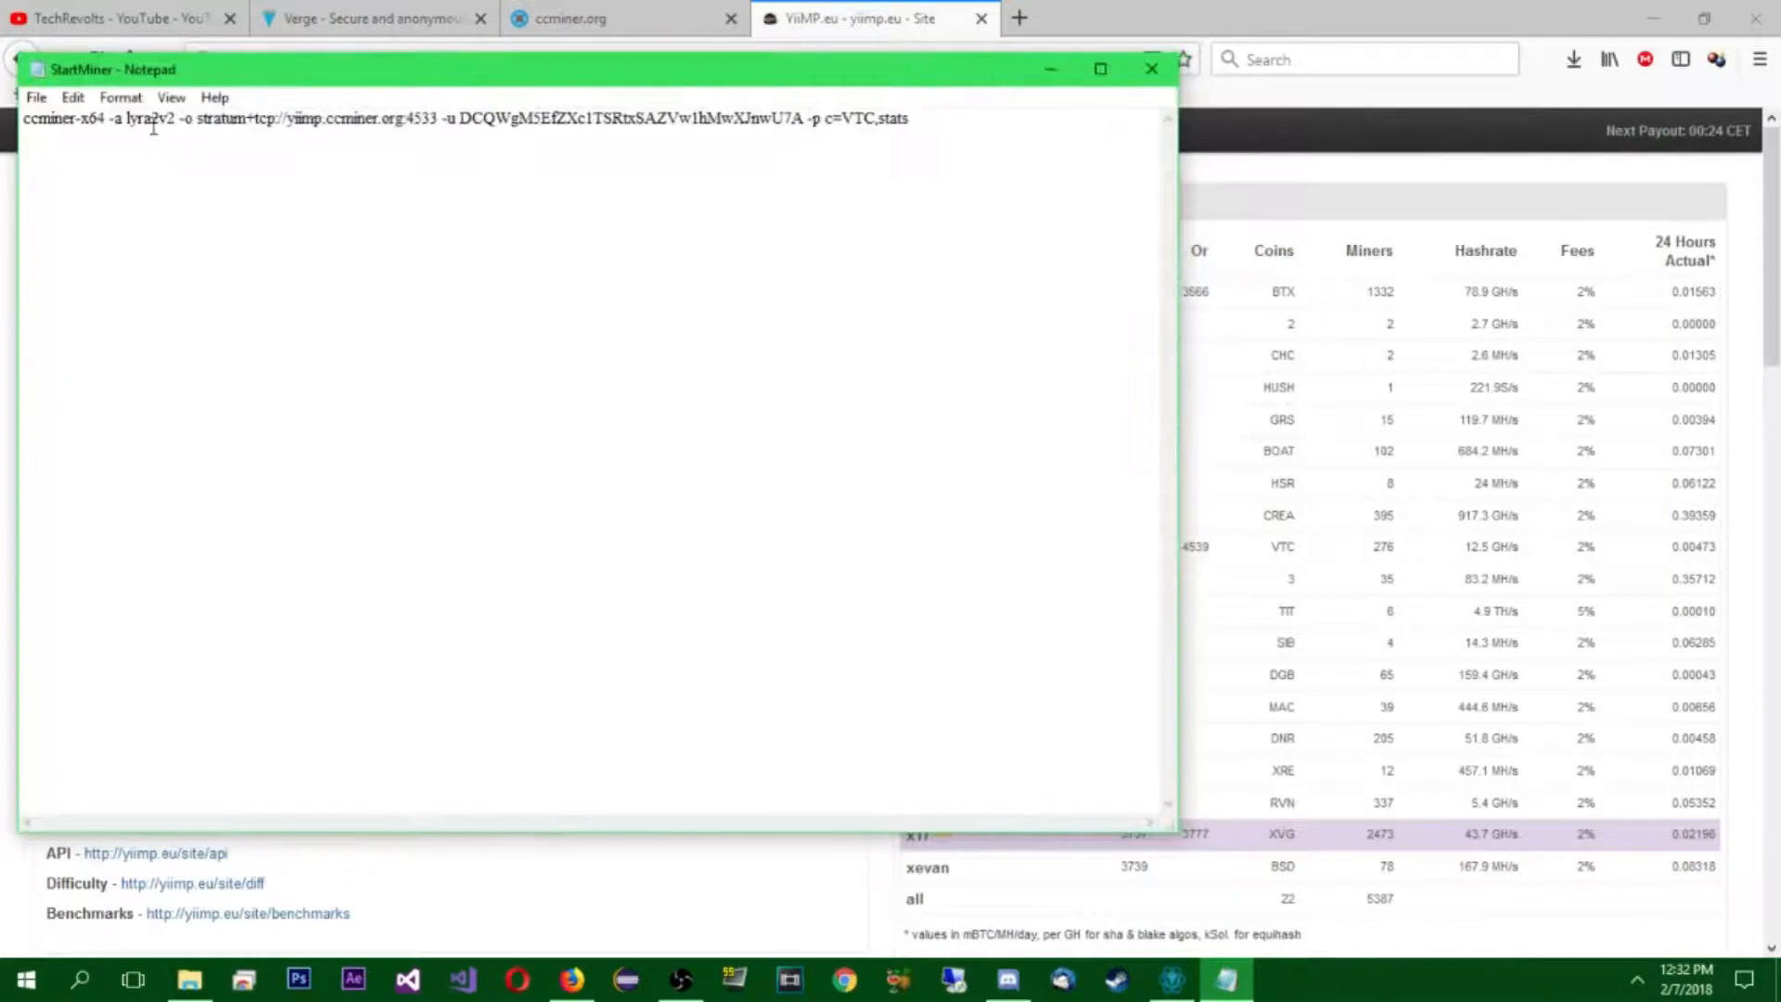
double_click(137, 123)
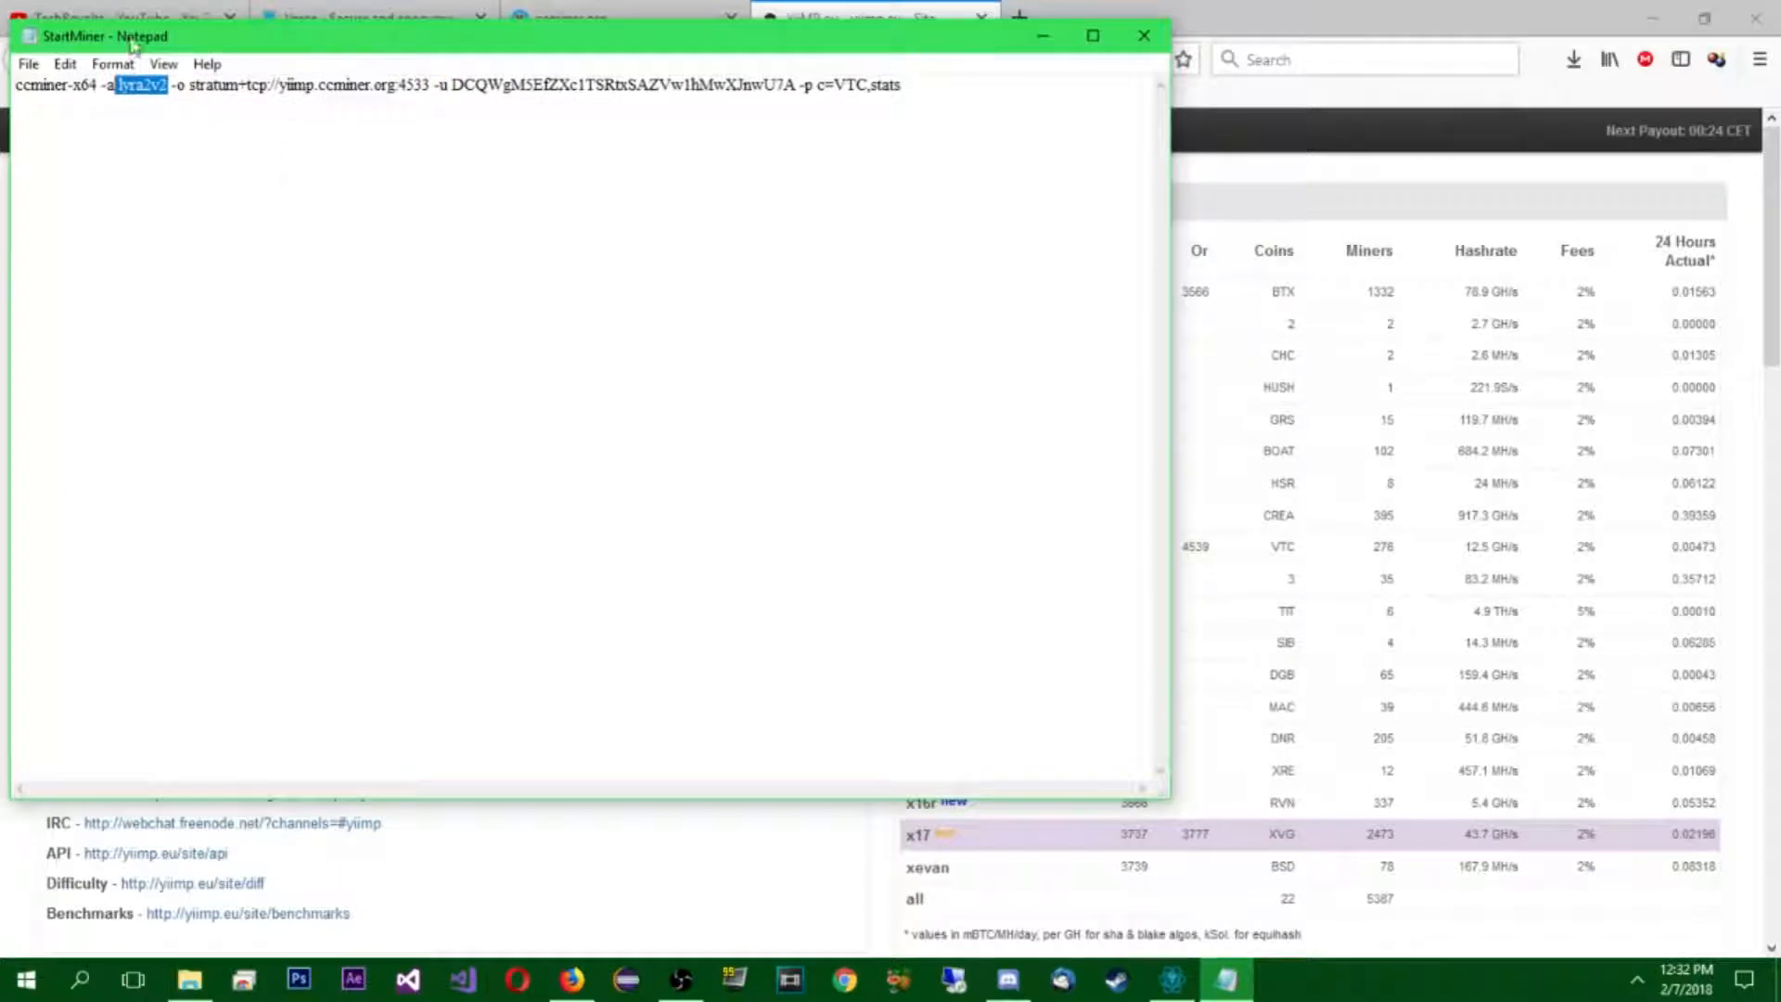
mouse_move(948, 857)
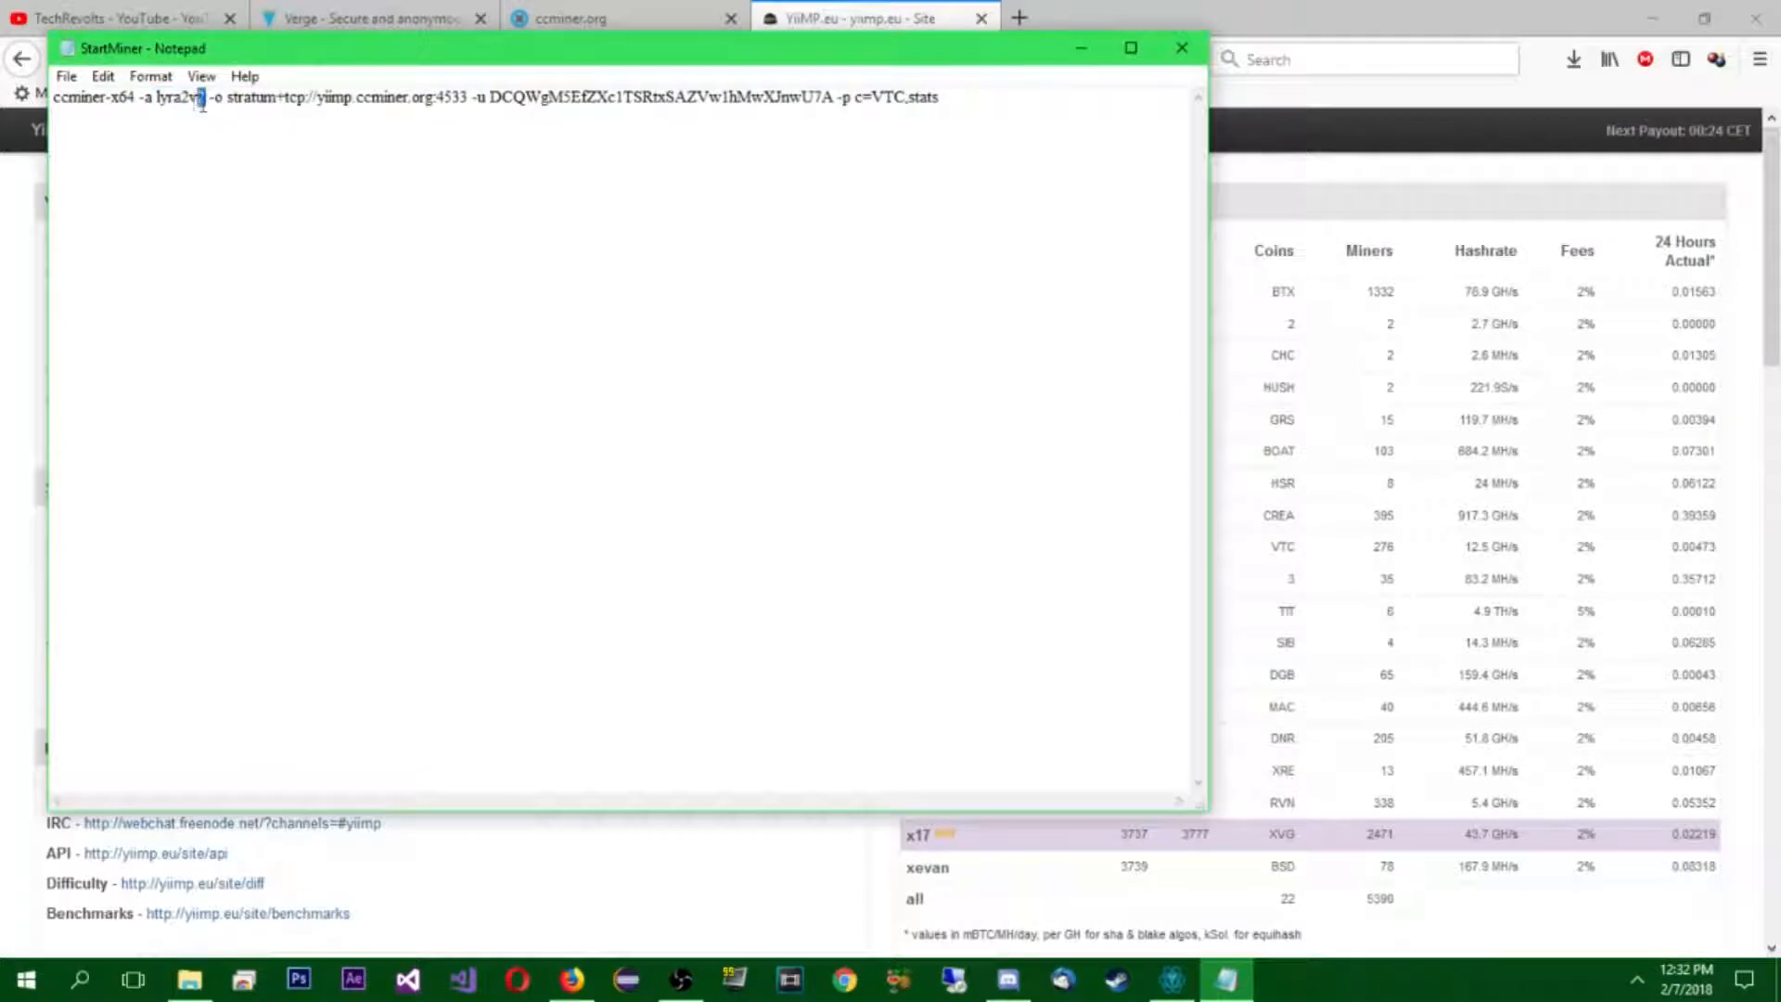
double_click(190, 97)
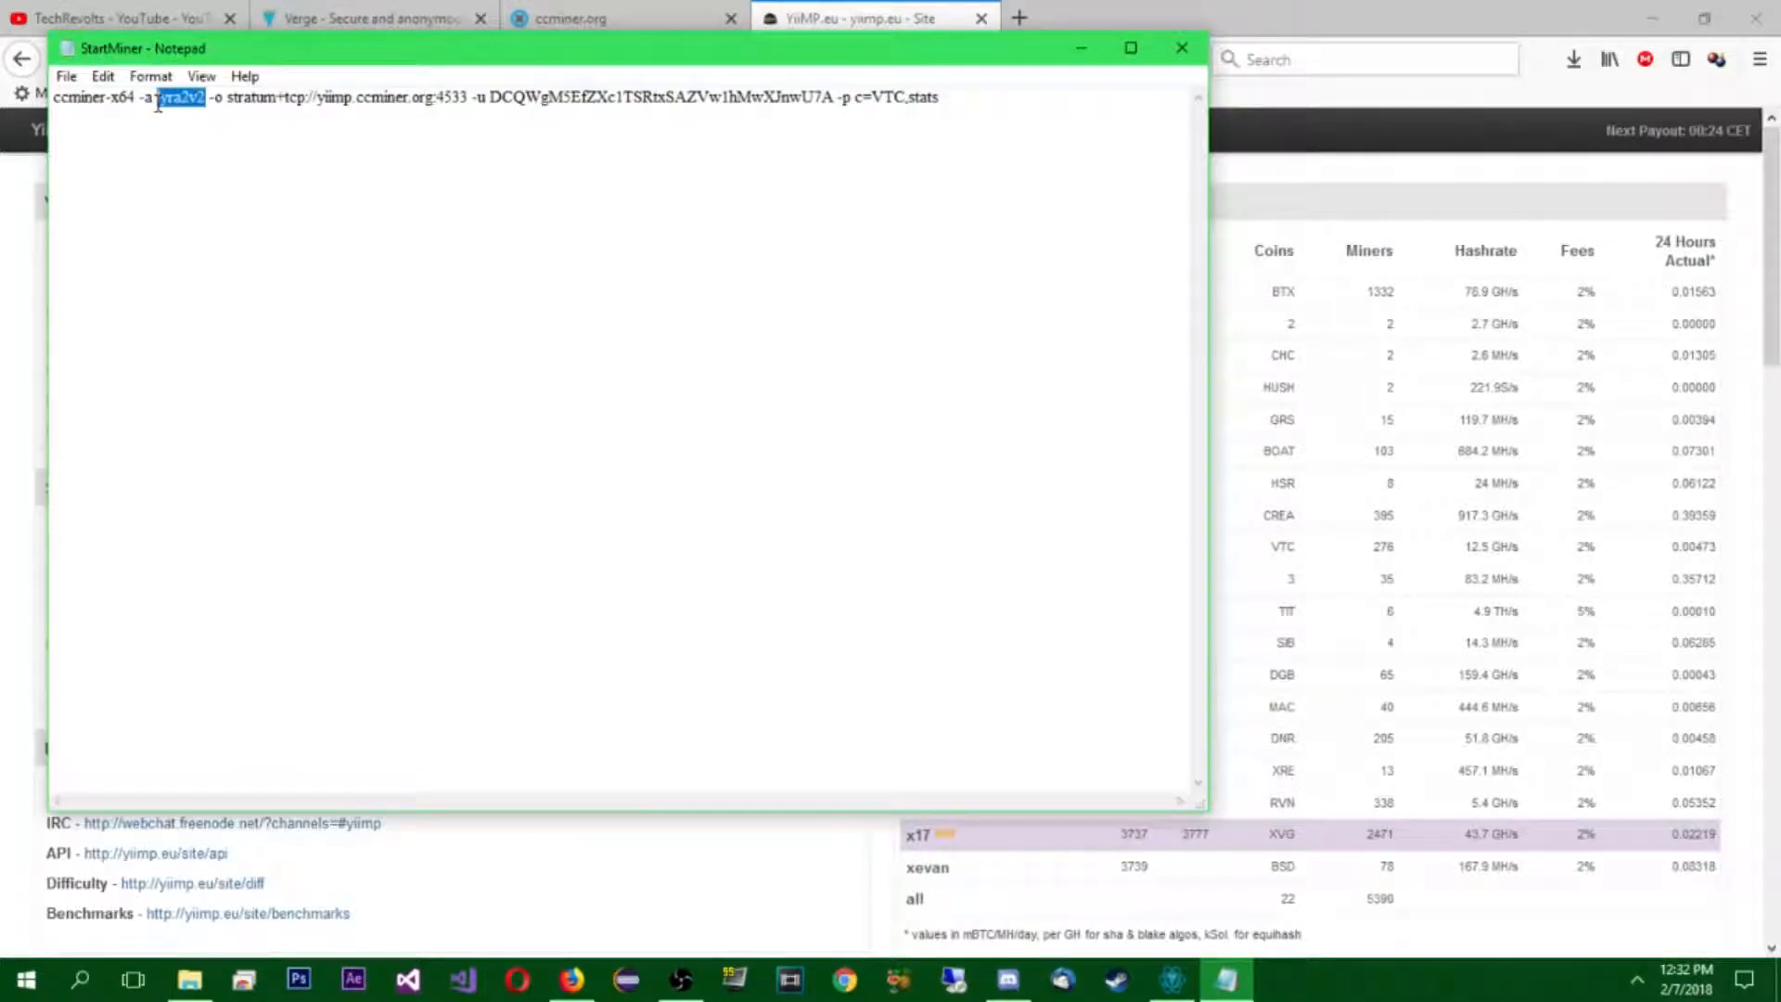
text(x17)
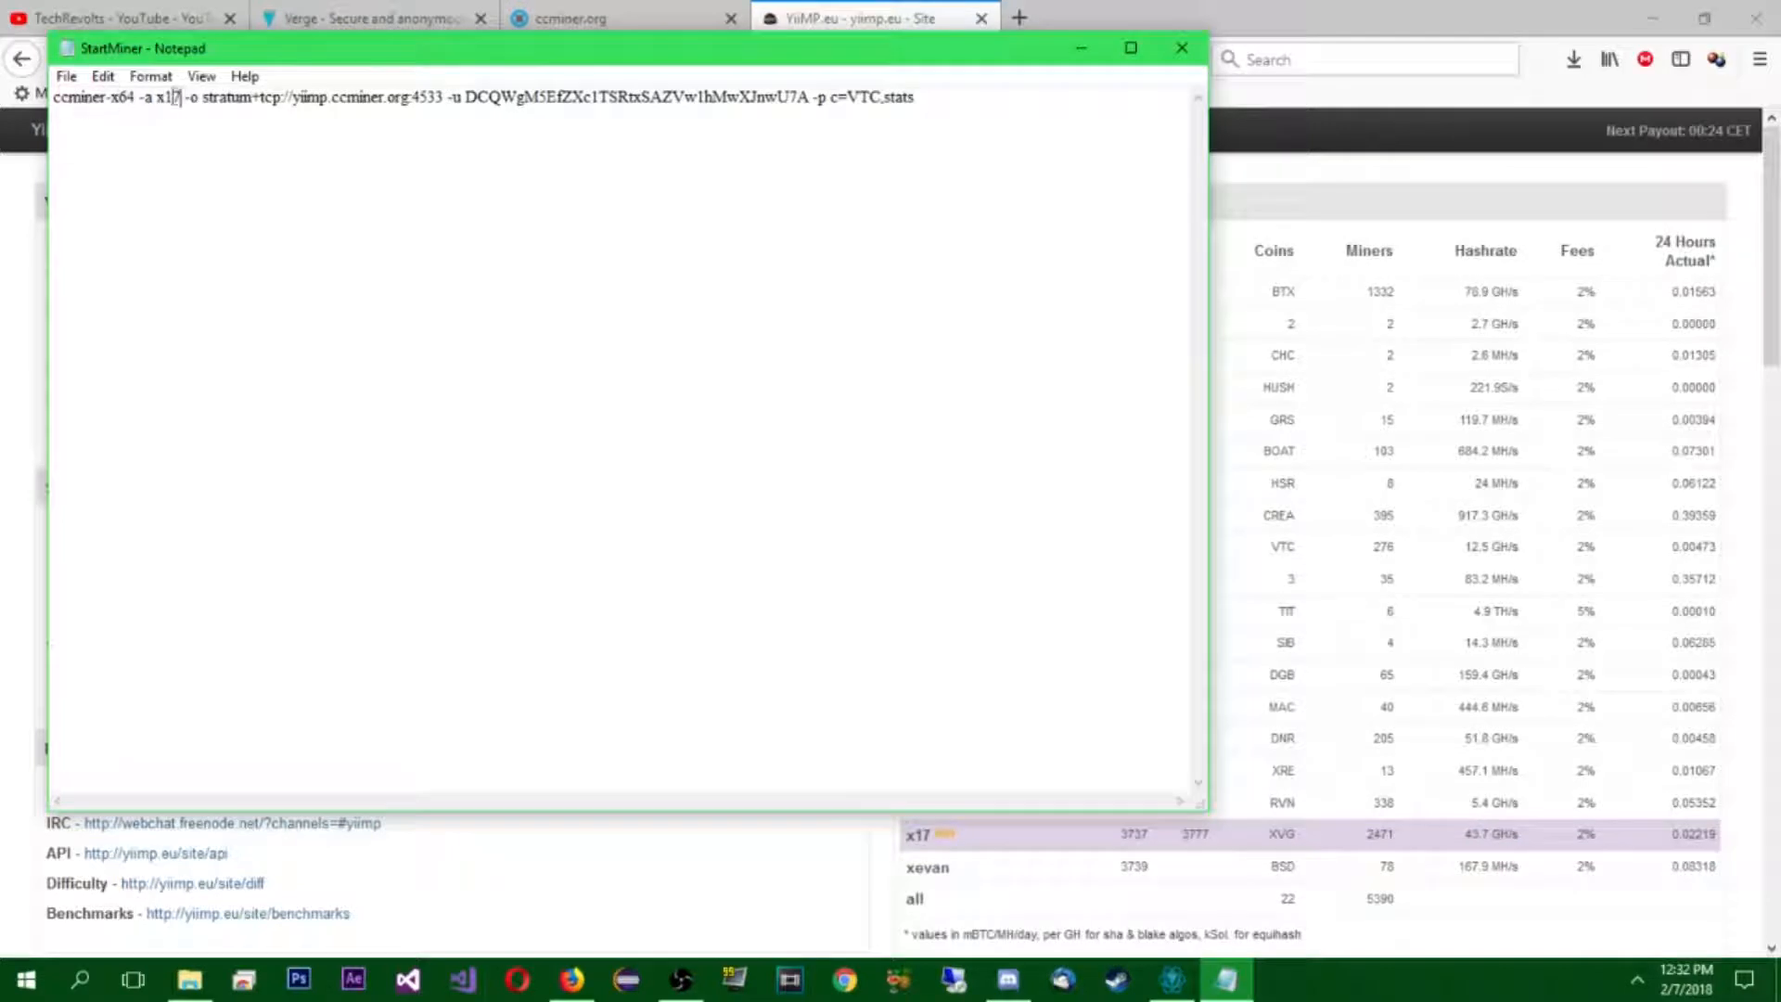
- Check the stratum pool address against the pool page and change port 4533 to 3777
double_click(237, 100)
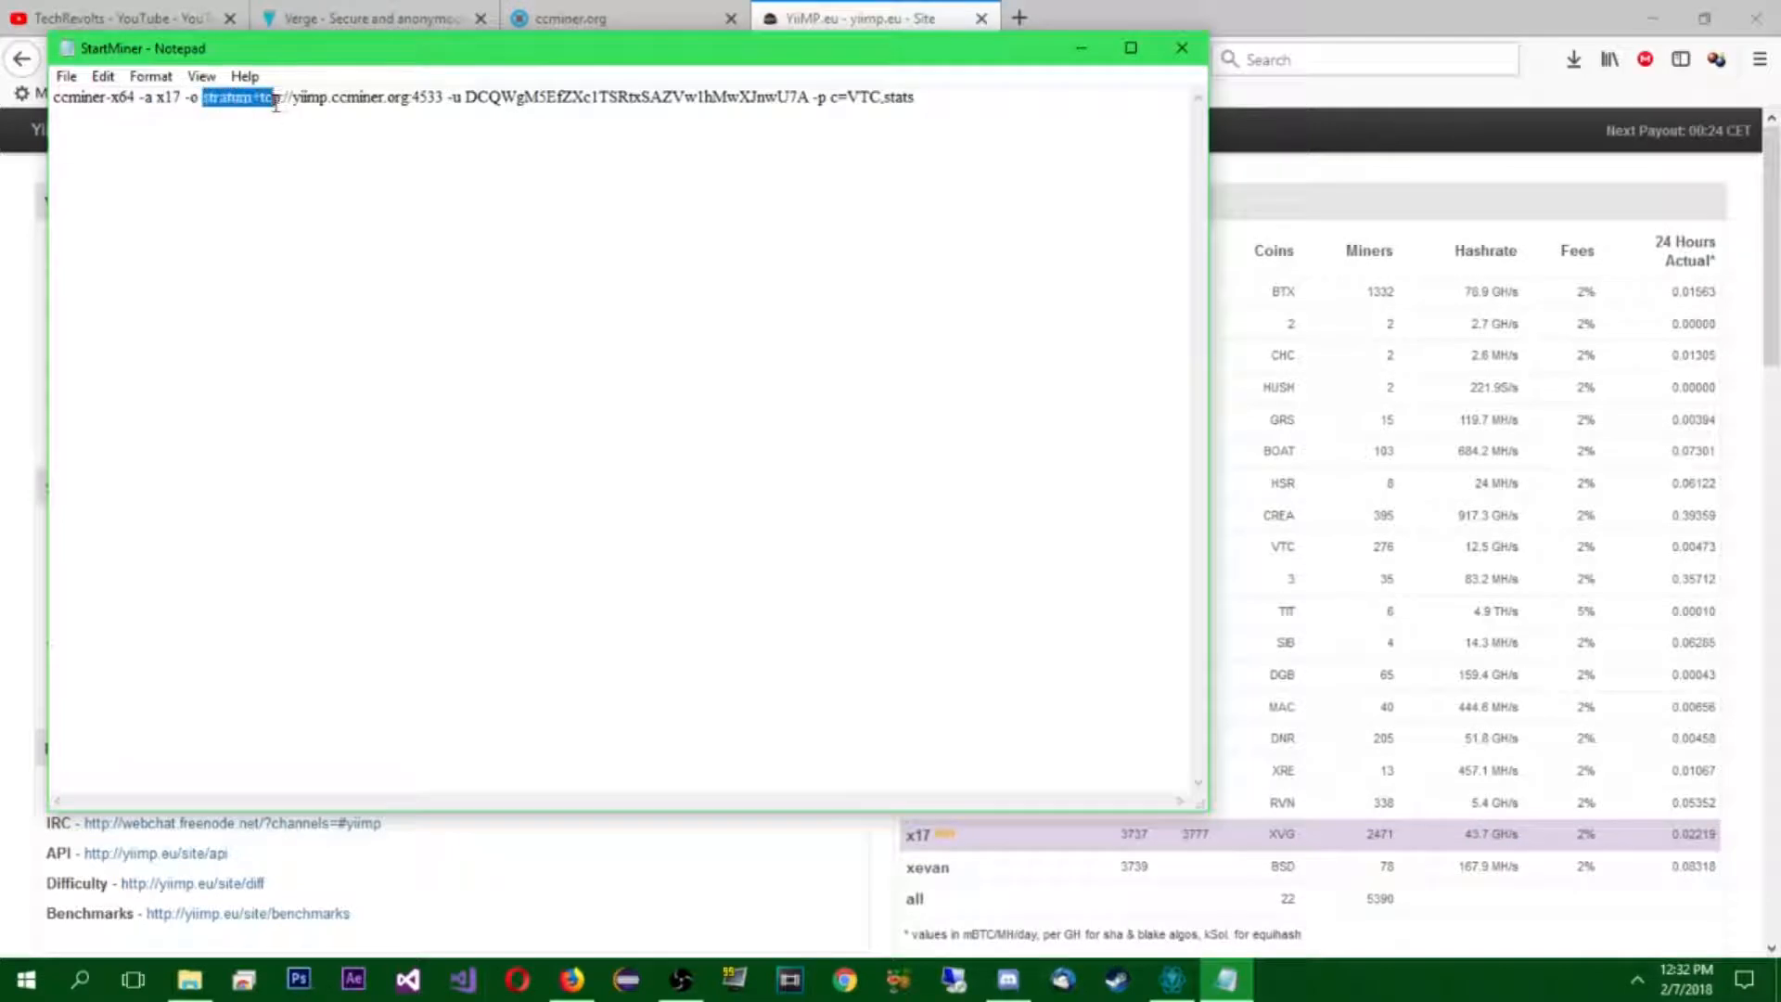
drag(273, 96, 412, 96)
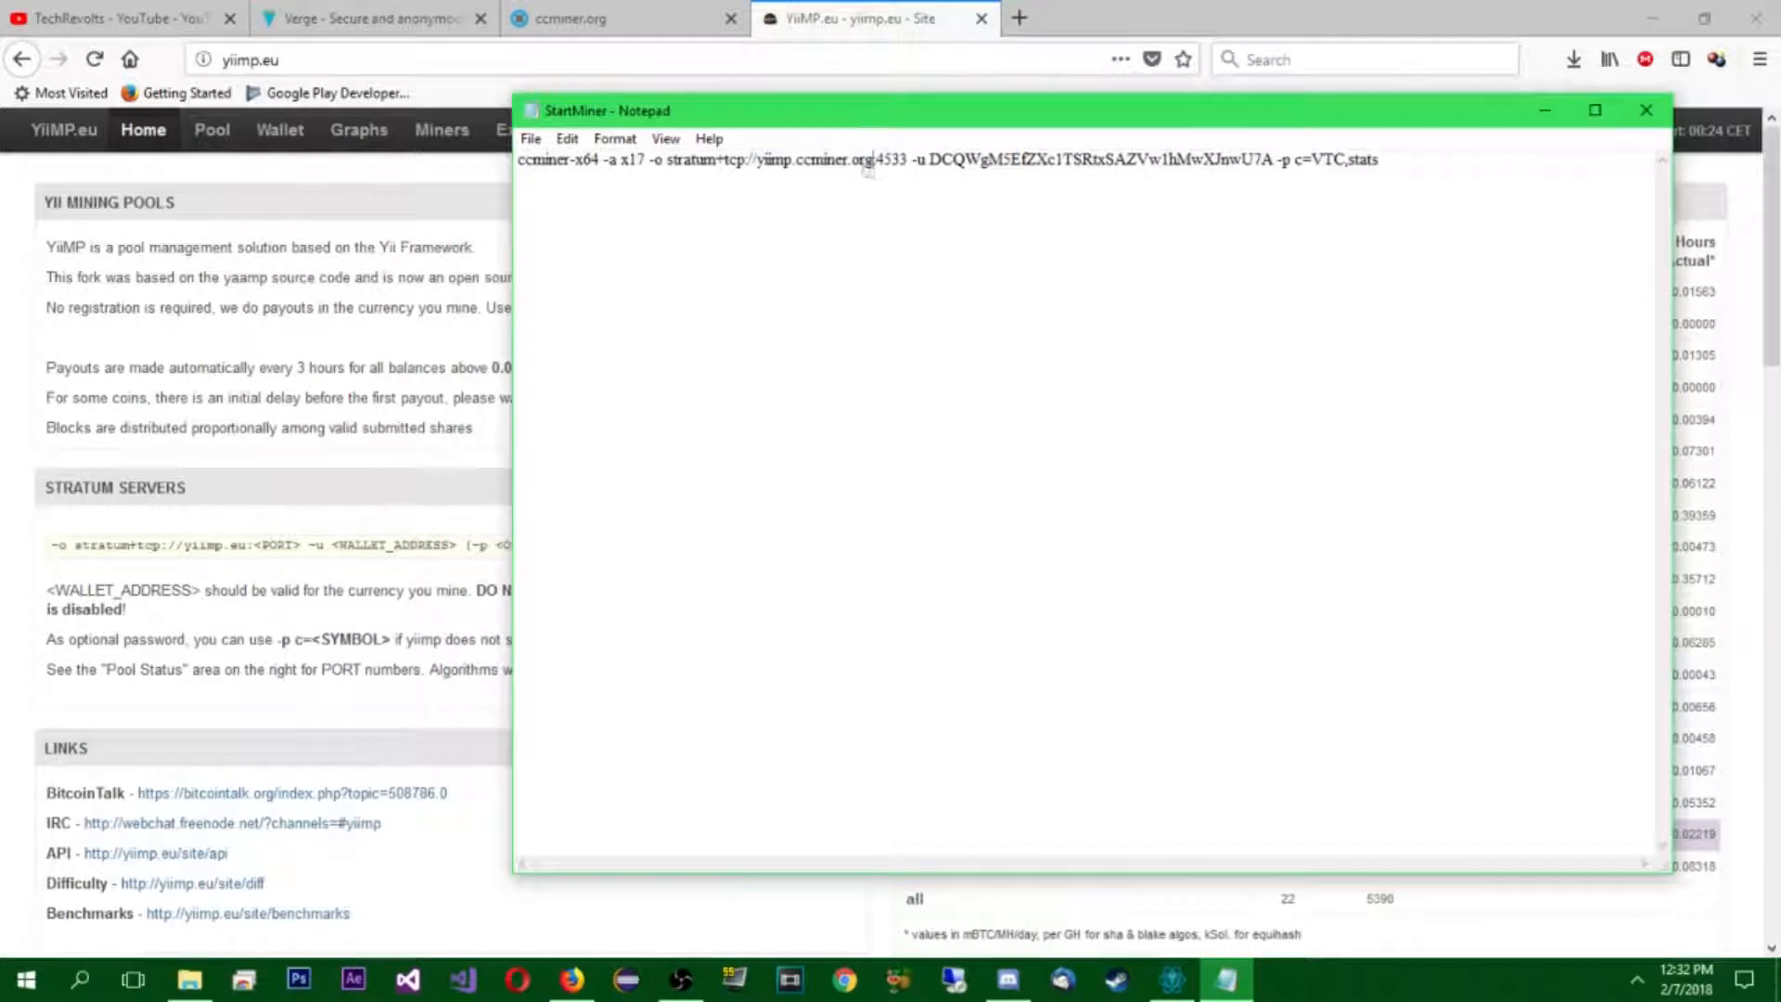
double_click(853, 165)
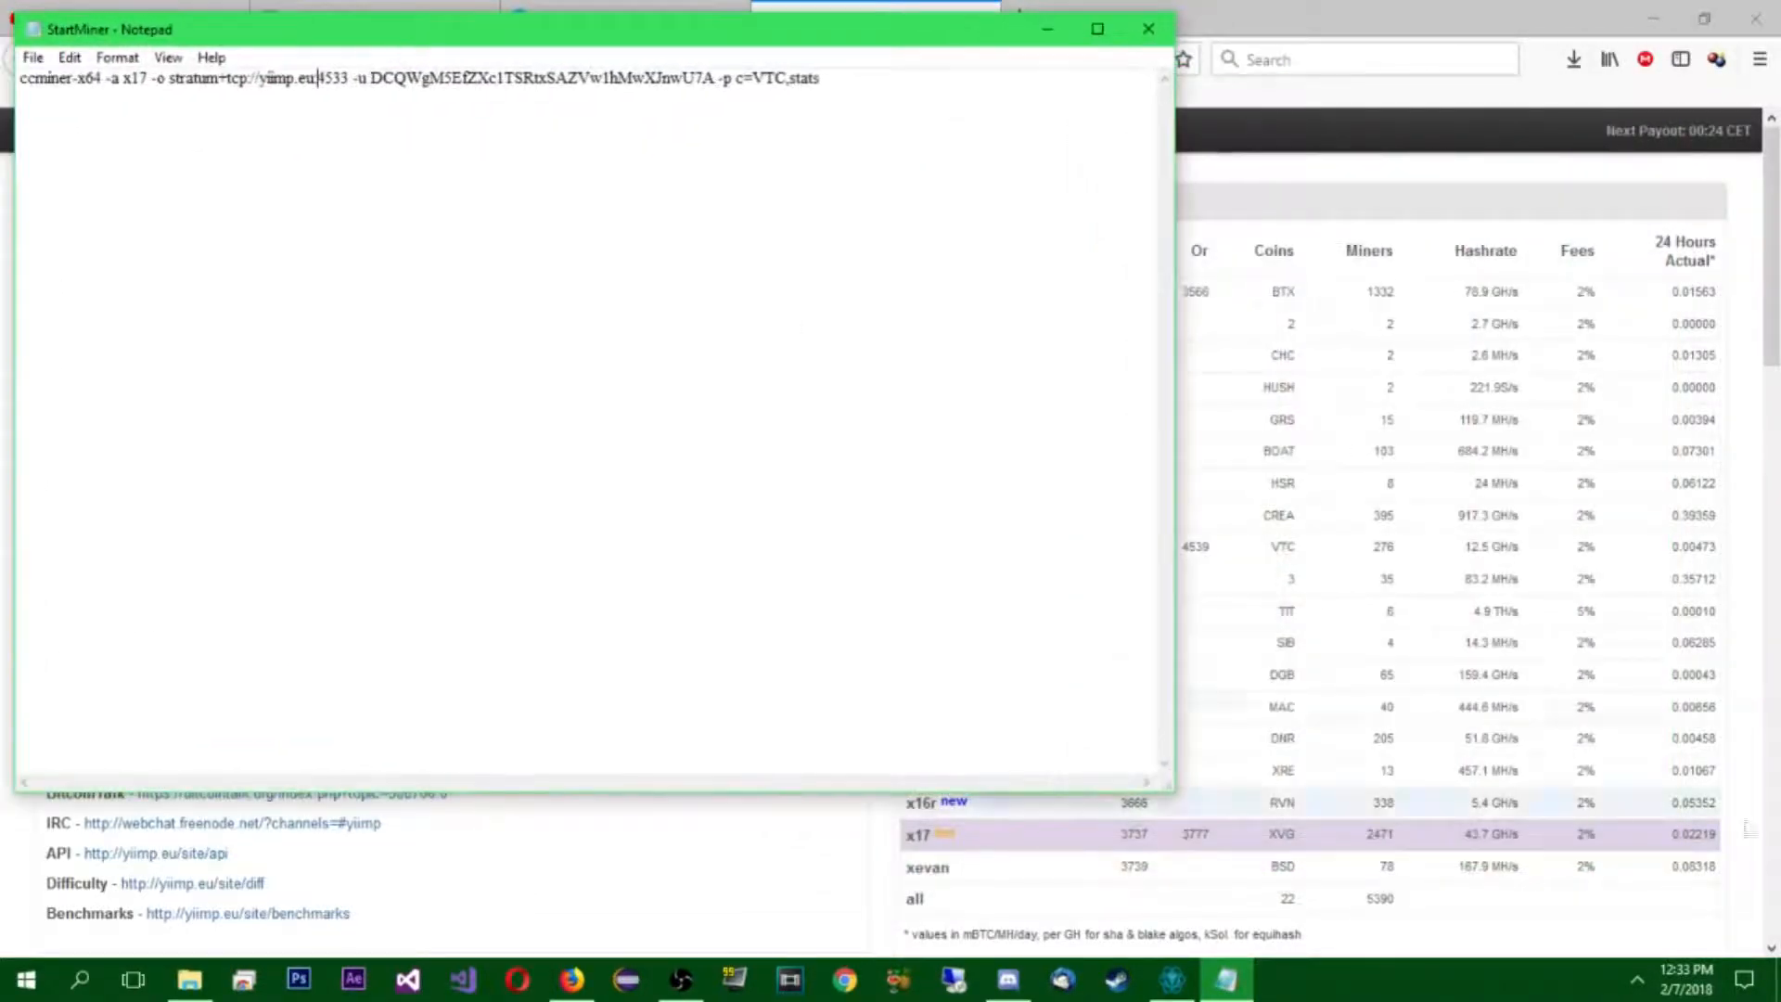
drag(590, 28, 620, 57)
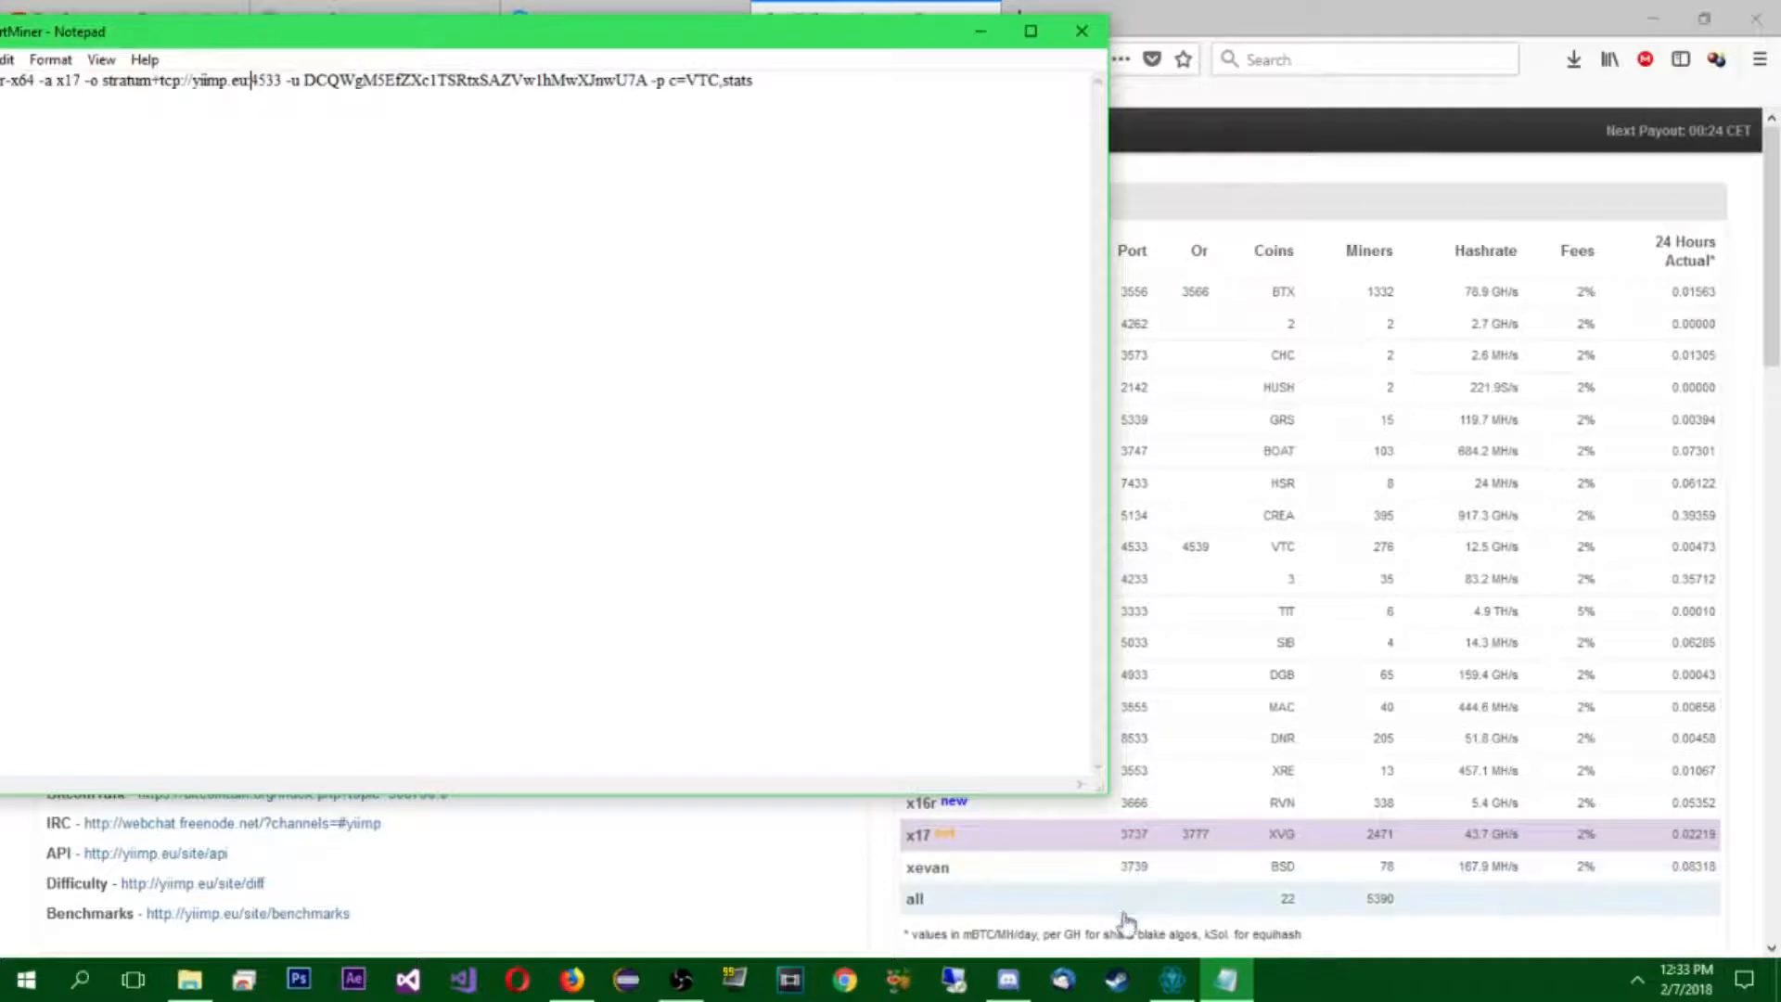
mouse_move(1104, 840)
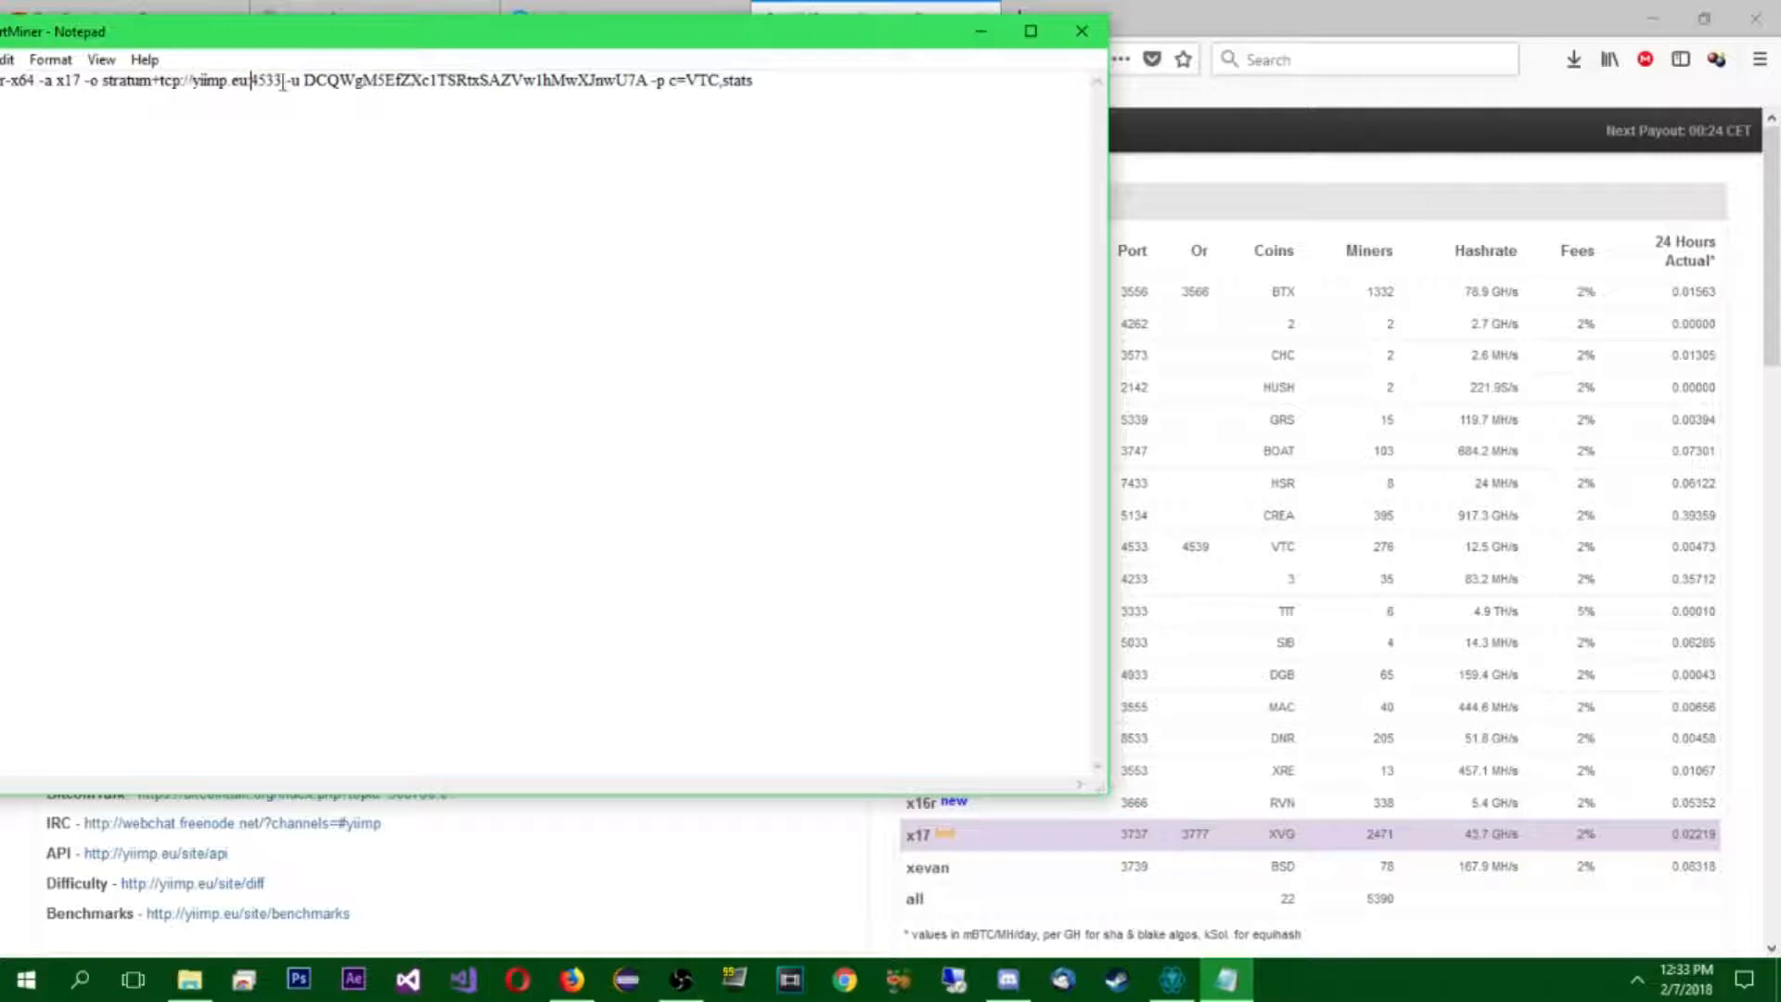
double_click(272, 74)
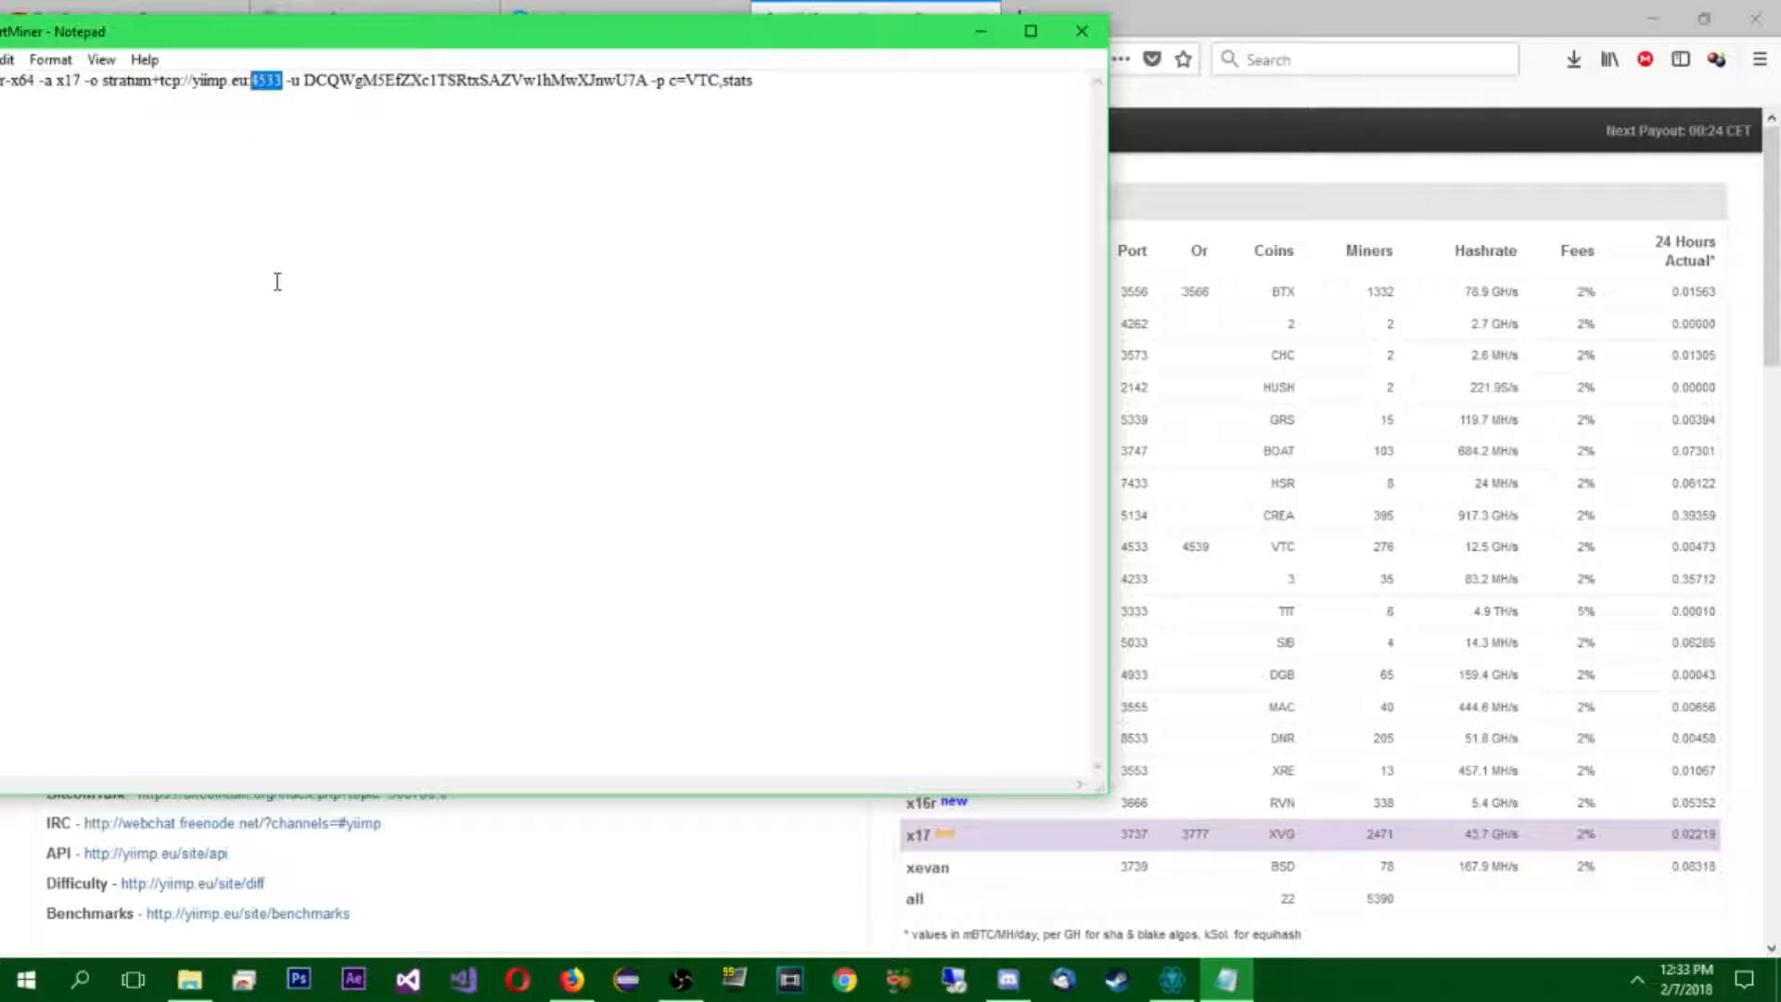
text(3777)
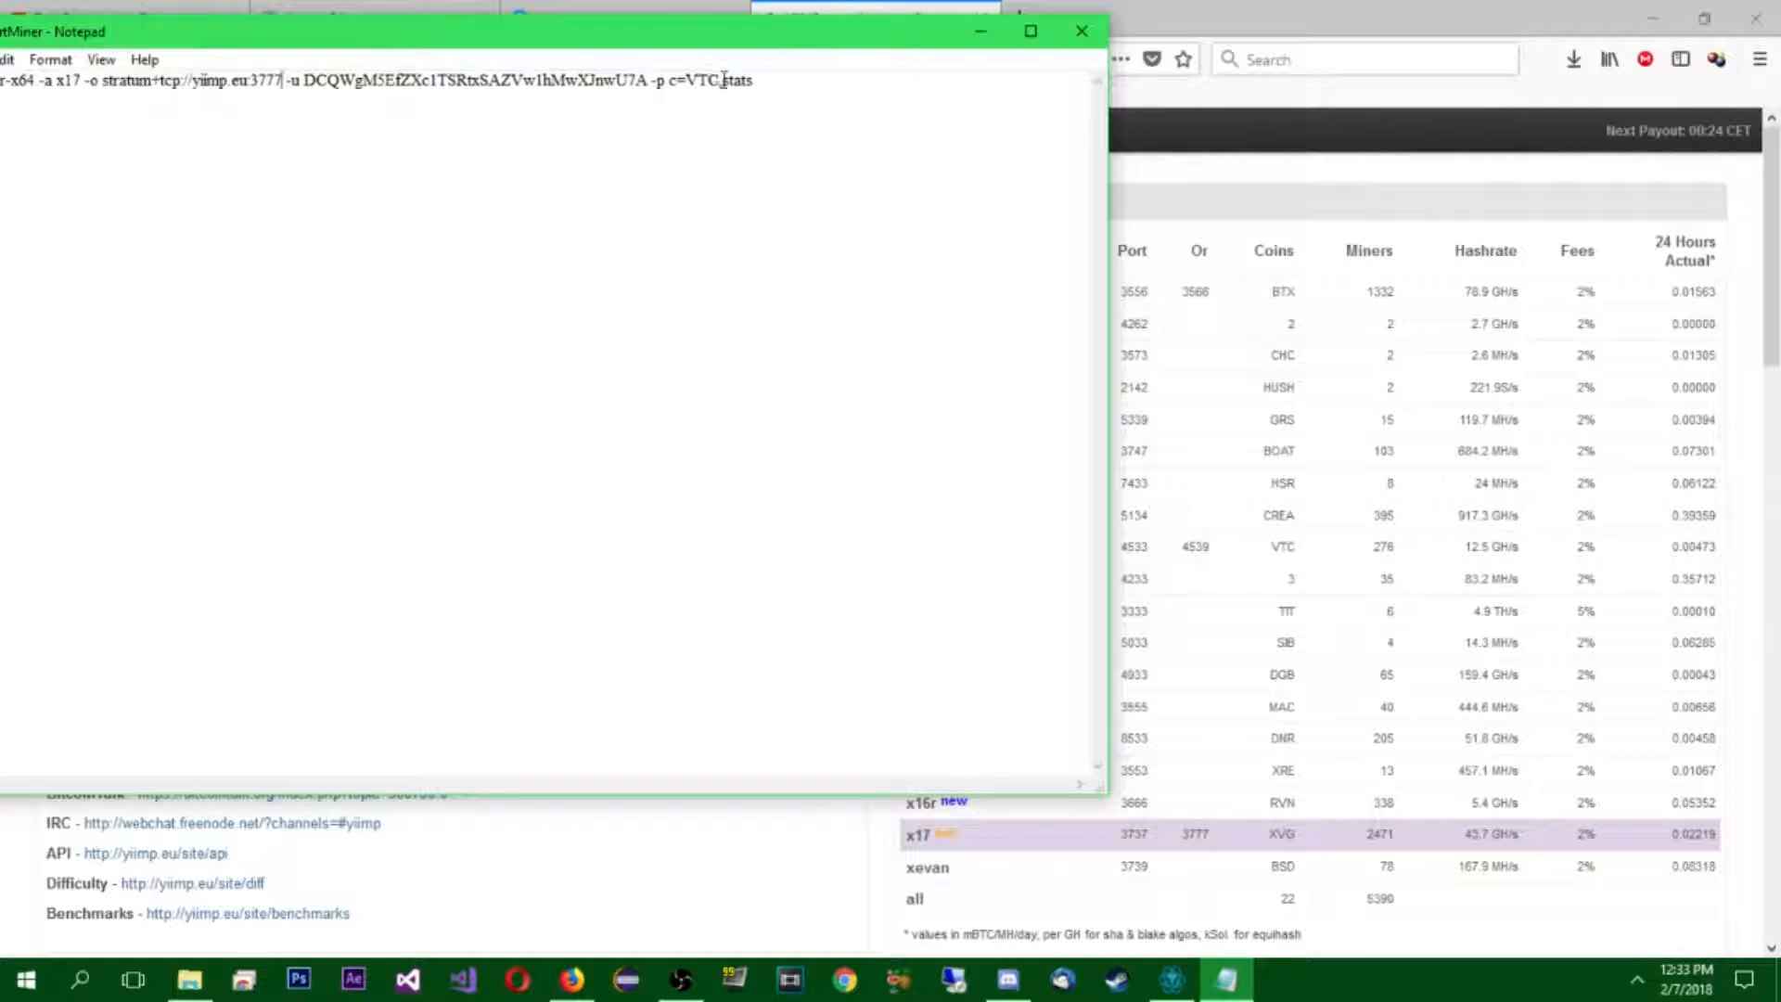
- Change the coin option c=VTC to XVG and close StartMiner, saving it
double_click(703, 79)
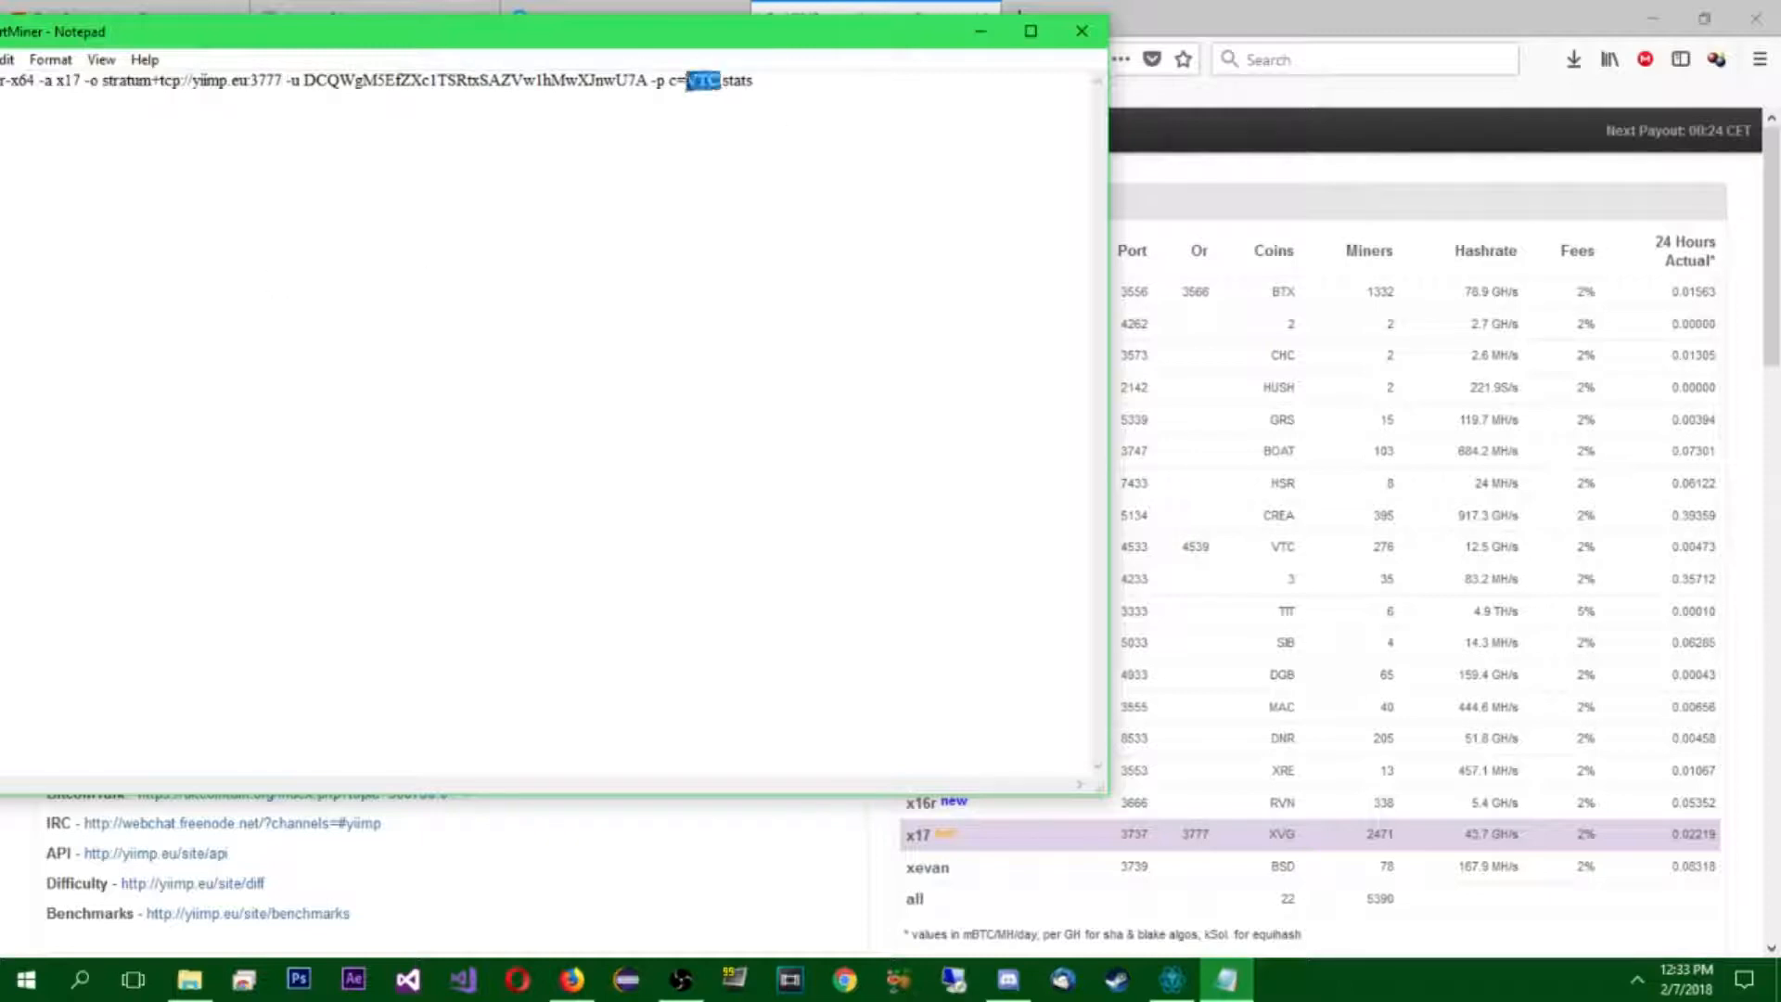
text(XVG)
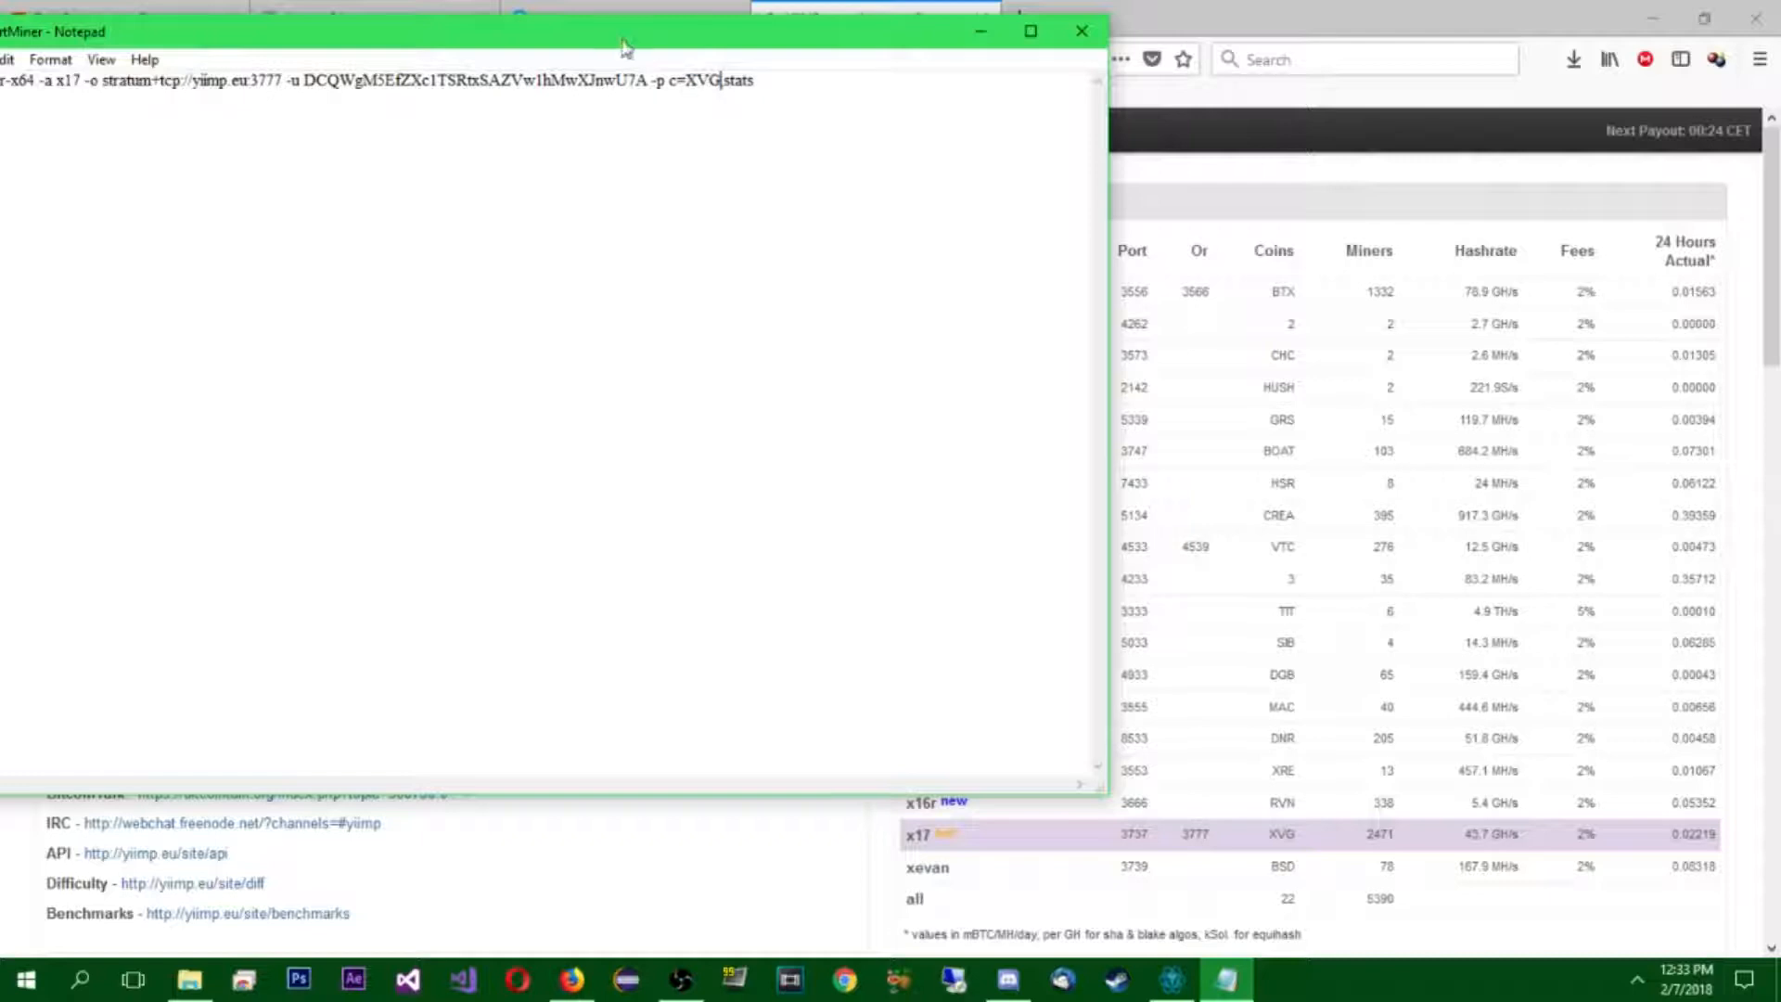
click(208, 64)
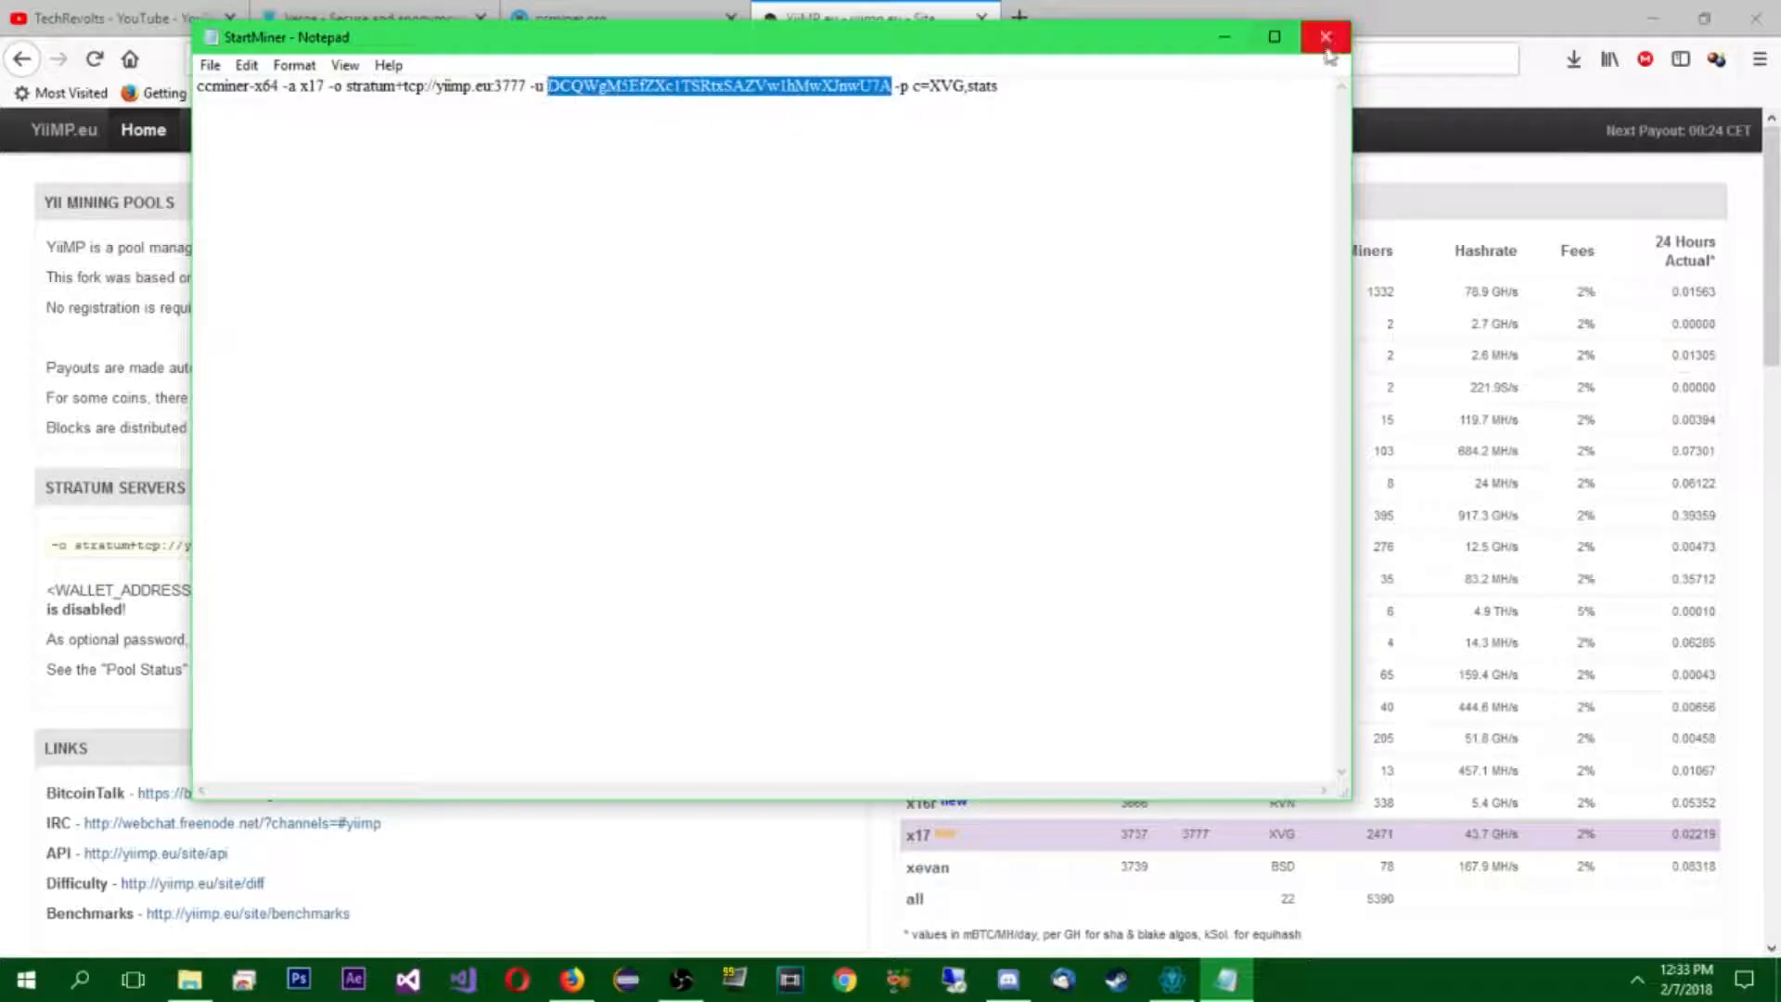
click(1321, 36)
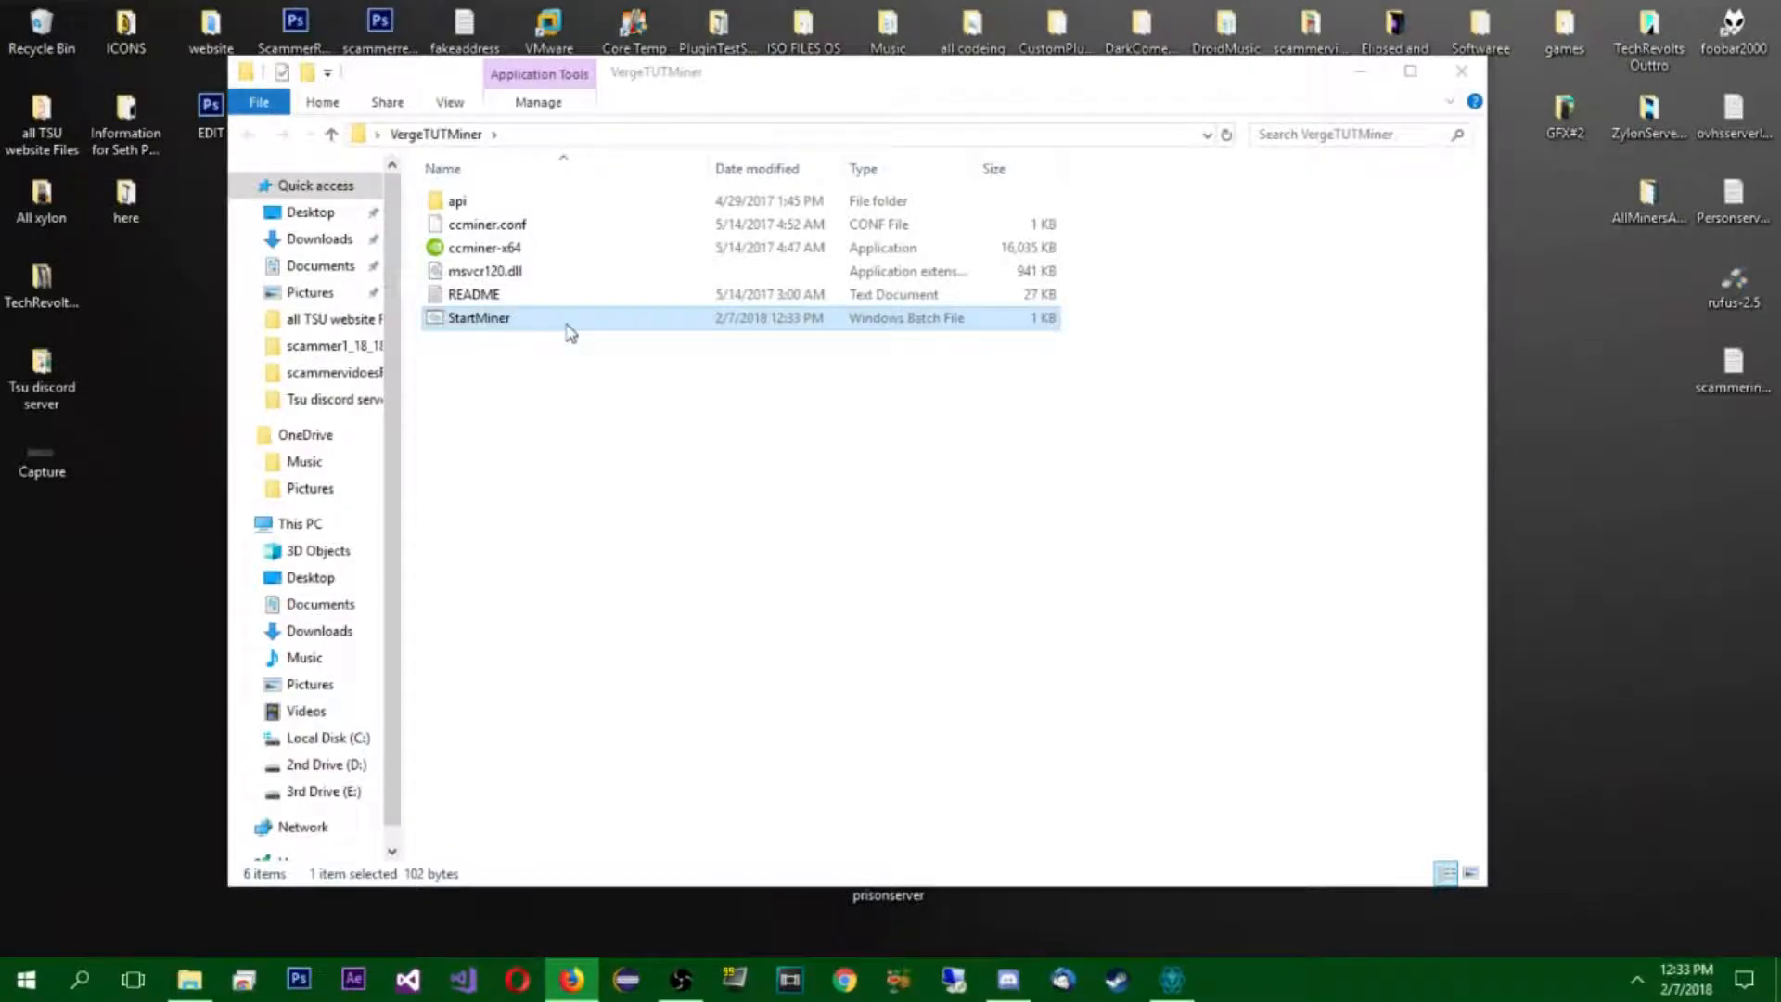
- Launch StartMiner.bat so ccminer starts an x17 thread against yiimp.eu:3777
double_click(477, 317)
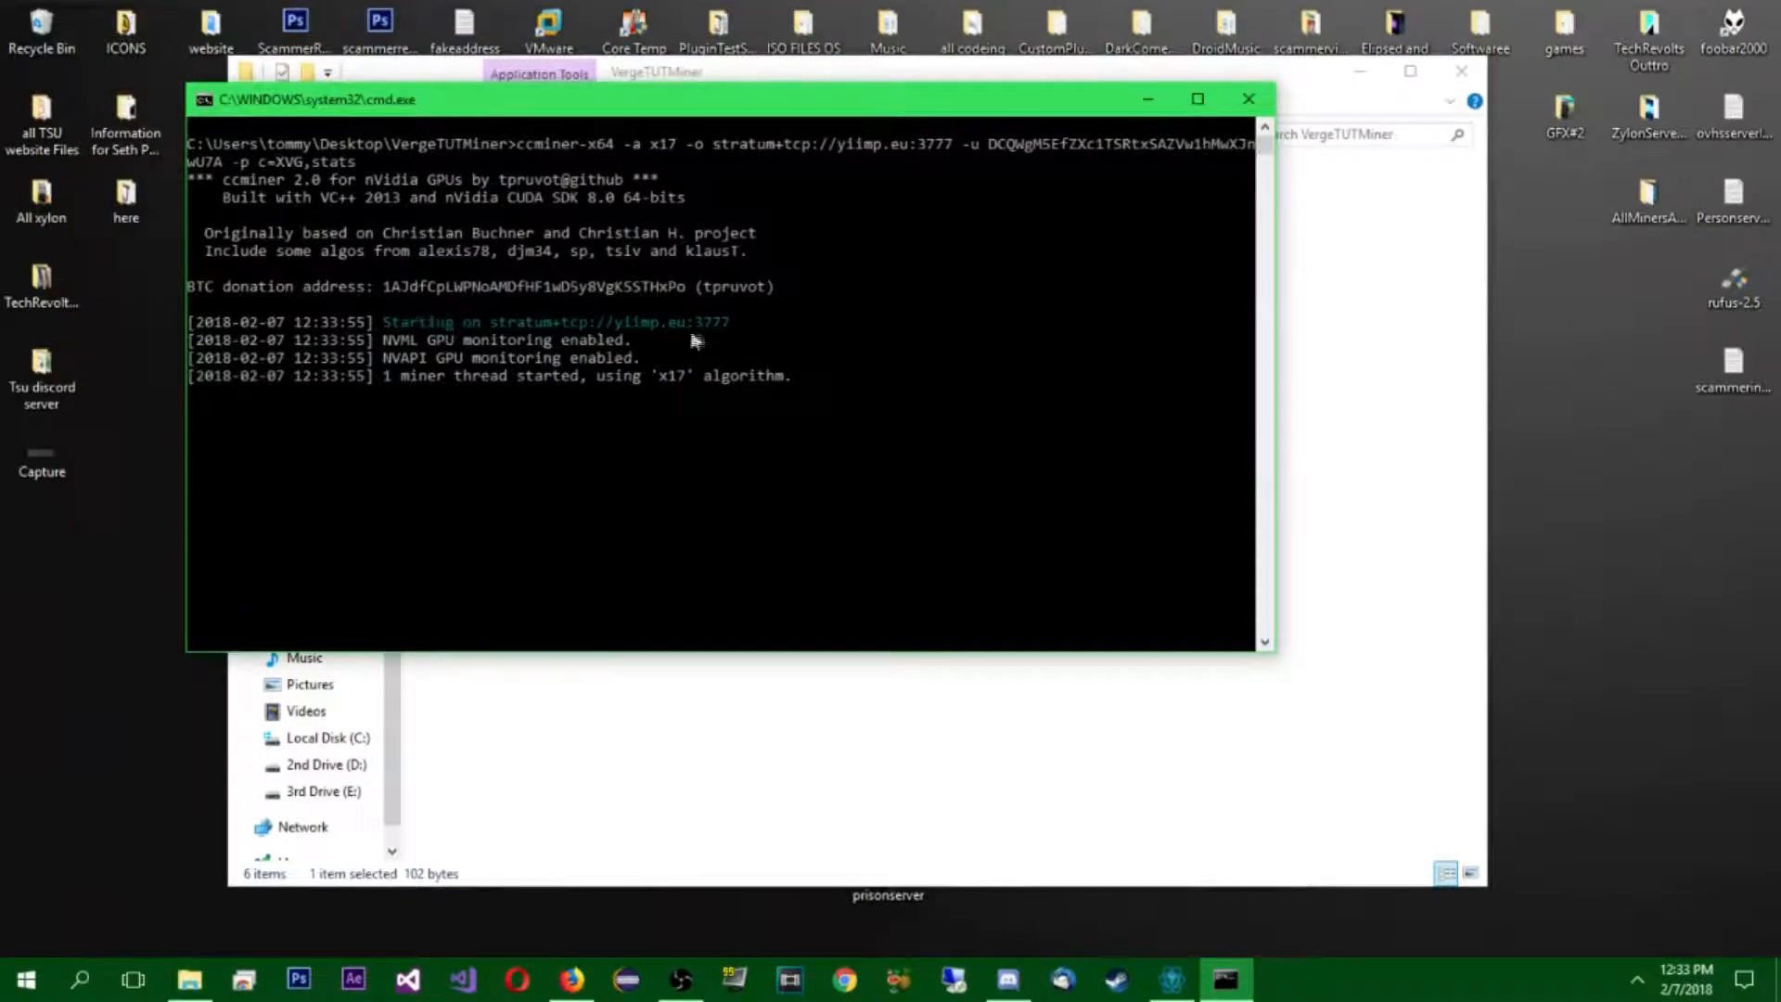
mouse_move(662, 391)
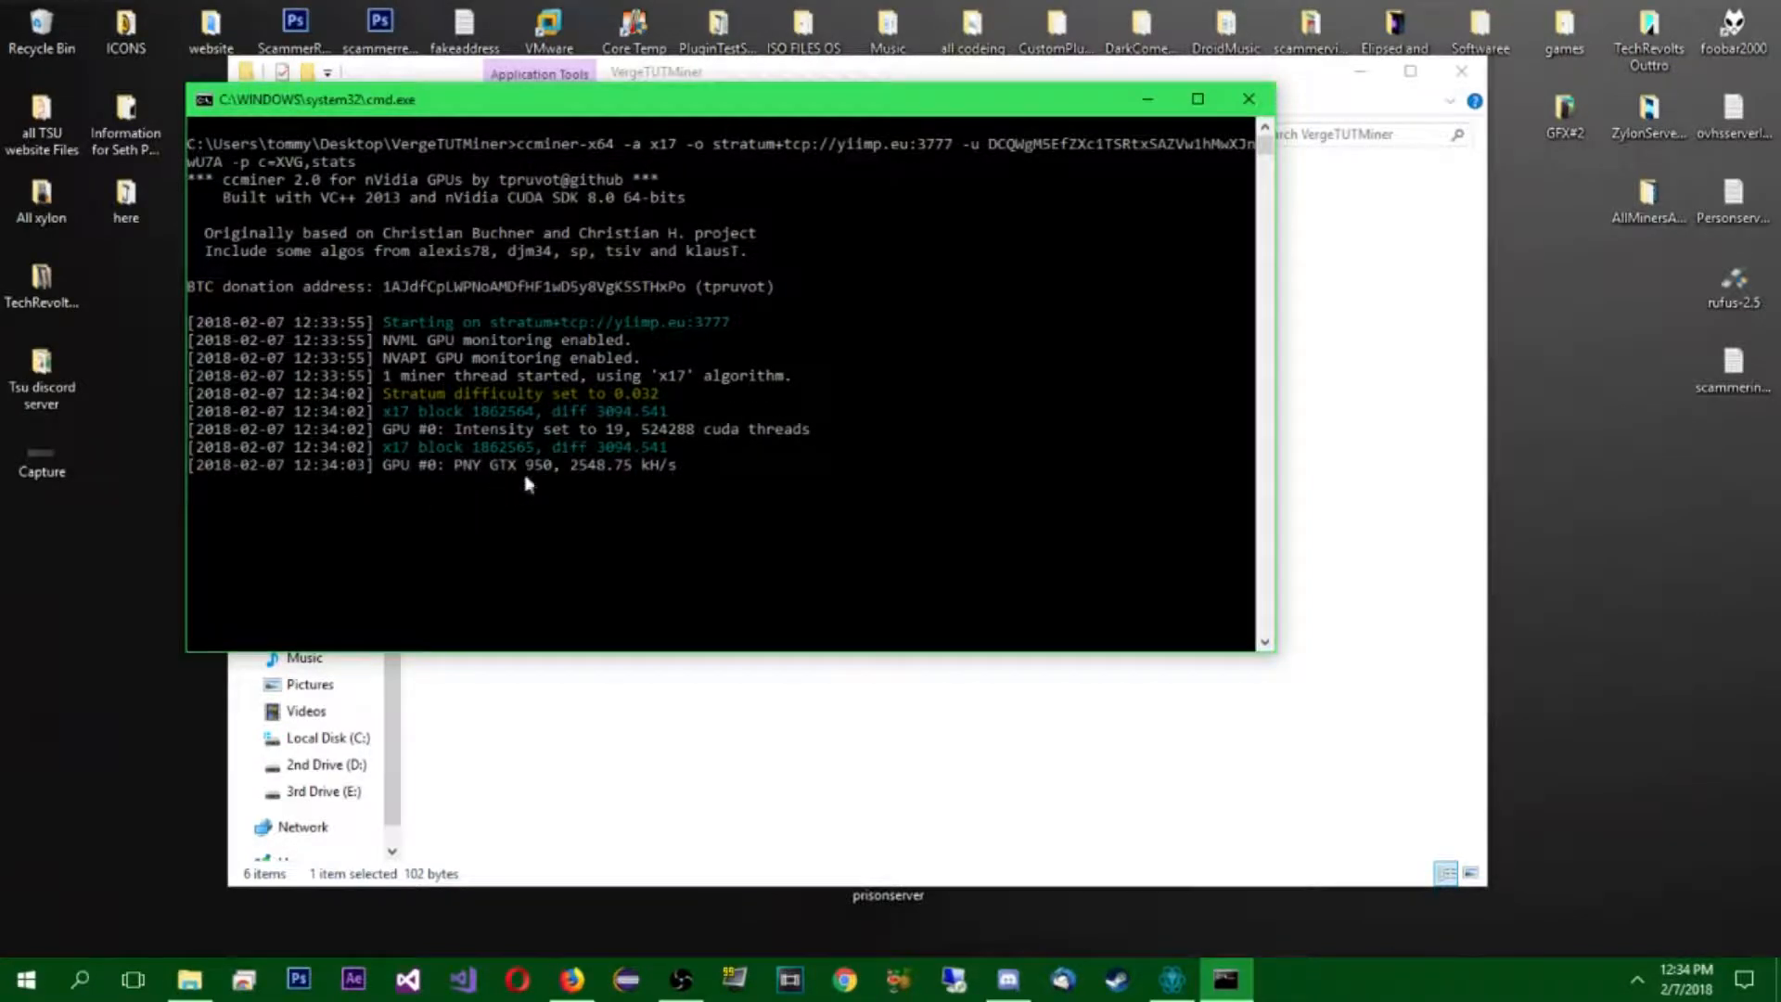
mouse_move(571, 485)
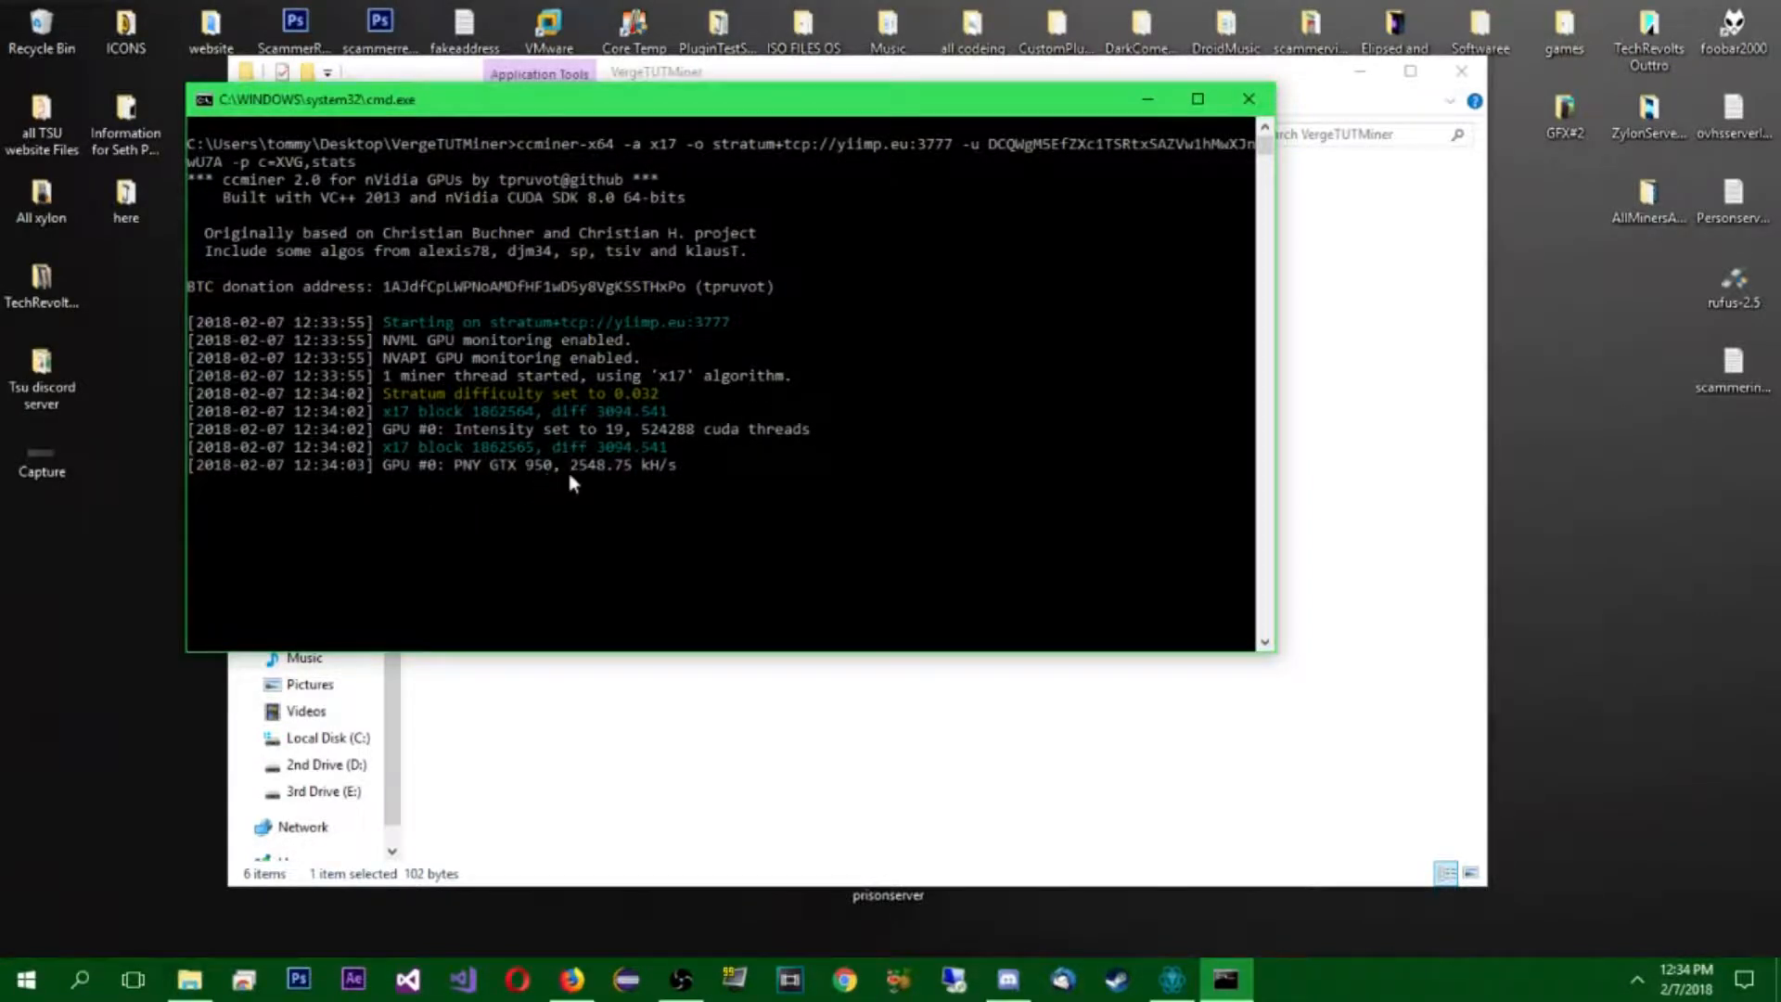
mouse_move(645, 484)
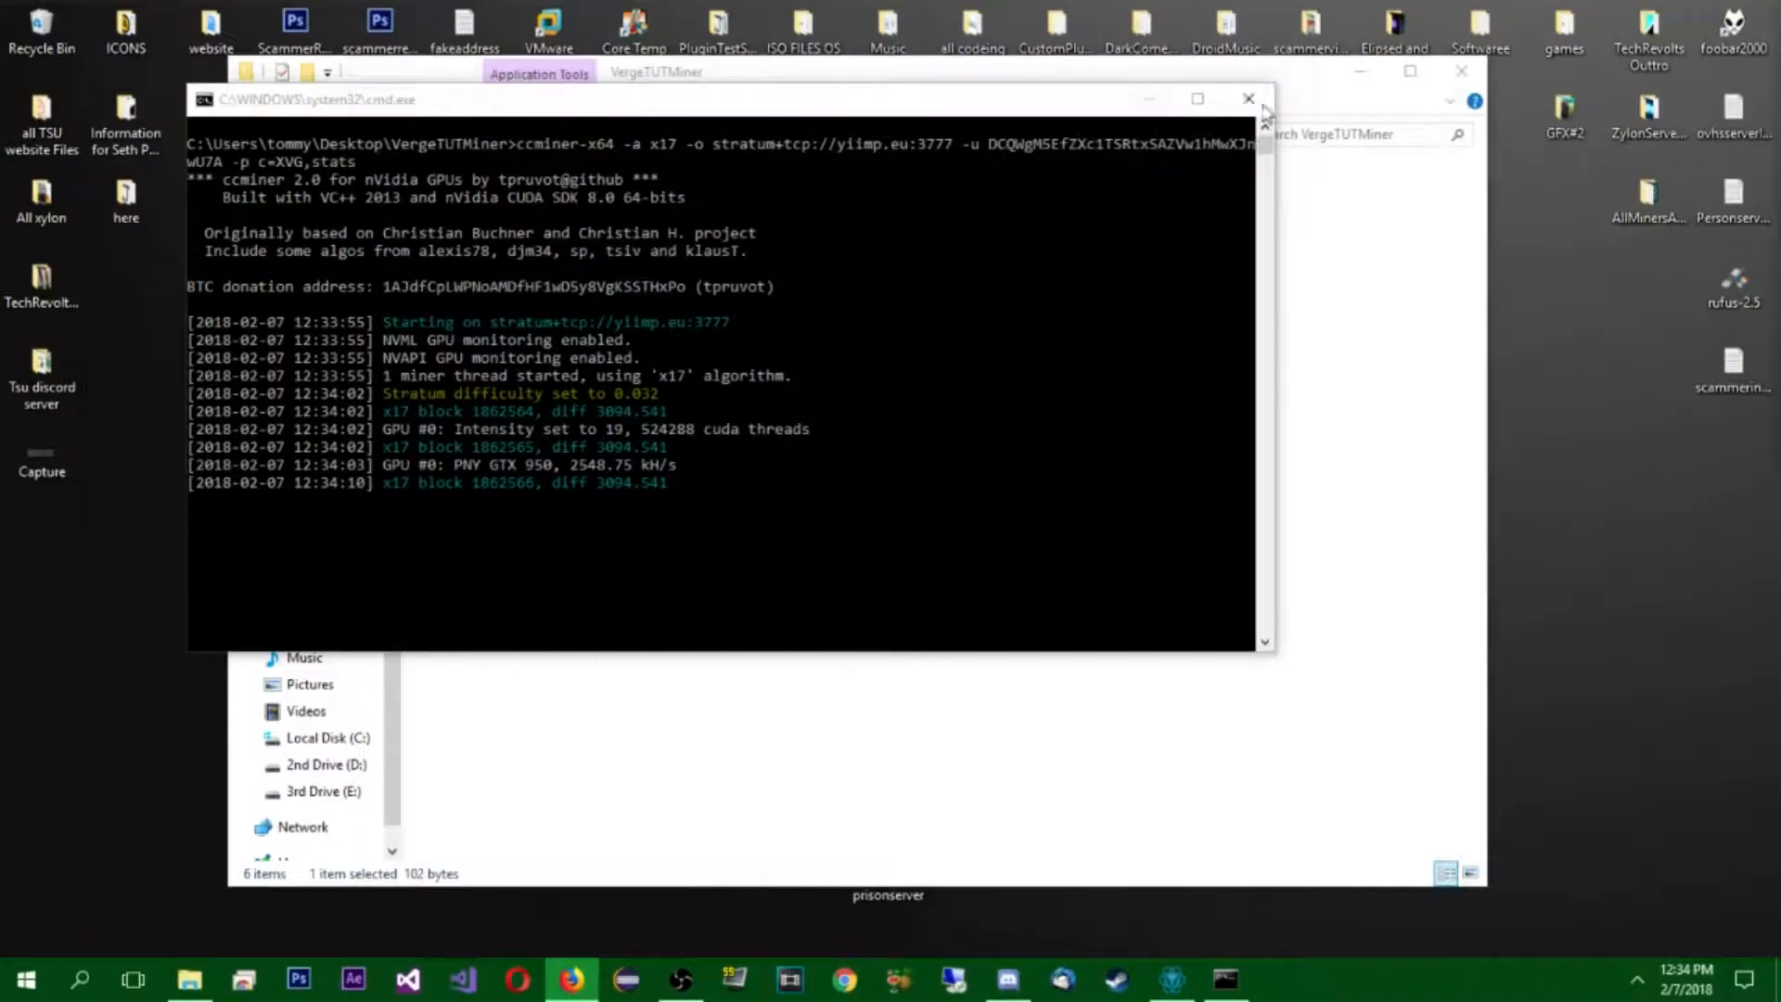
click(1247, 99)
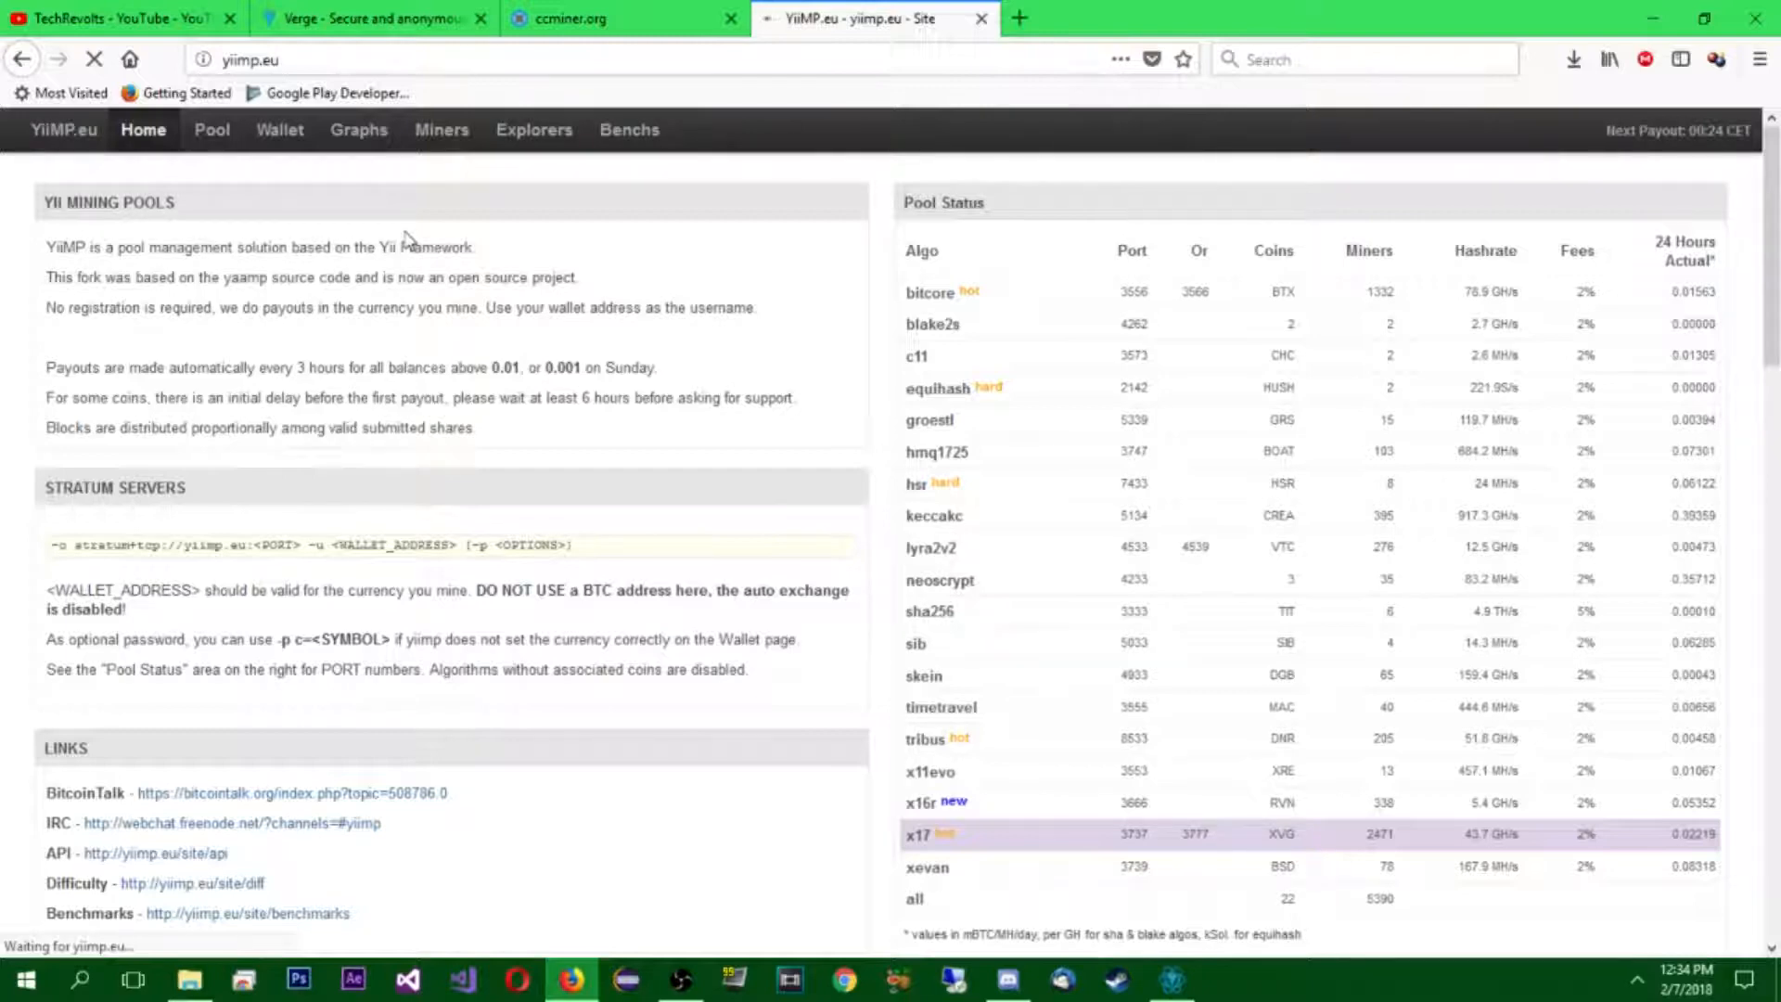
click(279, 130)
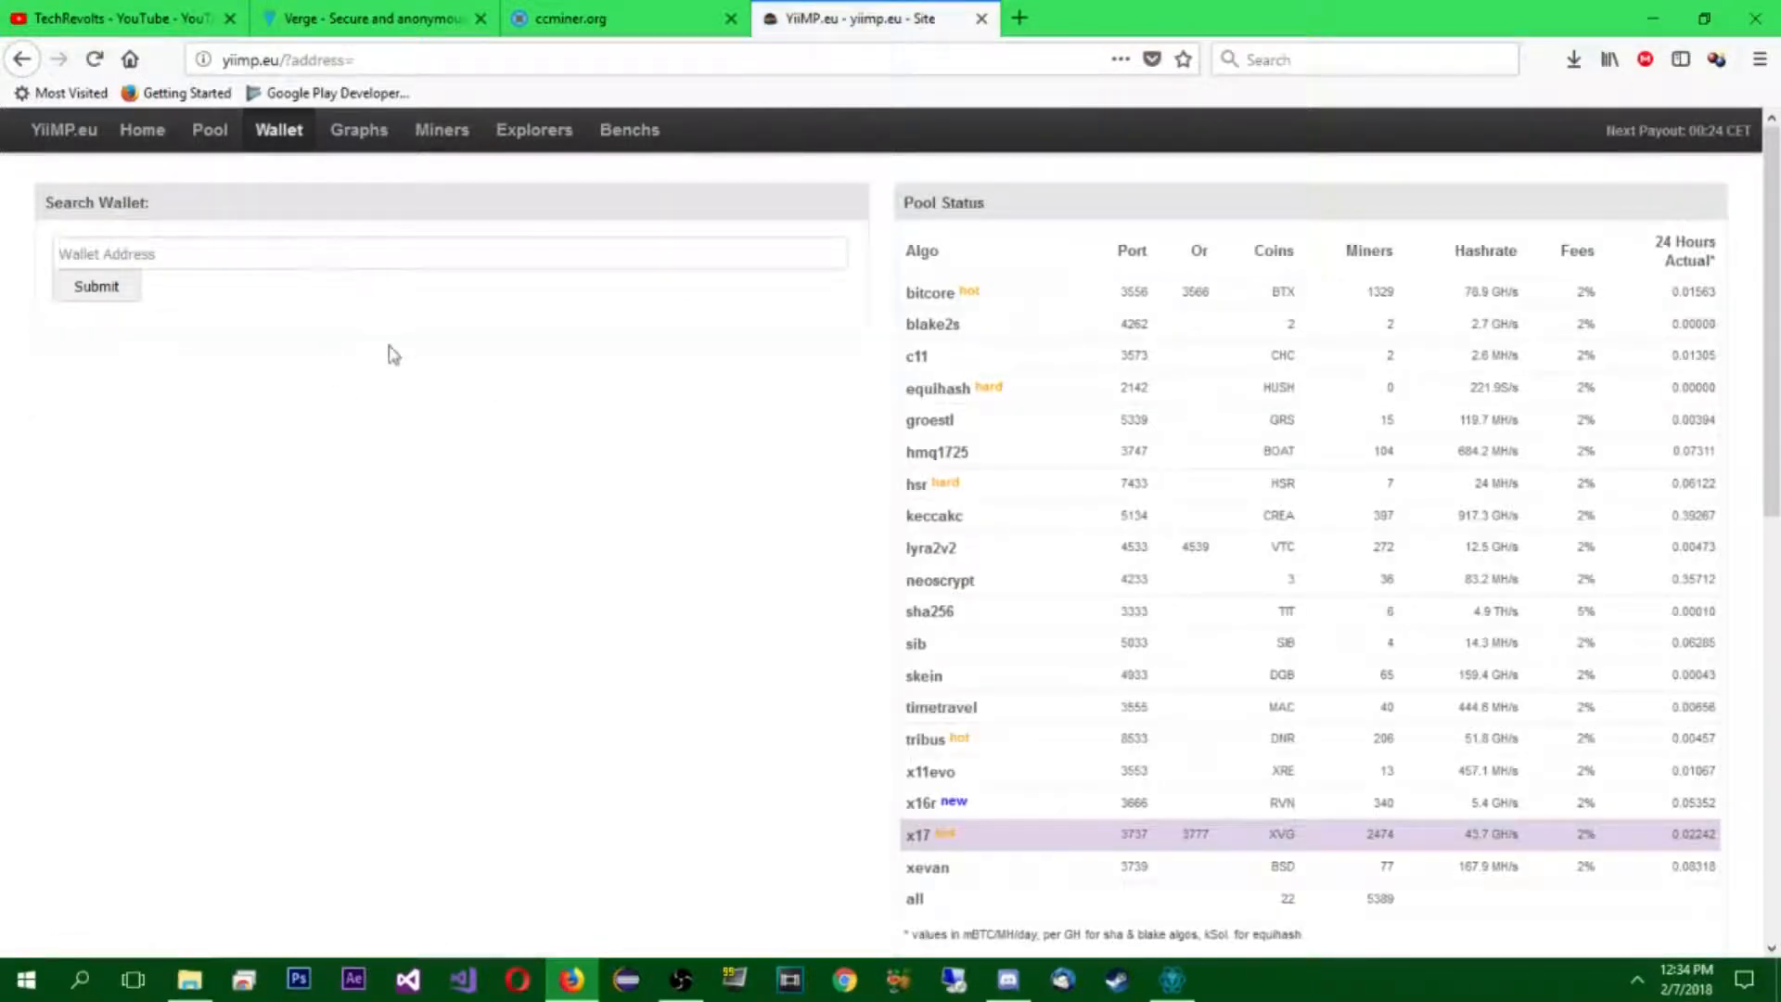
text(DCQWgM5EfZXc1TSRbxSAZVw1hMwXJnwU7A)
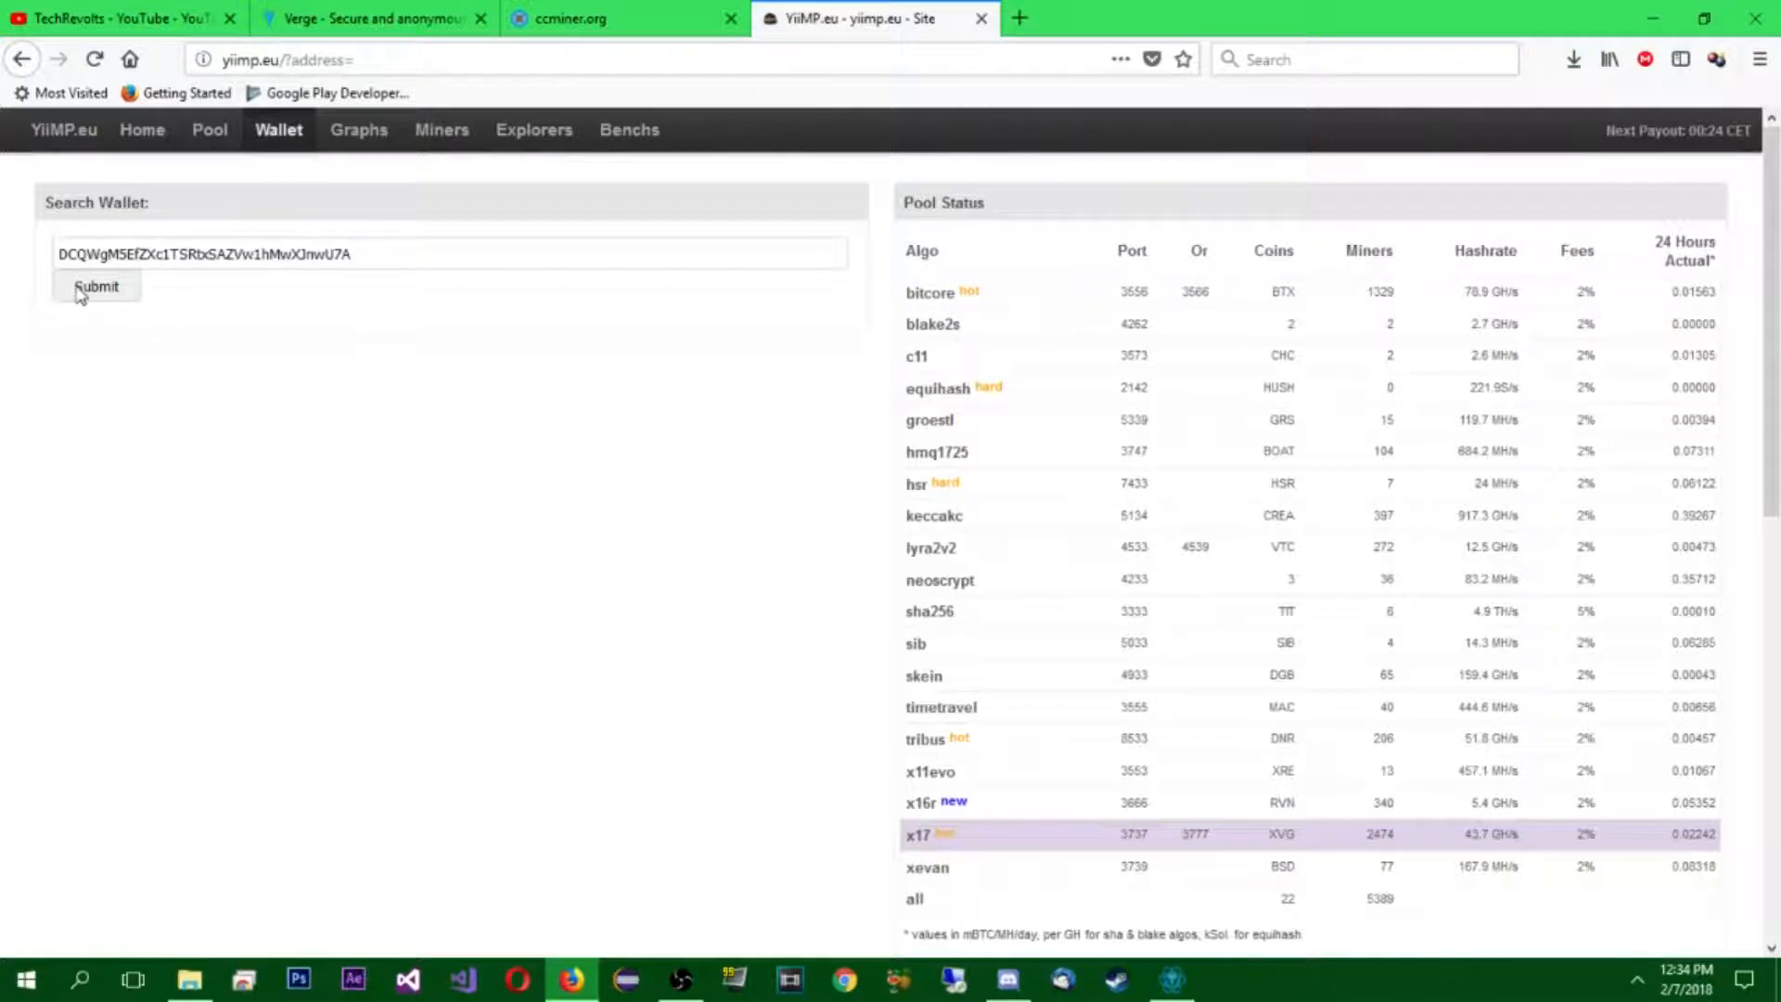
click(97, 286)
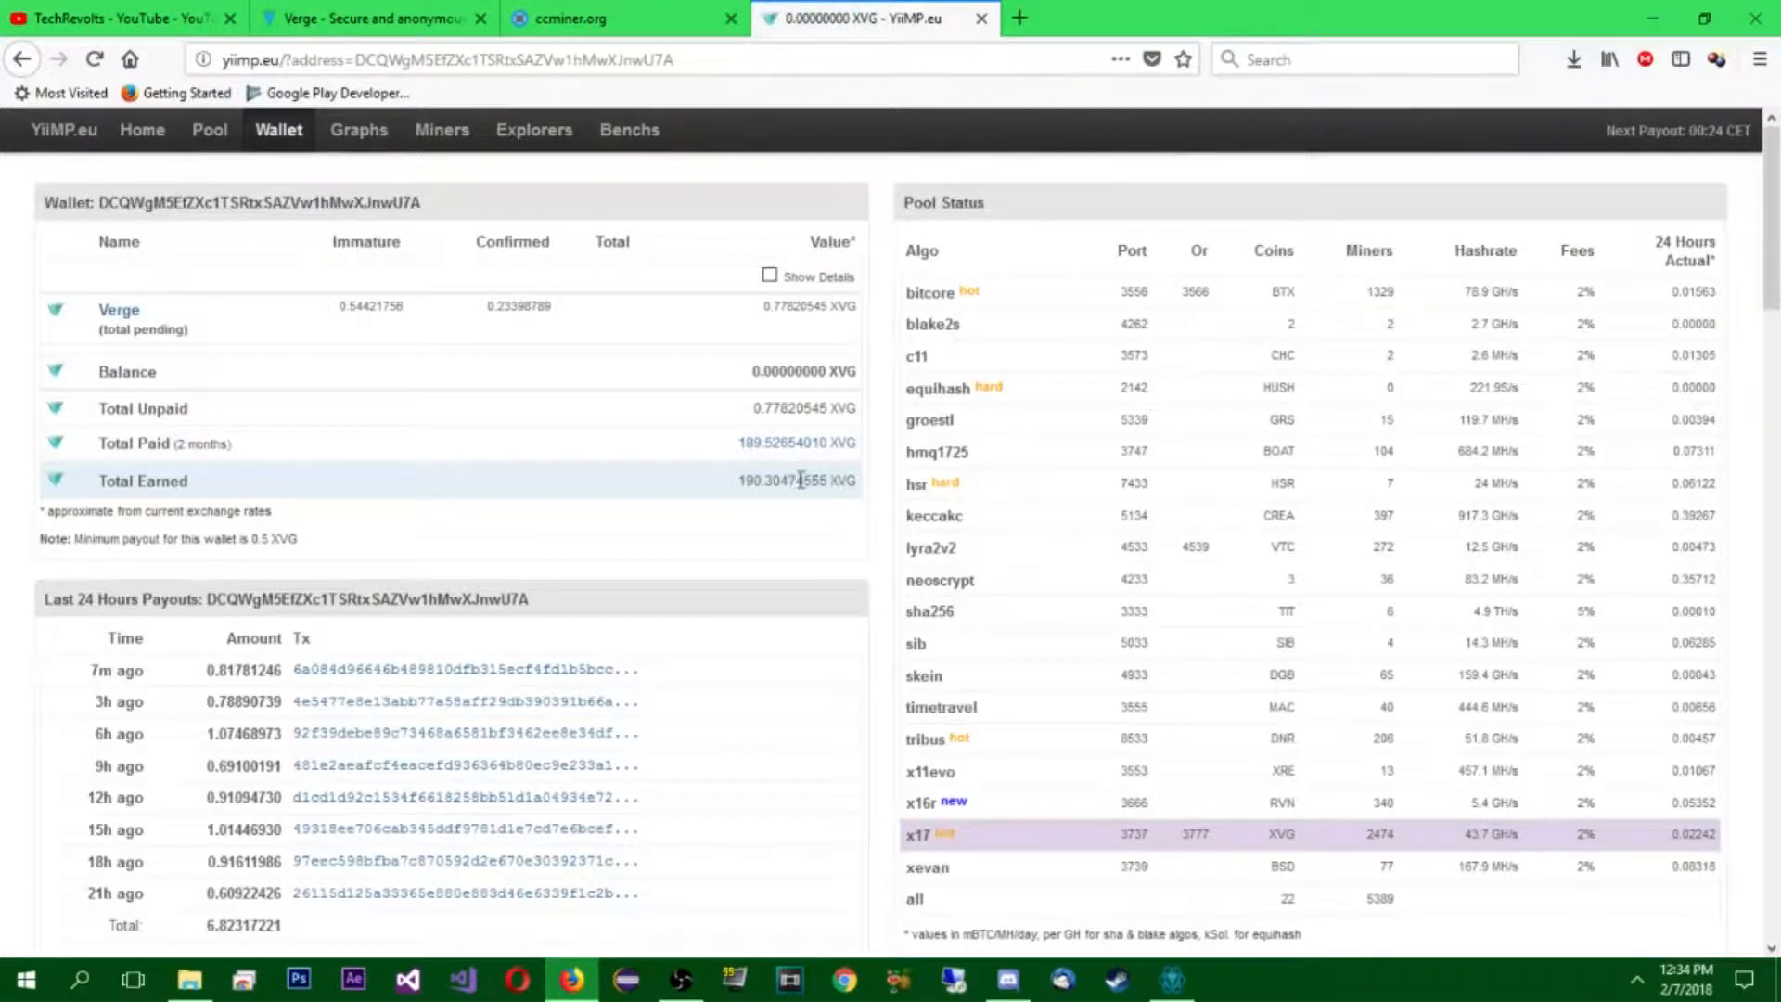
scroll(down, 3)
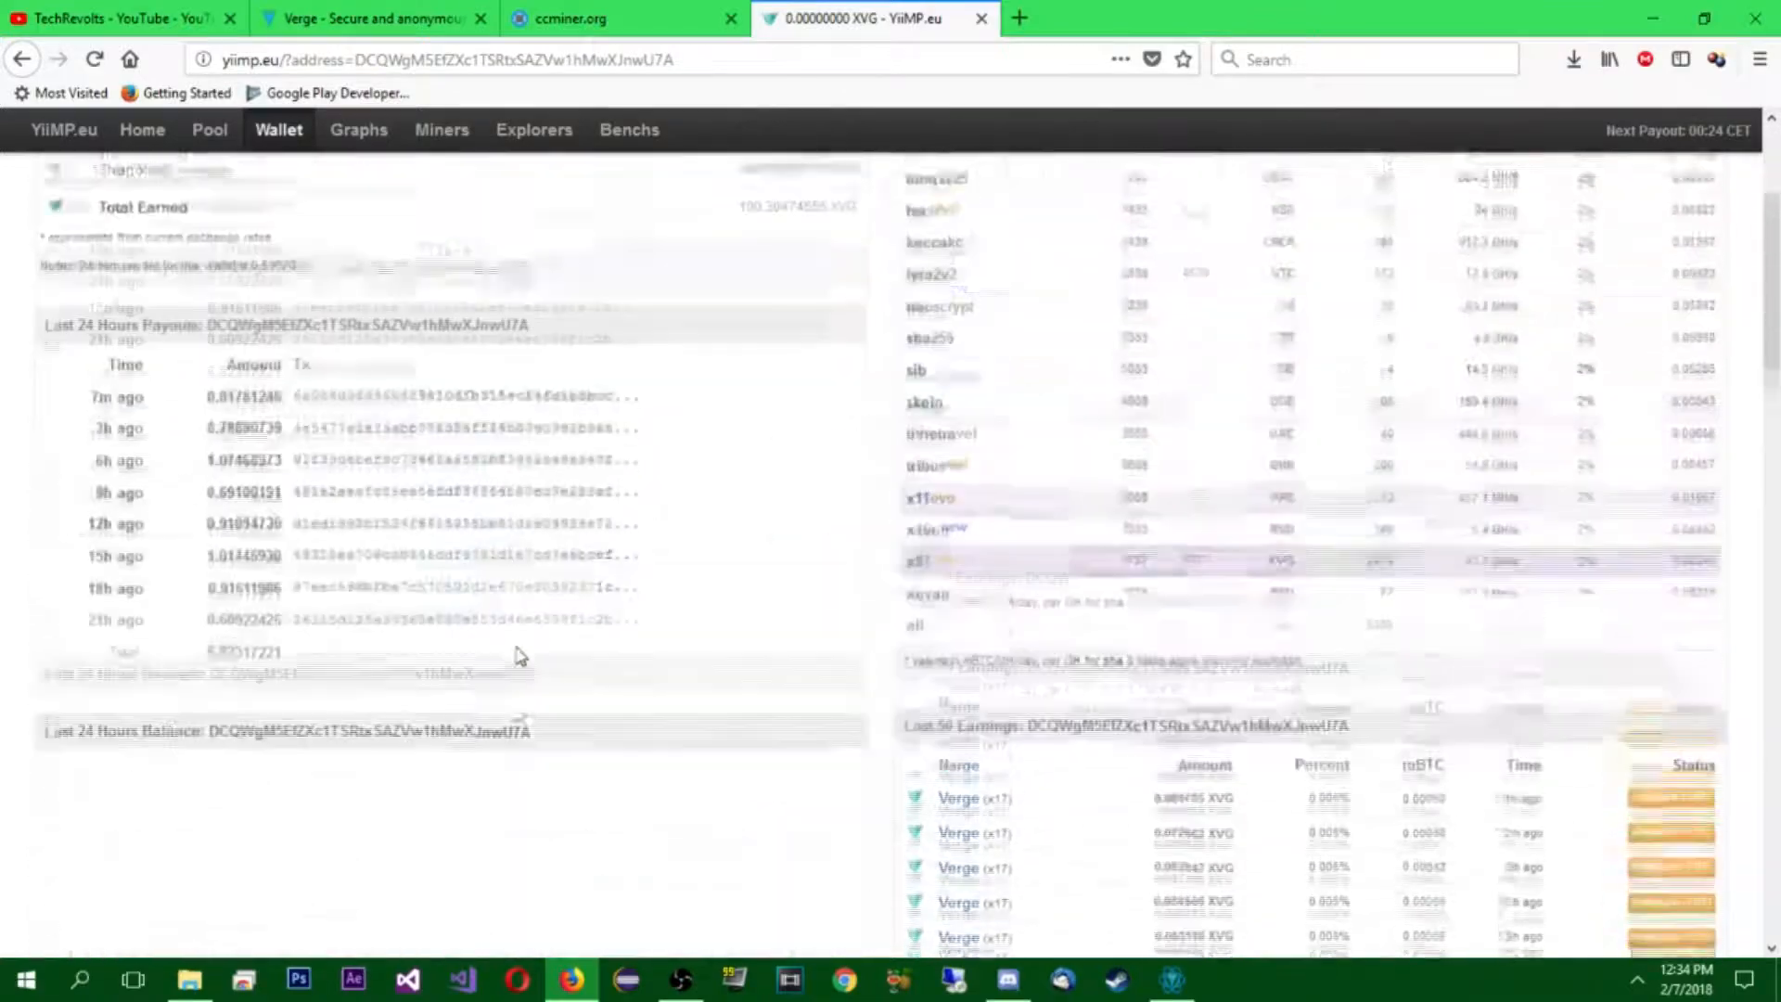
scroll(down, 3)
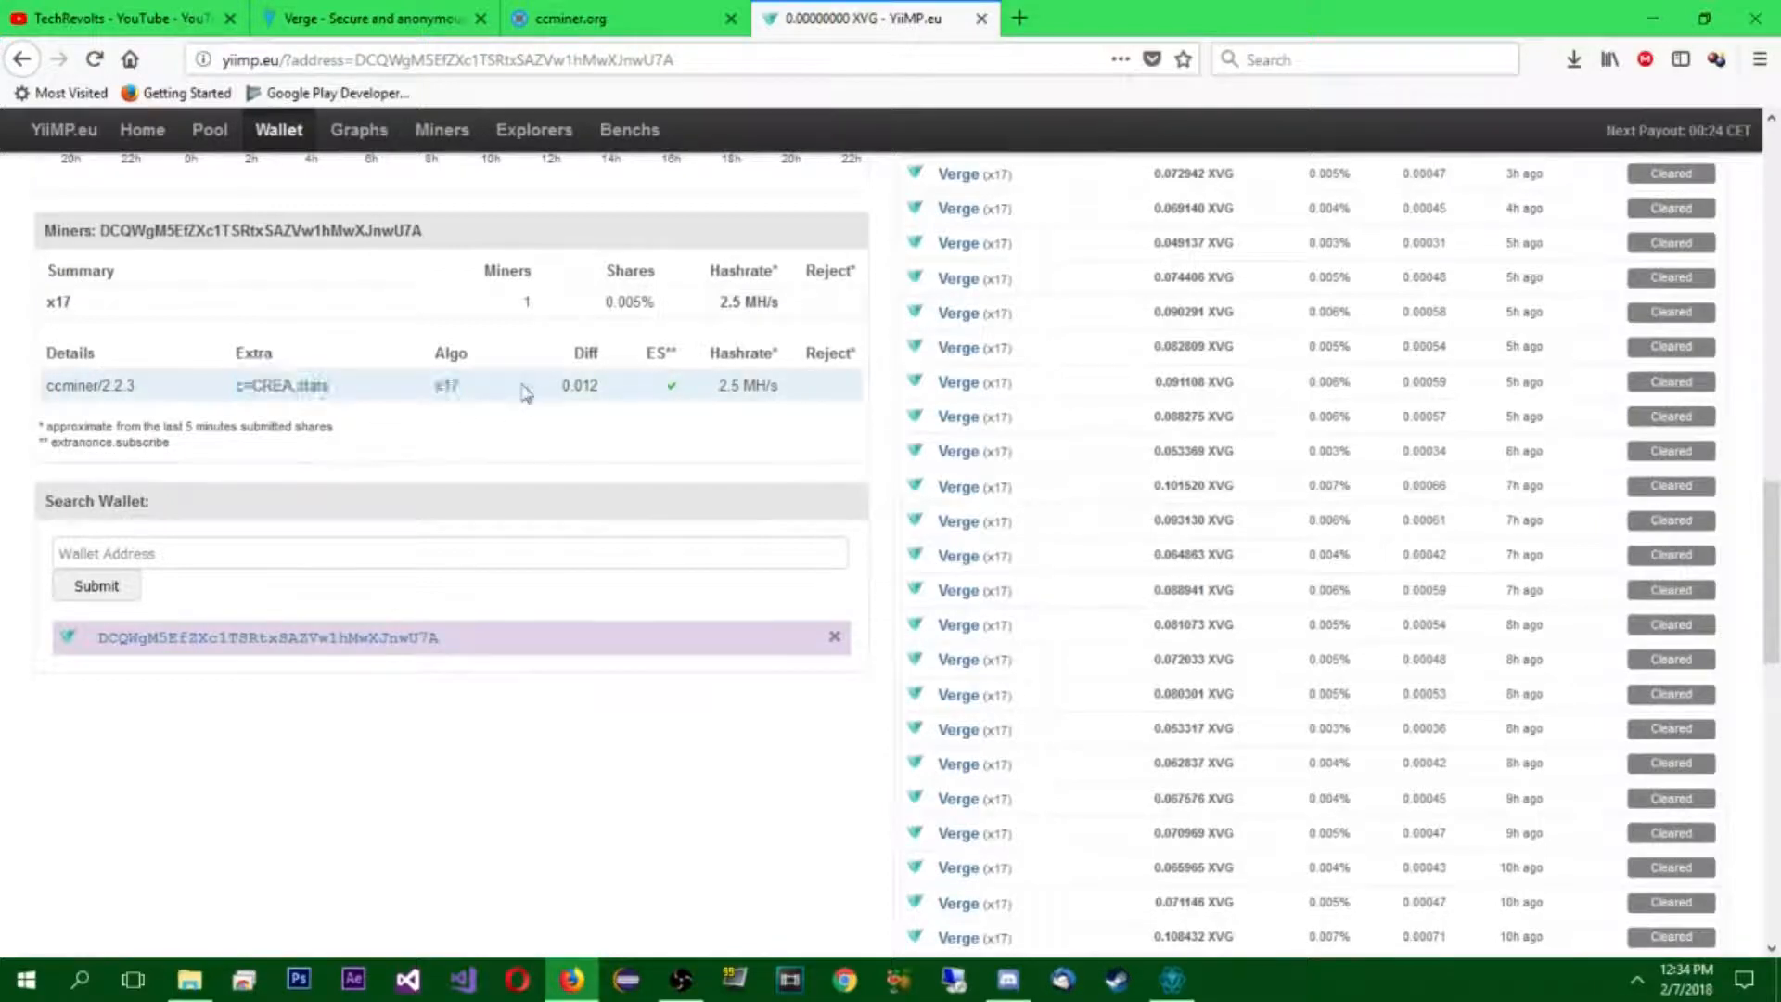
mouse_move(315, 352)
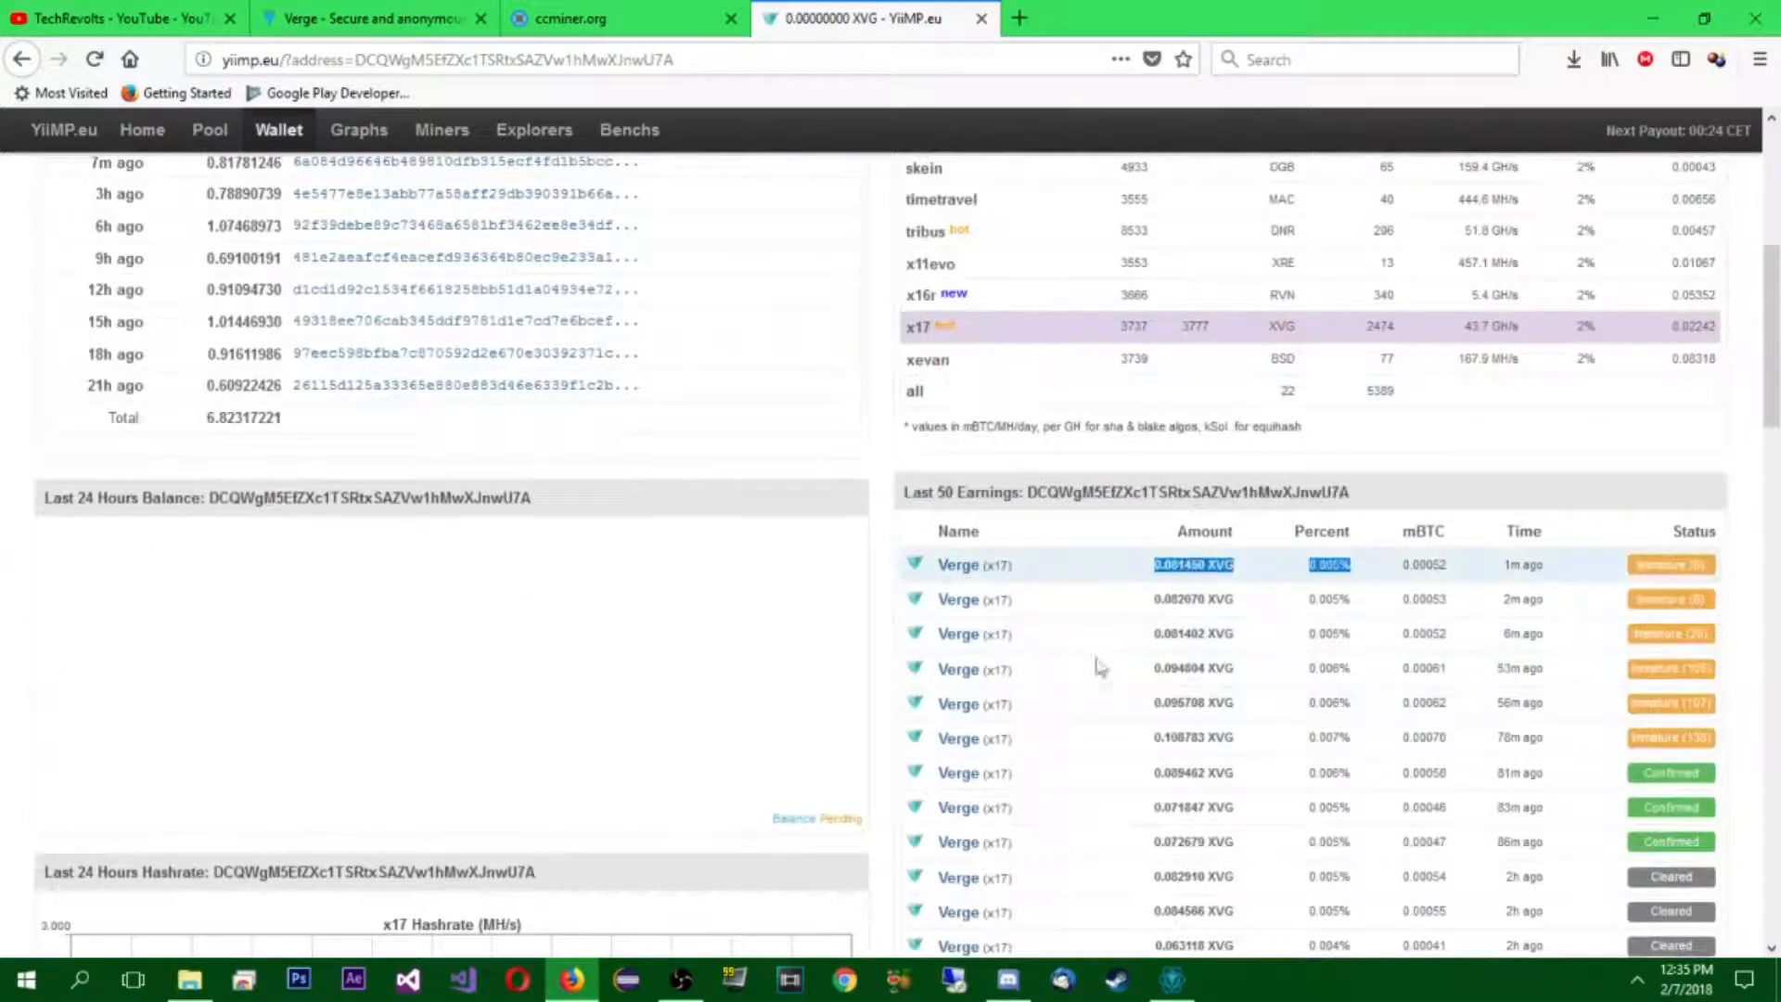
scroll(down, 3)
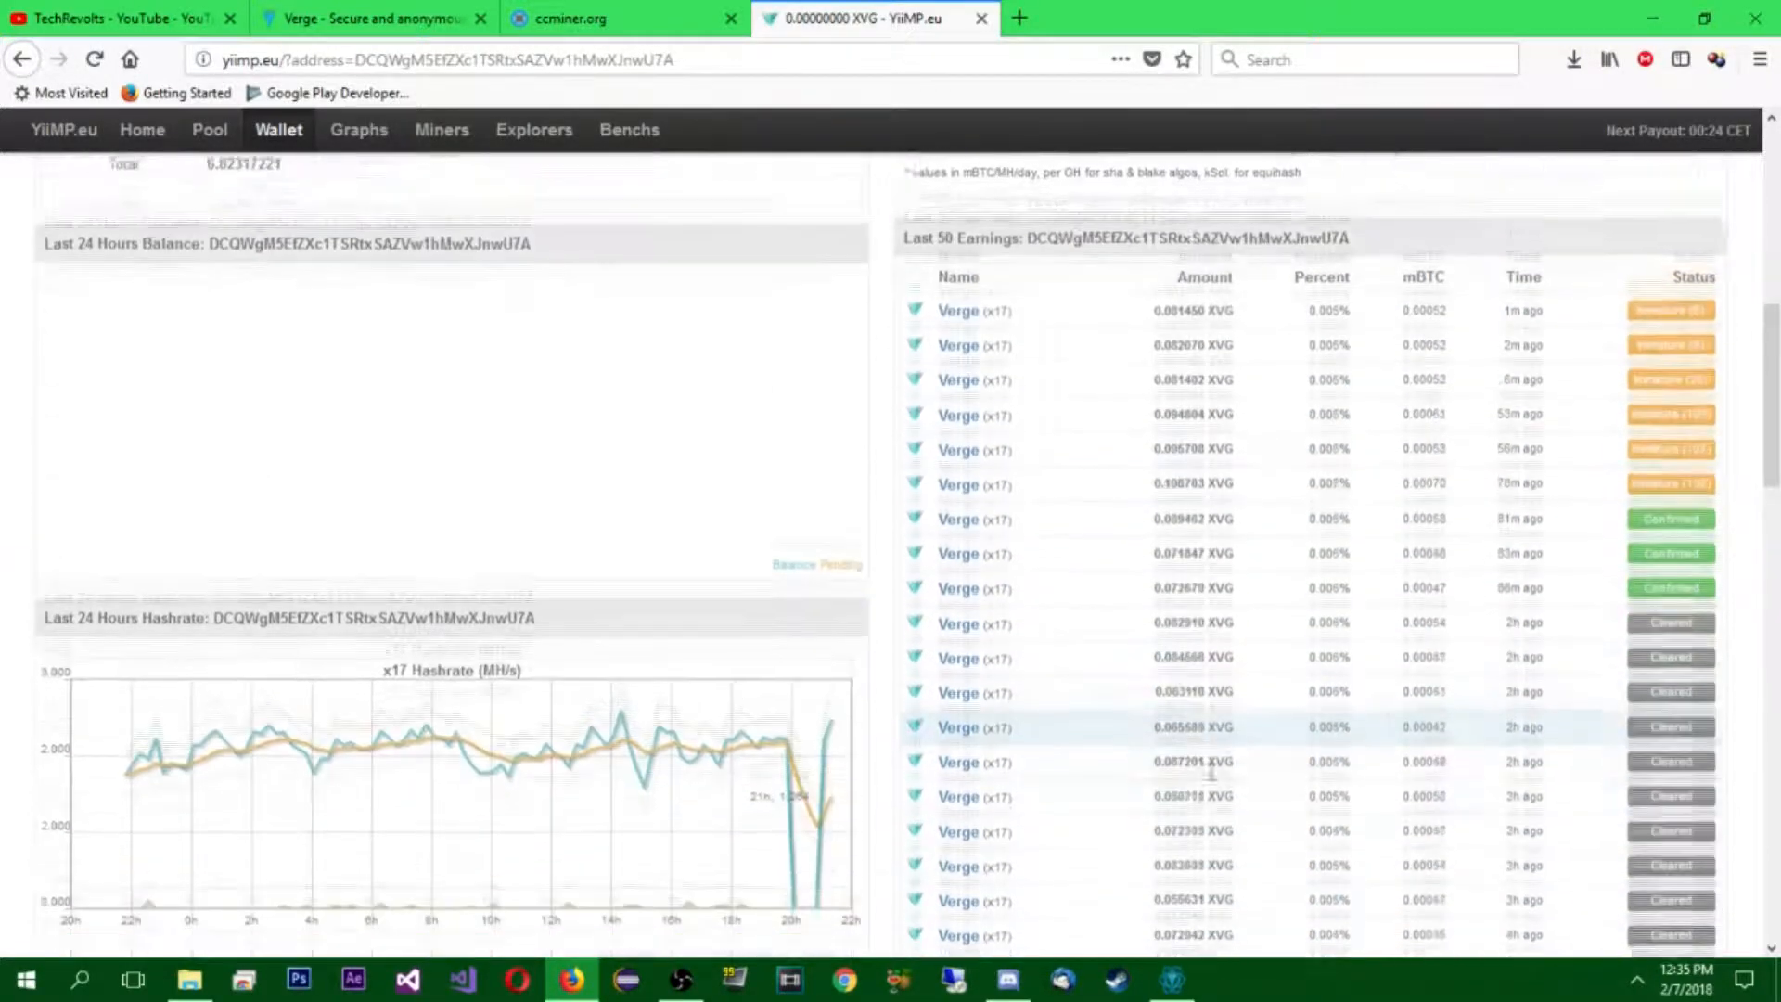
scroll(down, 3)
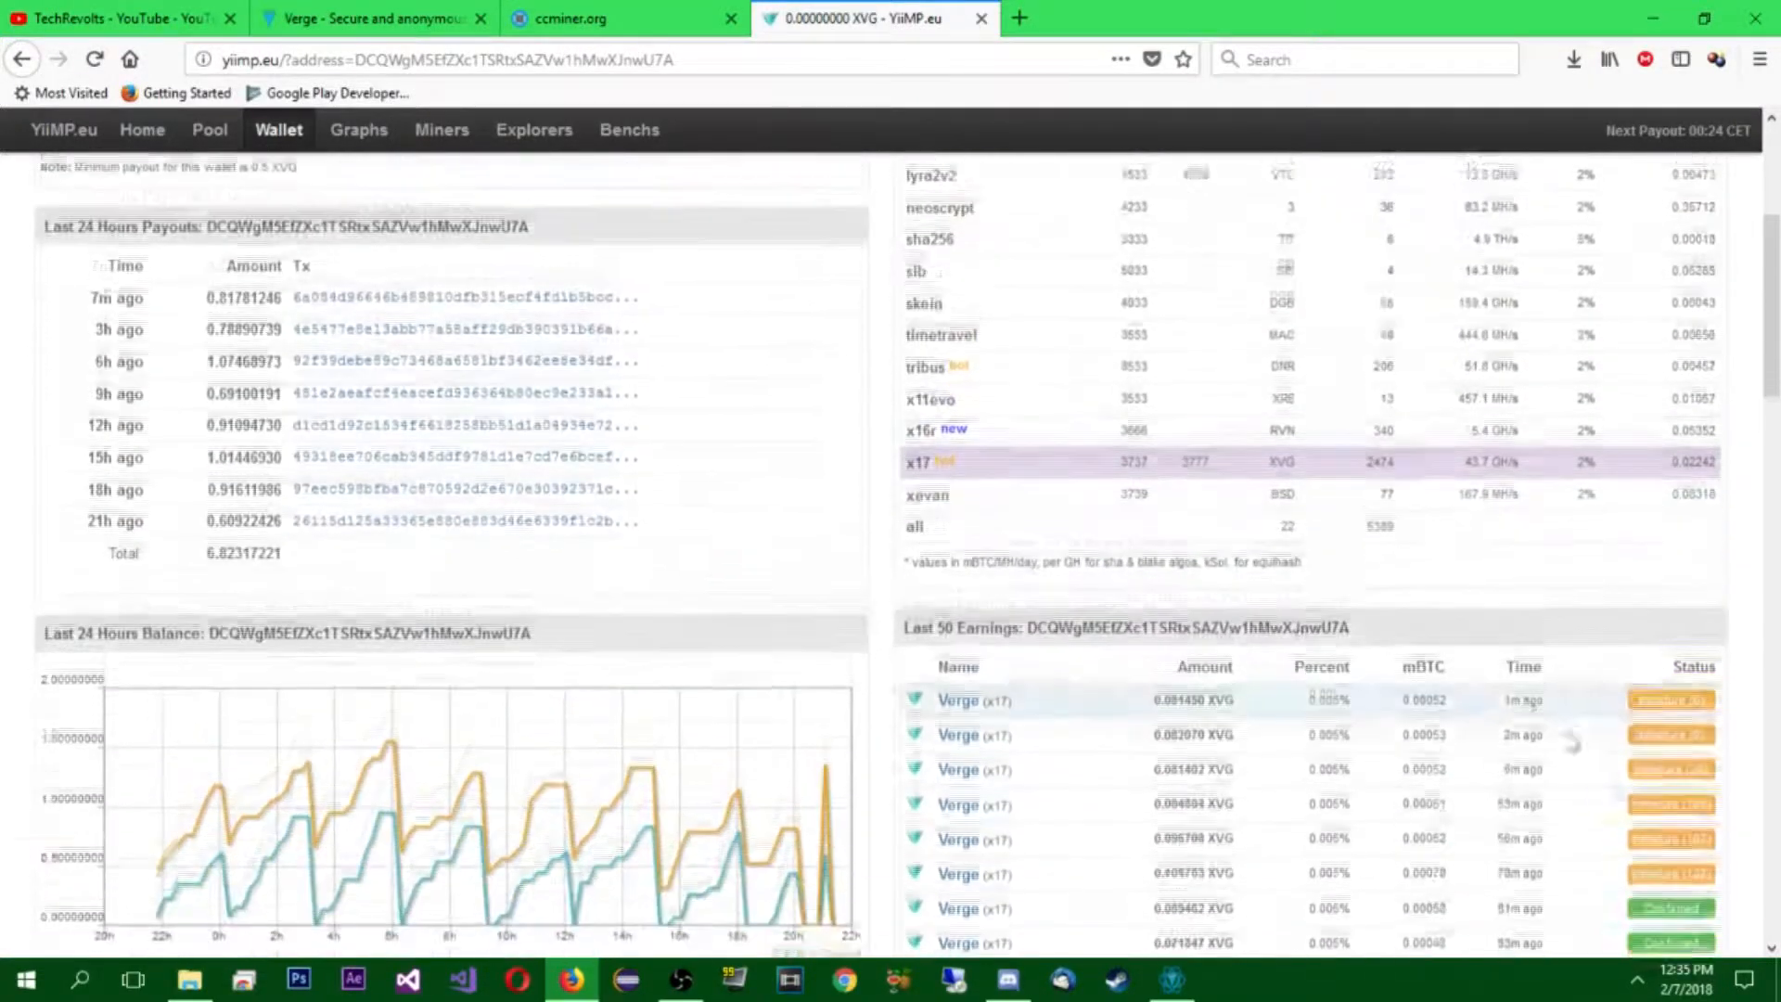
scroll(down, 3)
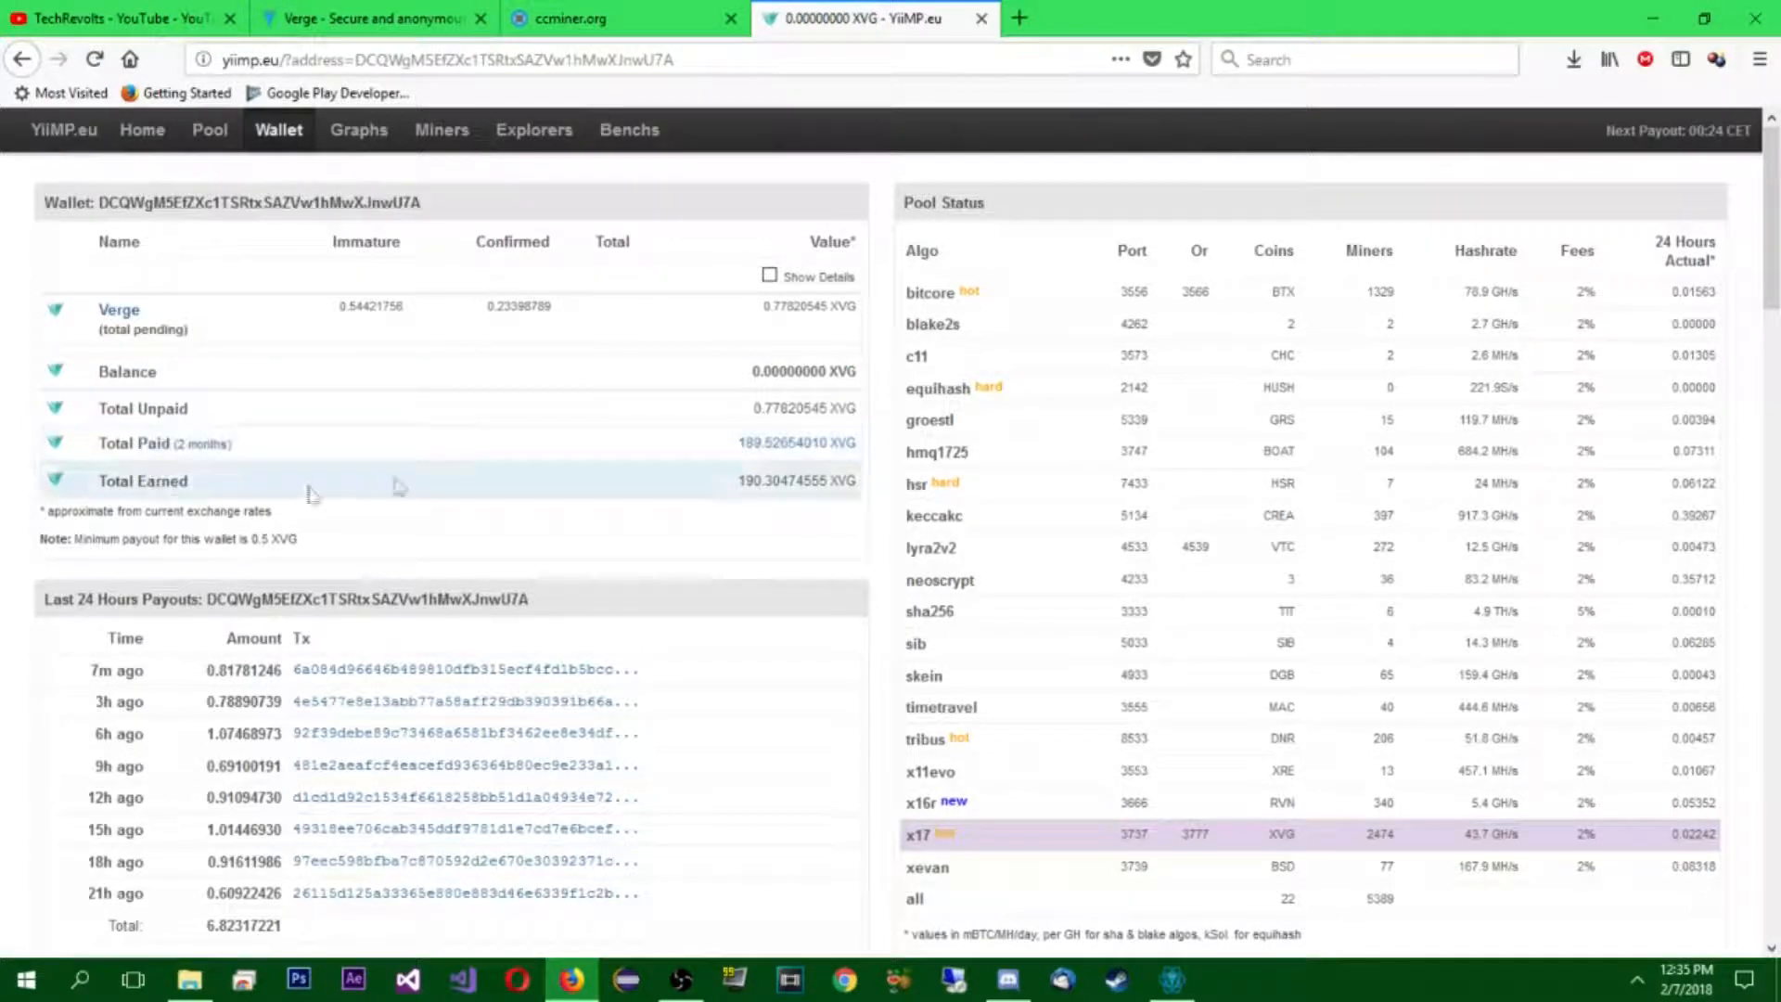
mouse_move(294, 538)
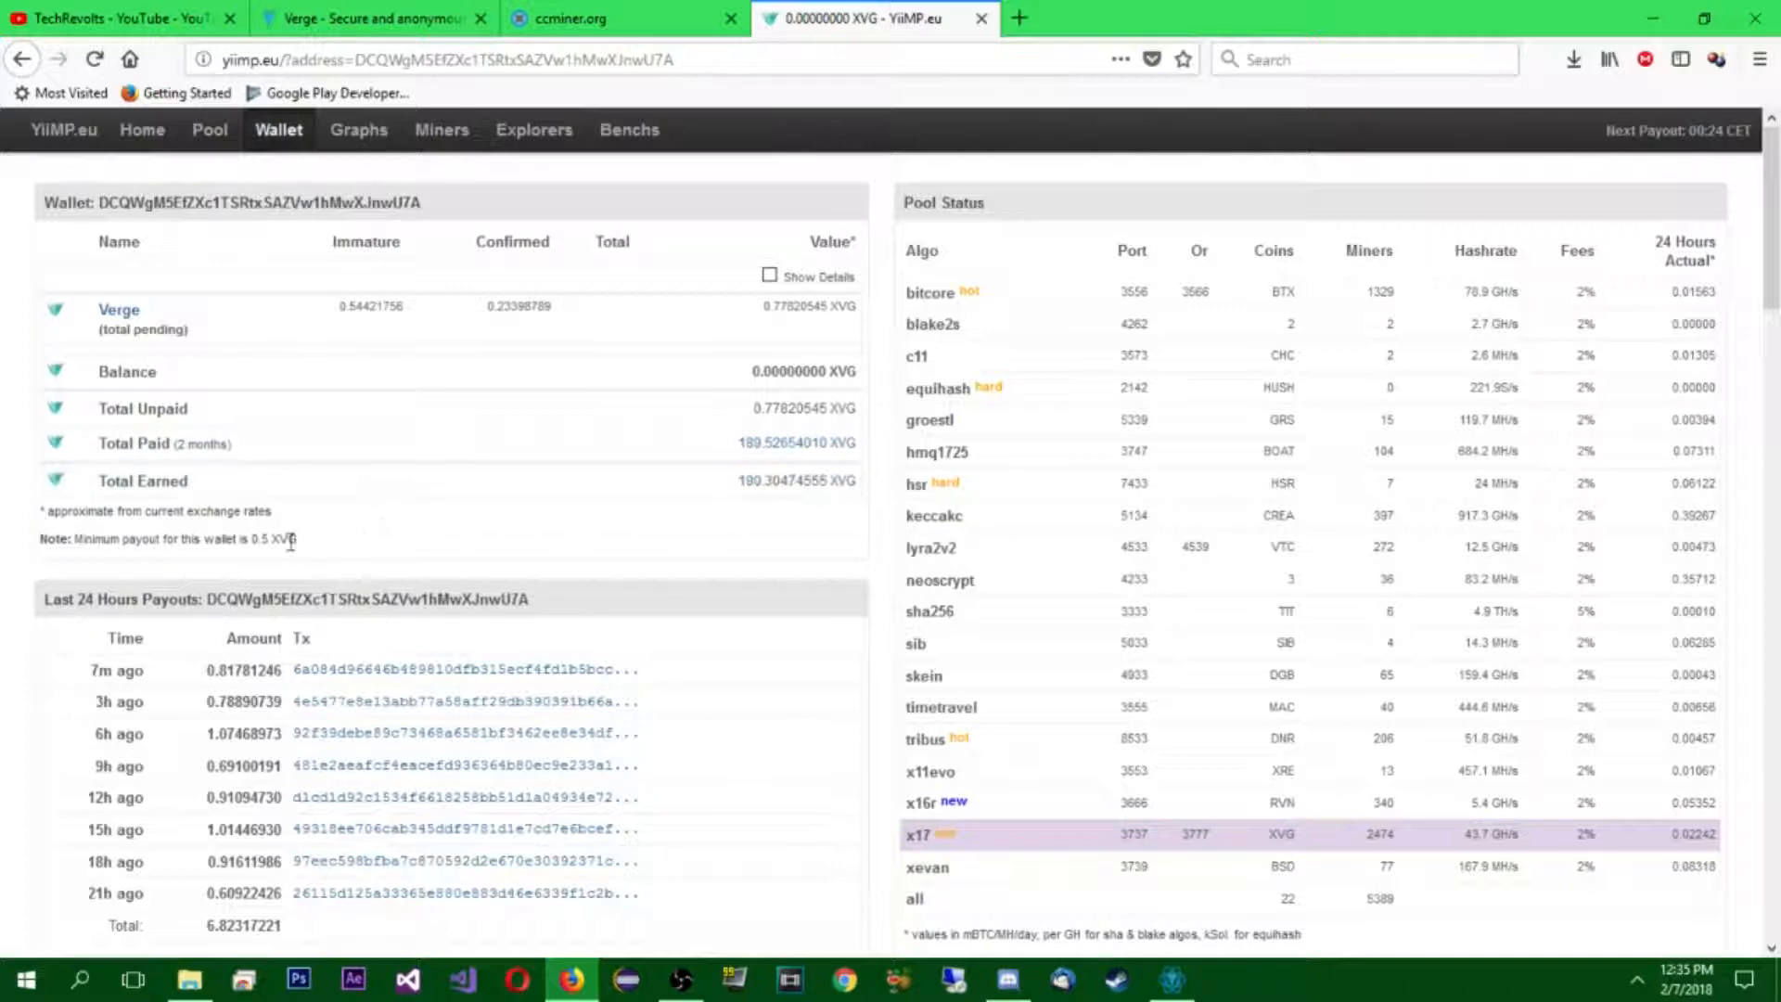
double_click(264, 538)
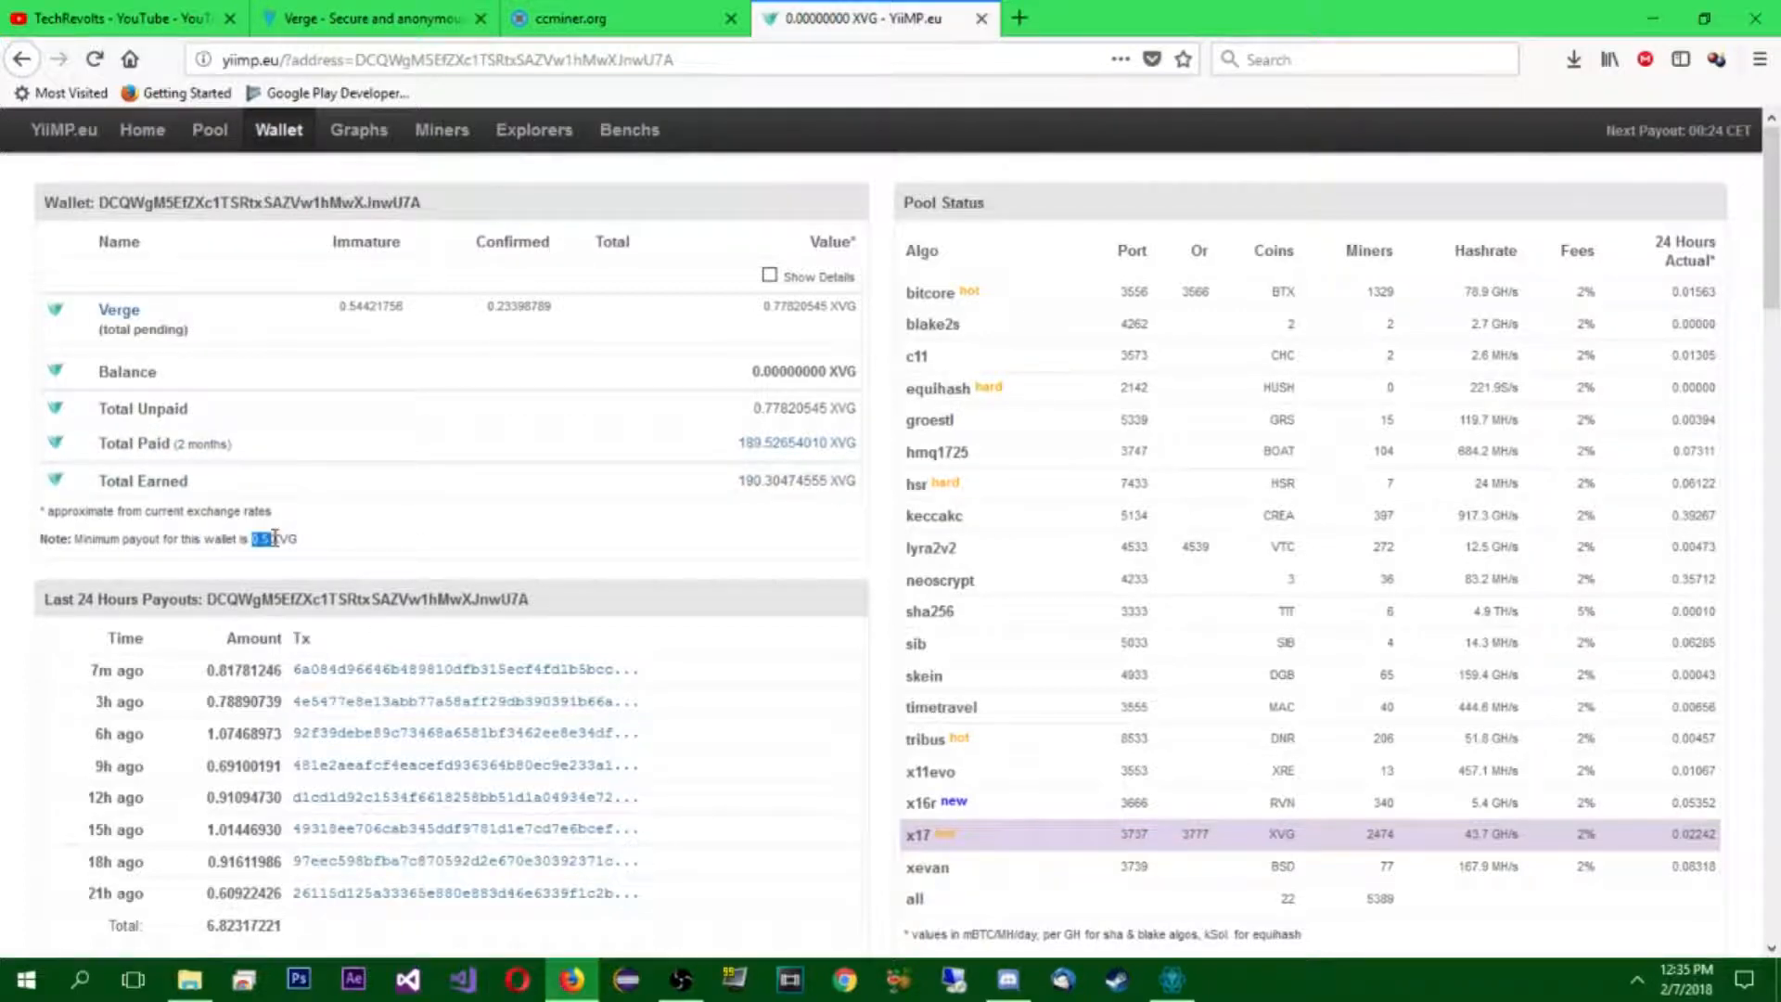
drag(273, 538, 193, 538)
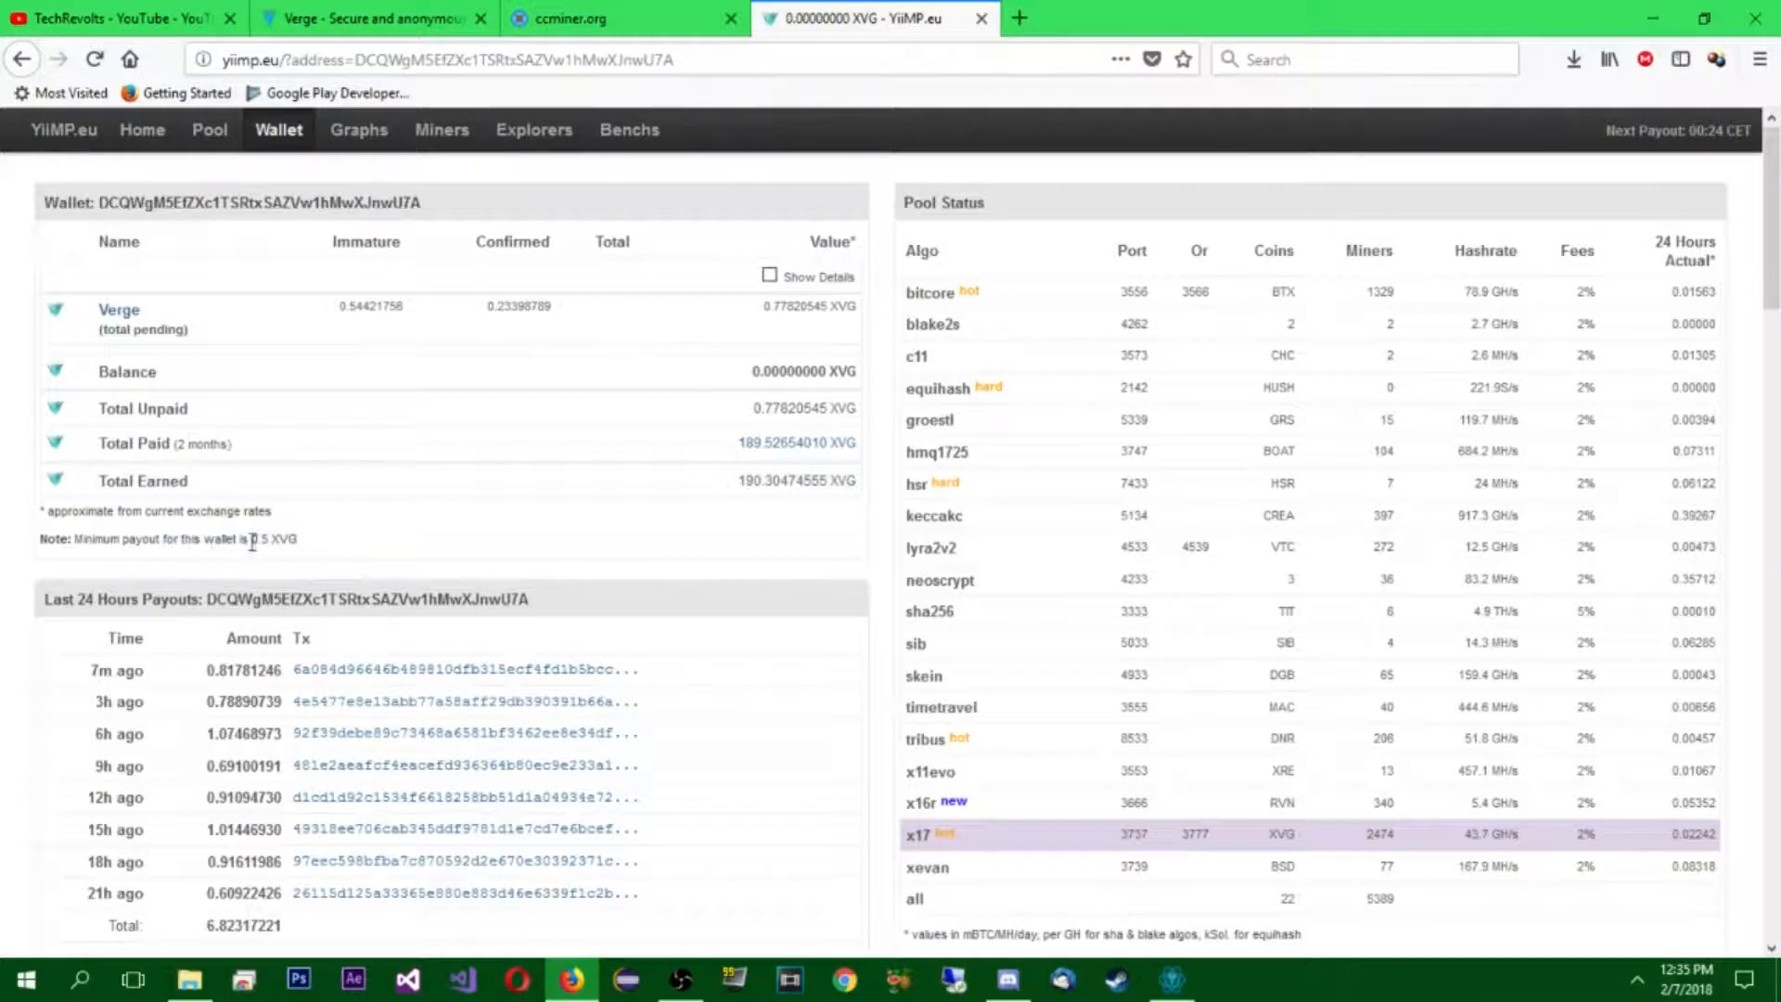
double_click(260, 538)
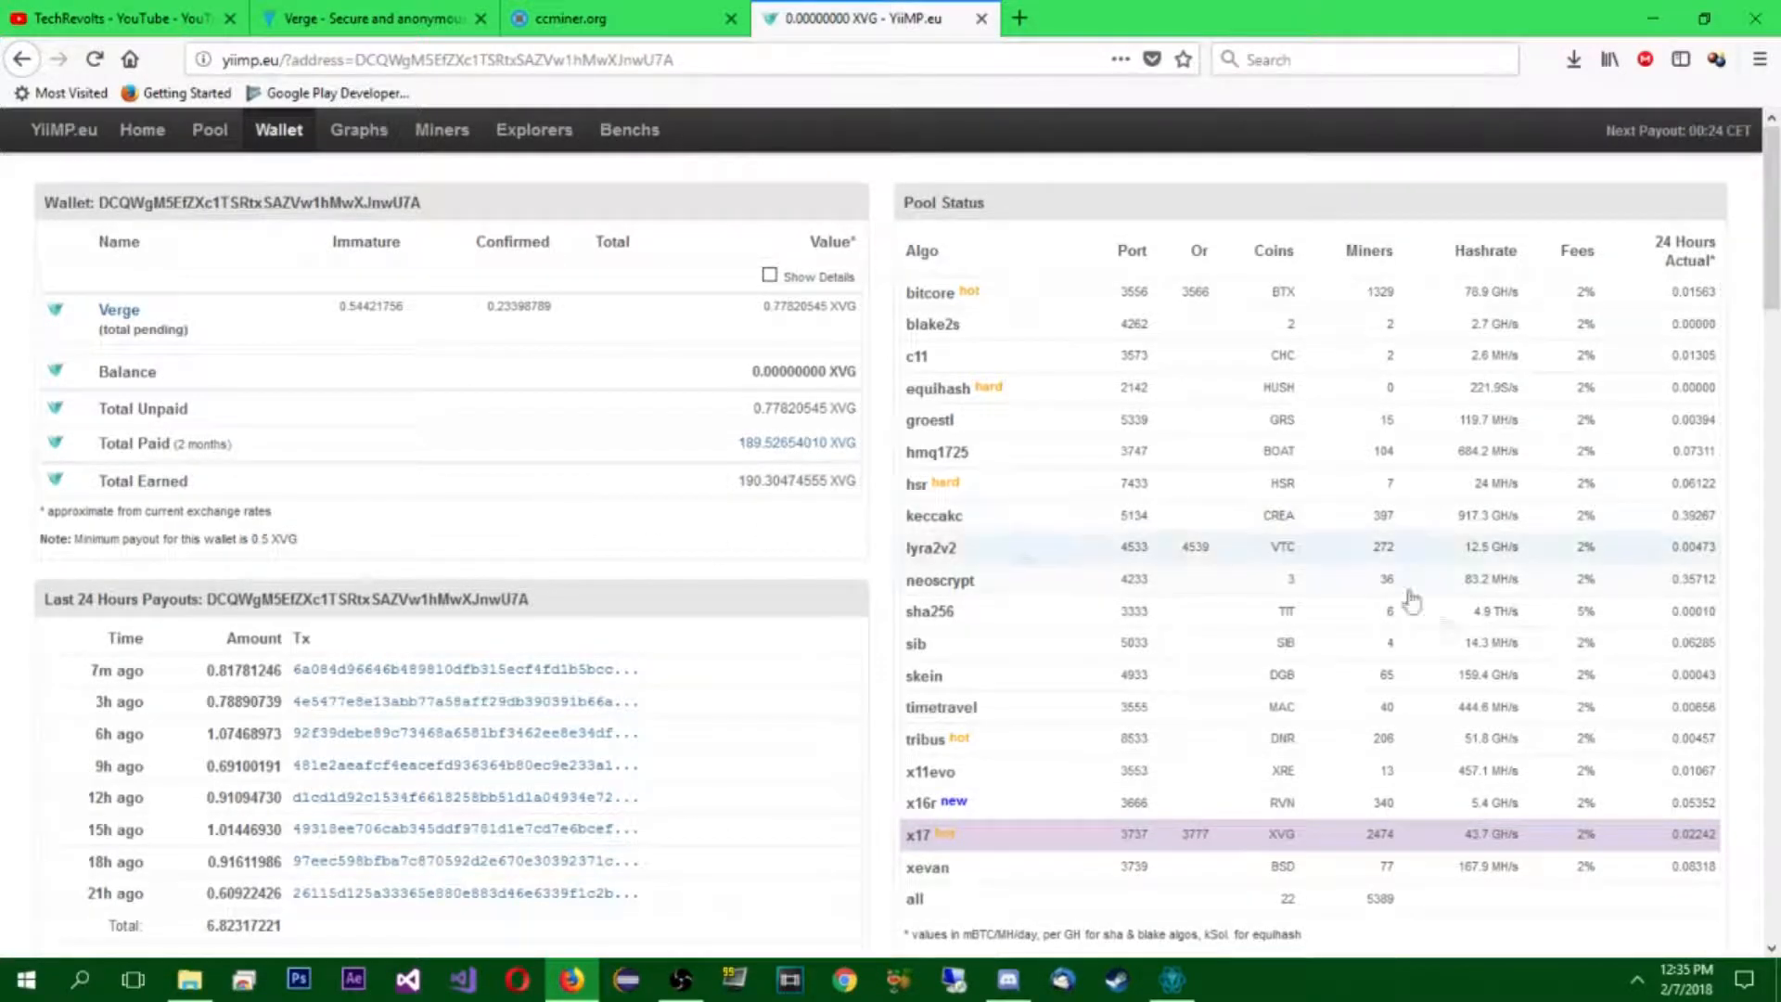
scroll(down, 3)
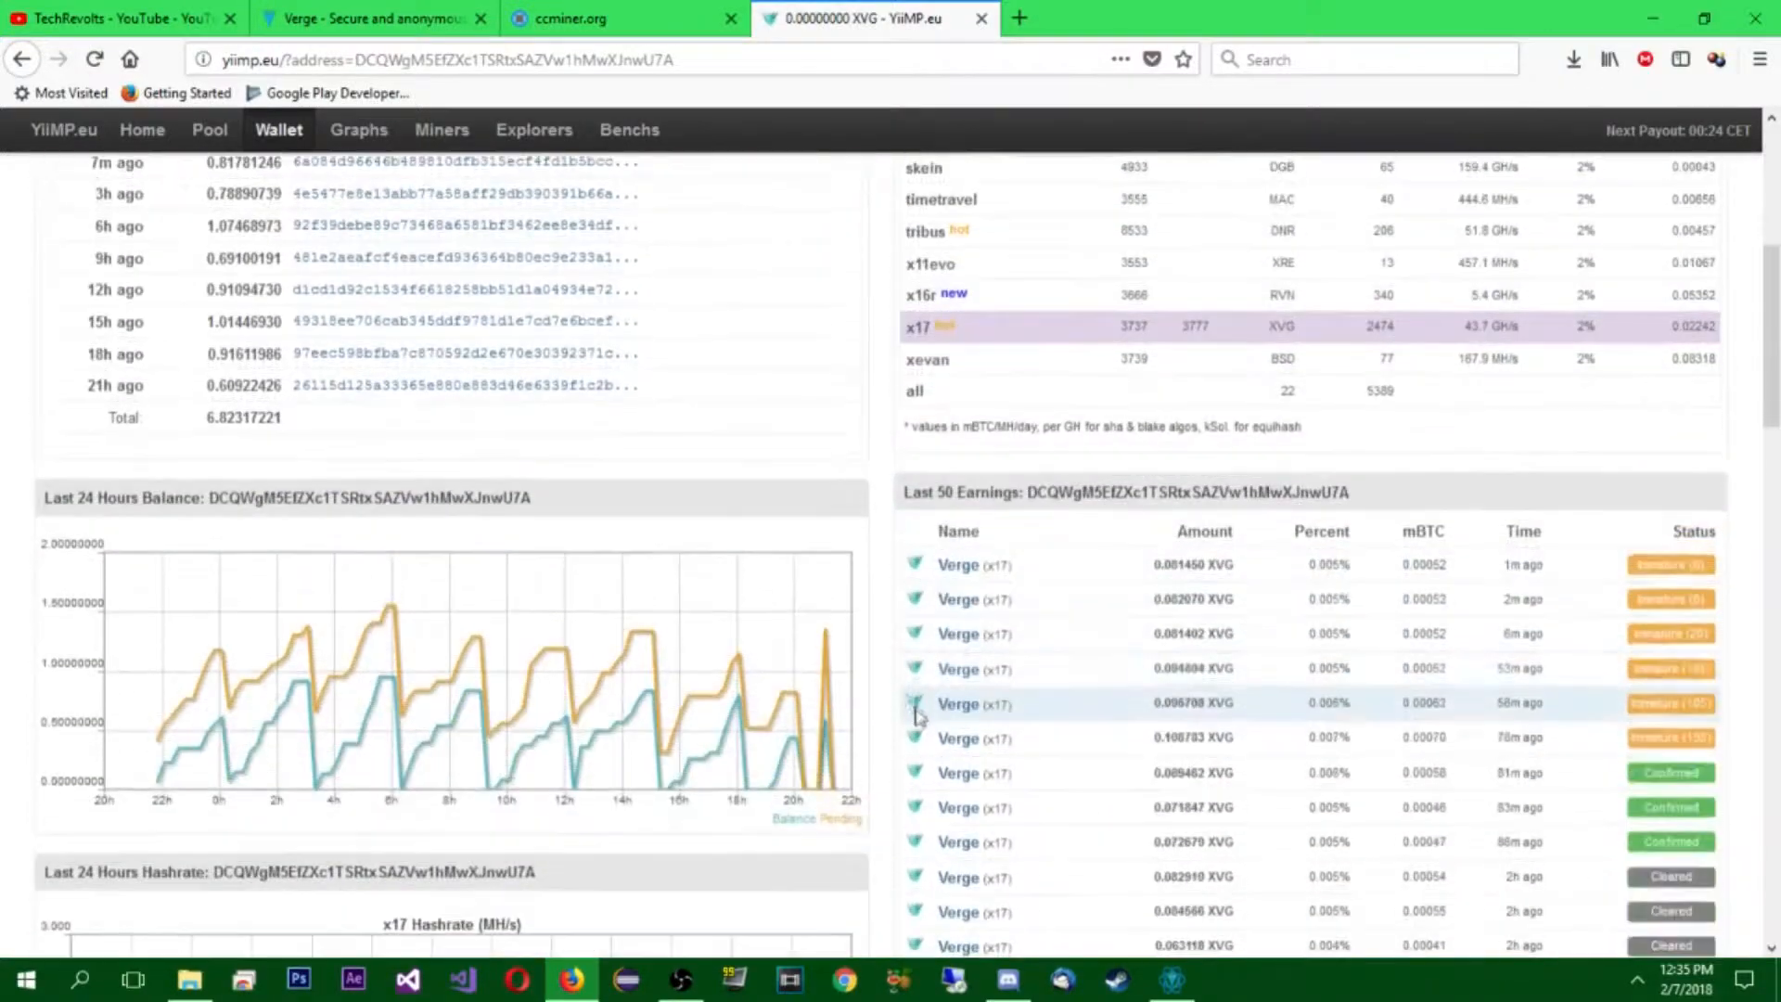
scroll(down, 3)
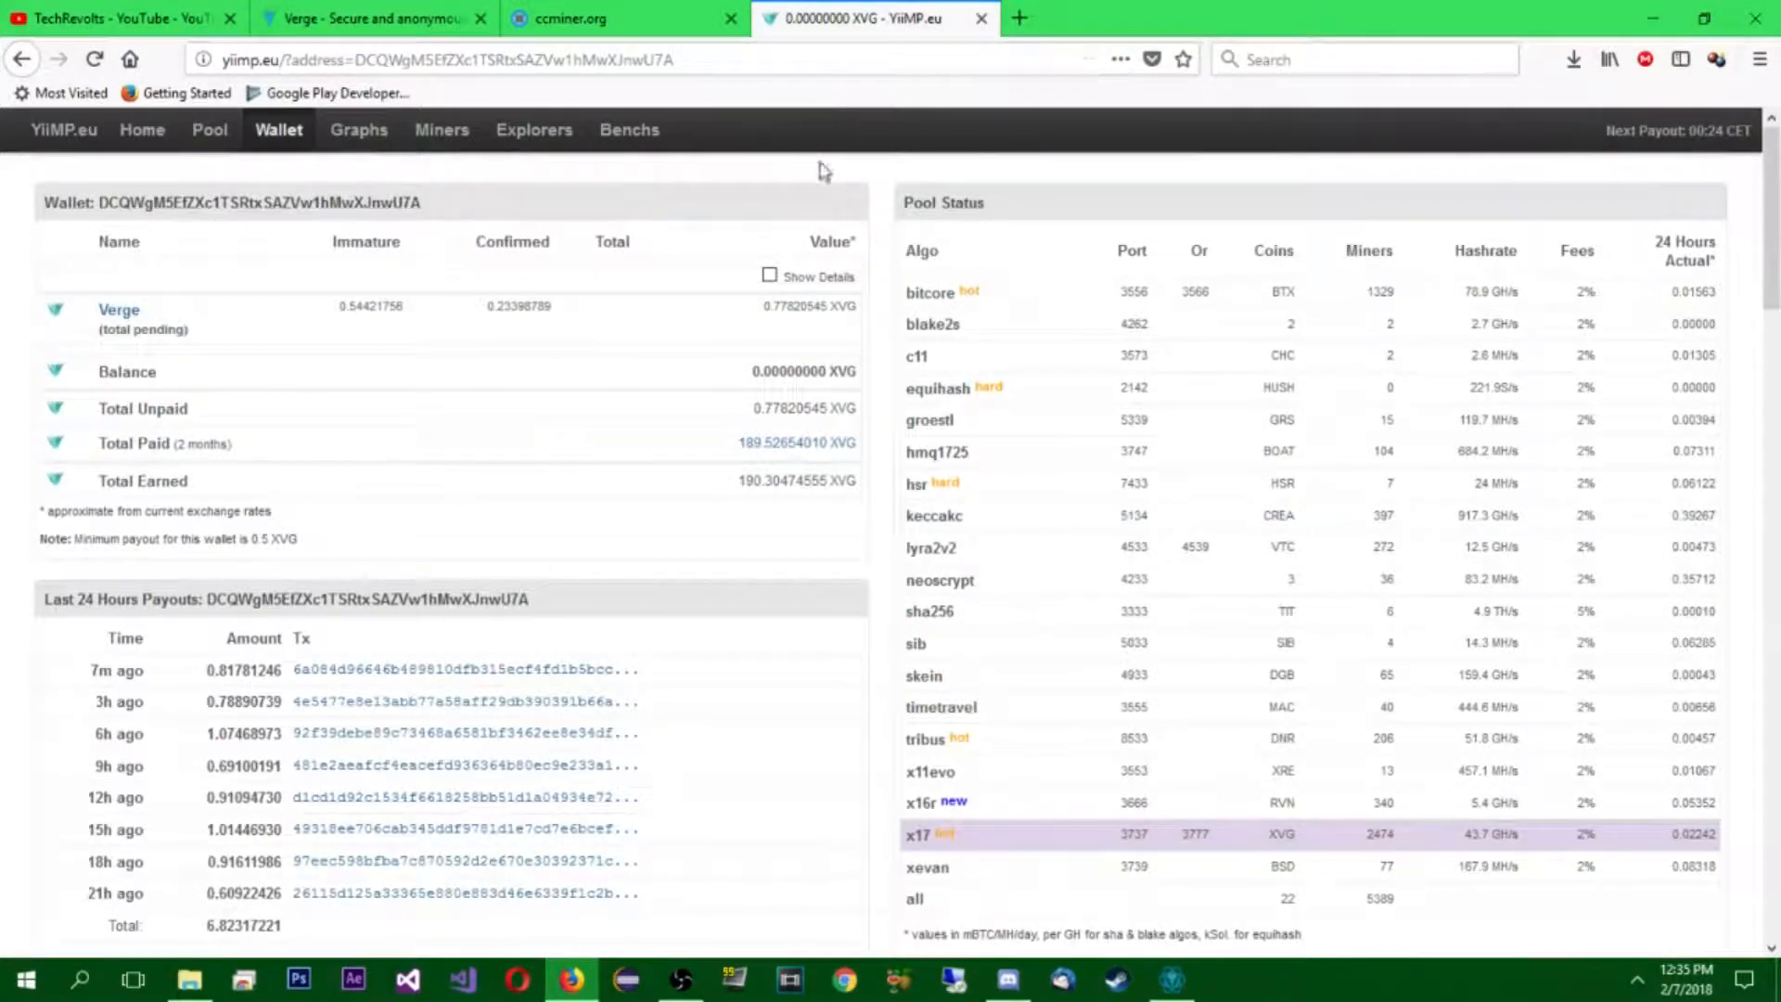
mouse_move(1232, 11)
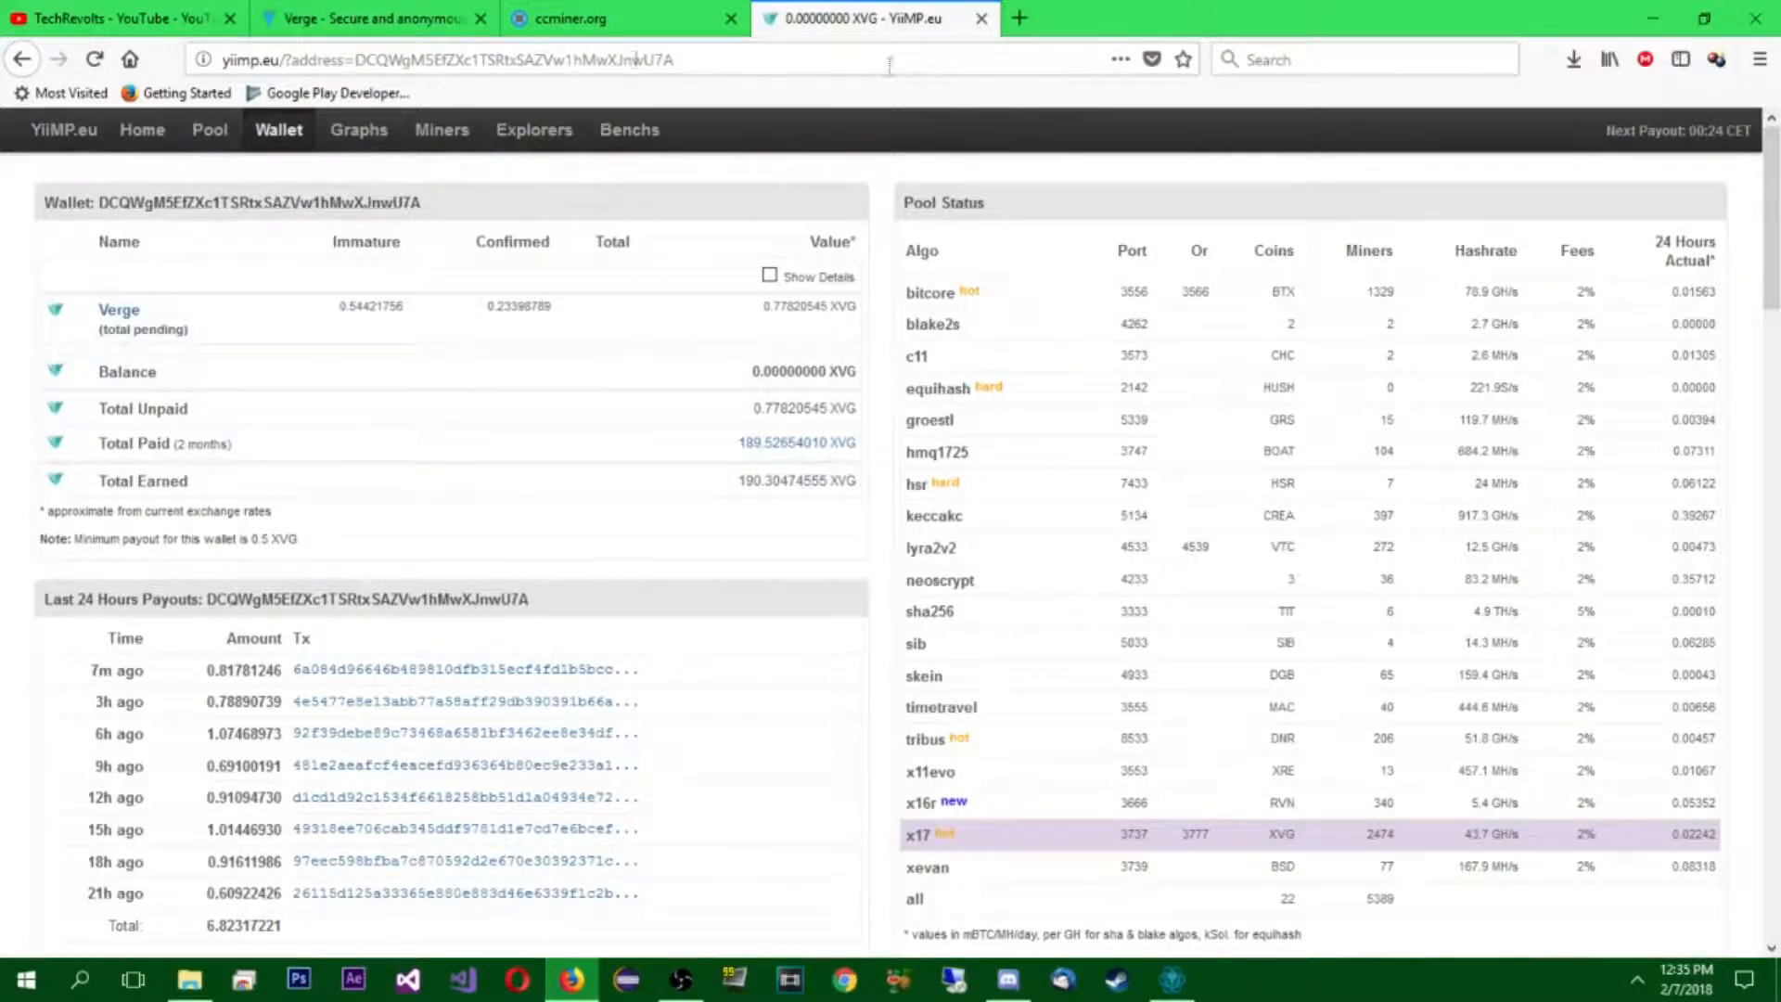
mouse_move(734, 768)
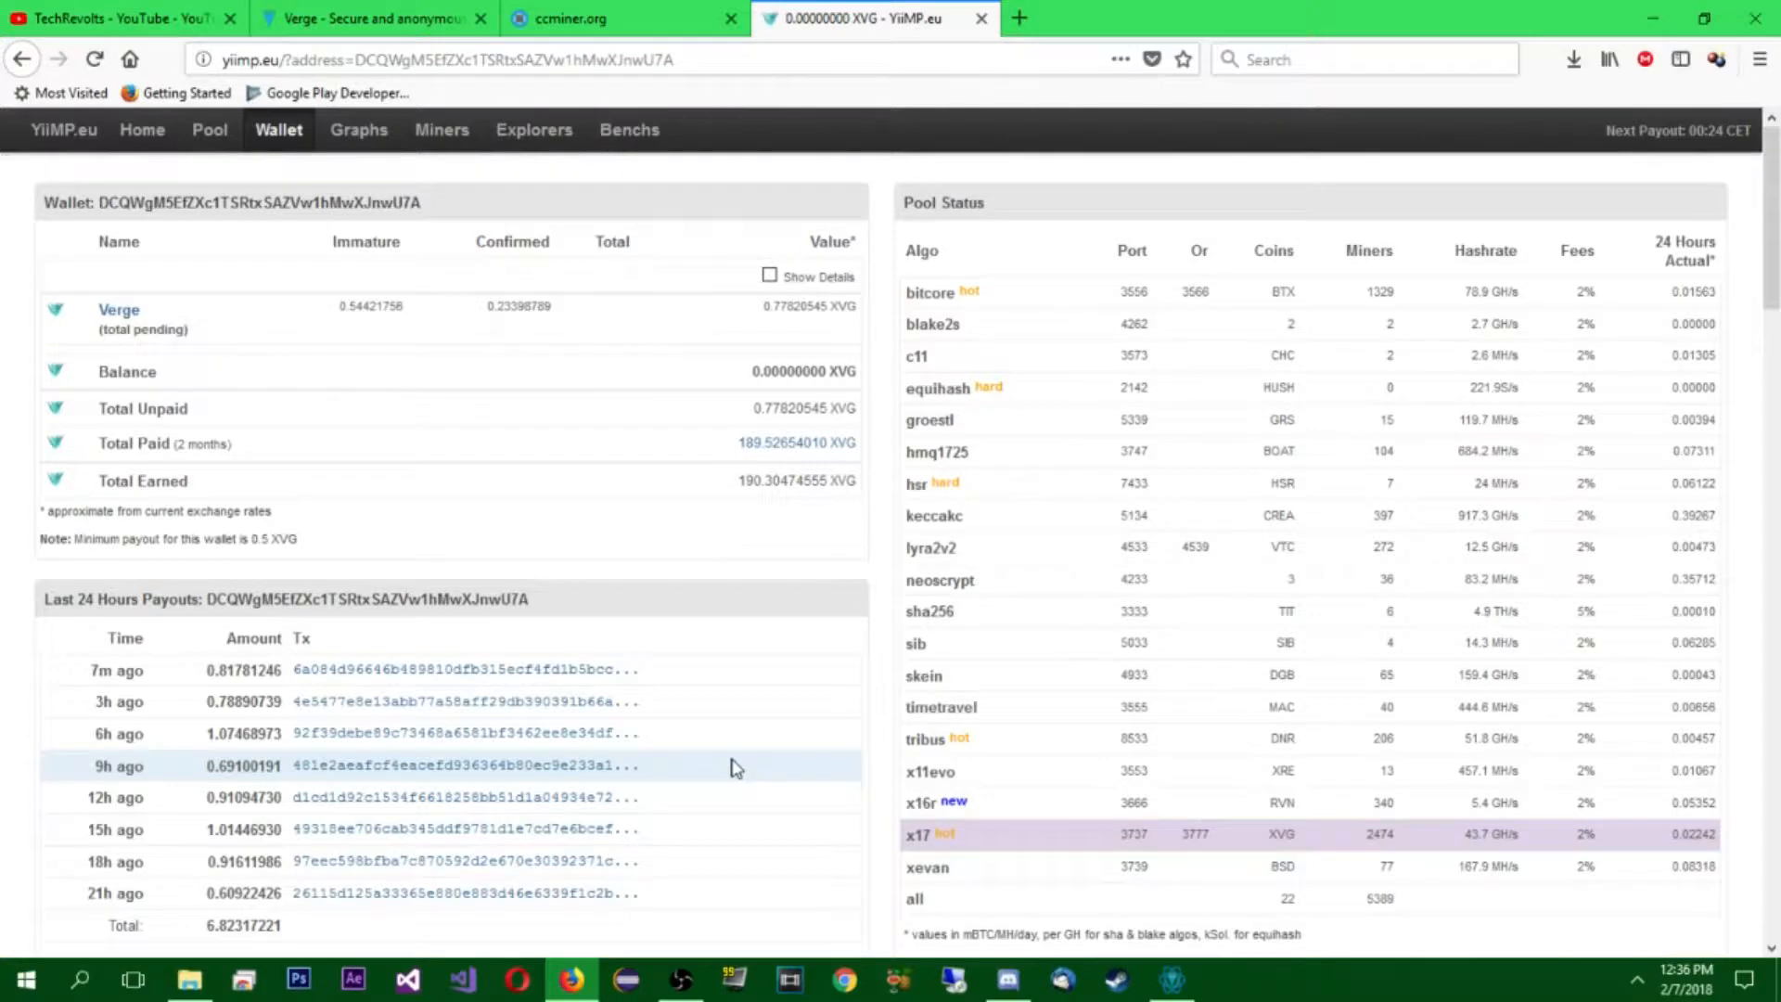
mouse_move(768, 607)
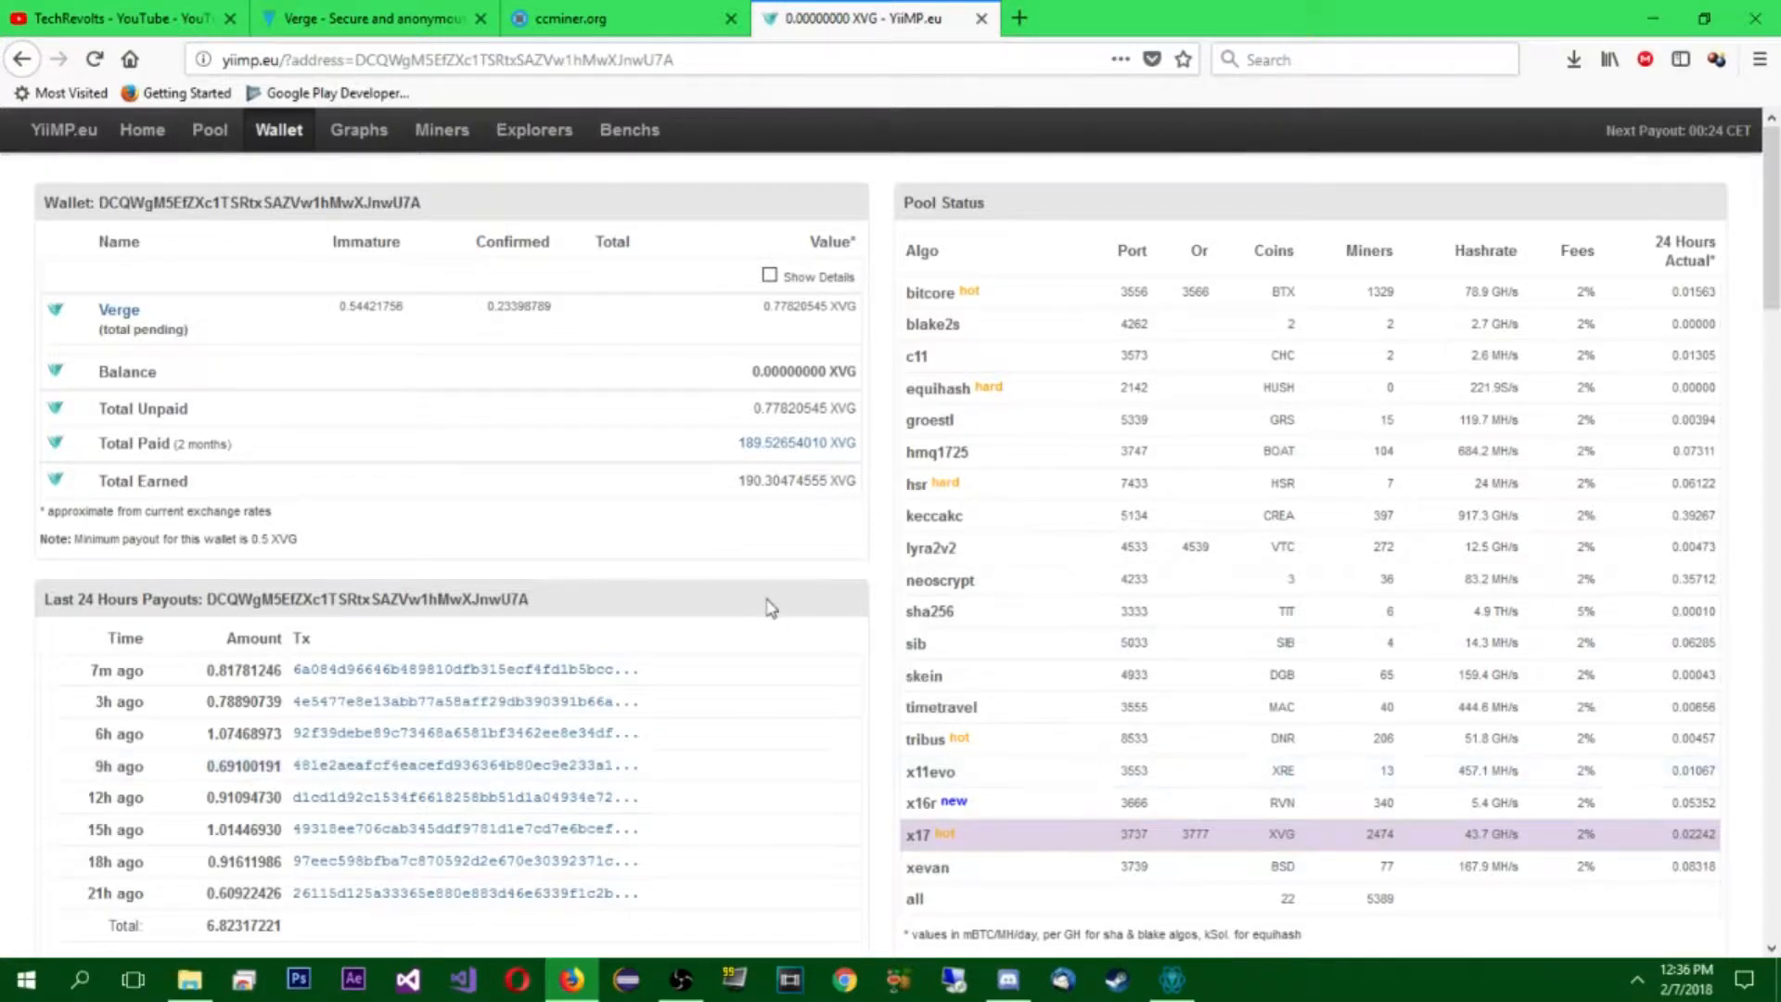